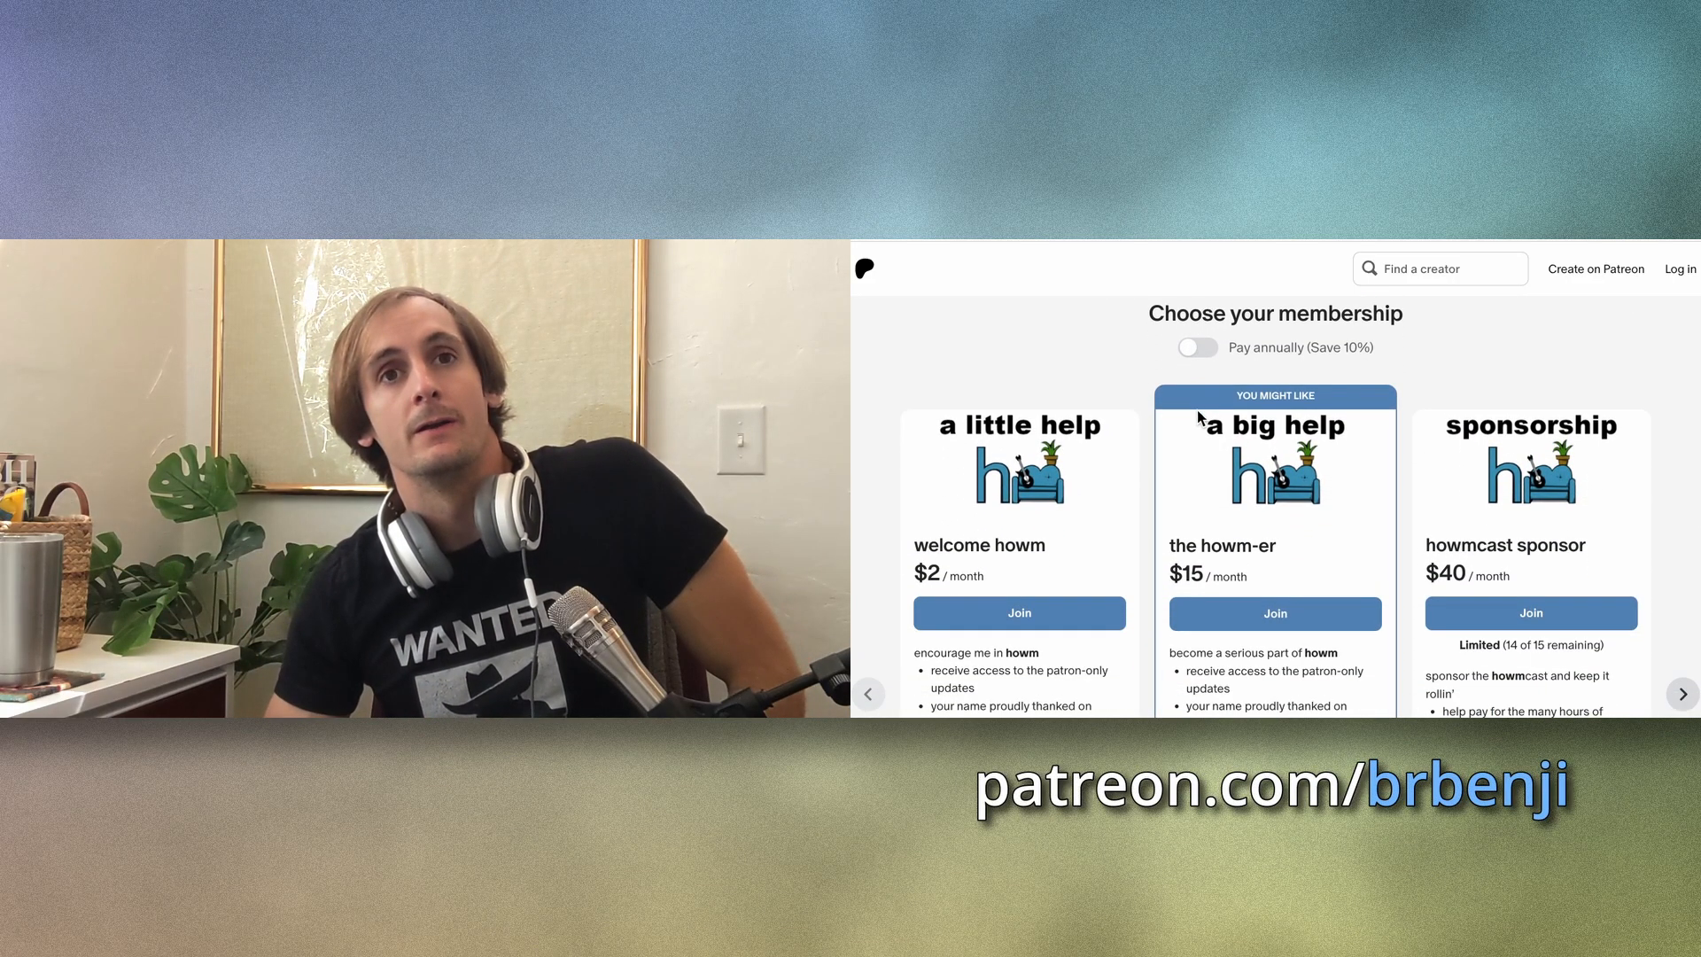
- Scroll the howm episode list, then open and close the focus timer's help panel
{"action": "scroll", "scroll_direction": "down", "scroll_amount": 3}
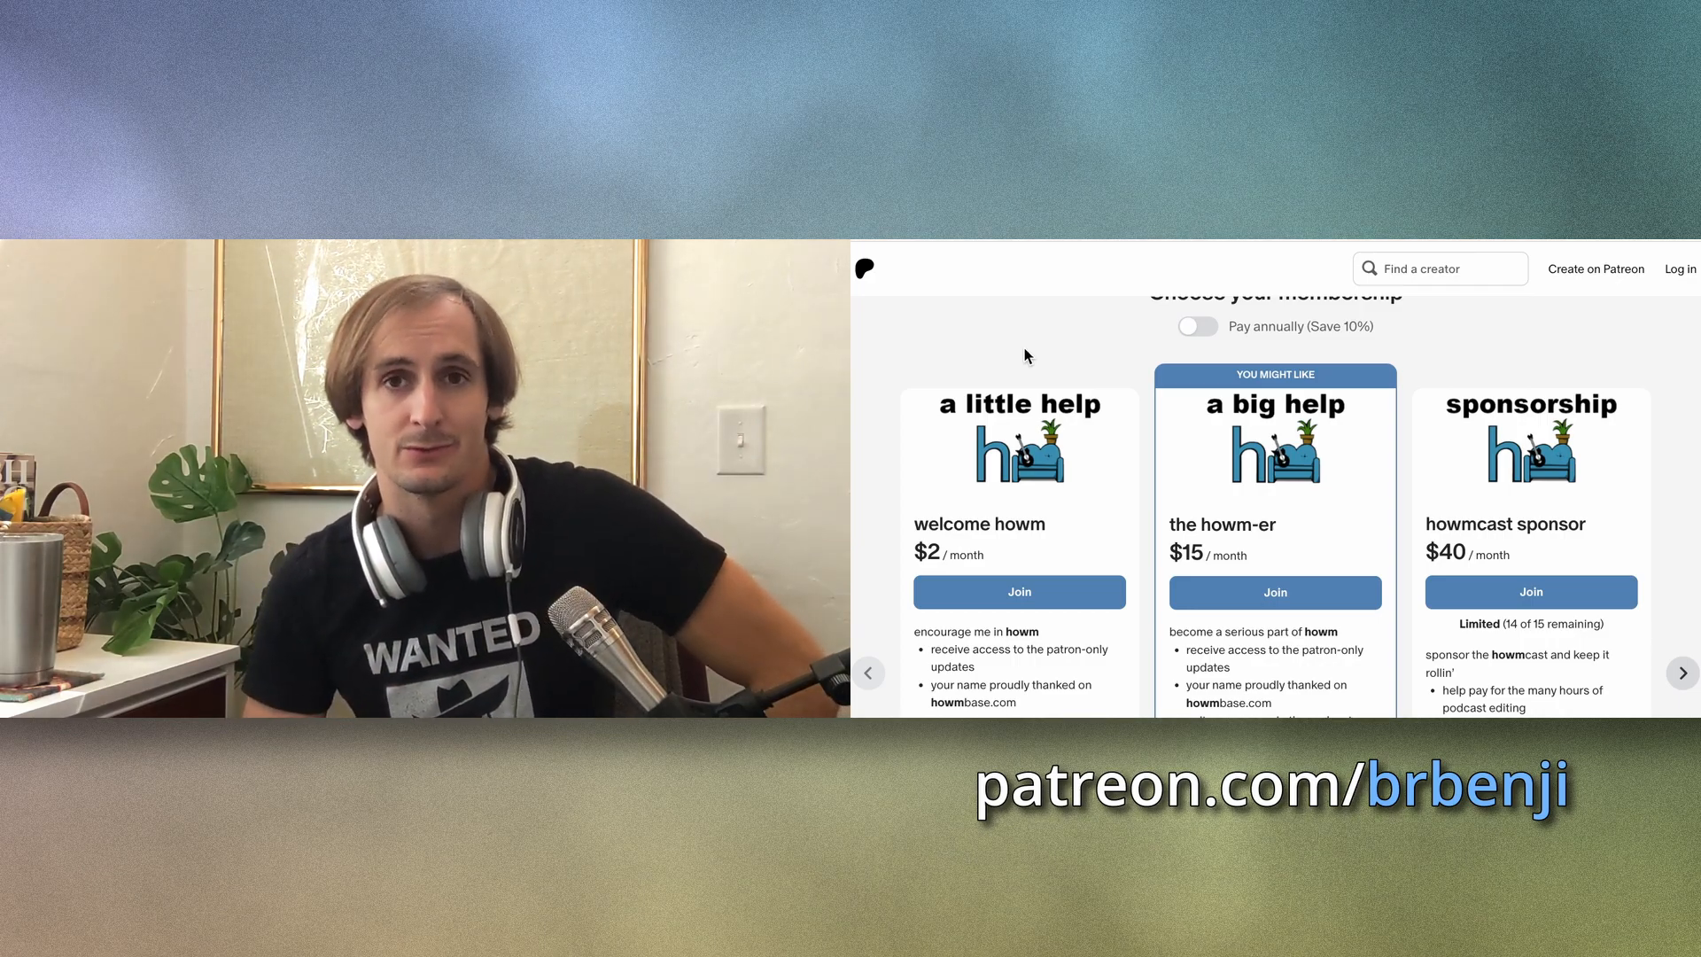
{"action": "scroll", "scroll_direction": "down", "scroll_amount": 3}
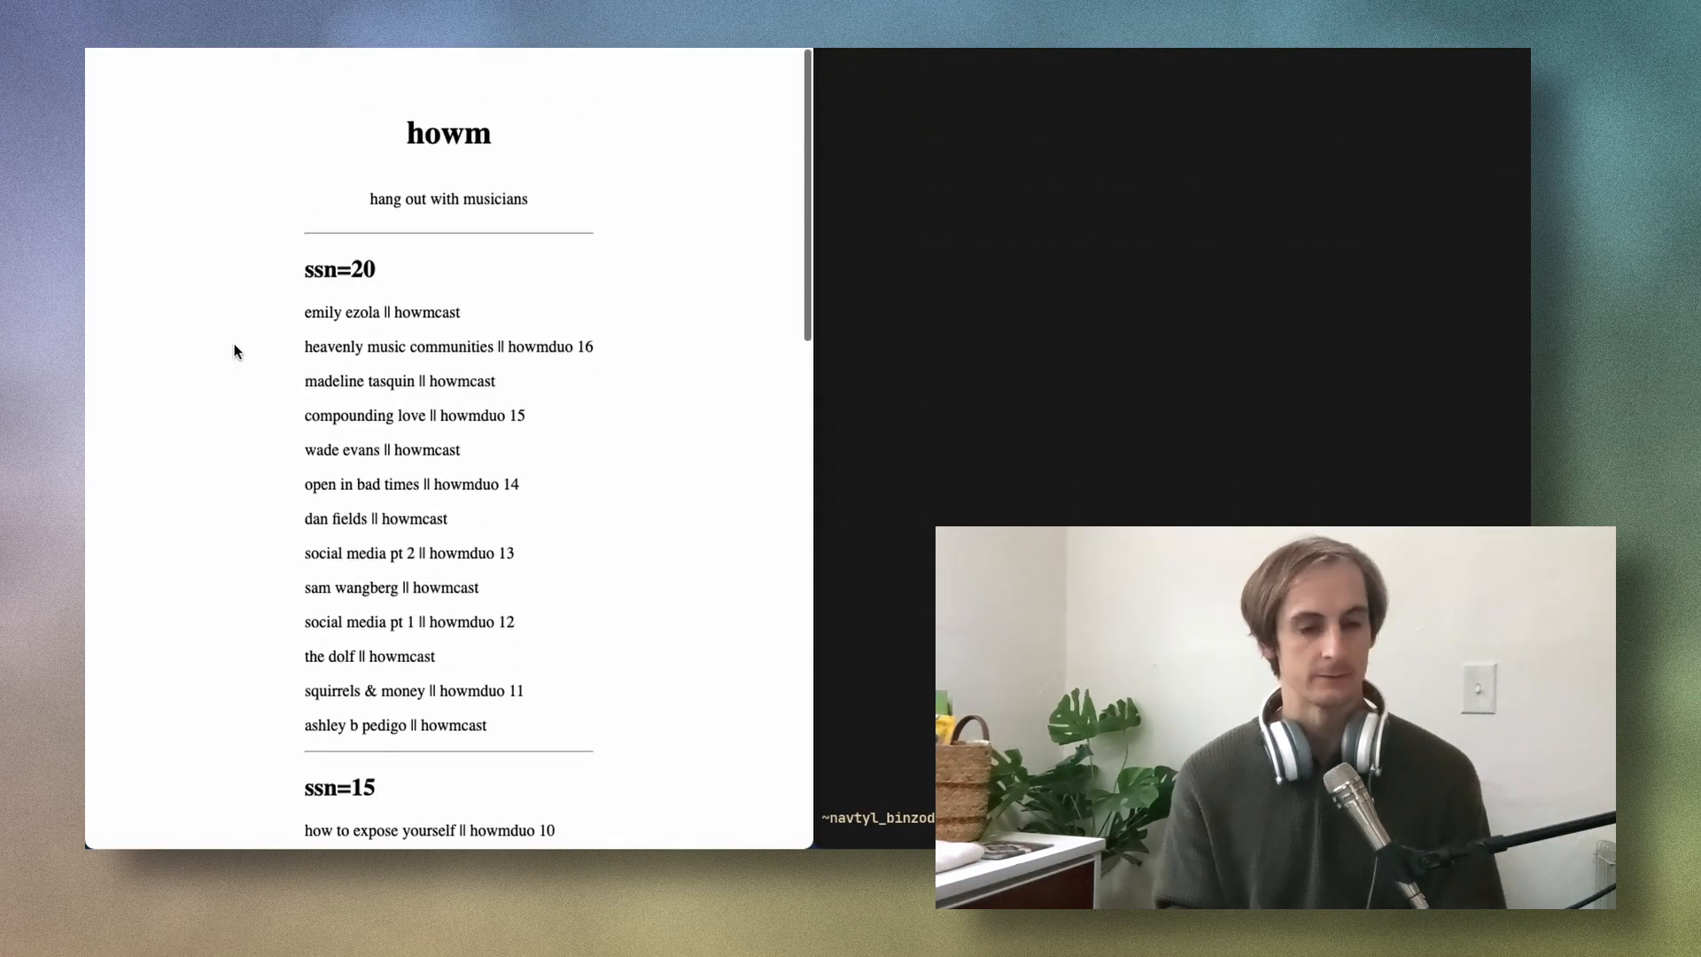
{"action": "scroll", "scroll_direction": "down", "scroll_amount": 3}
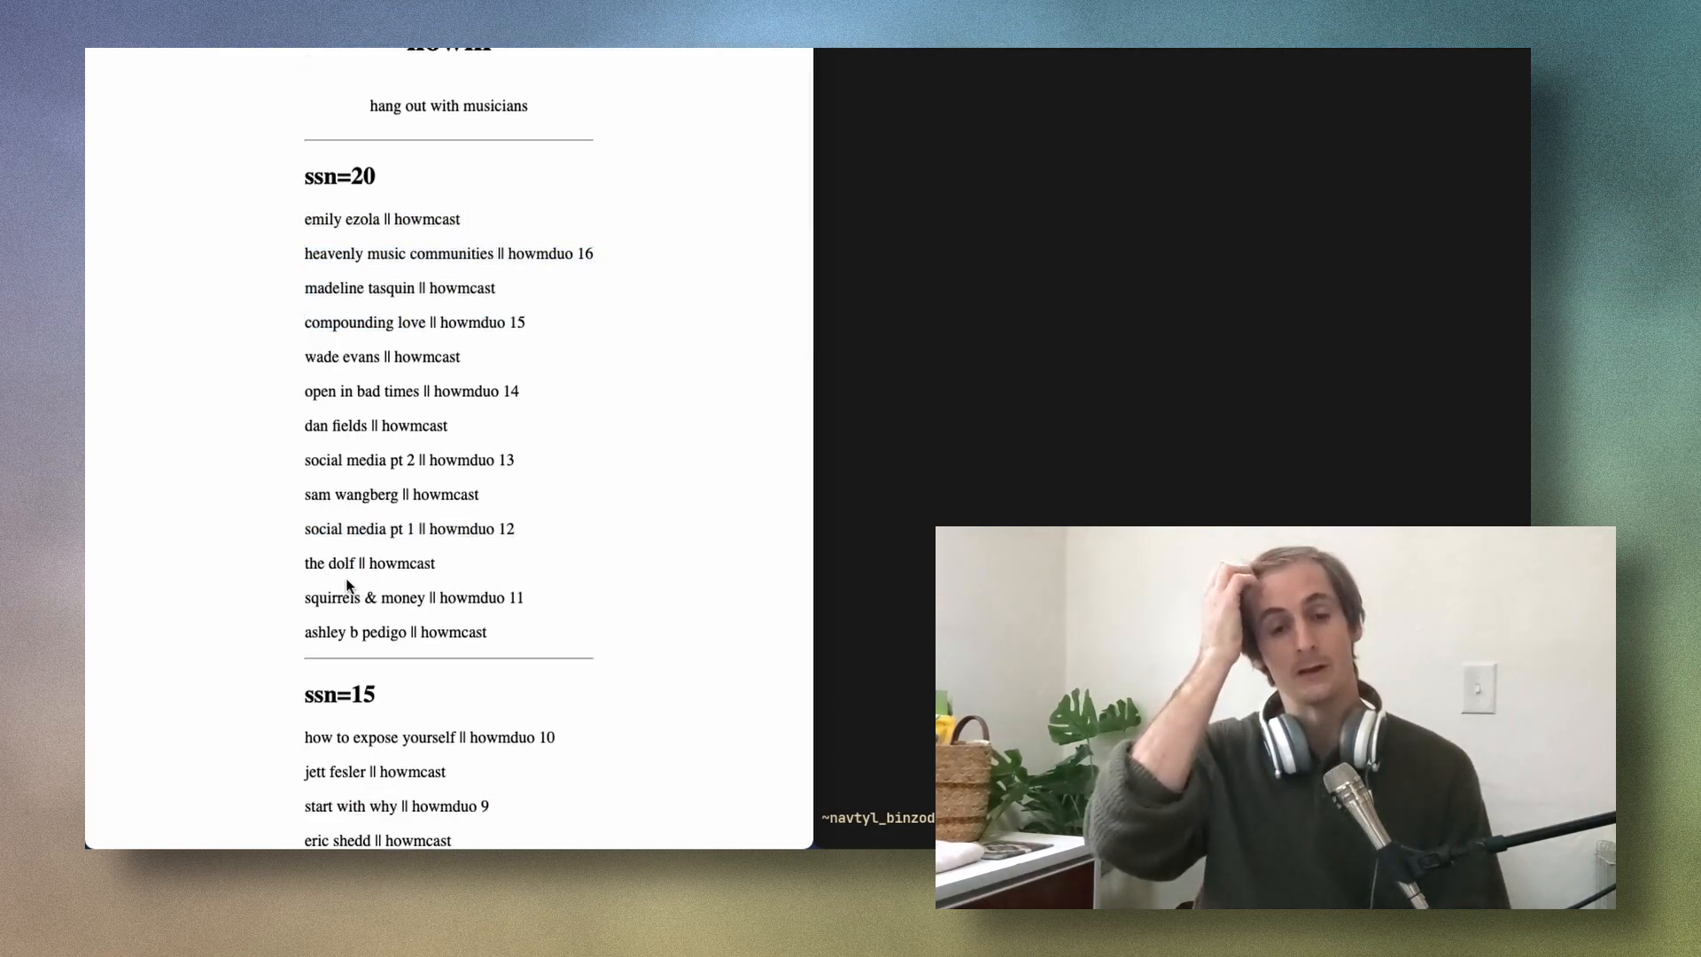
{"action": "scroll", "scroll_direction": "down", "scroll_amount": 3}
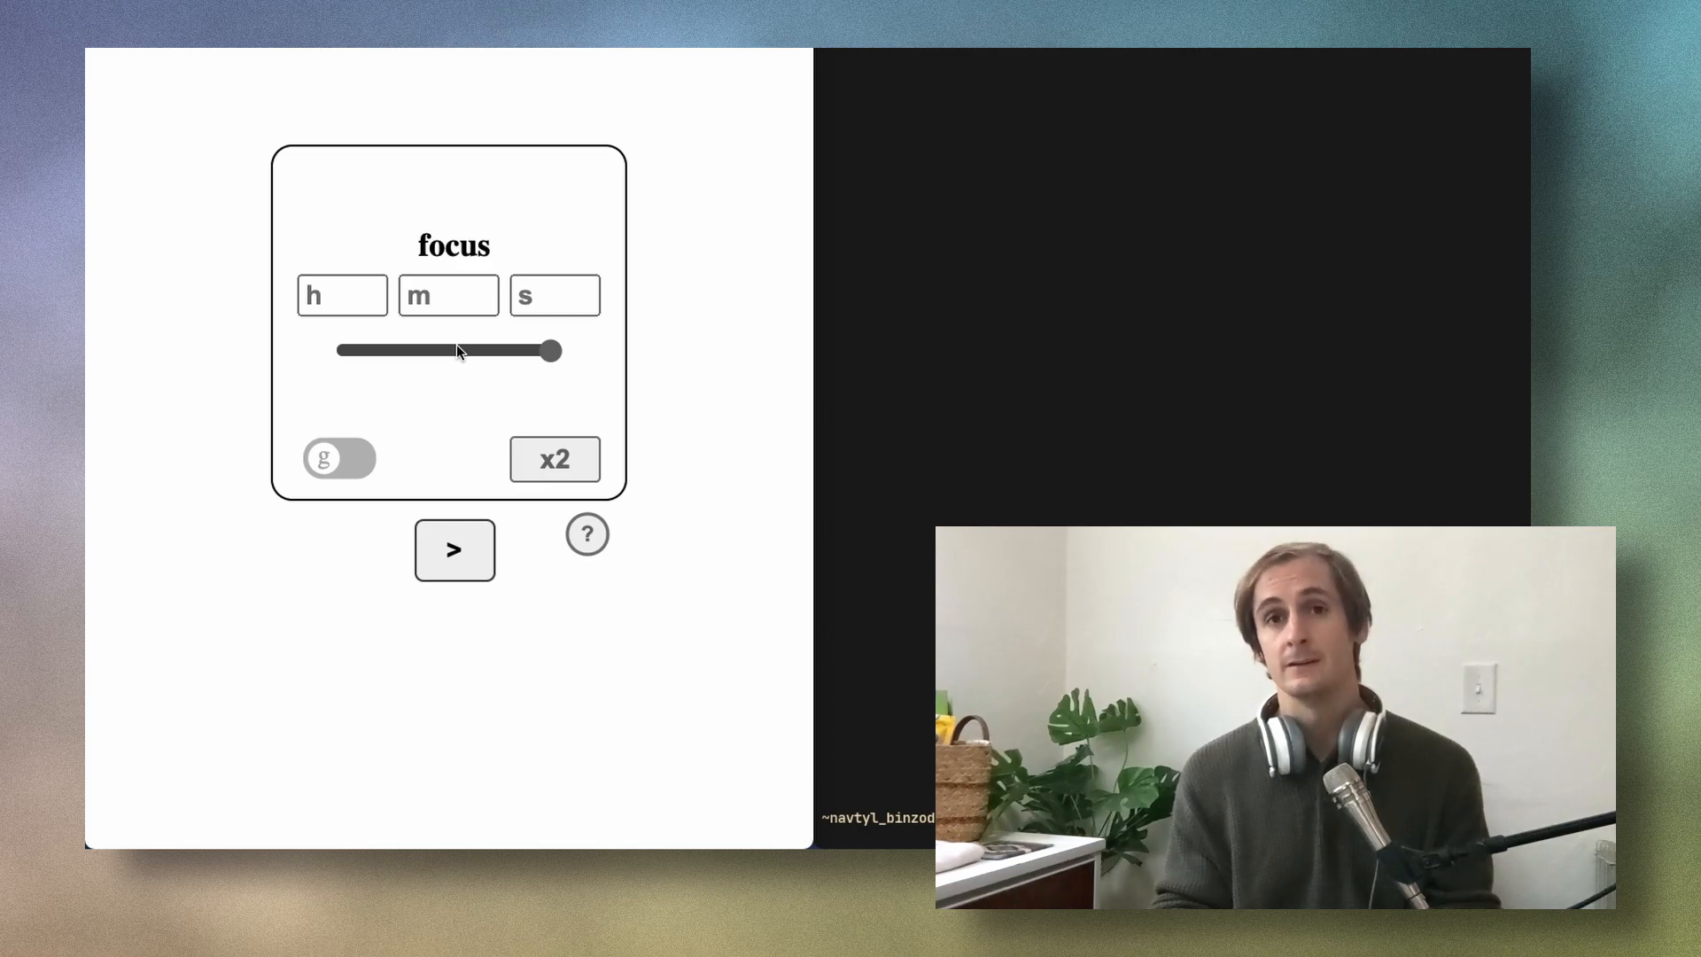
{"action": "left_click", "coordinate": [586, 534]}
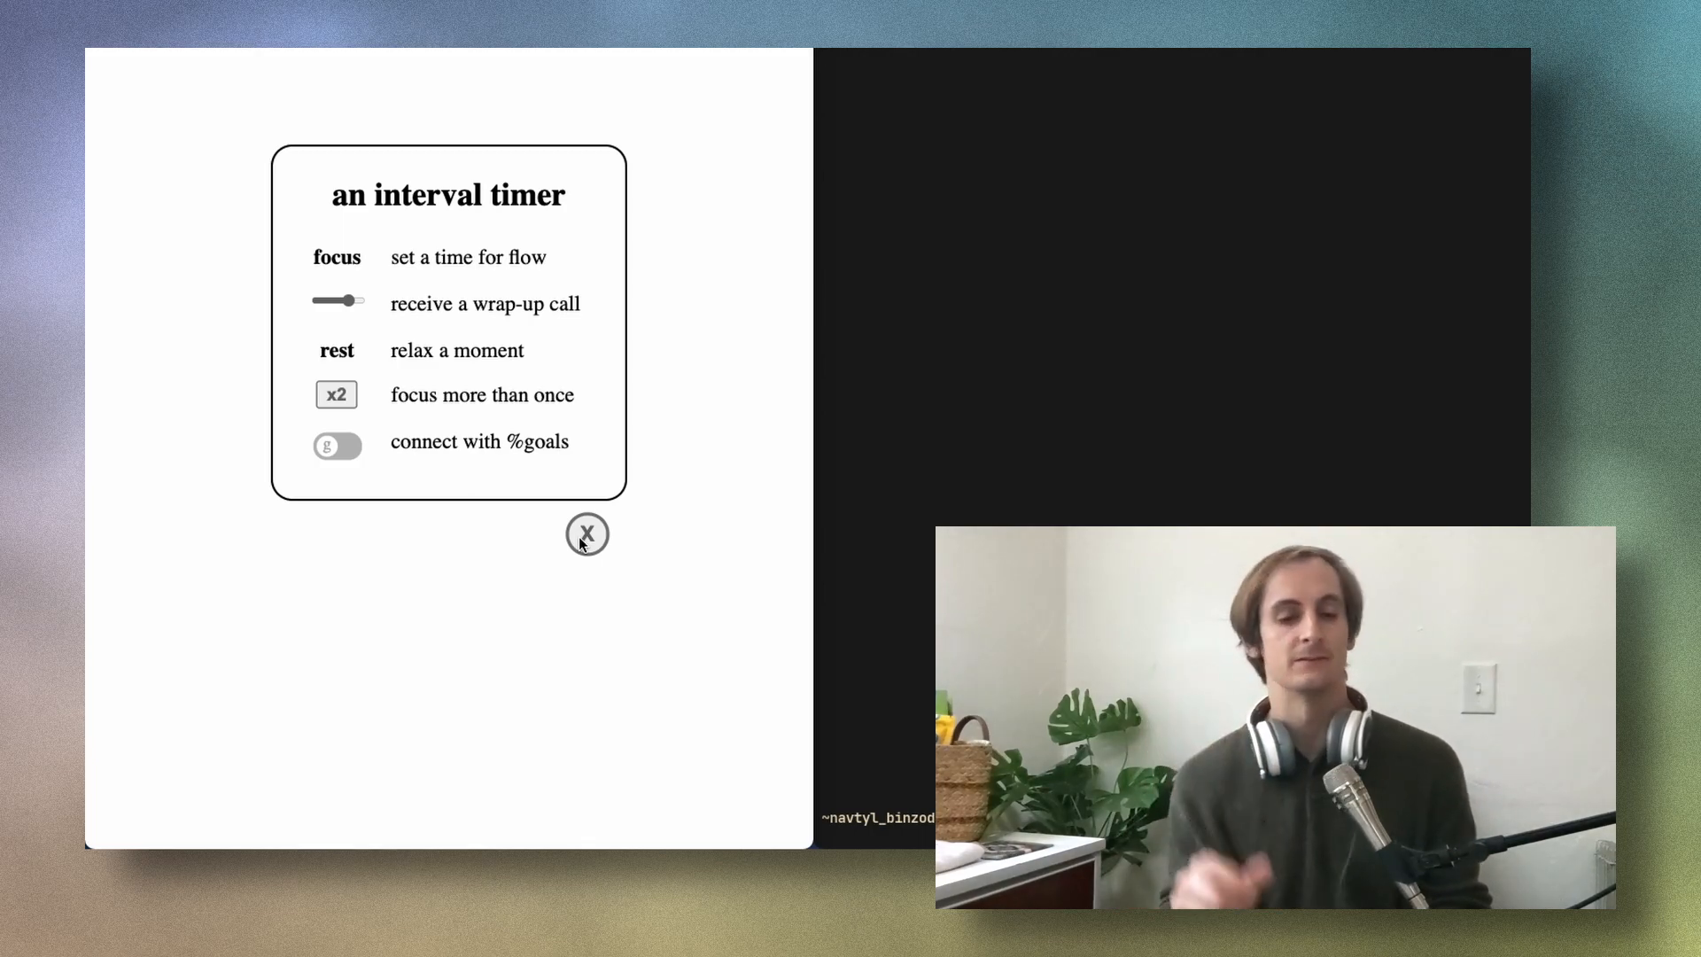
{"action": "left_click", "coordinate": [586, 533]}
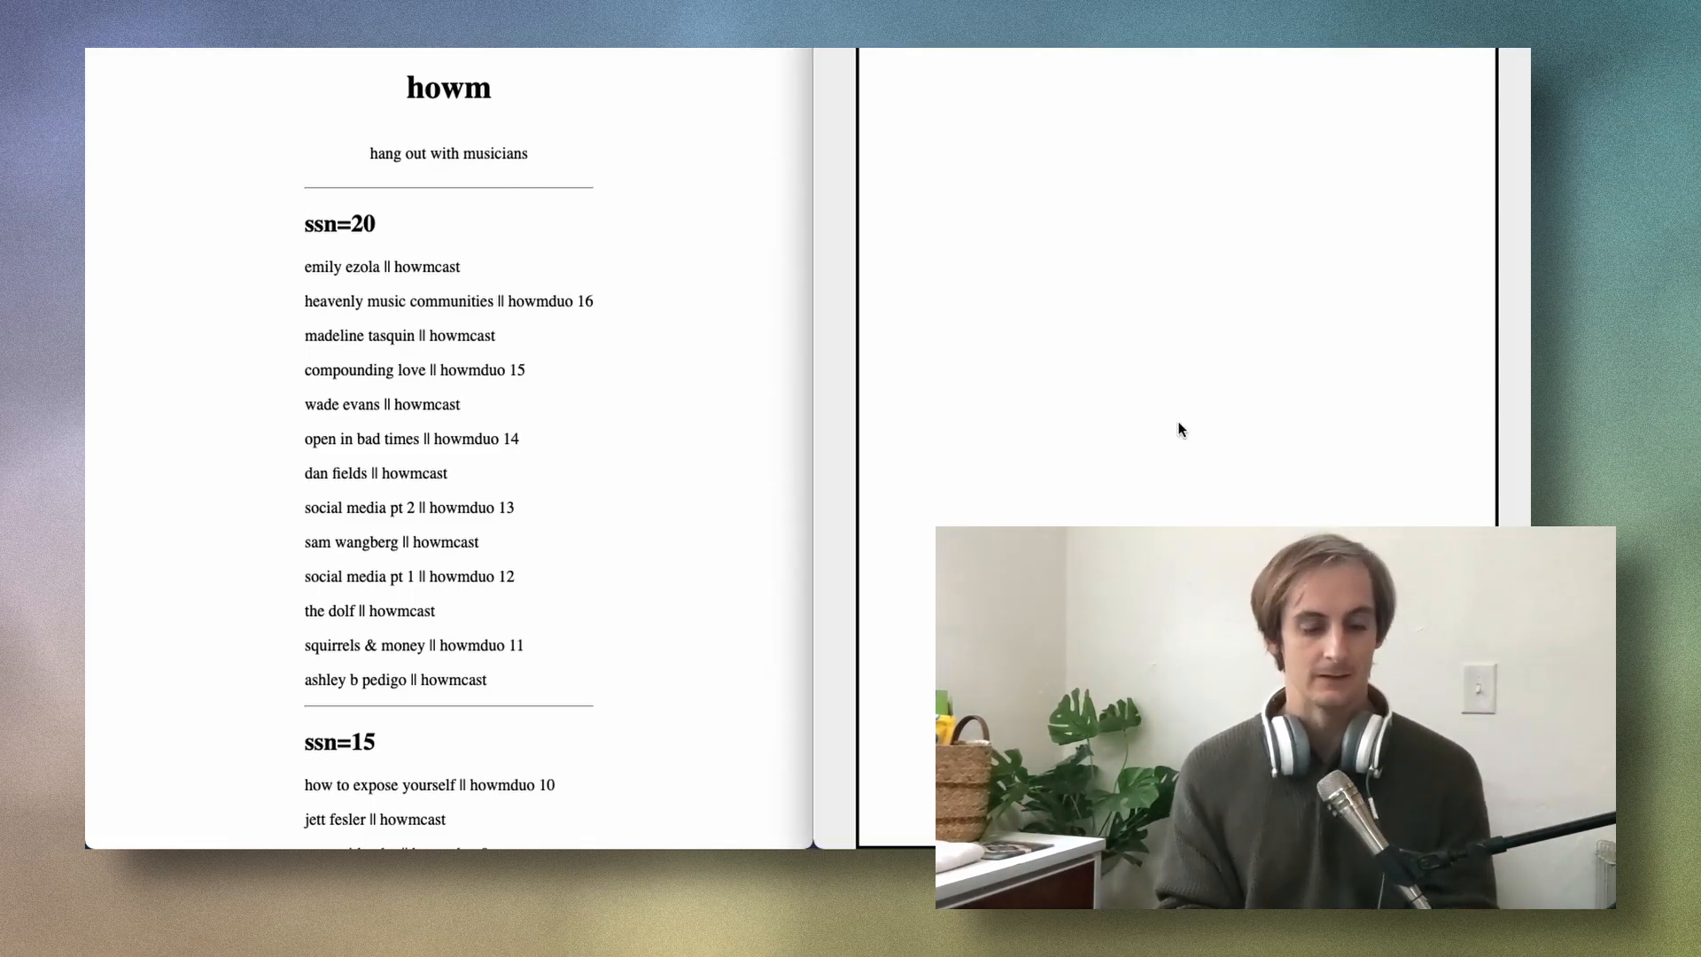
- Draw a divider right of the tilde circle and sketch a bucket beside it
{"action": "type", "text": "min I"}
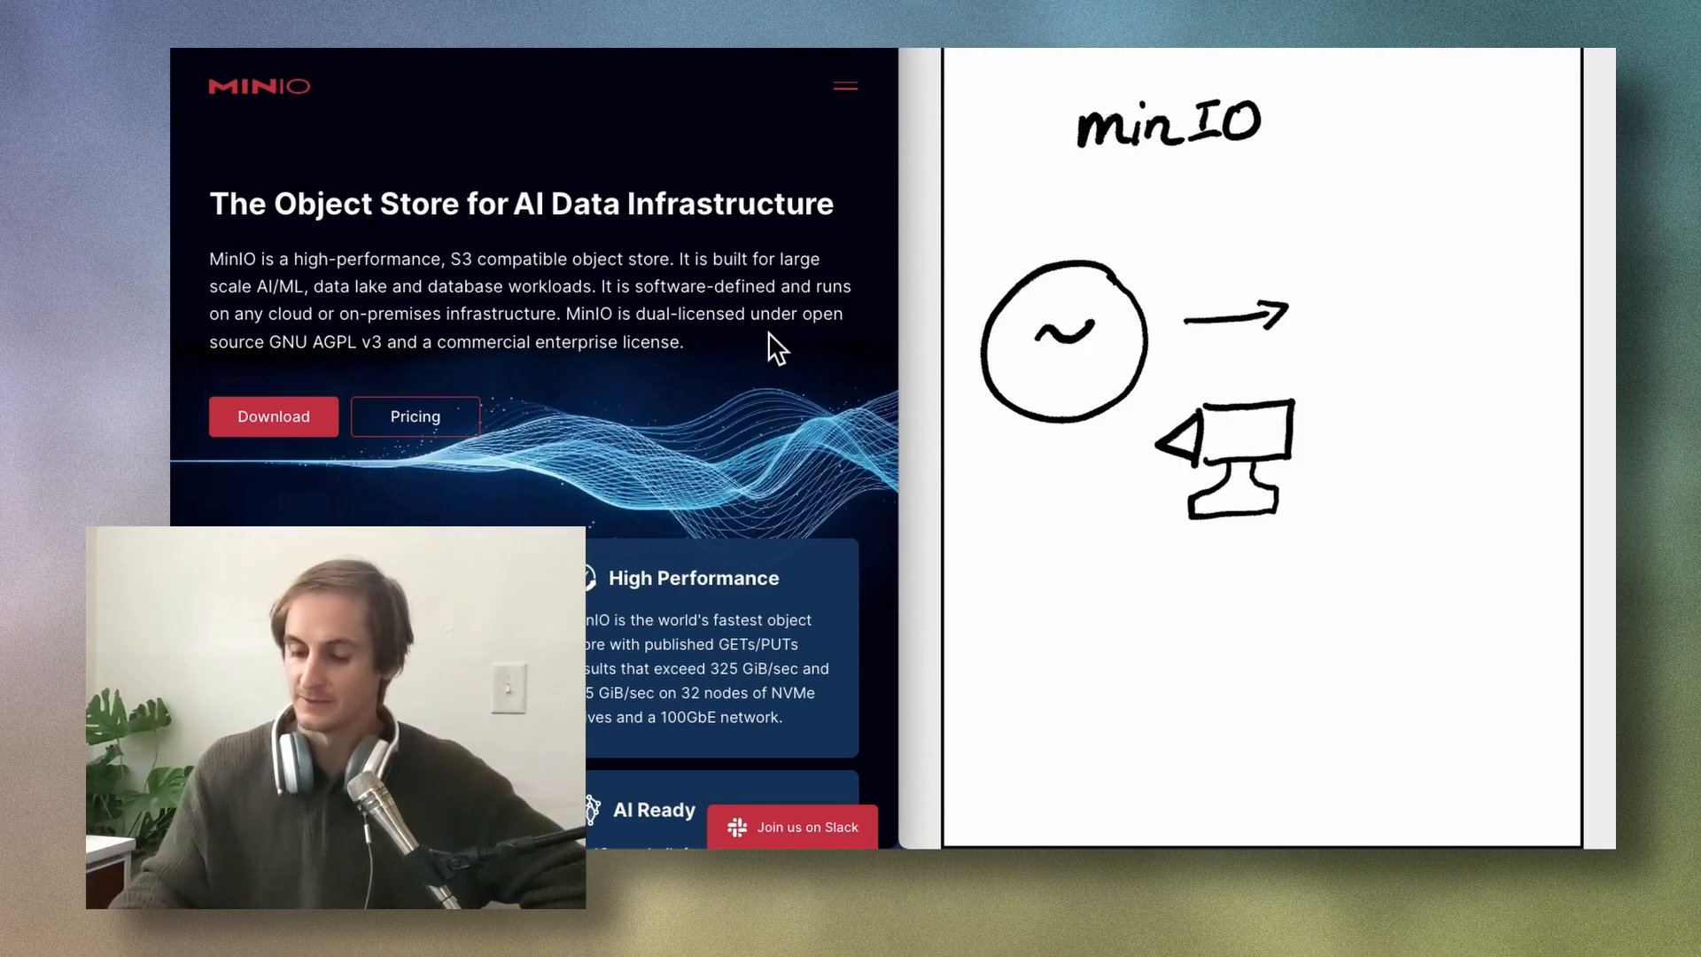
{"action": "type", "text": "file"}
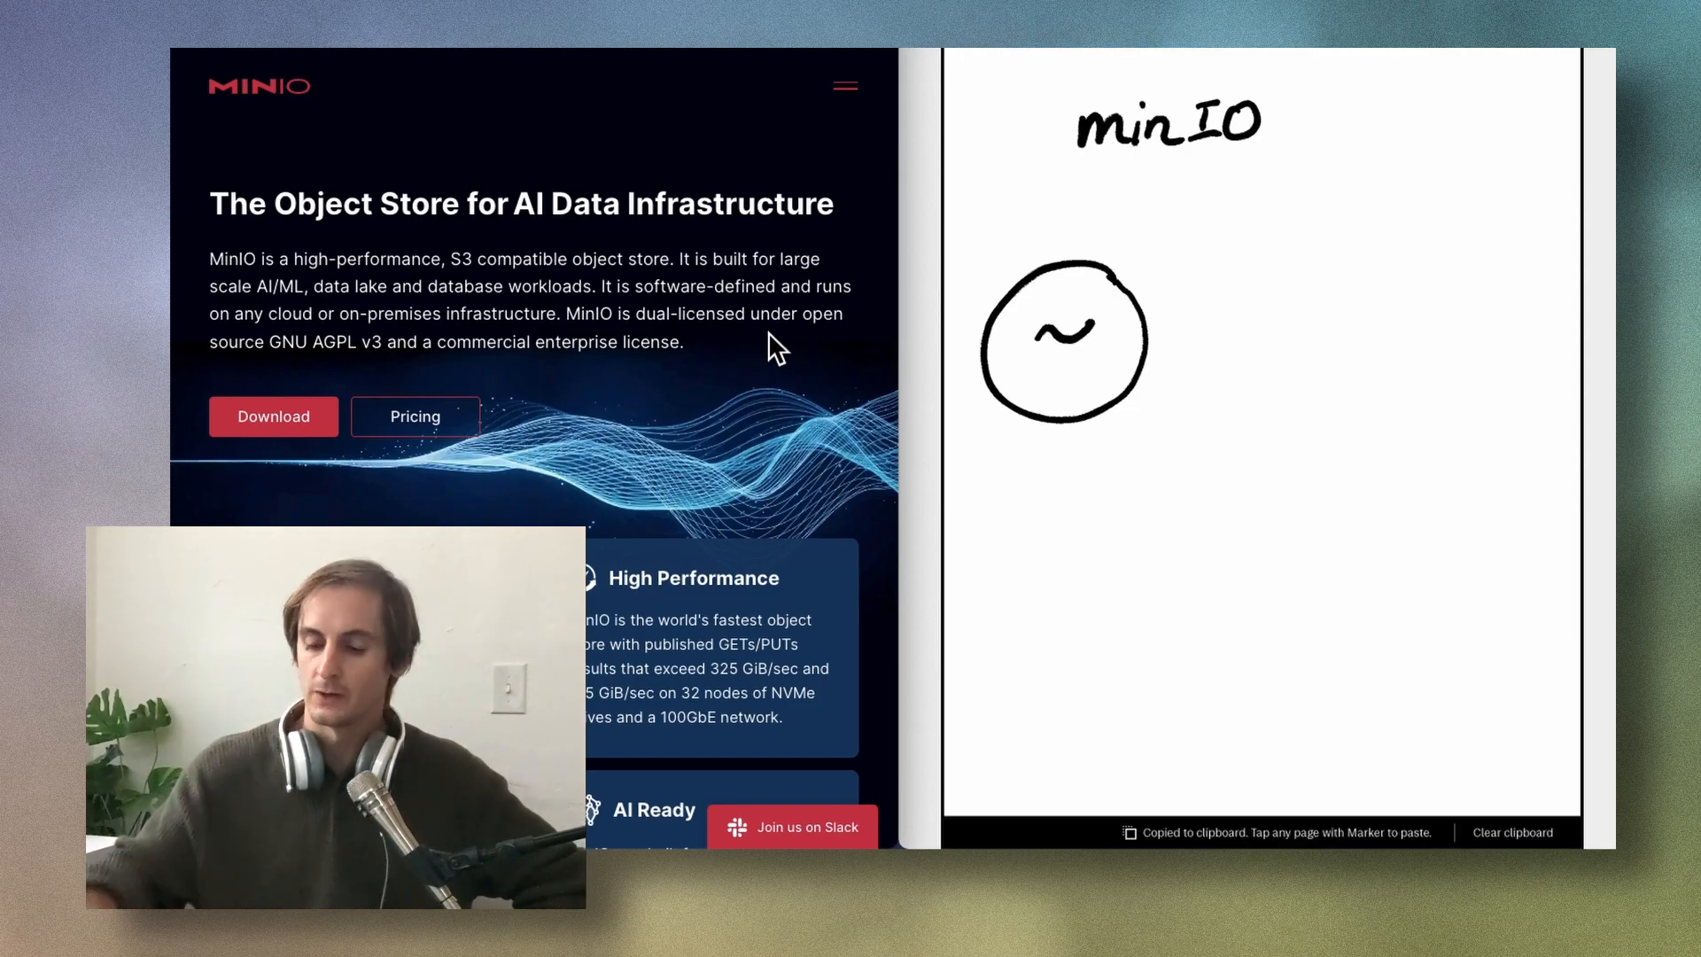
{"action": "left_click_drag", "start_coordinate": [1199, 250], "coordinate": [1199, 429]}
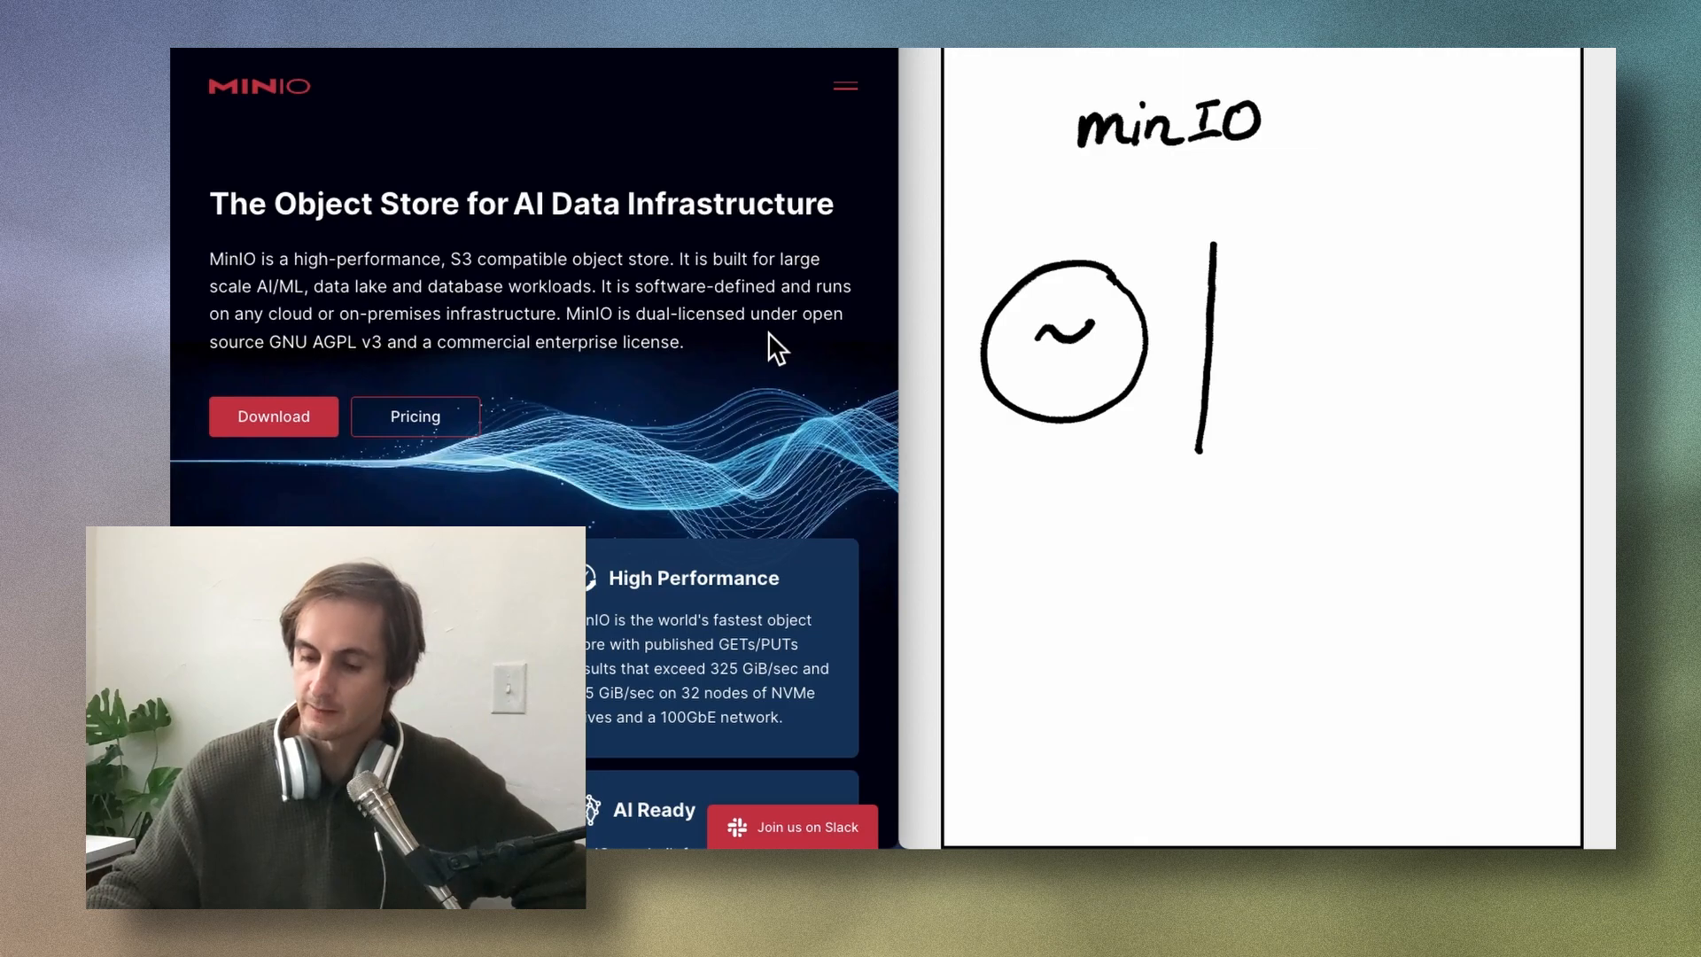
{"action": "left_click", "coordinate": [1287, 310]}
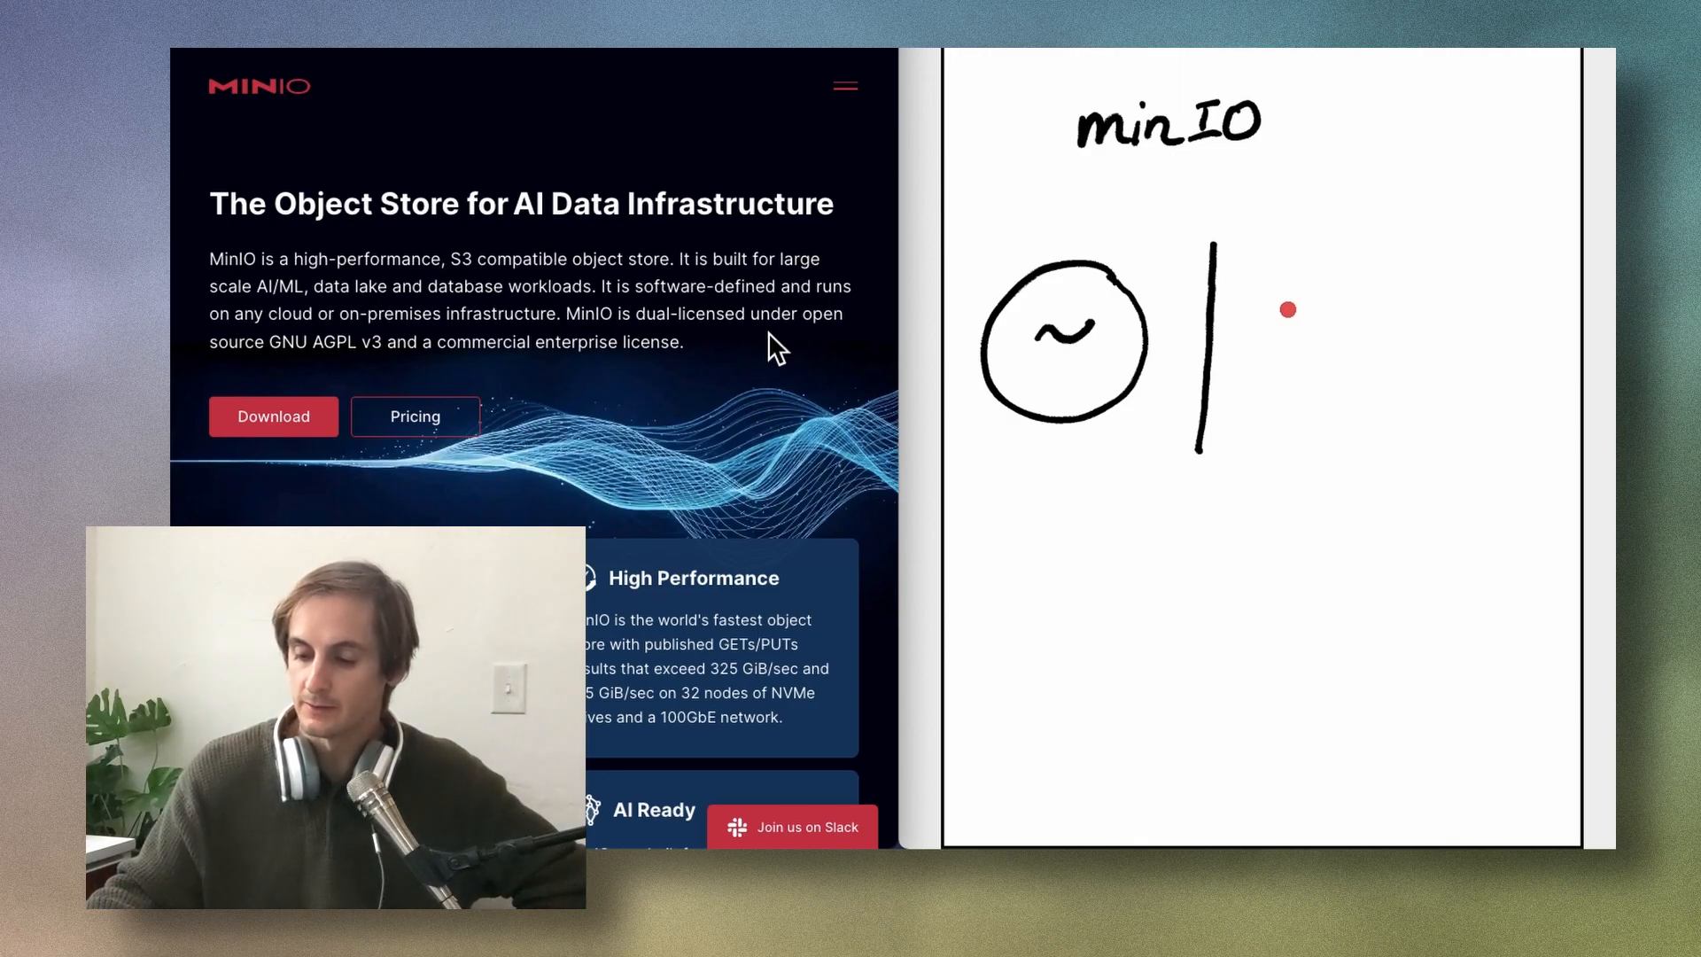
{"action": "left_click_drag", "start_coordinate": [1289, 310], "coordinate": [1284, 412]}
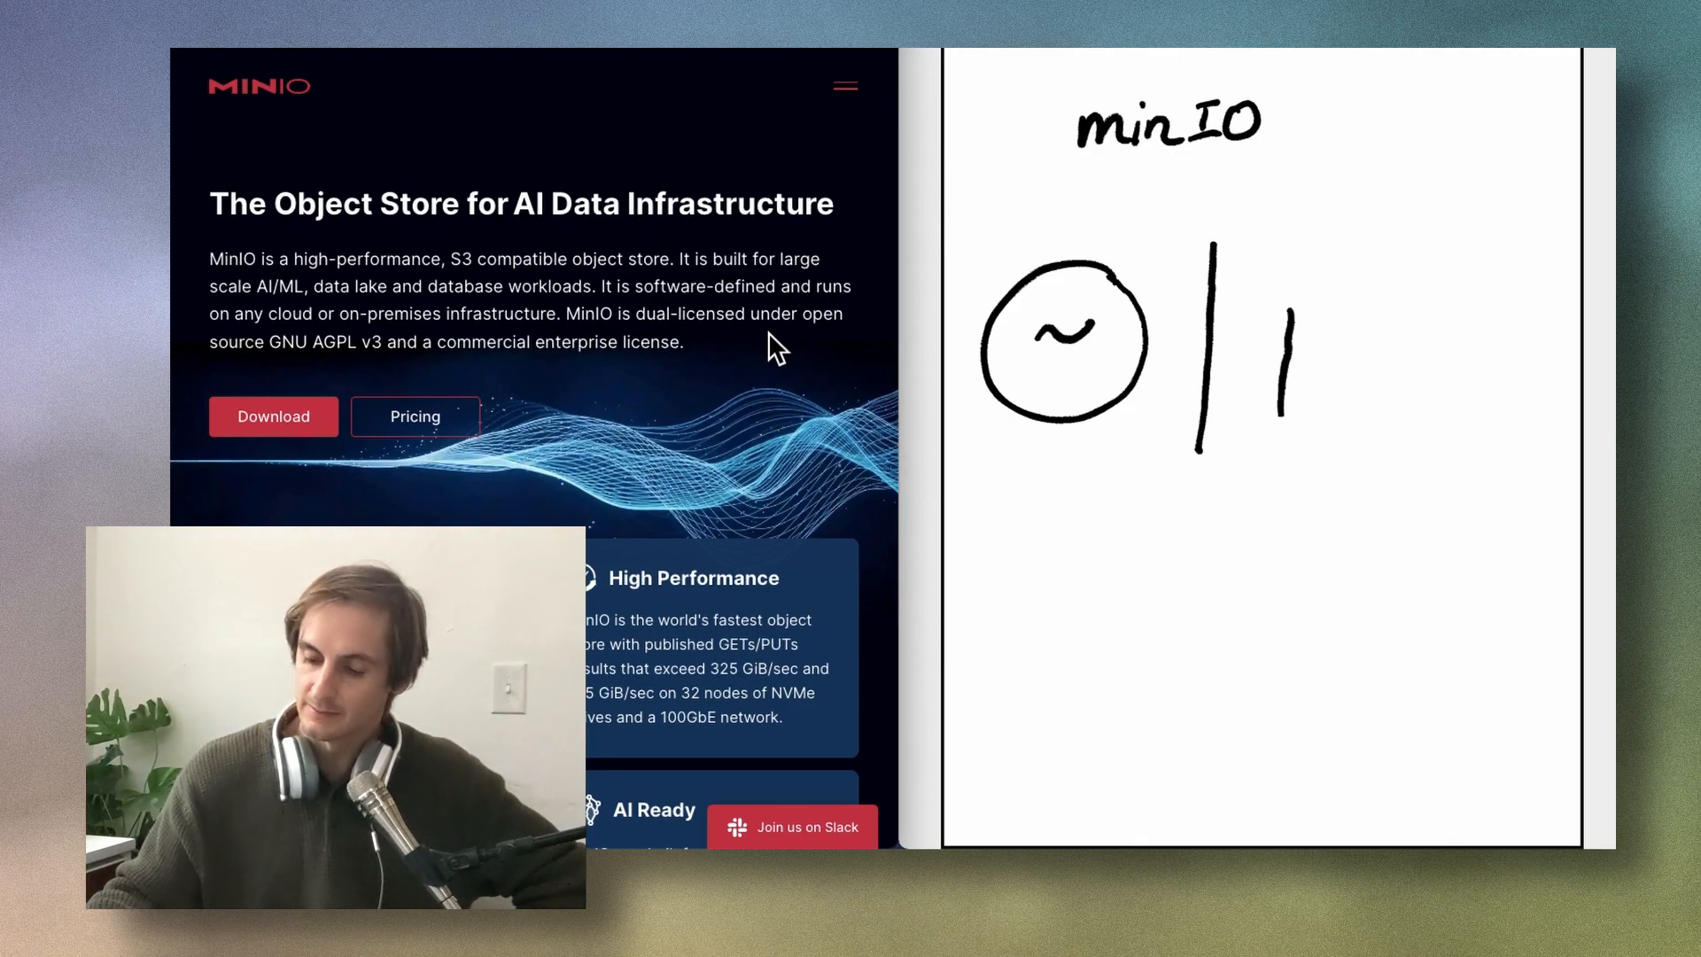
{"action": "left_click_drag", "start_coordinate": [1281, 337], "coordinate": [1335, 424]}
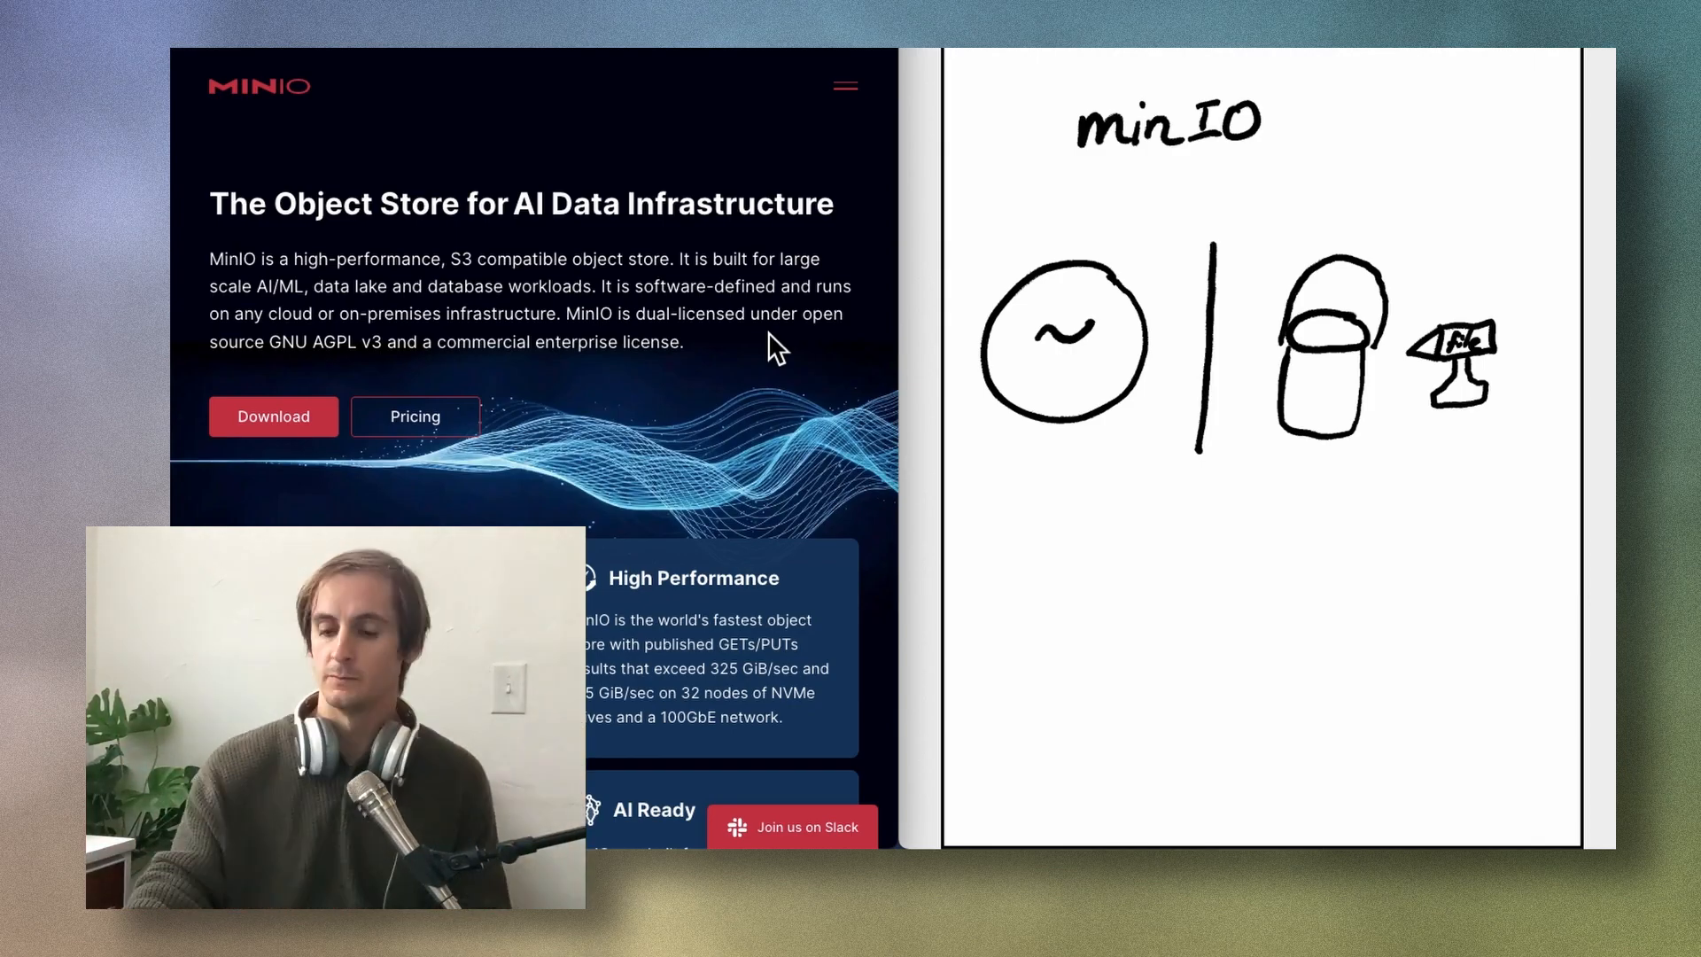
- Draw an arc above the circle and cross out the bucket and computer drawings
{"action": "left_click_drag", "start_coordinate": [992, 250], "coordinate": [1106, 212]}
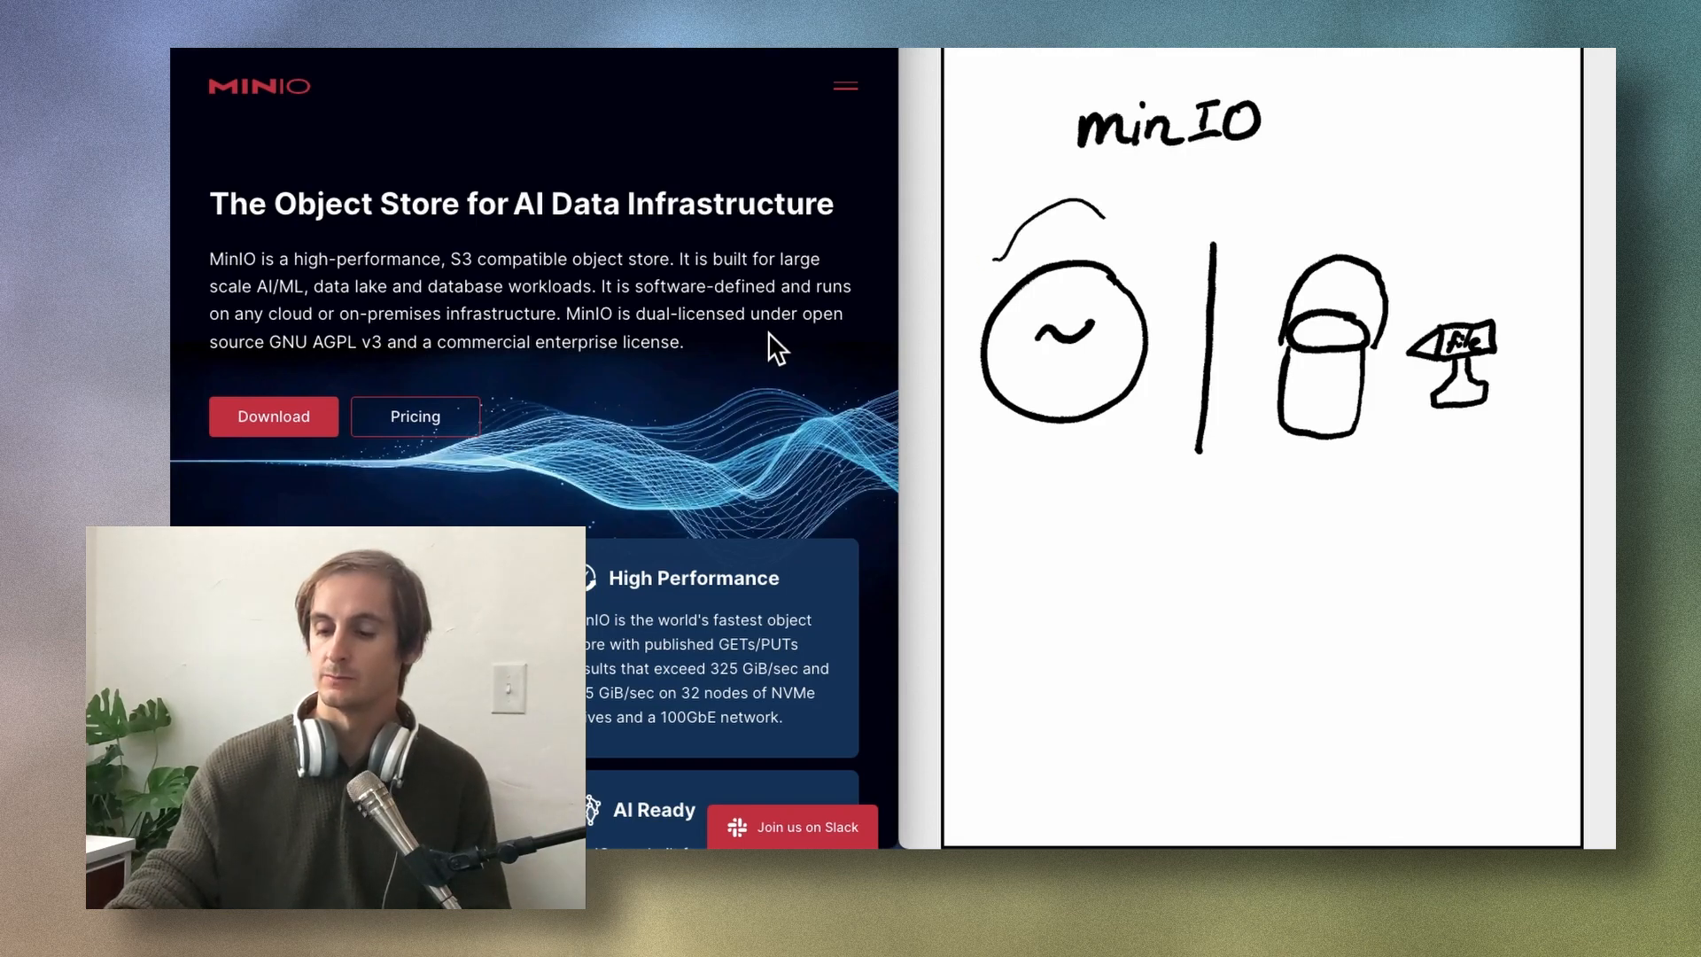
{"action": "left_click_drag", "start_coordinate": [1122, 217], "coordinate": [1356, 488]}
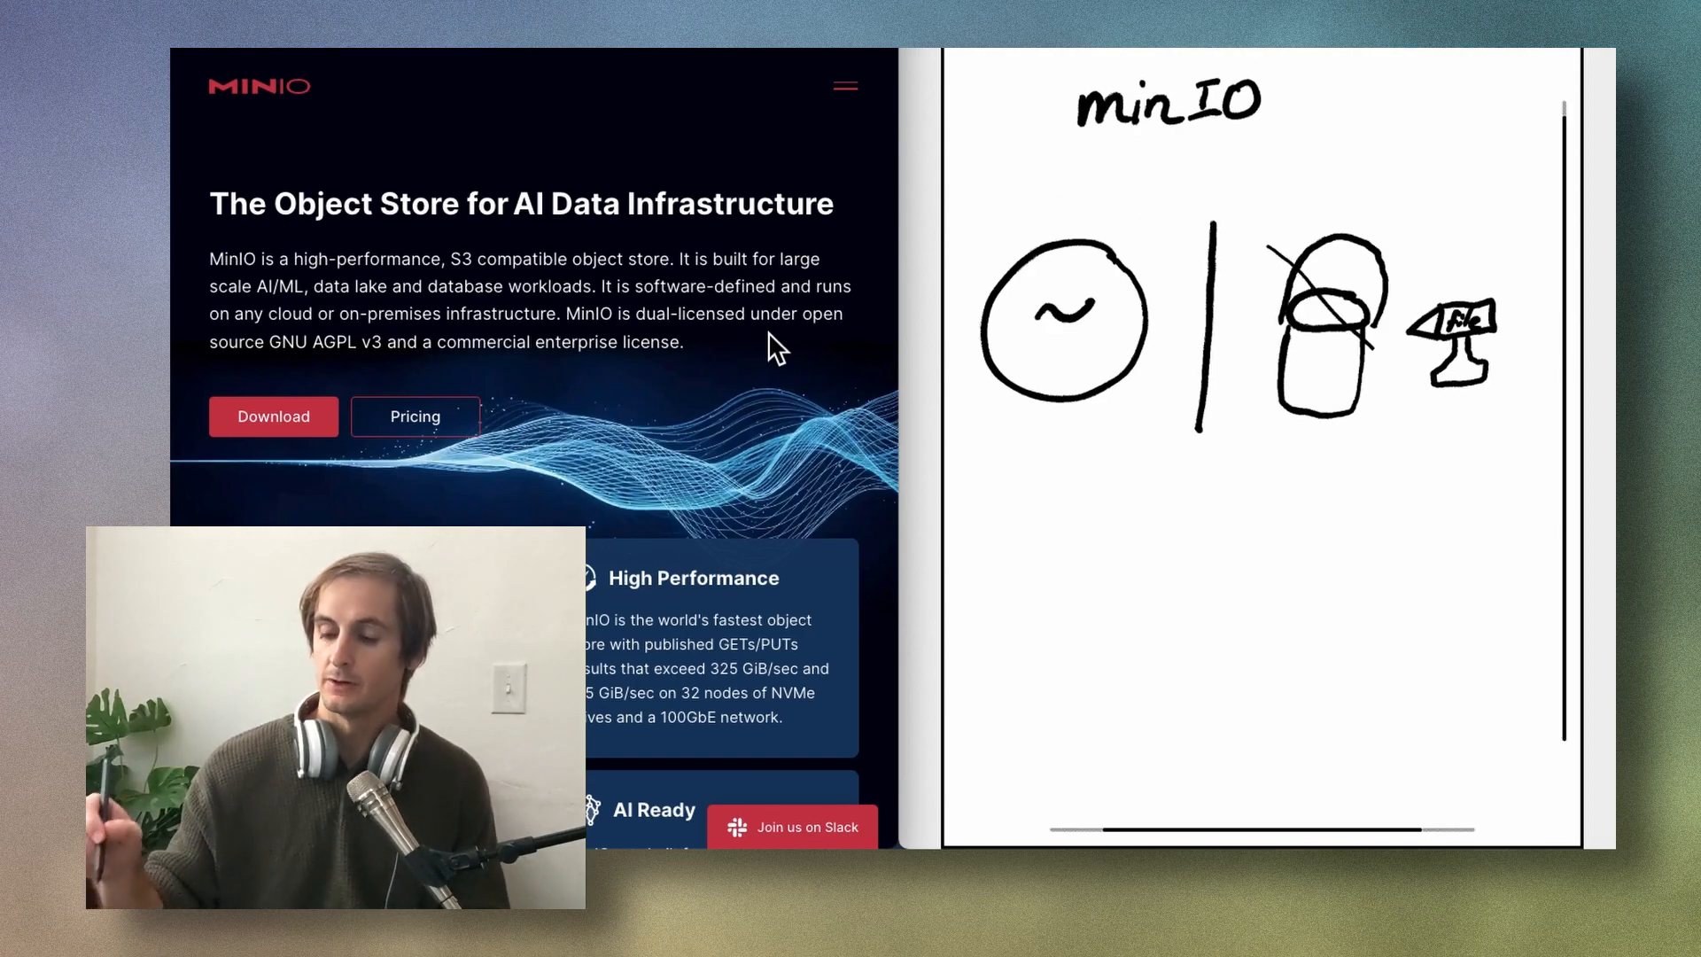
{"action": "left_click_drag", "start_coordinate": [1270, 260], "coordinate": [1493, 445]}
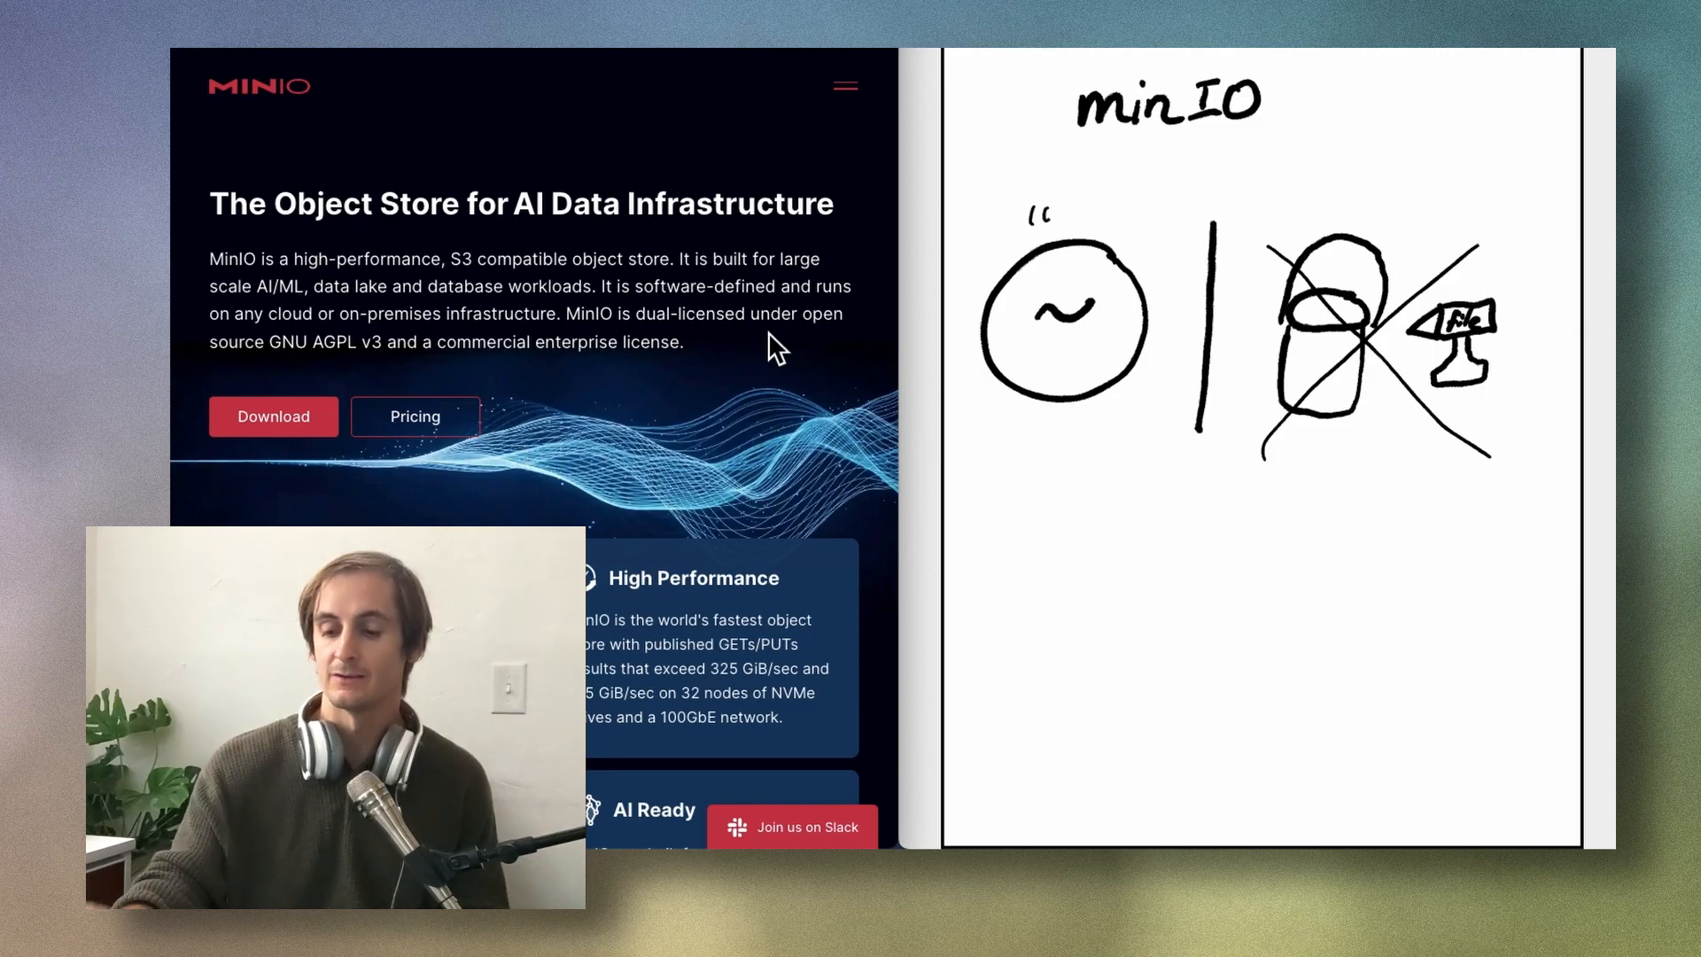
{"action": "type", "text": "100z"}
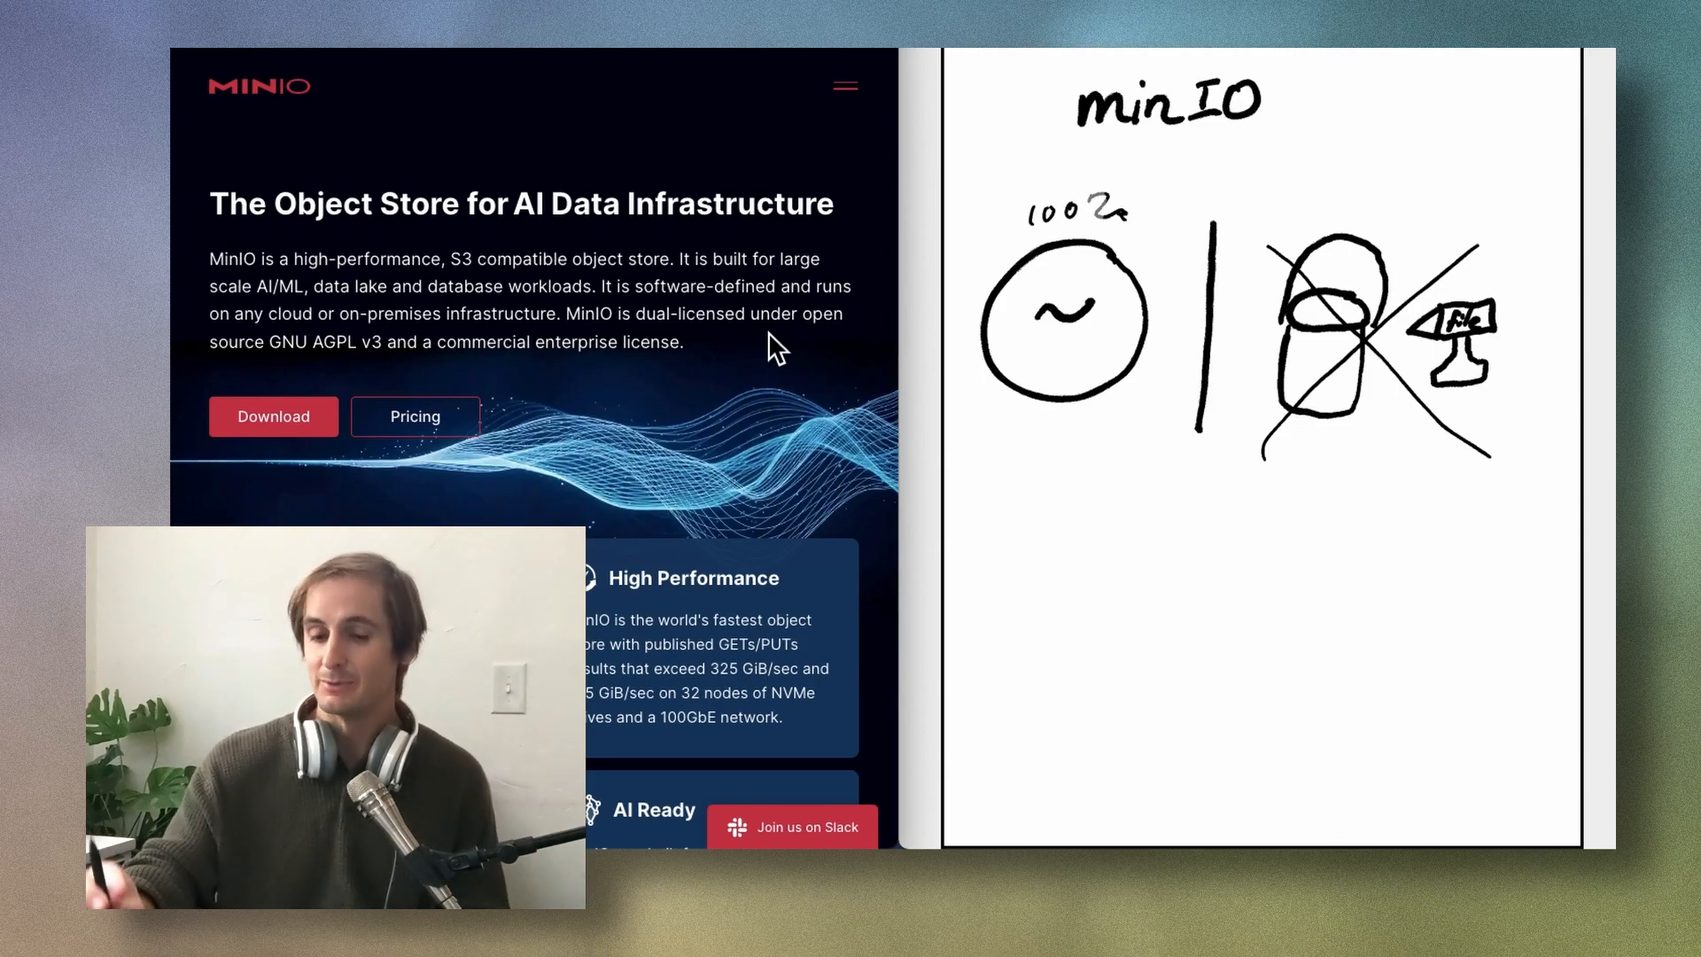
{"action": "scroll", "scroll_direction": "down", "scroll_amount": 3}
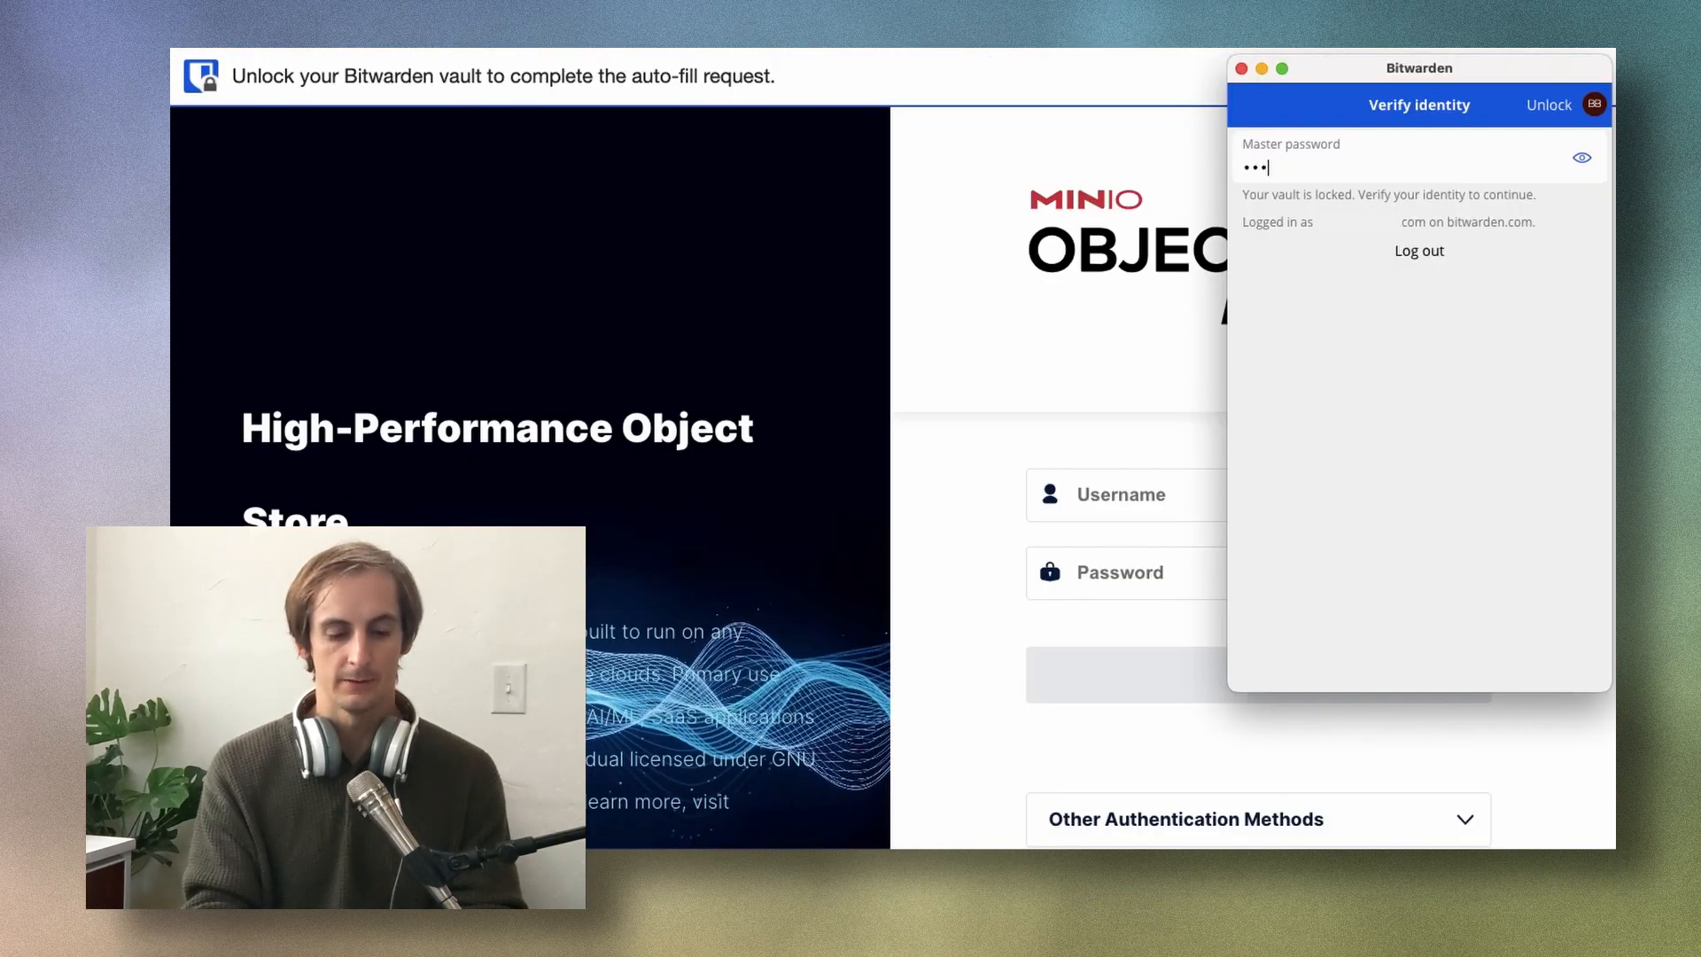
- Unlock Bitwarden with the password, log in to MinIO Console, and focus Filter Buckets
{"action": "type", "text": "password"}
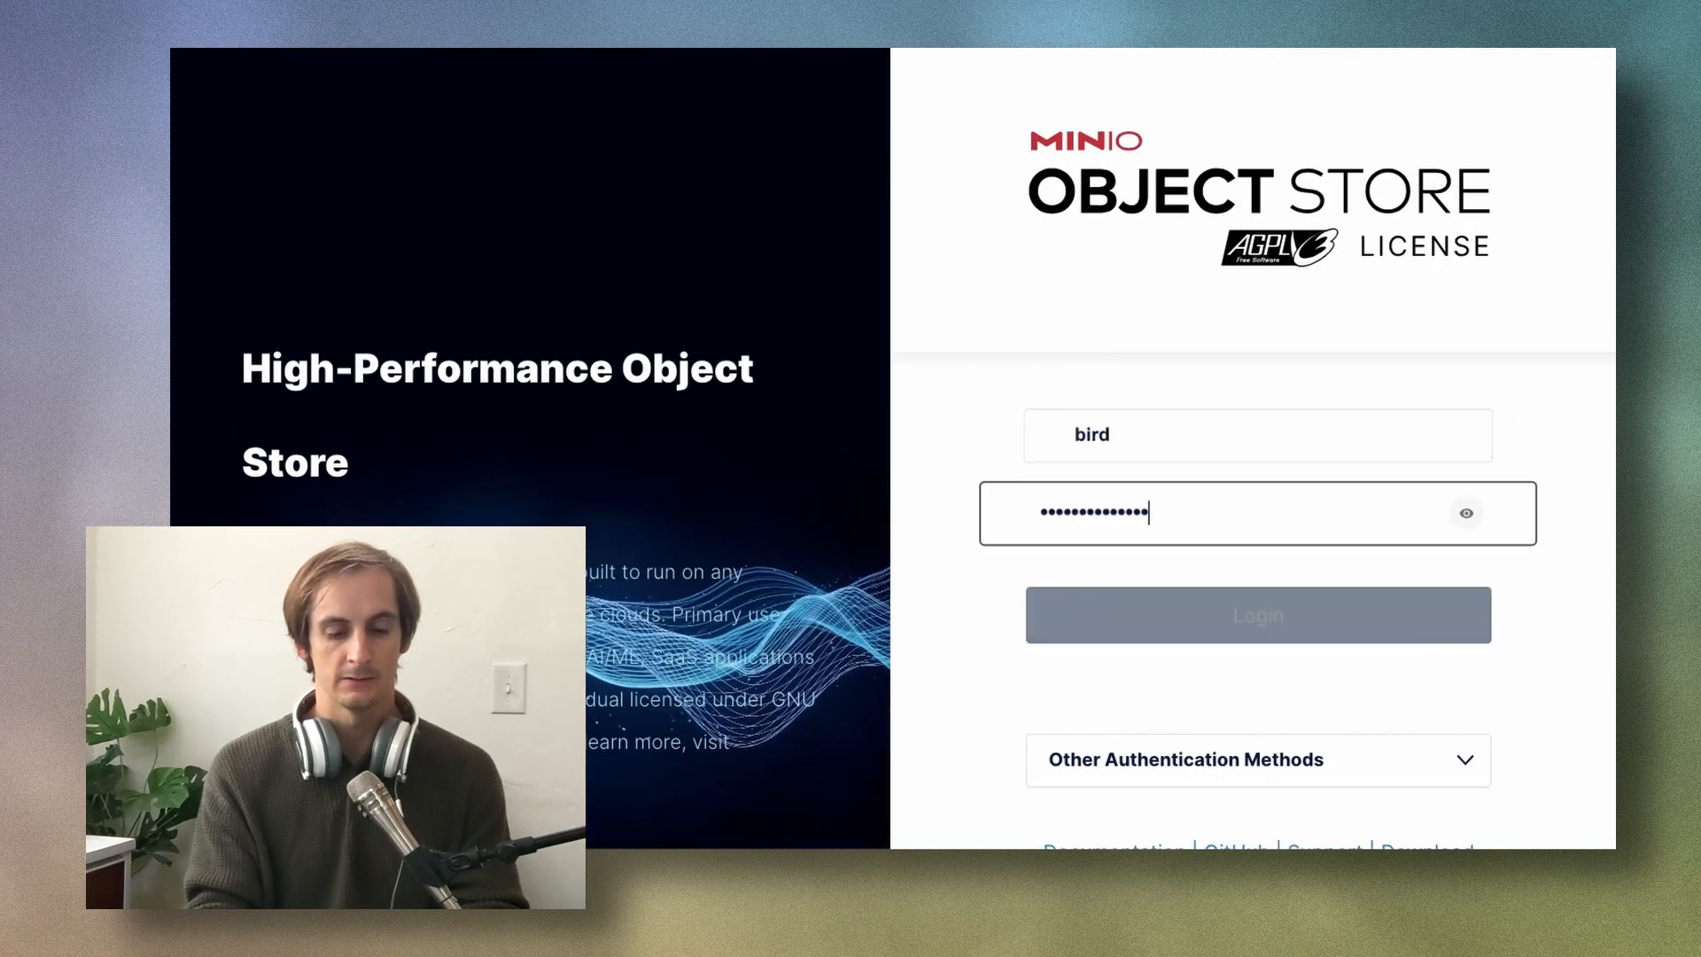
{"action": "left_click", "coordinate": [1258, 614]}
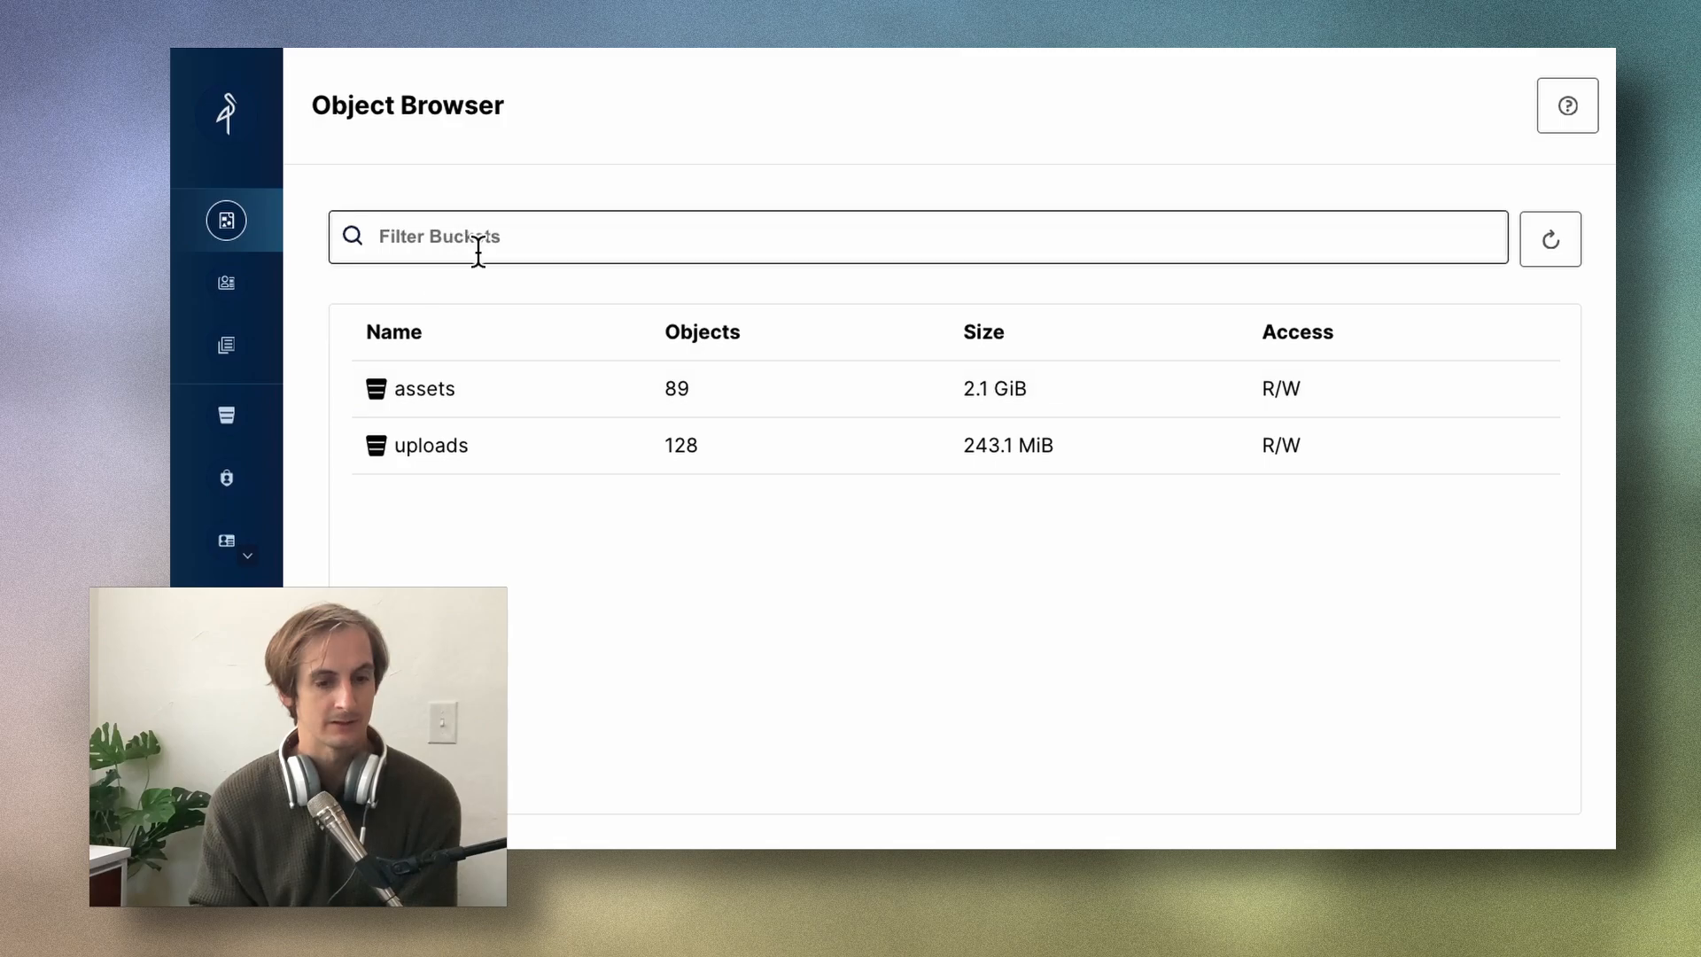
{"action": "left_click", "coordinate": [431, 445]}
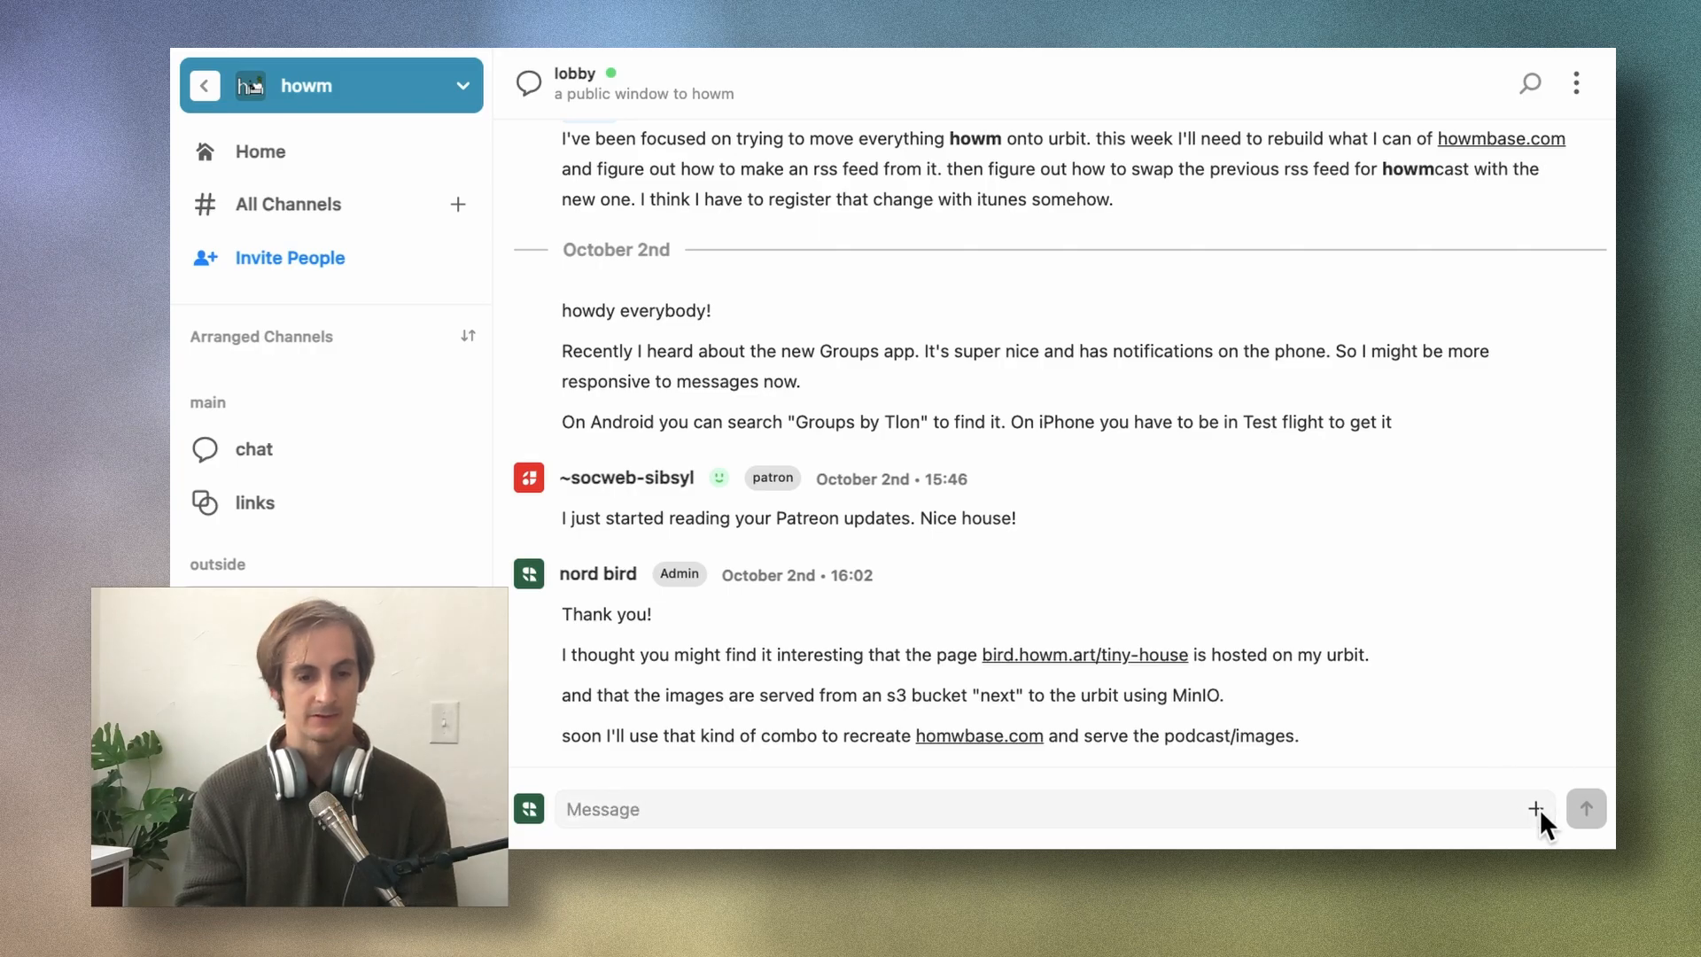
- Post blimp-my-ride.png captioned 'going straight to DVD', then open it and select its URL
{"action": "left_click", "coordinate": [1534, 808]}
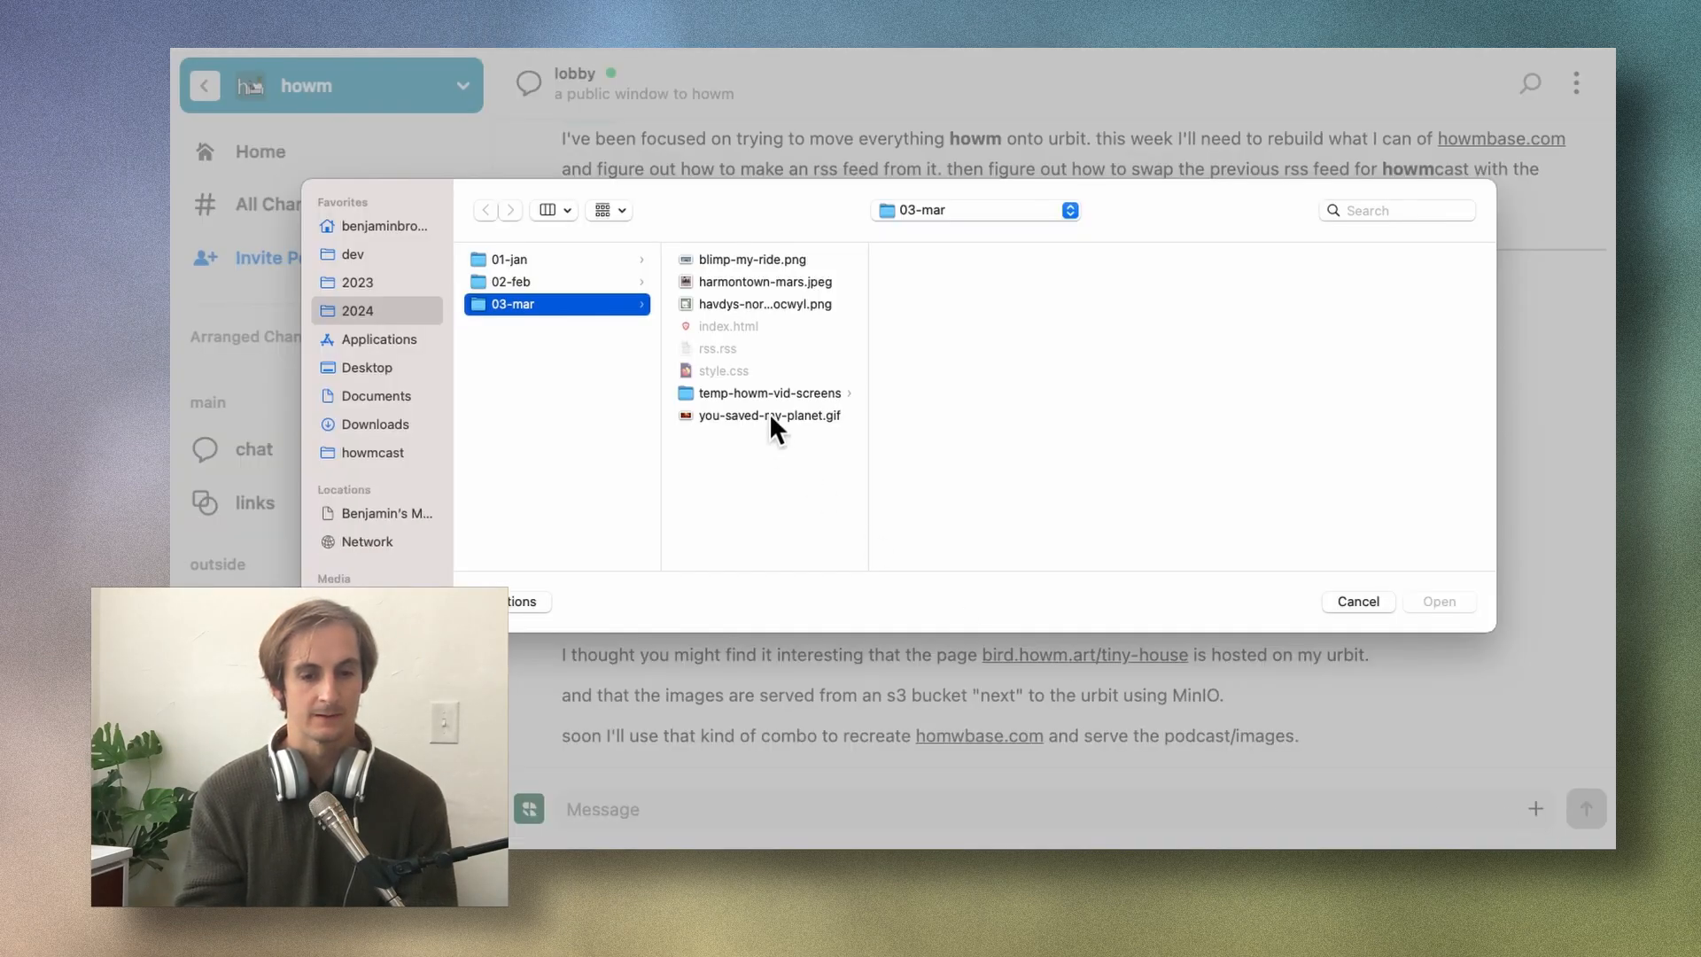
{"action": "left_click", "coordinate": [765, 416]}
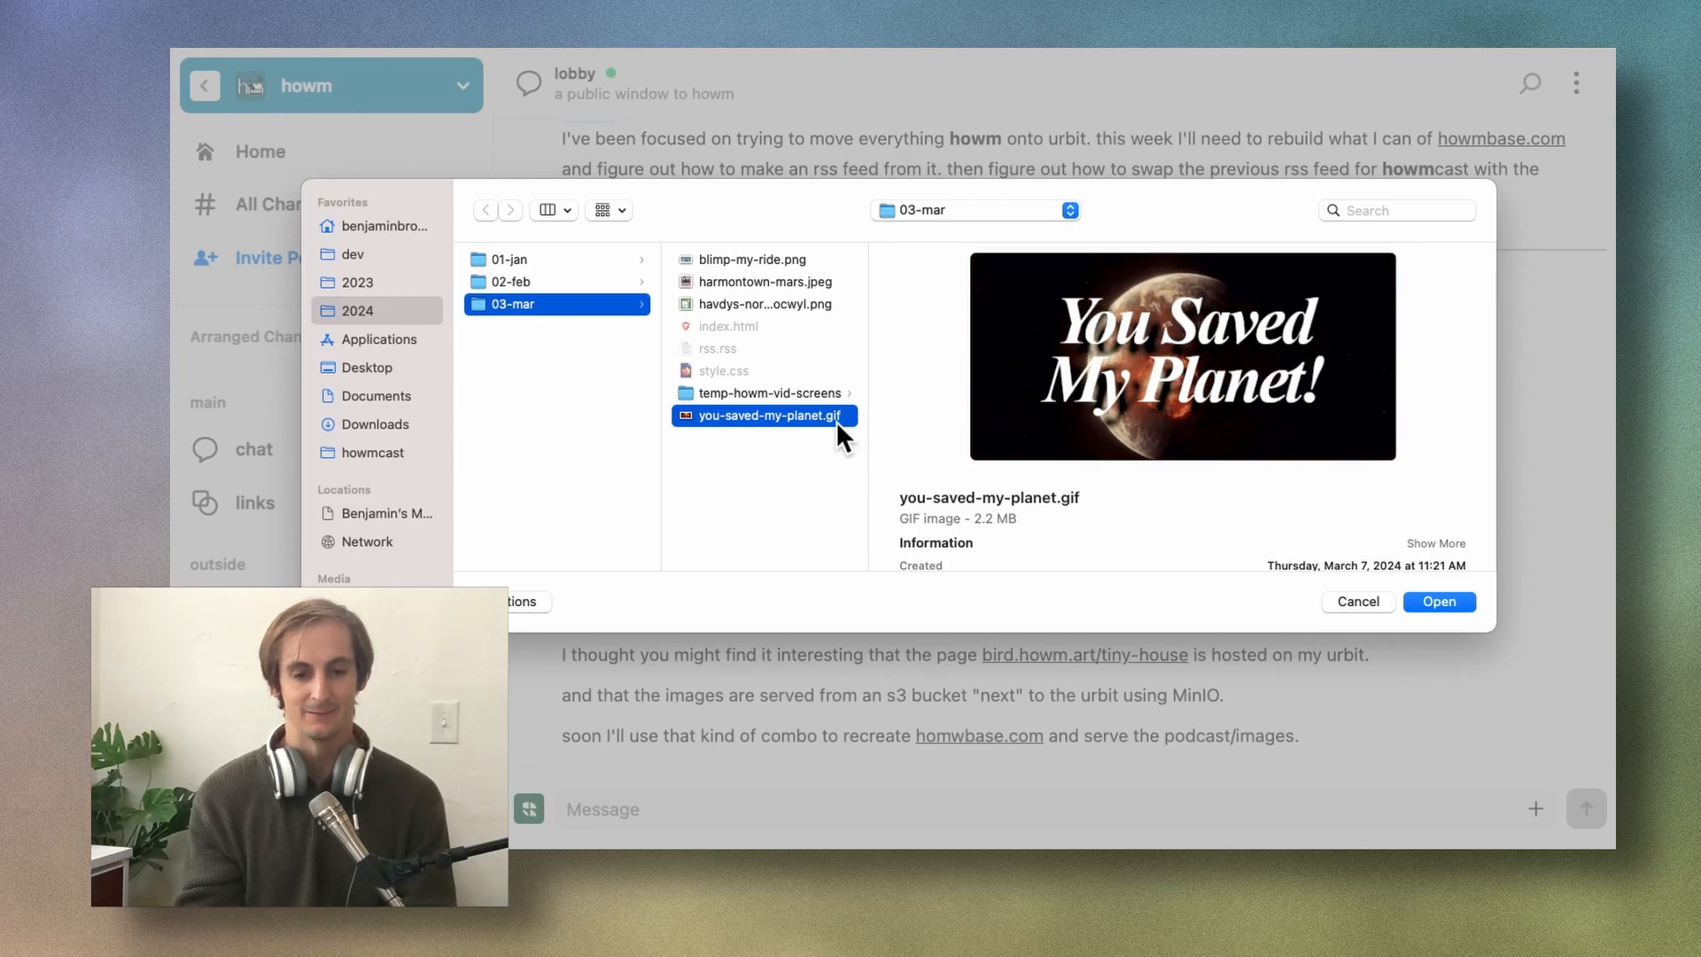
{"action": "left_click", "coordinate": [750, 260]}
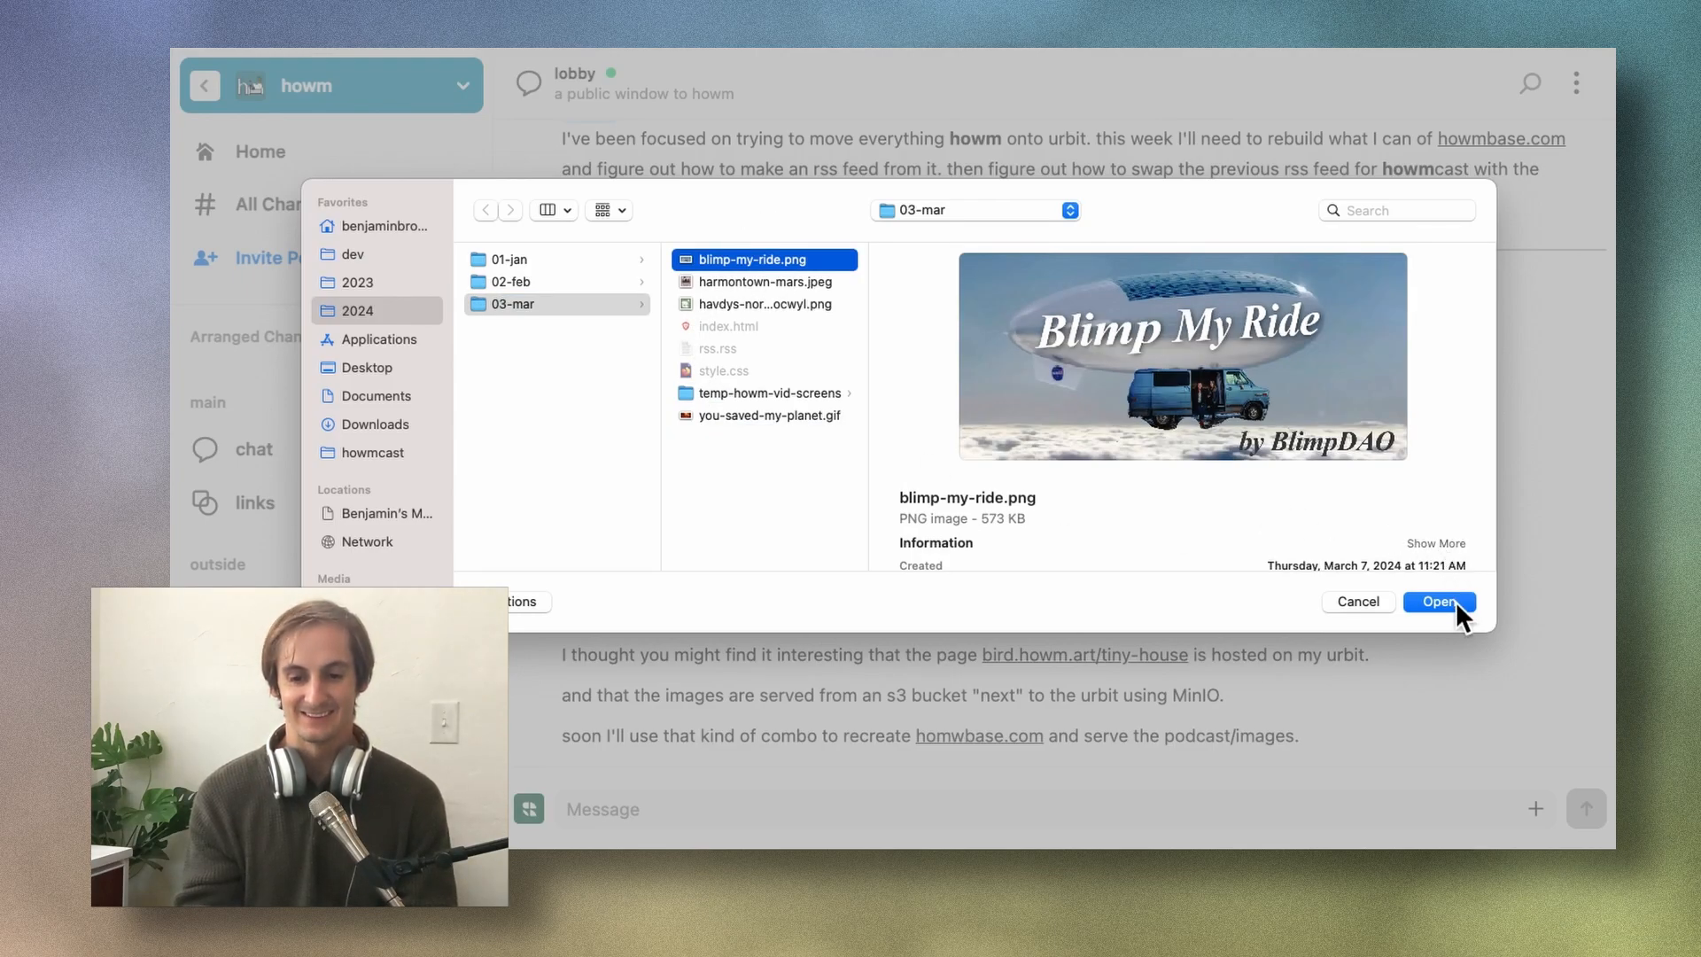
{"action": "left_click", "coordinate": [1439, 603]}
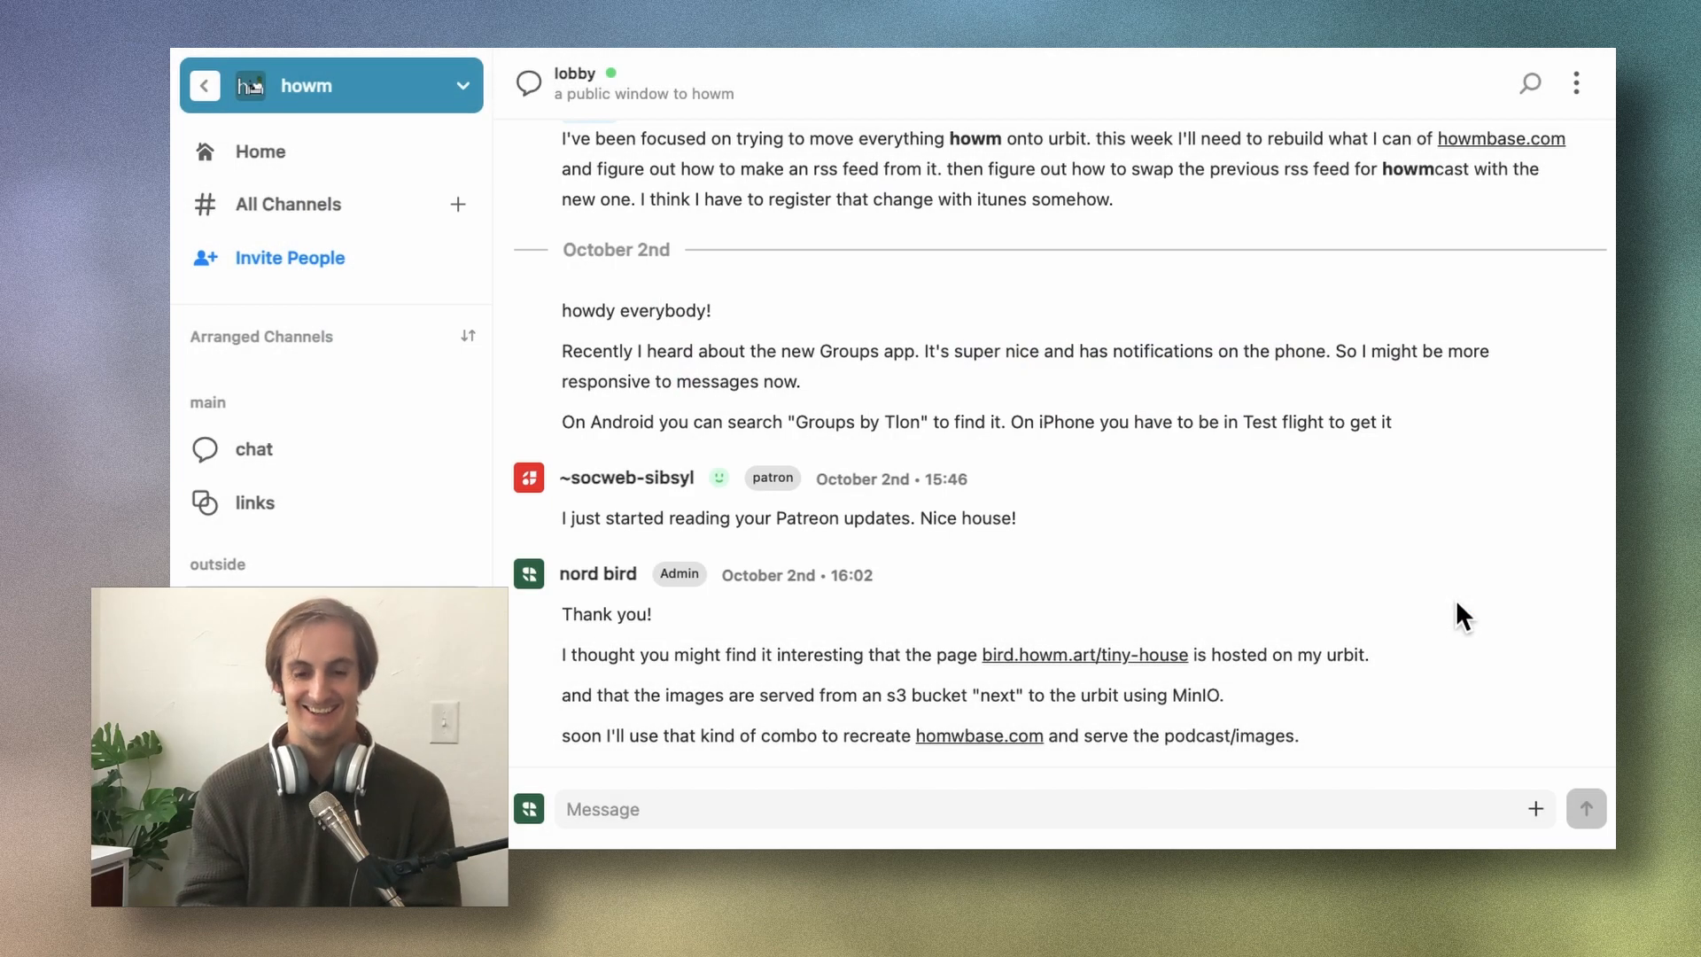
{"action": "type", "text": "going straight to d"}
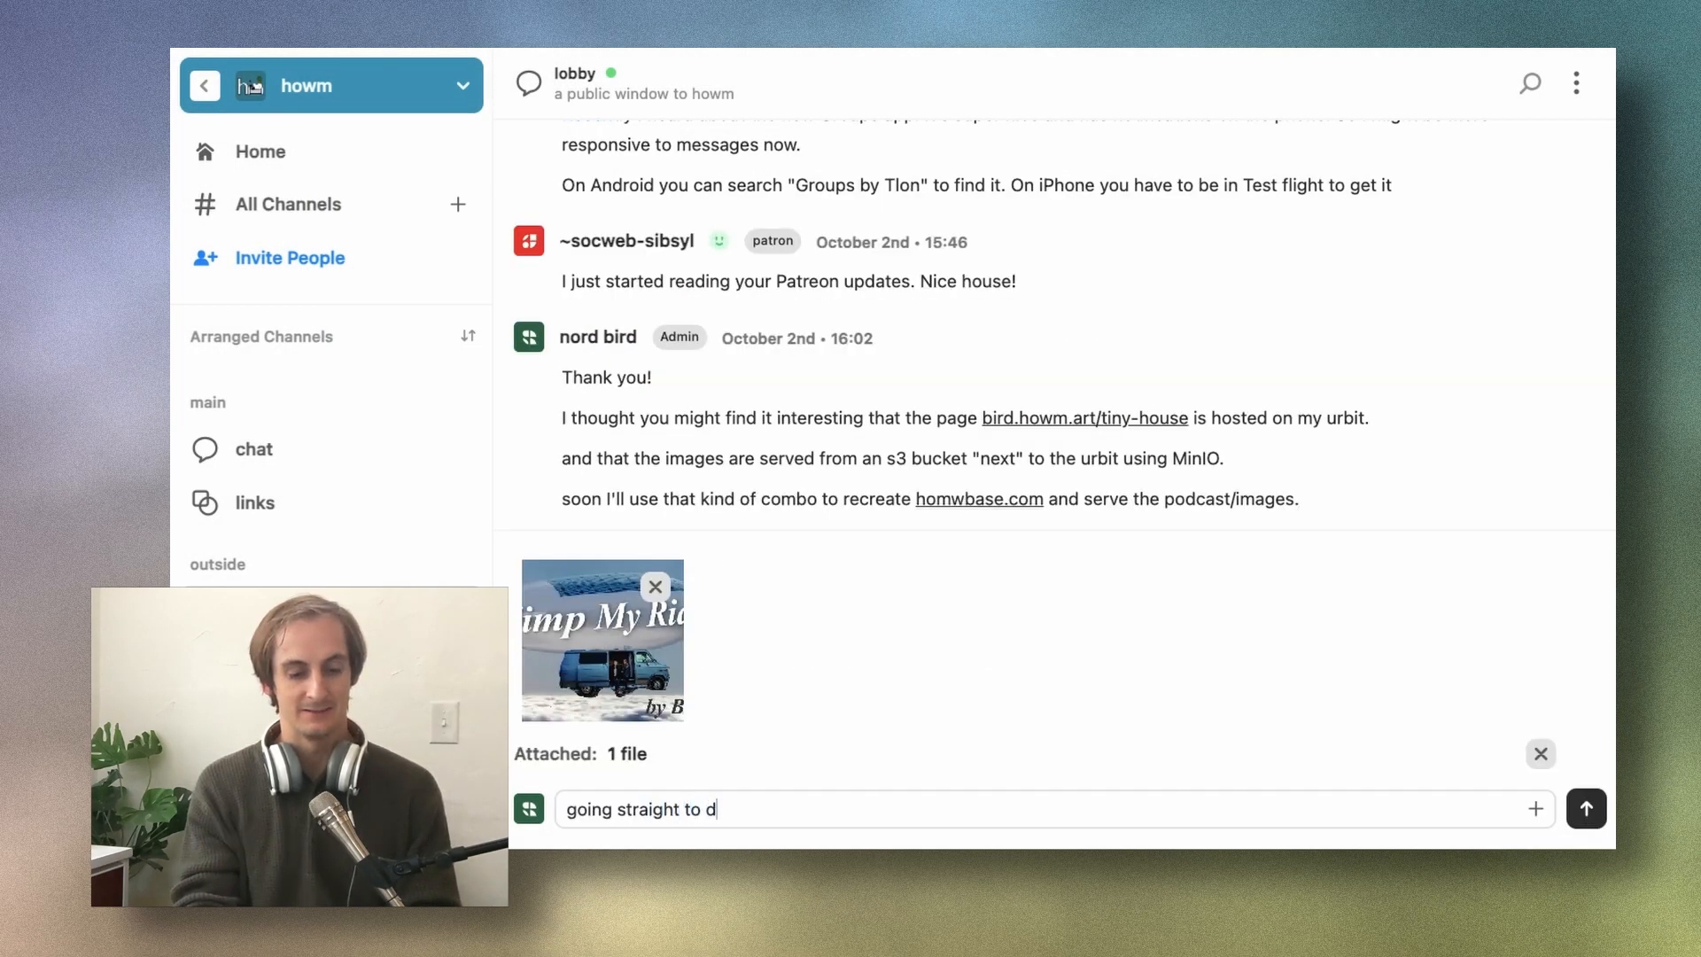
{"action": "left_click", "coordinate": [1585, 808]}
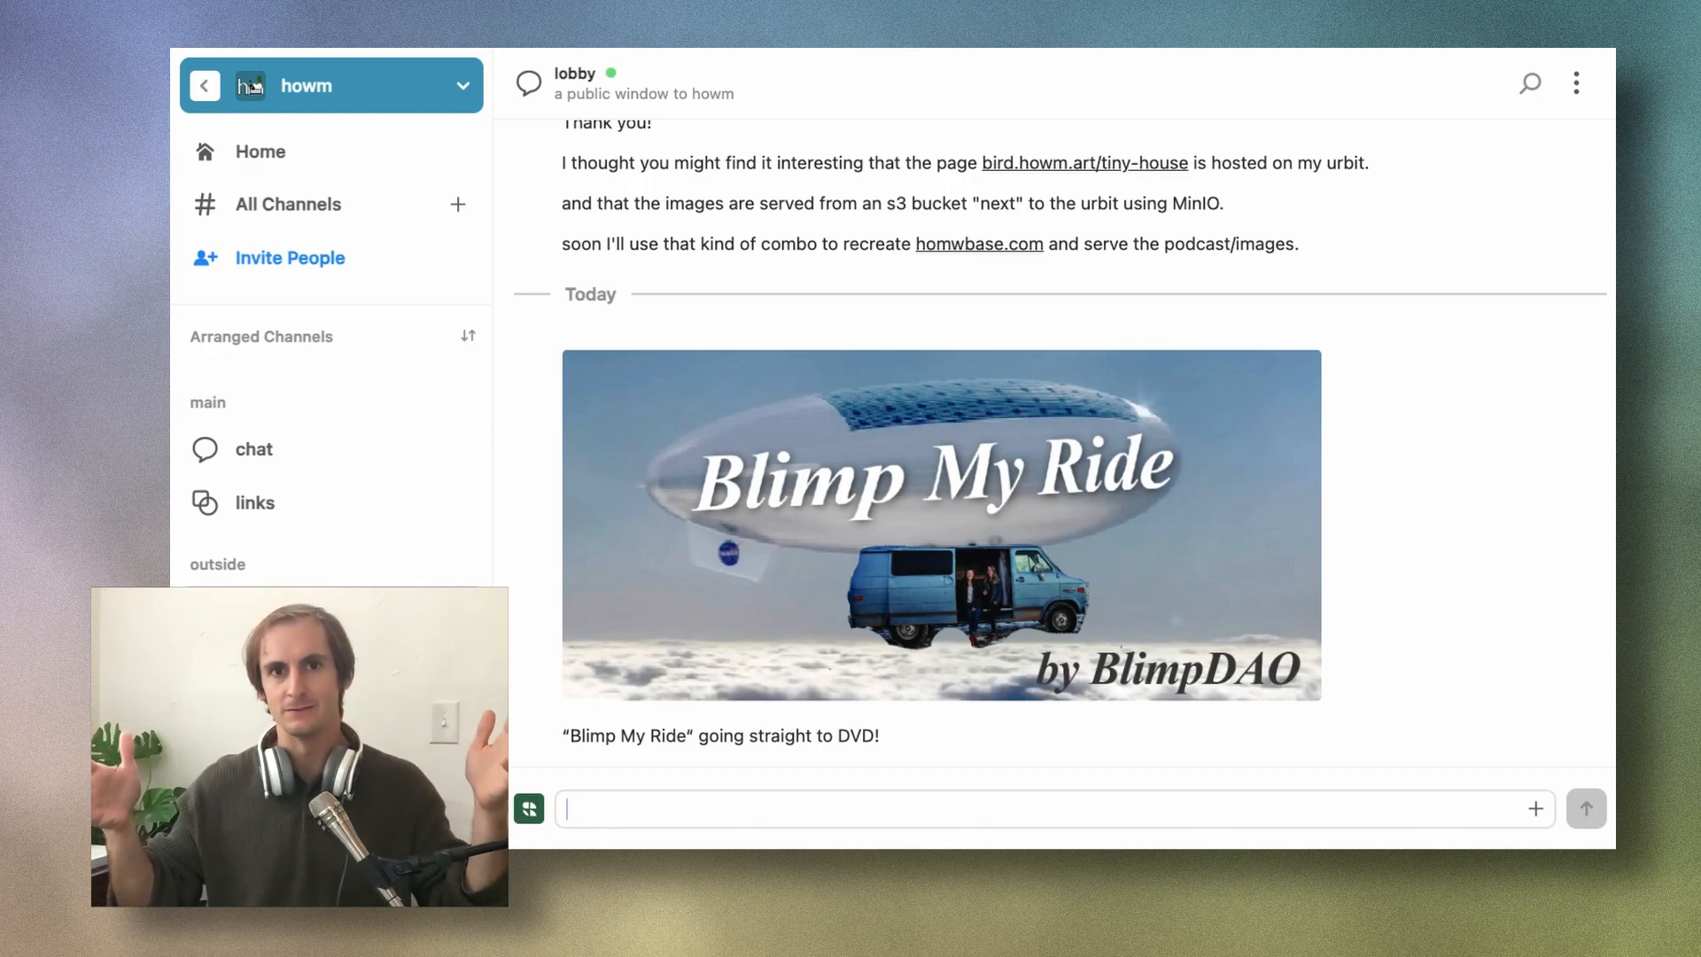
{"action": "left_click", "coordinate": [941, 524]}
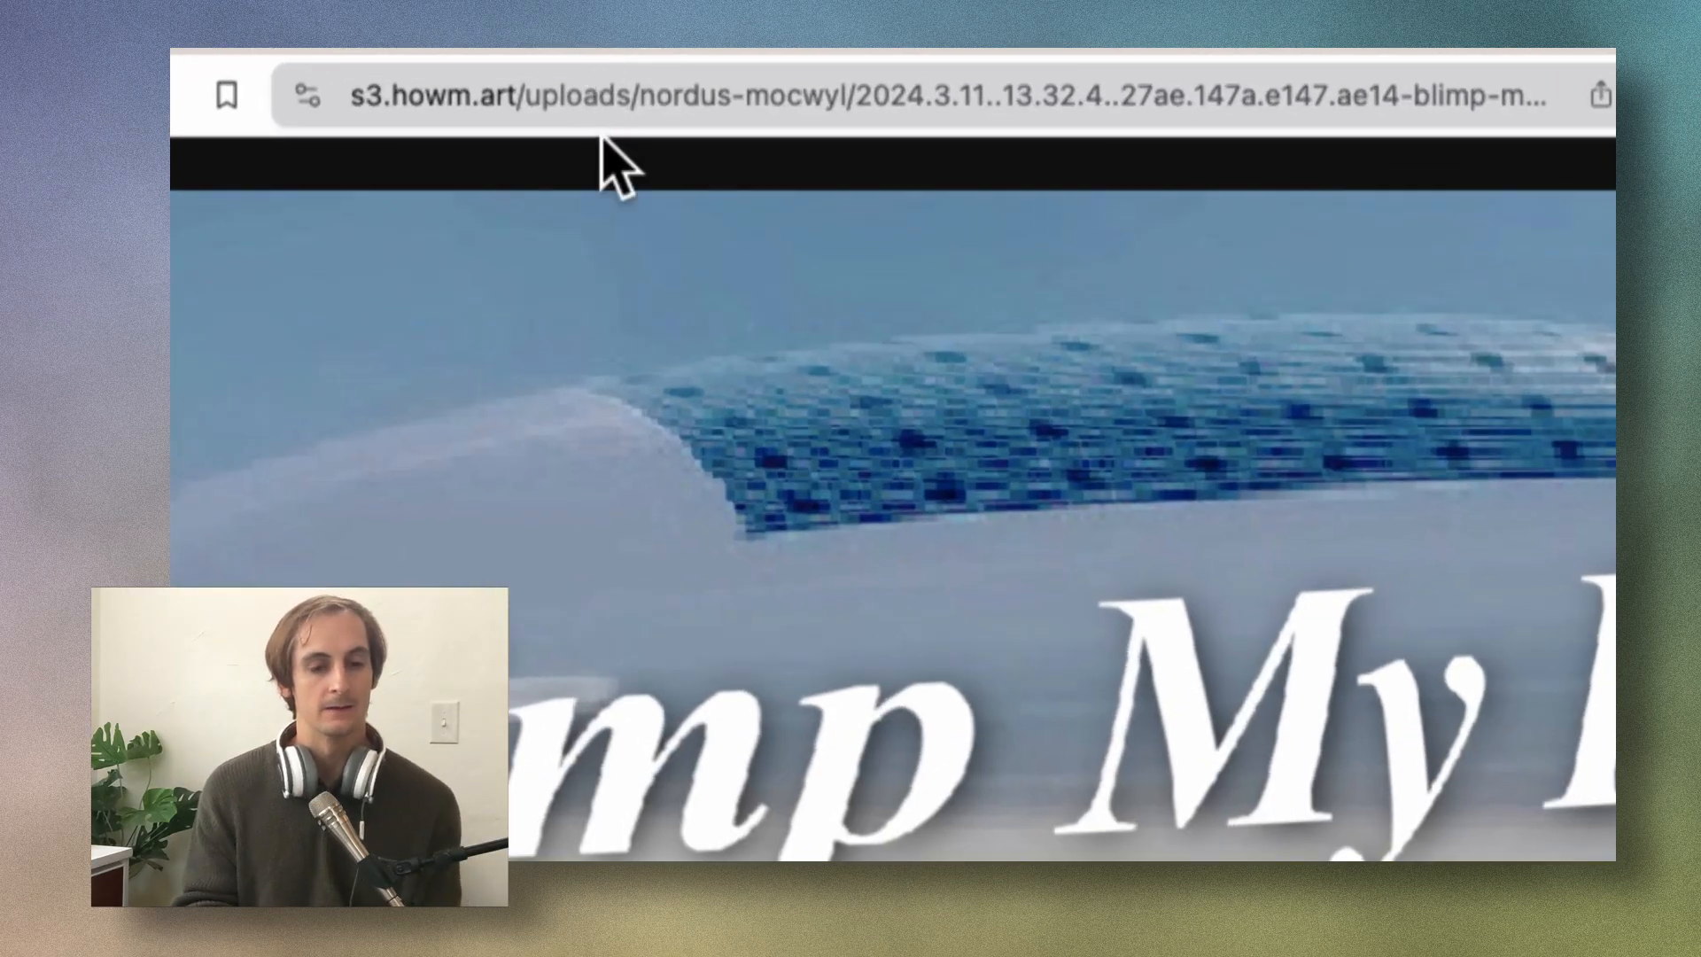
{"action": "double_click", "coordinate": [651, 95]}
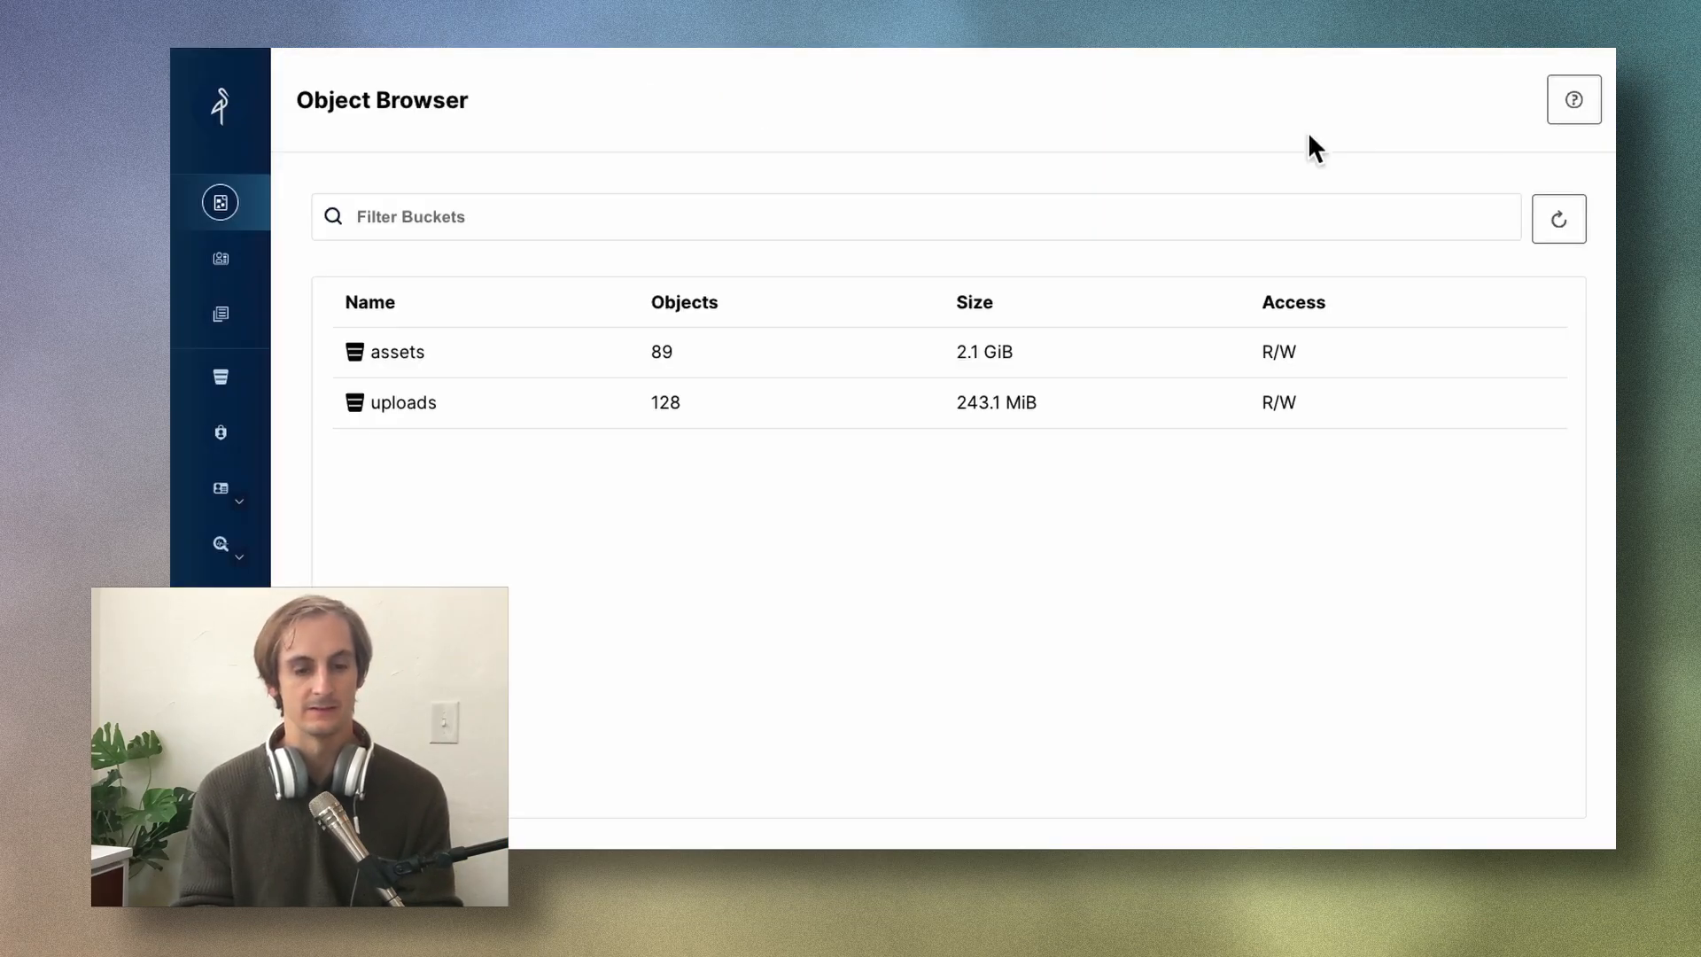
- Look over the assets and uploads buckets in MinIO's Object Browser
{"action": "left_click", "coordinate": [402, 403]}
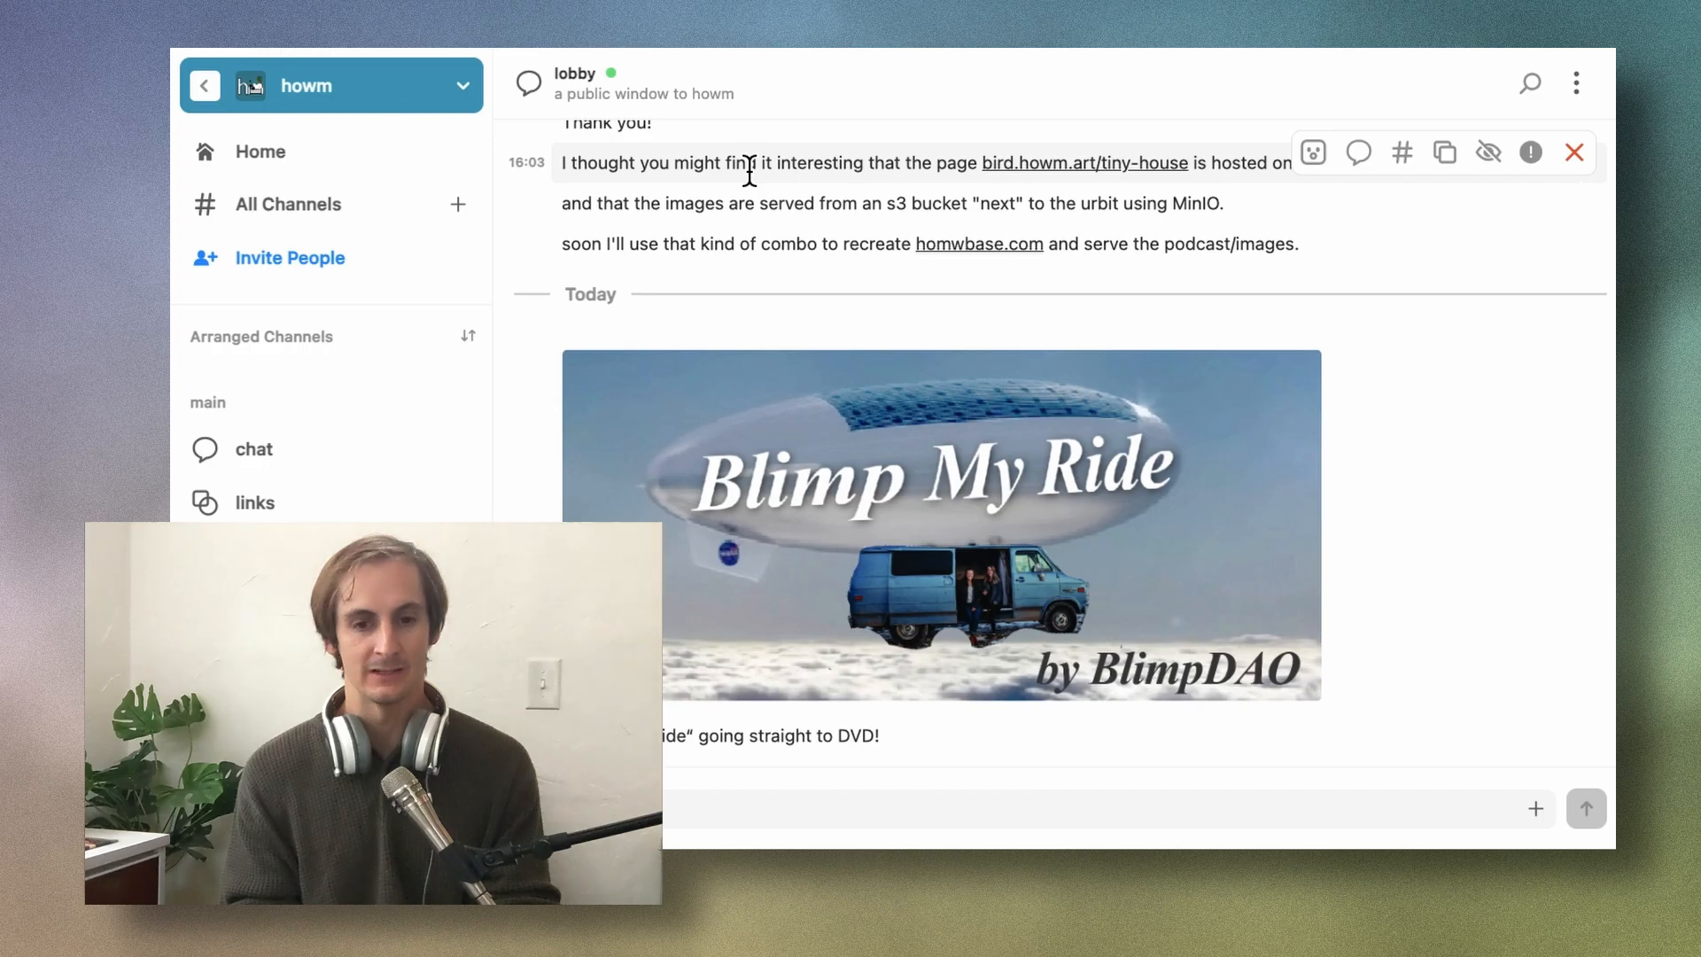
{"action": "left_click", "coordinate": [786, 100]}
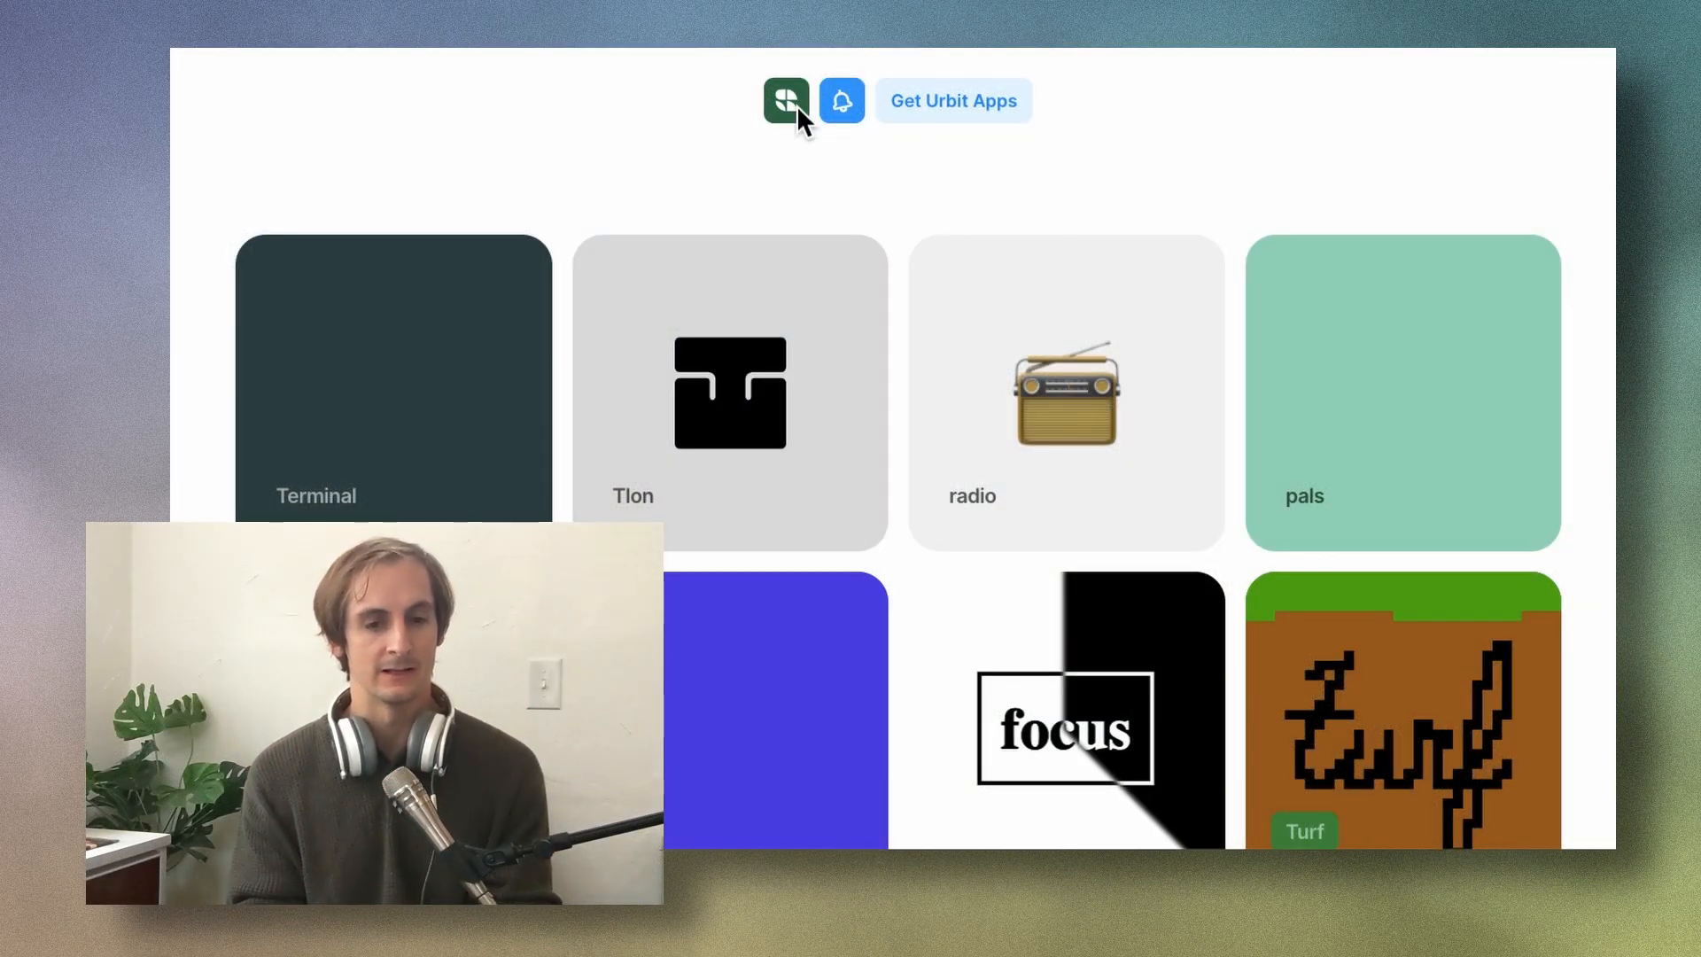
{"action": "left_click", "coordinate": [786, 100]}
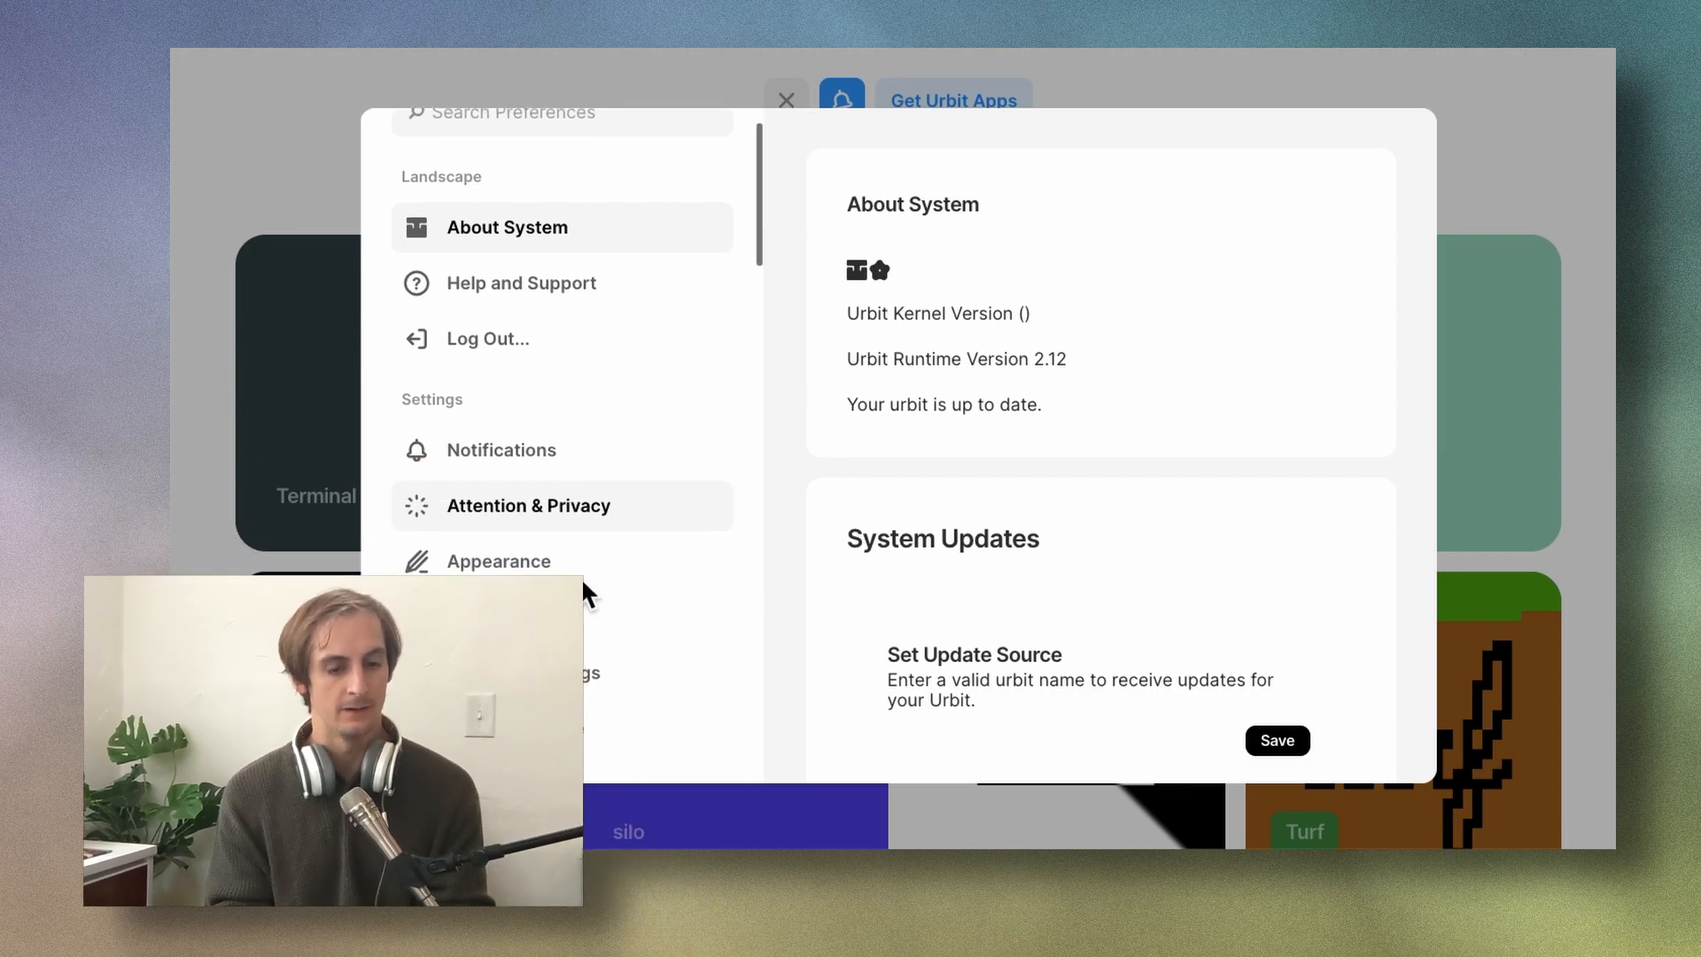
{"action": "scroll", "scroll_direction": "down", "scroll_amount": 3}
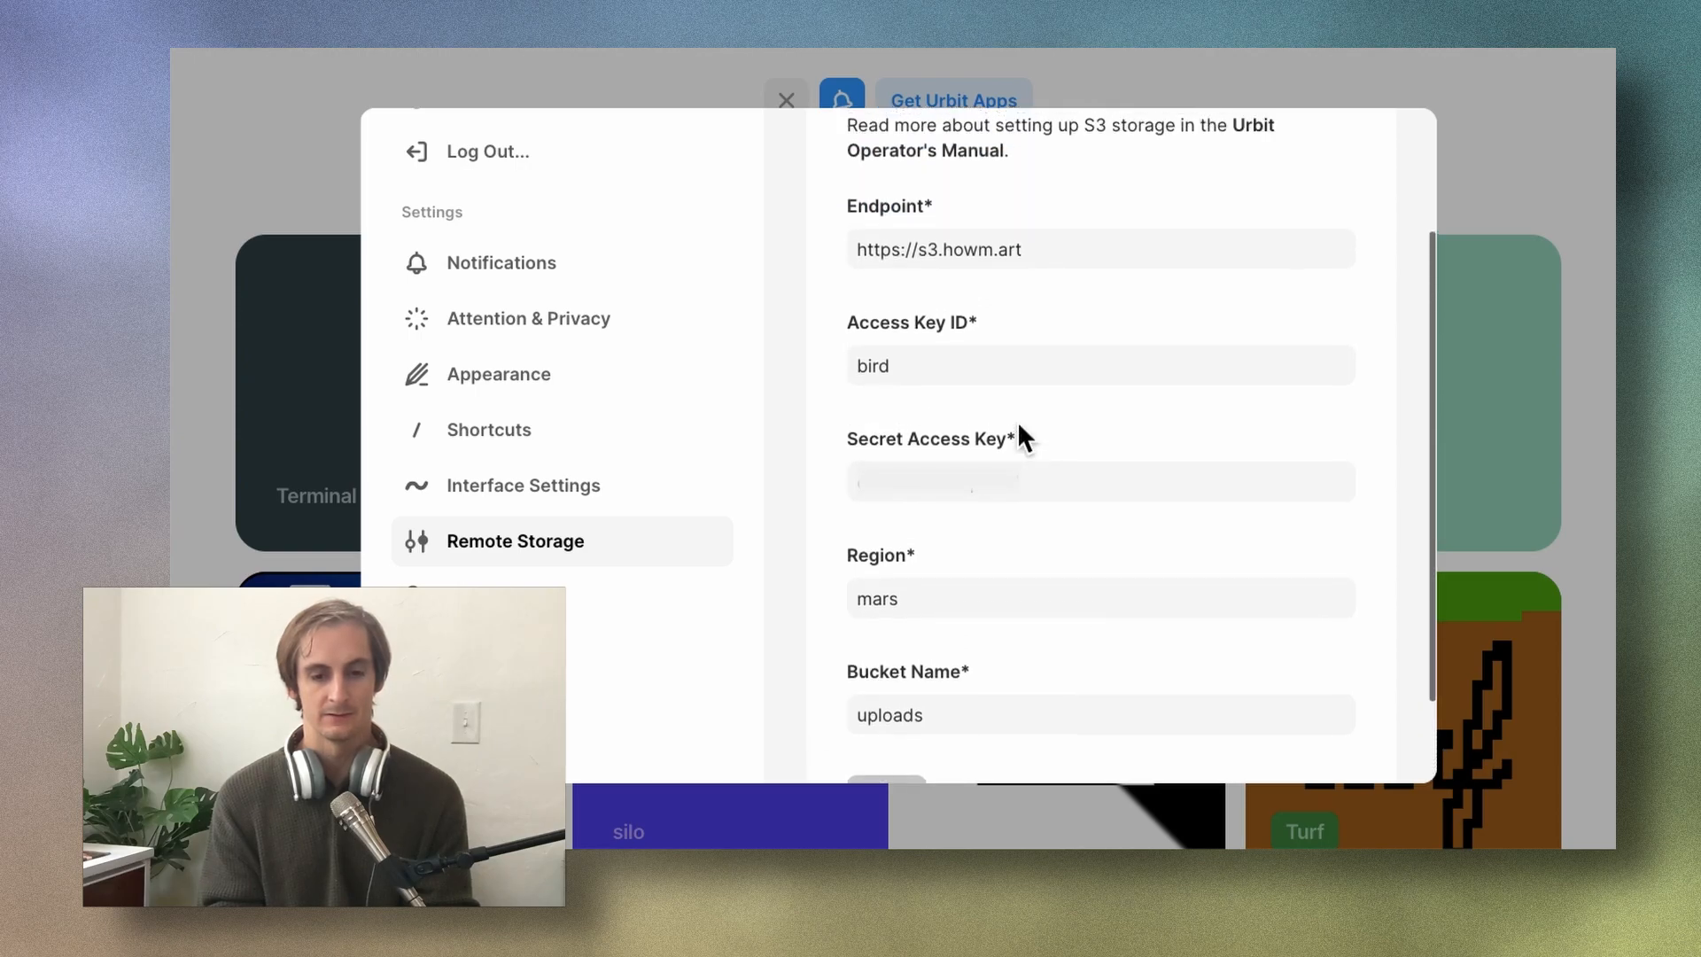
{"action": "left_click", "coordinate": [1099, 353]}
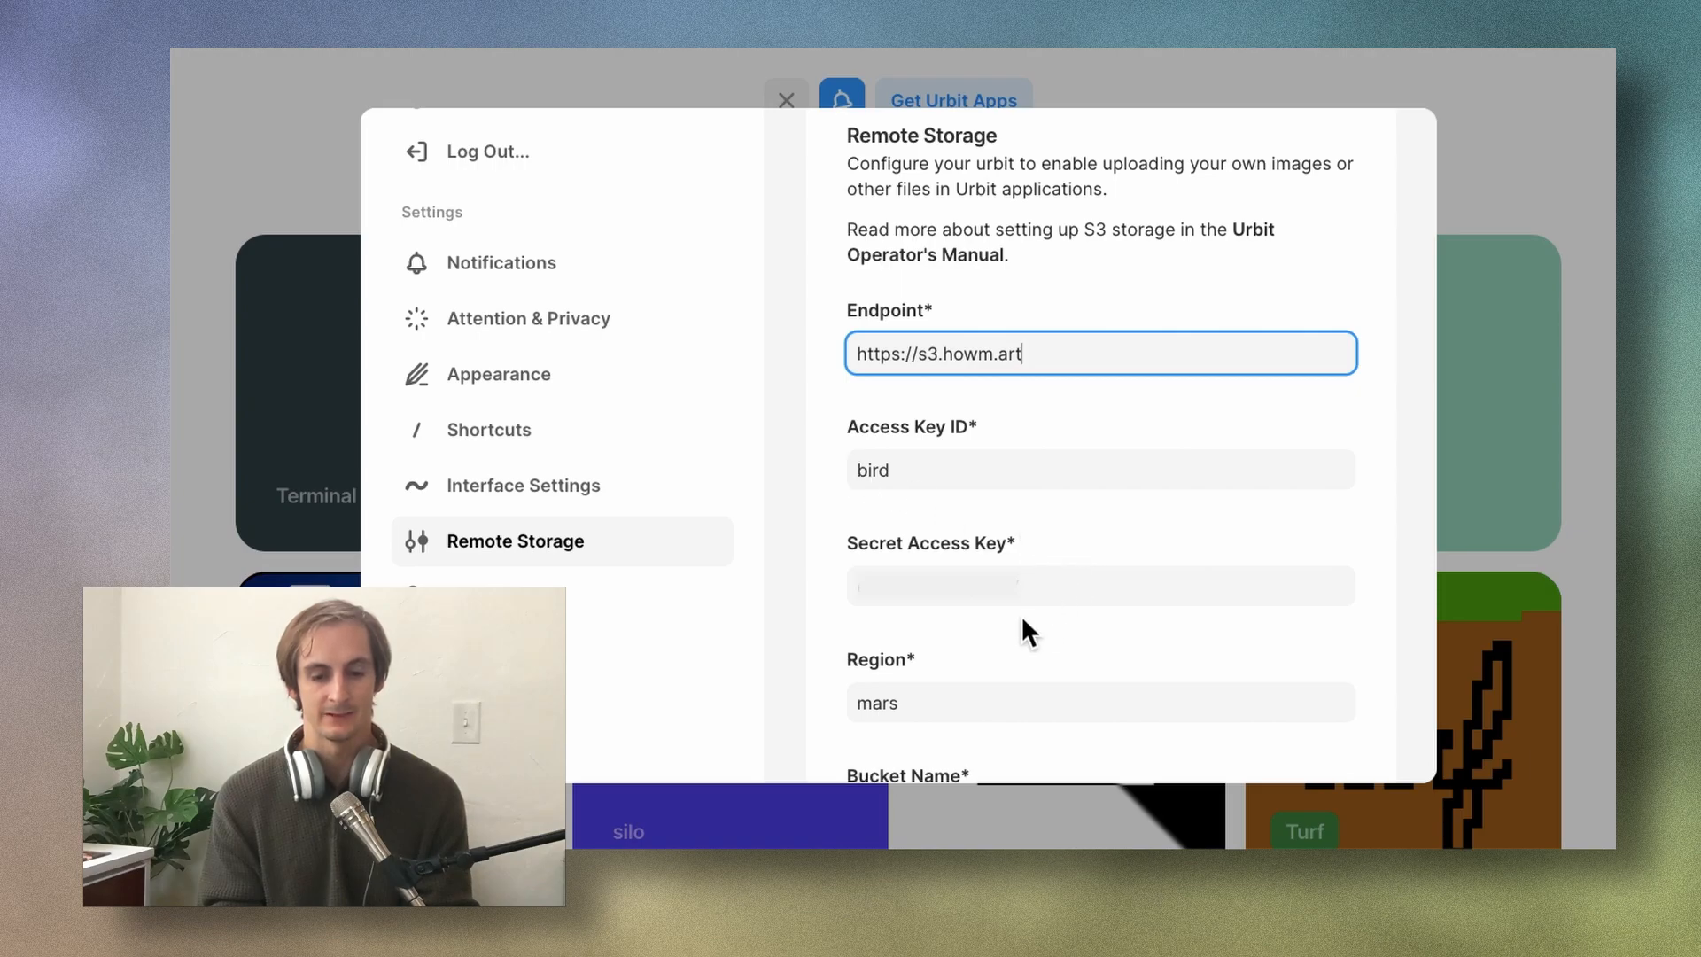
{"action": "scroll", "scroll_direction": "down", "scroll_amount": 3}
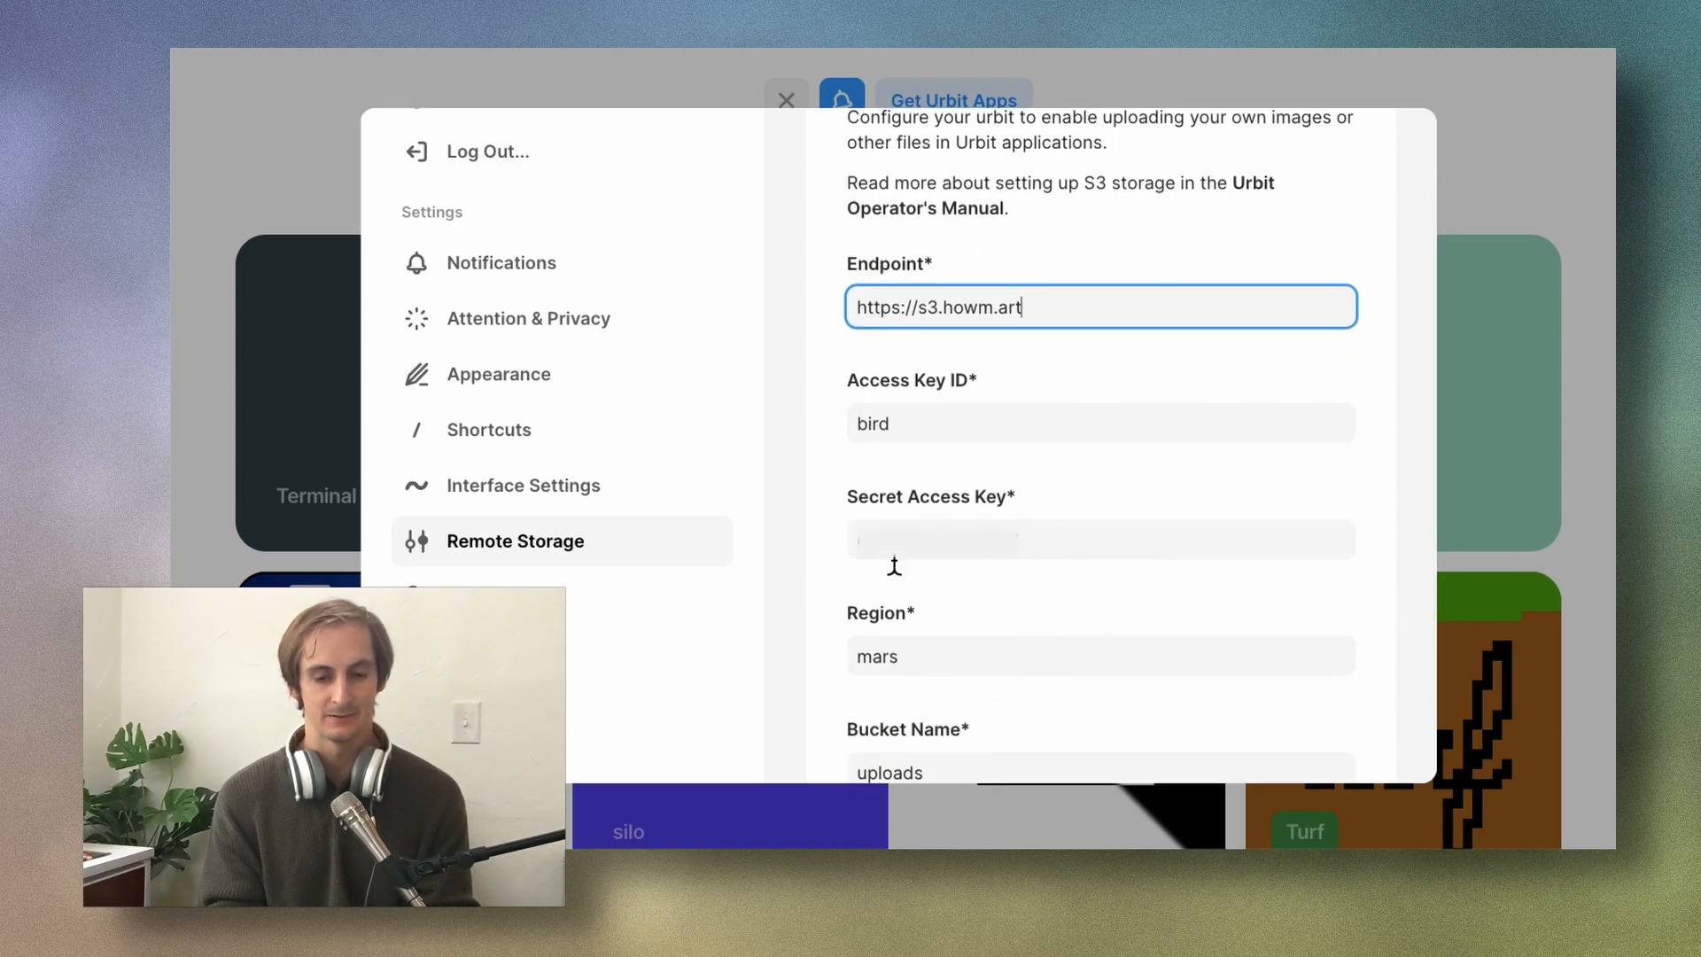
{"action": "scroll", "scroll_direction": "down", "scroll_amount": 3}
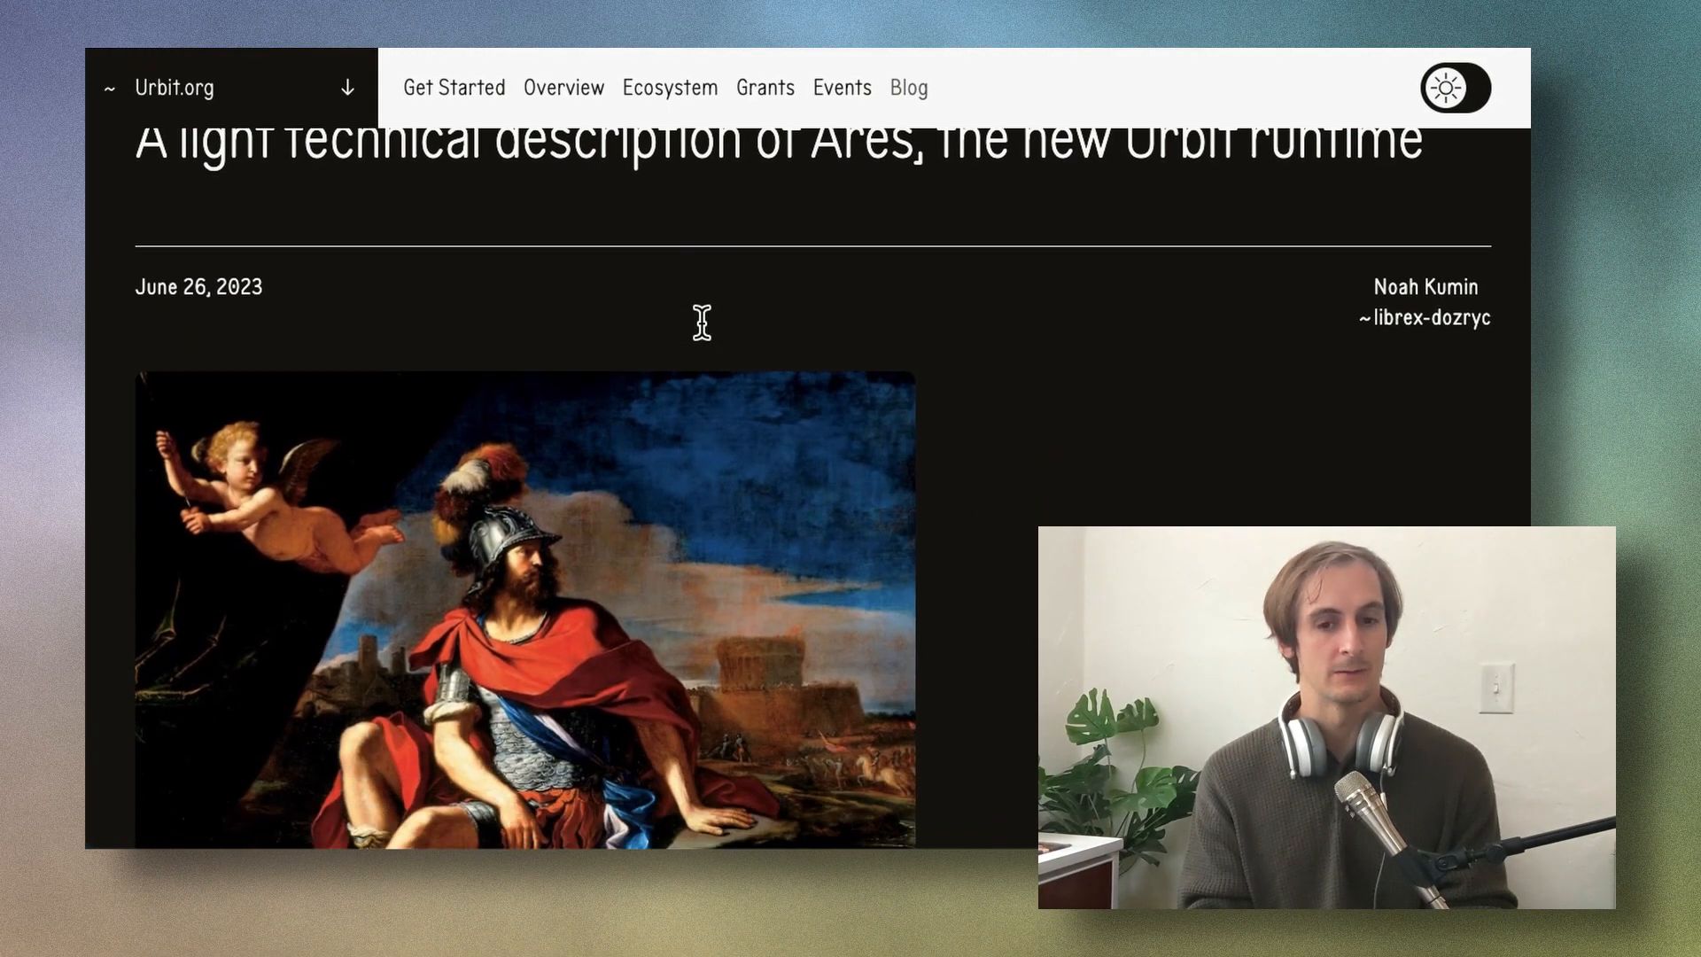
{"action": "scroll", "scroll_direction": "down", "scroll_amount": 3}
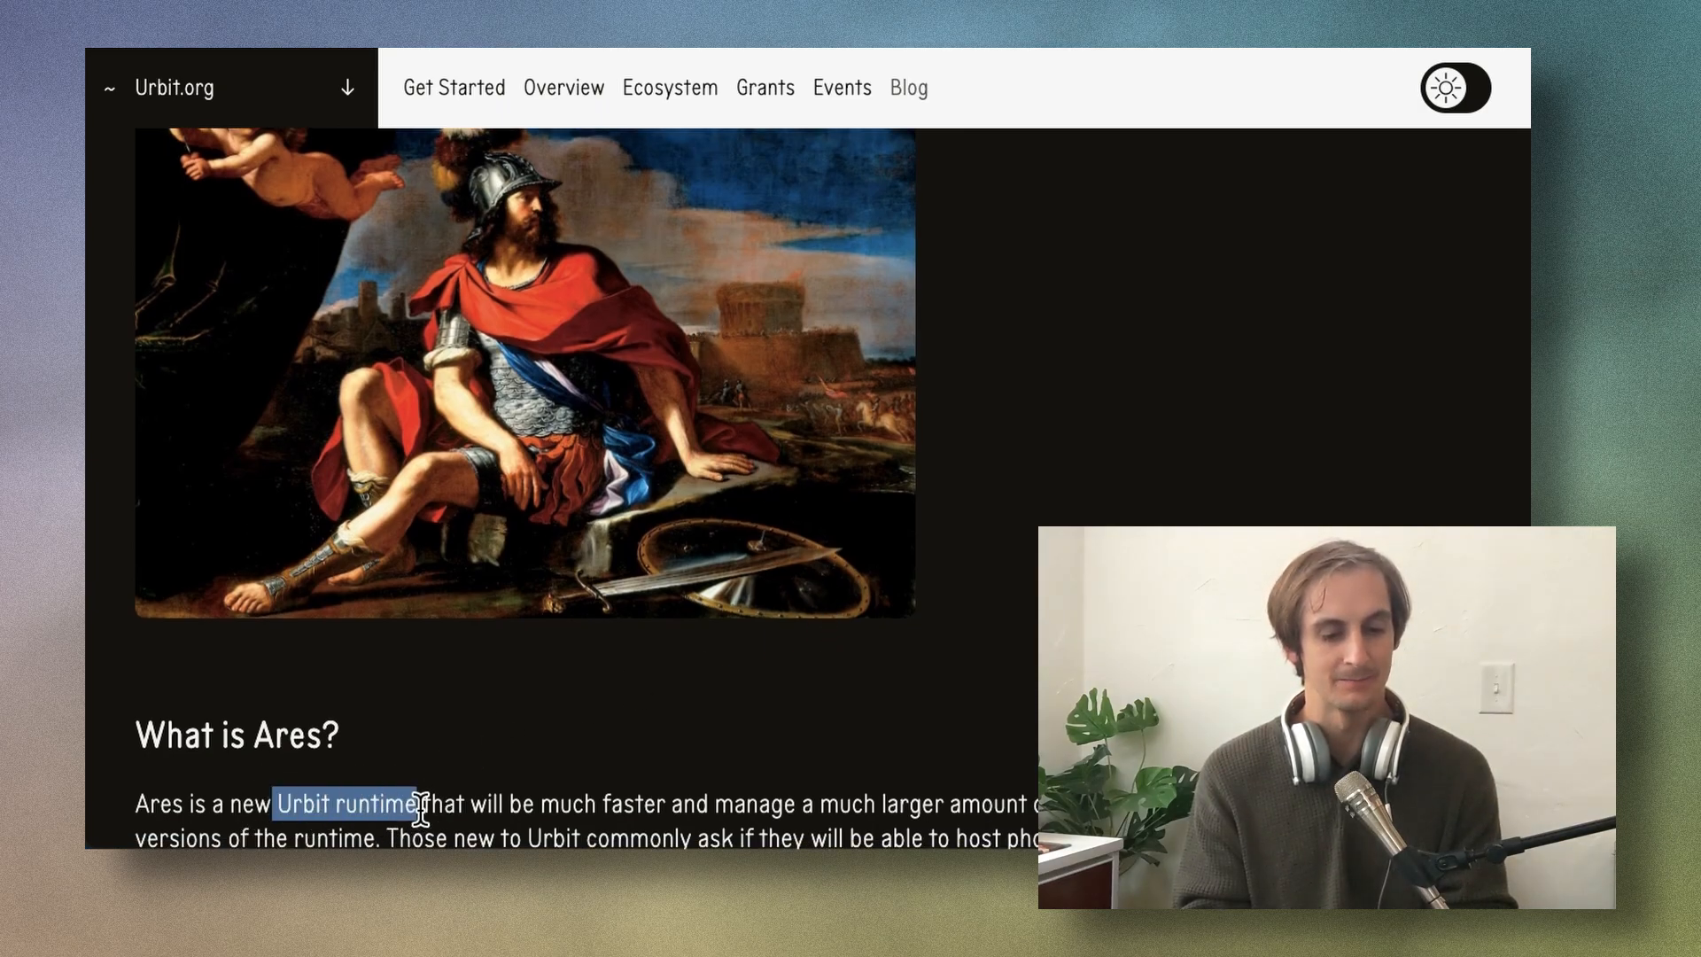
{"action": "scroll", "scroll_direction": "down", "scroll_amount": 3}
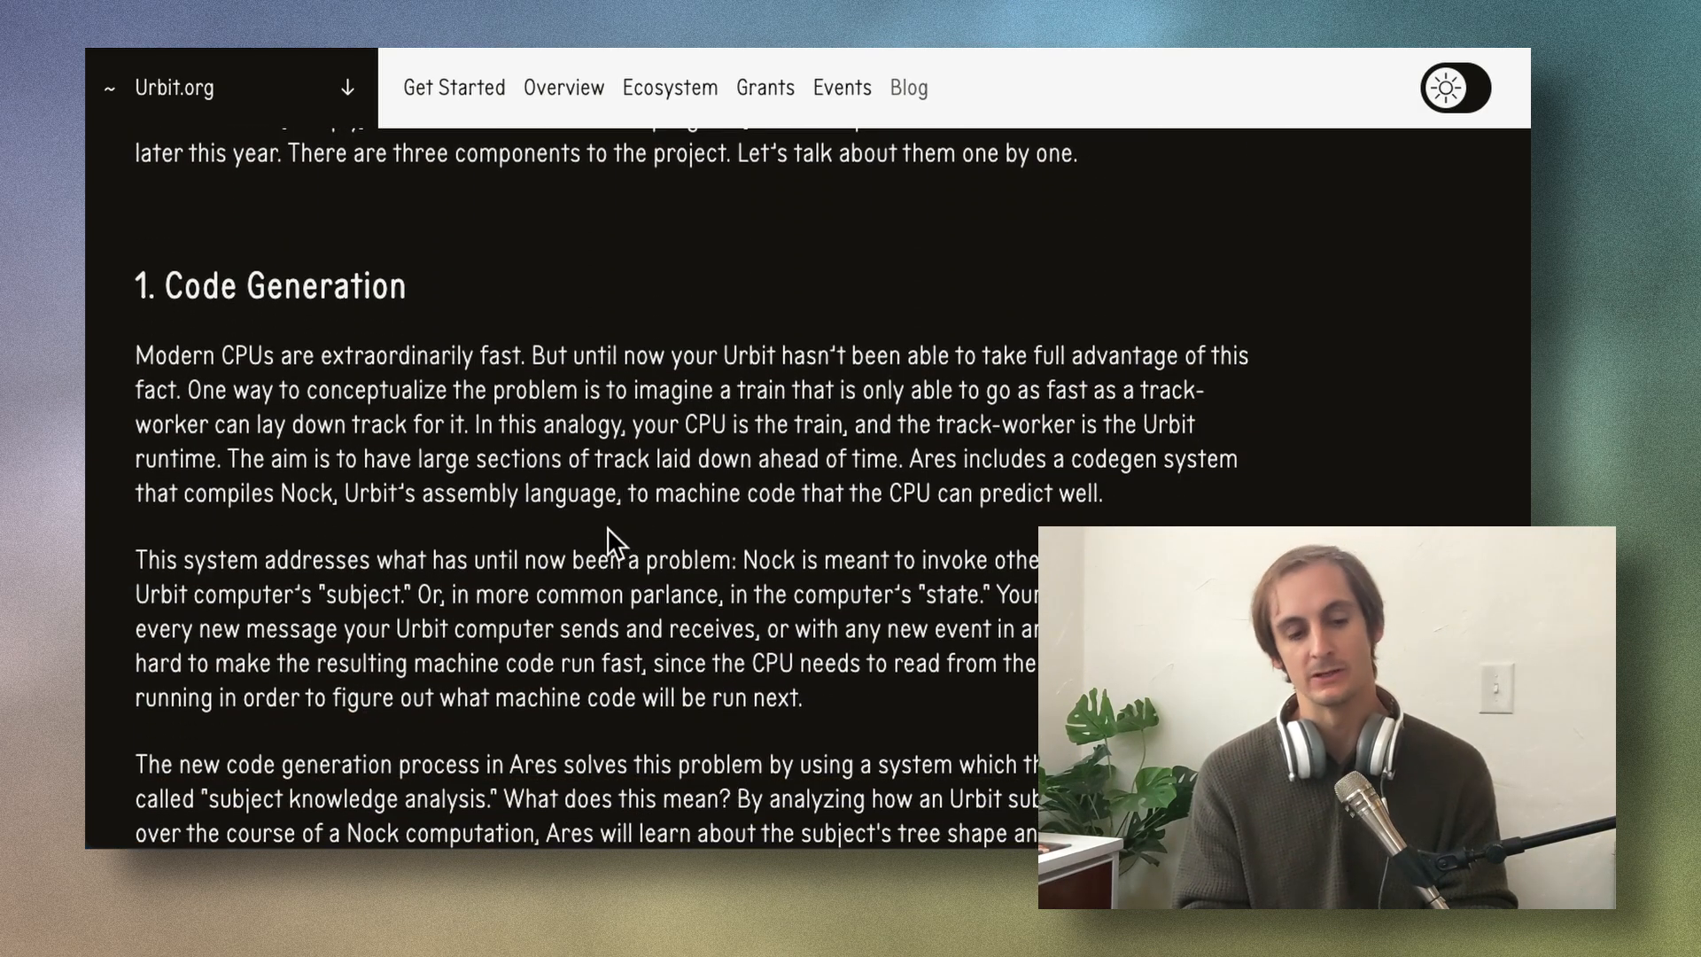
{"action": "scroll", "scroll_direction": "down", "scroll_amount": 3}
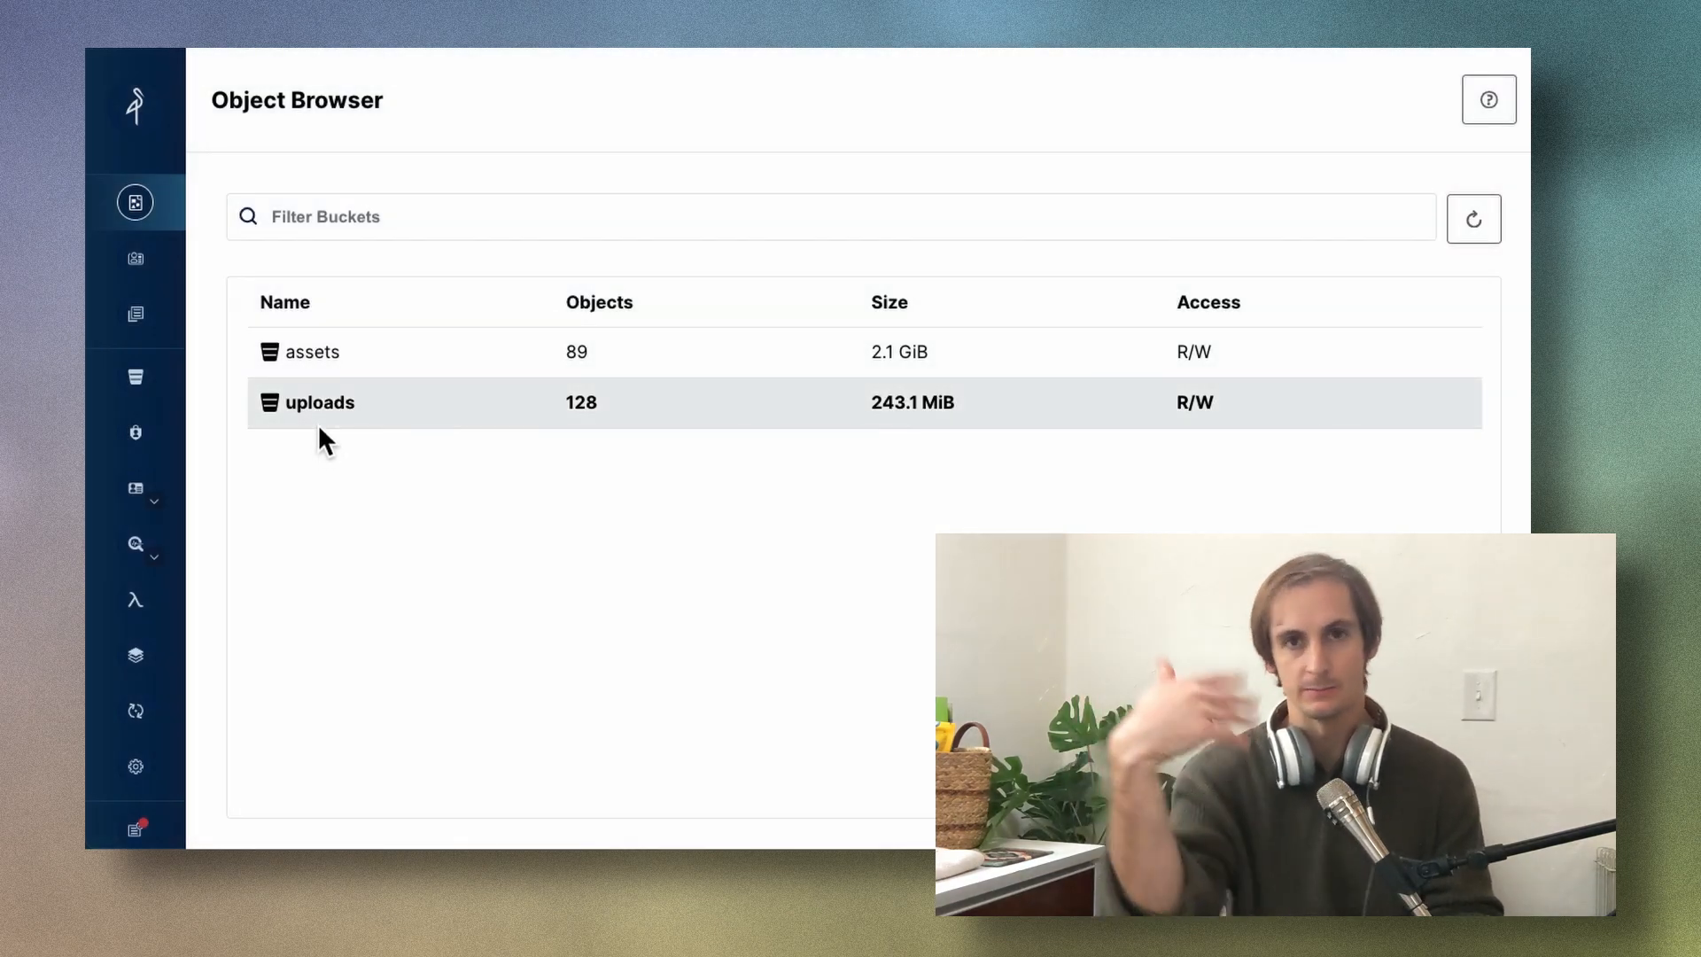
{"action": "mouse_move", "coordinate": [334, 484]}
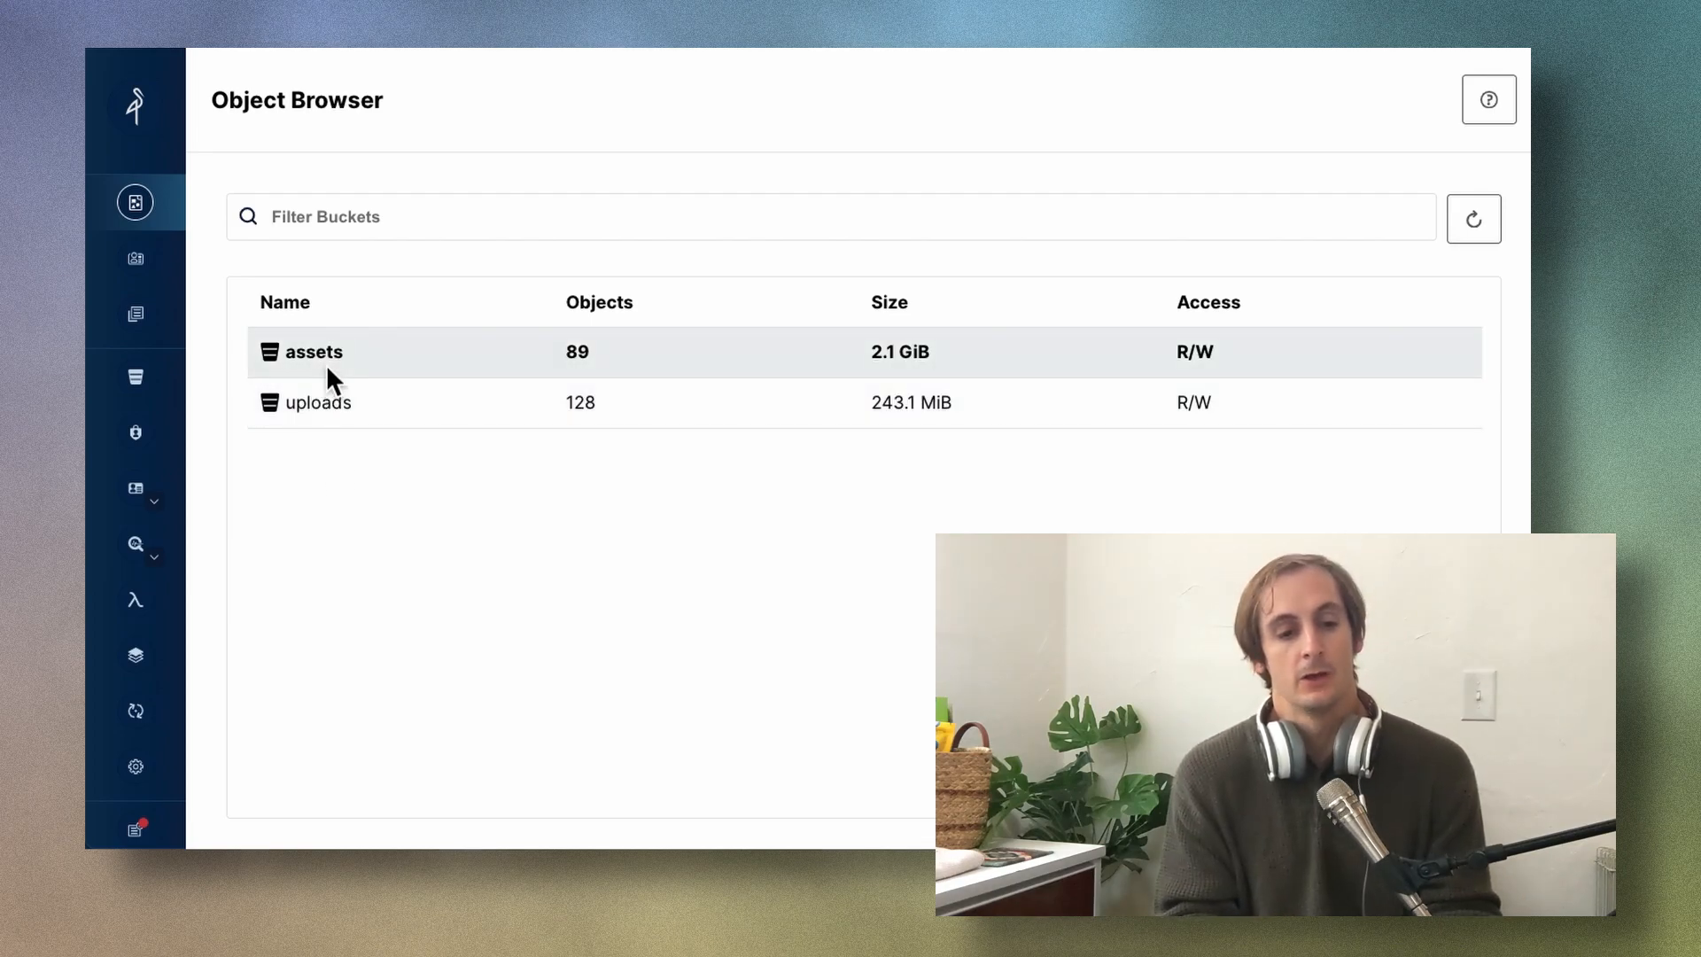
- Open the assets bucket, return to the bucket list, and reopen assets
{"action": "left_click", "coordinate": [314, 350]}
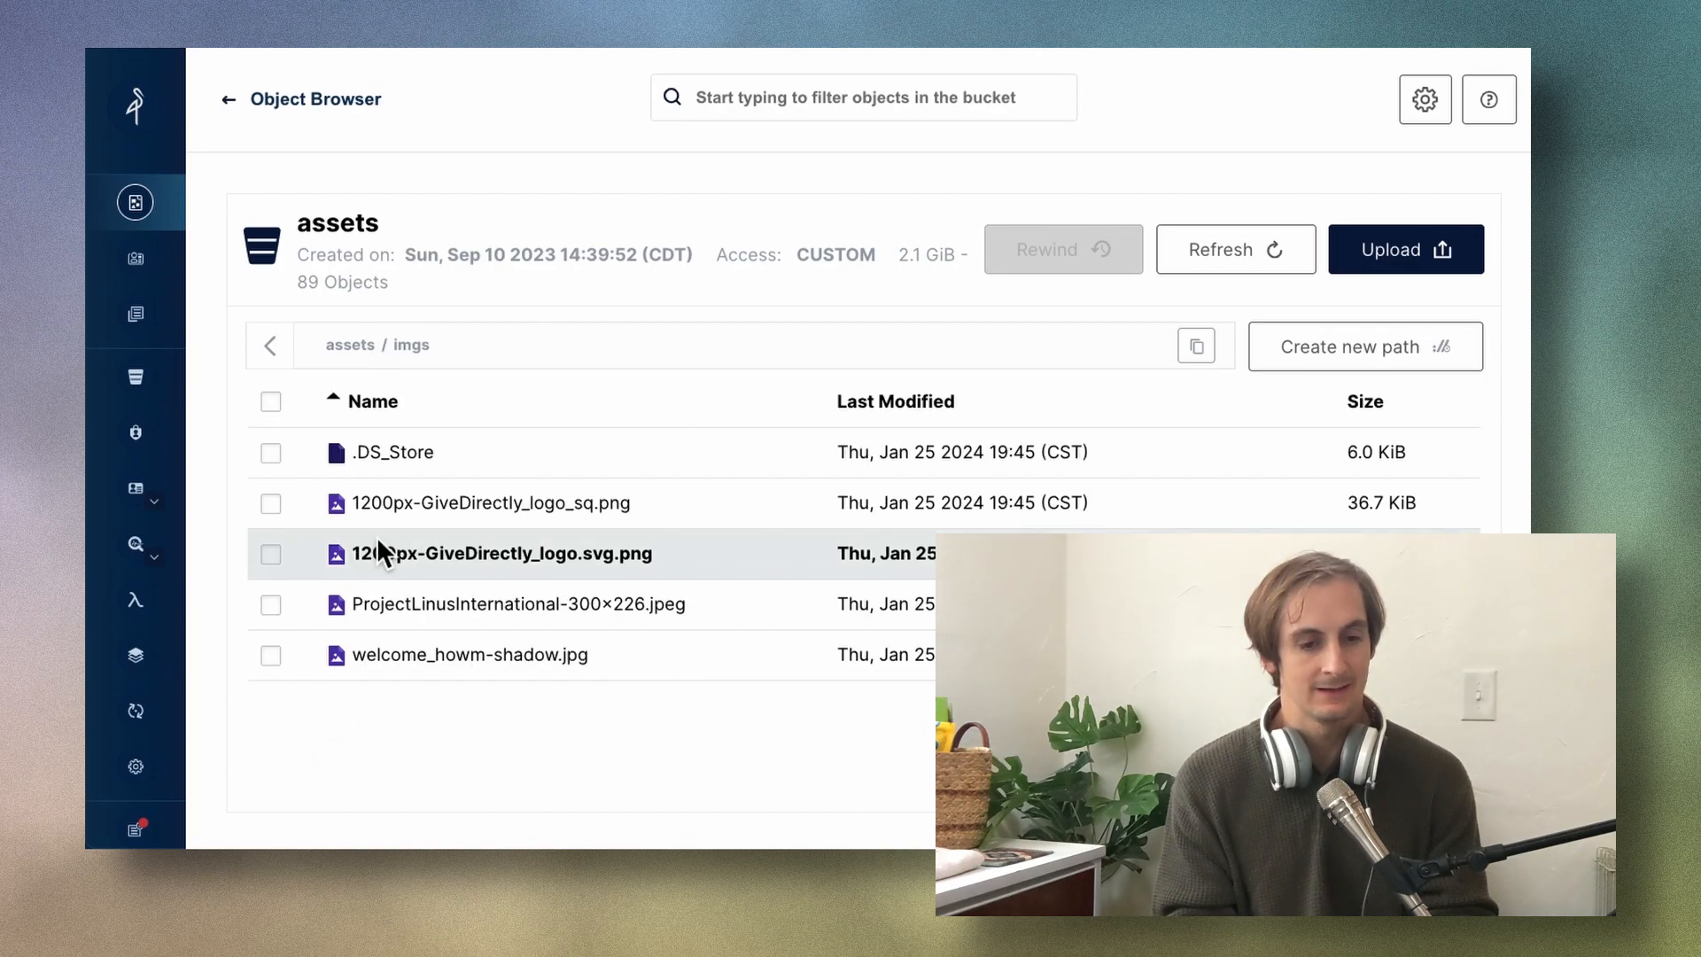
{"action": "left_click", "coordinate": [228, 98]}
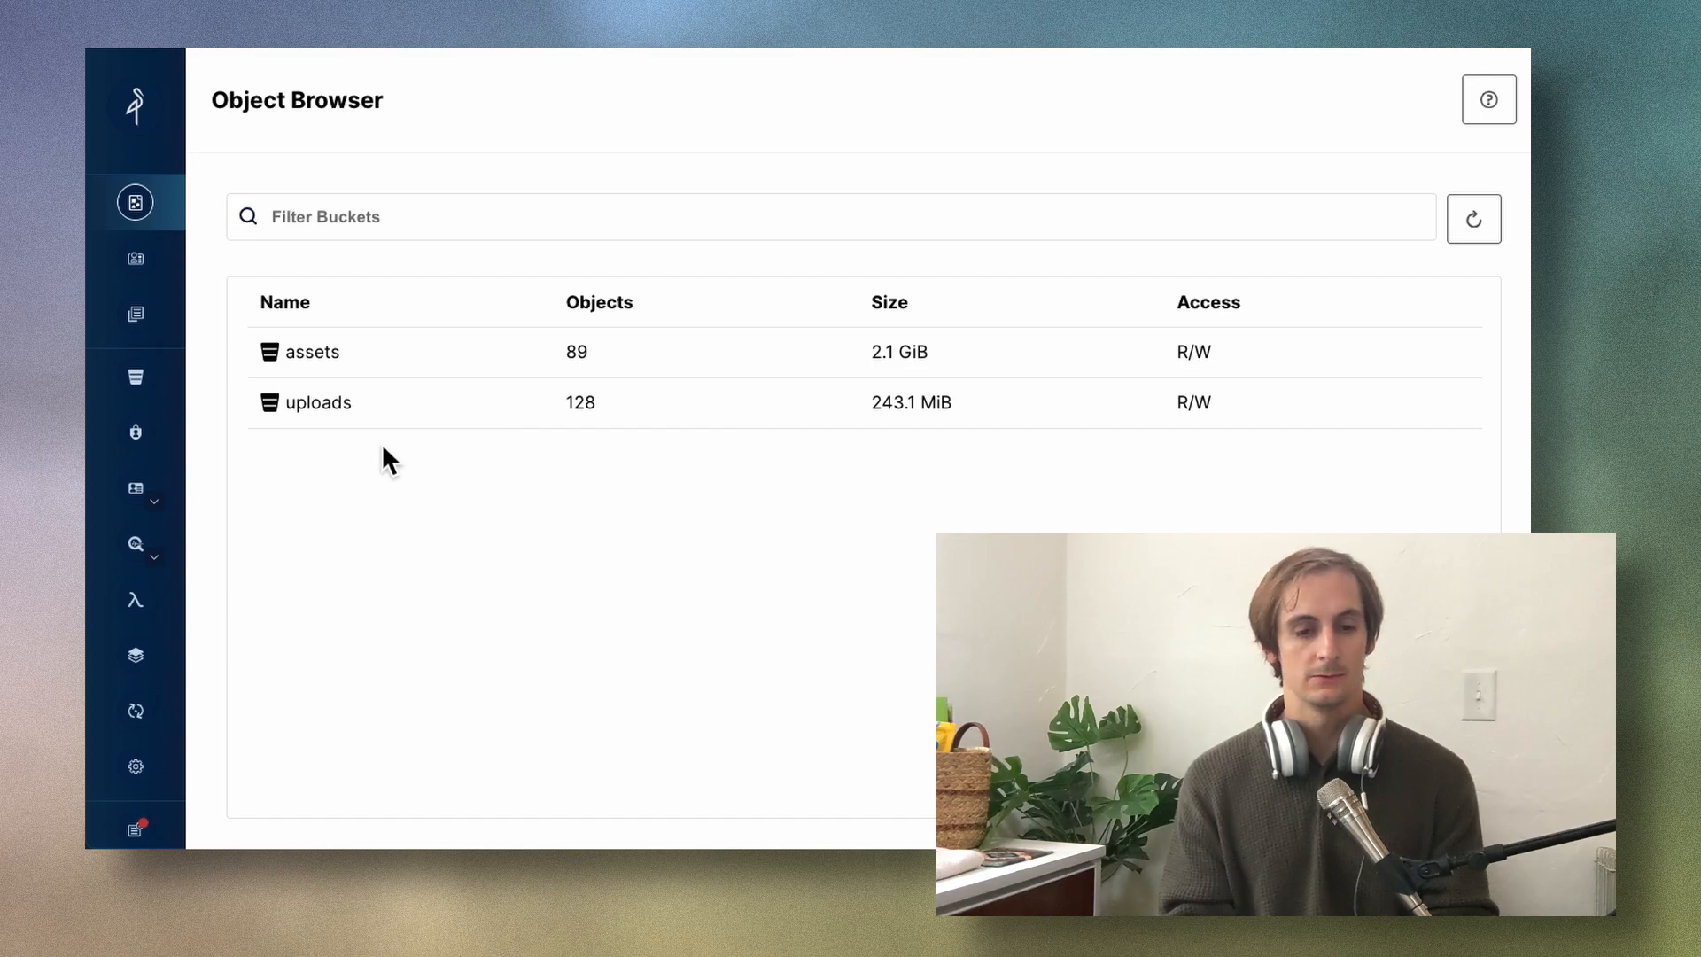
{"action": "left_click", "coordinate": [312, 352]}
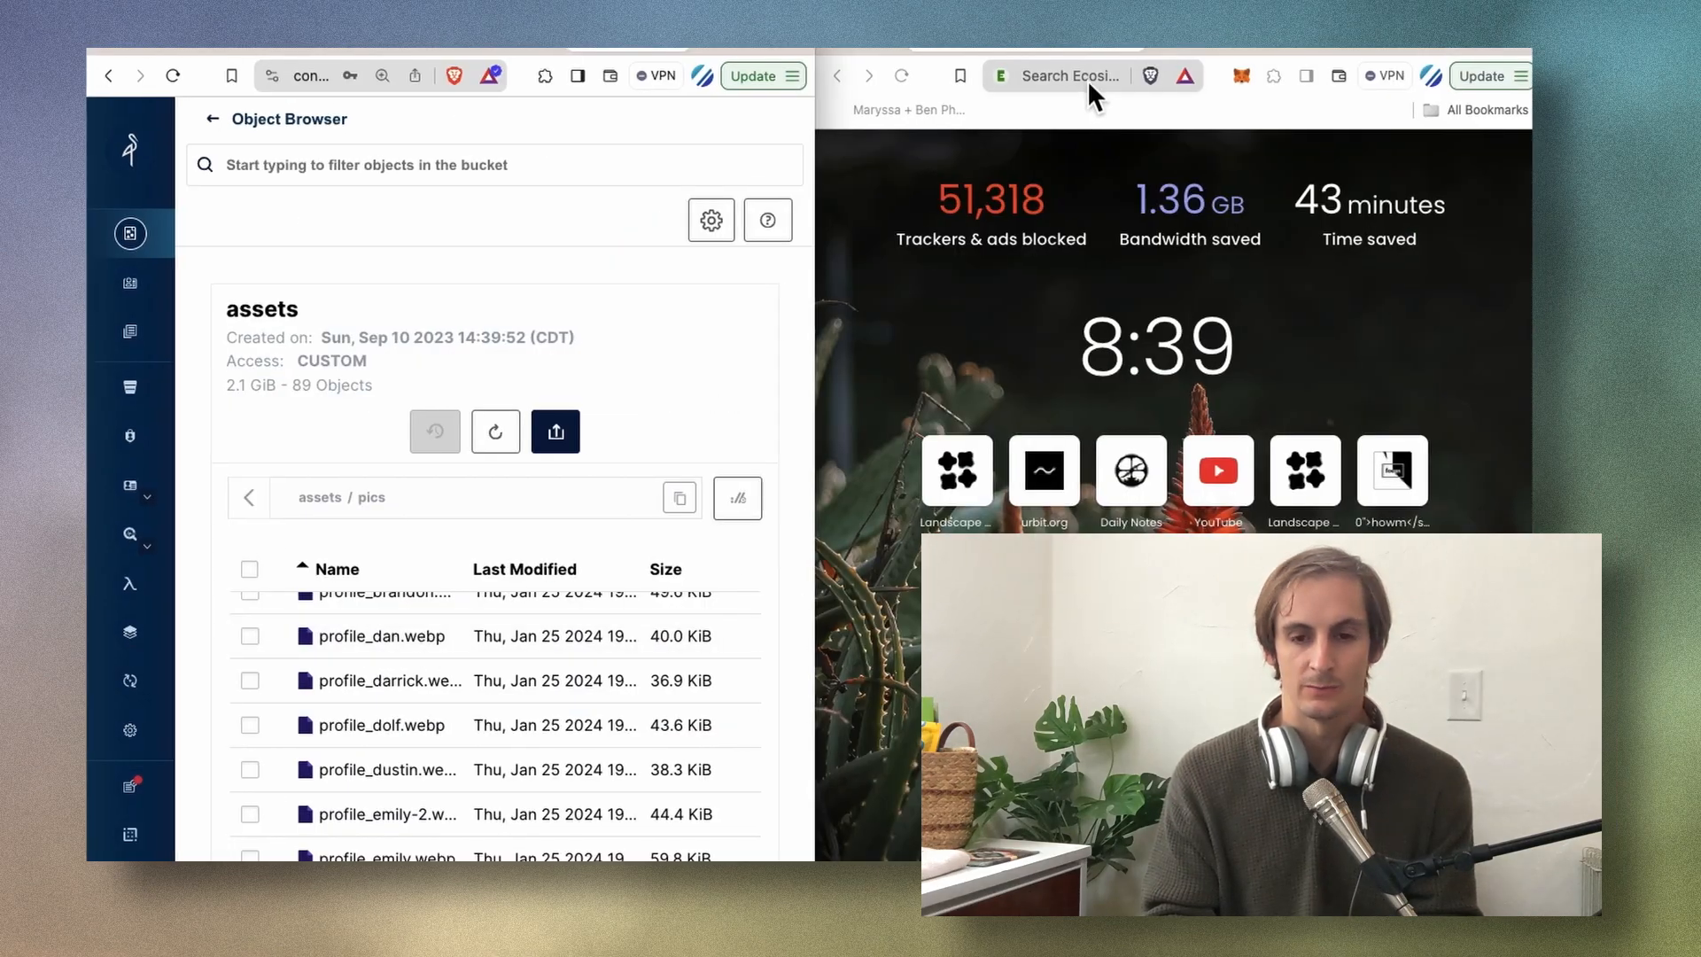
- Load s3.howm.art/assets/pics/profile_dan in Brave from the address bar suggestion
{"action": "type", "text": "s3.howm"}
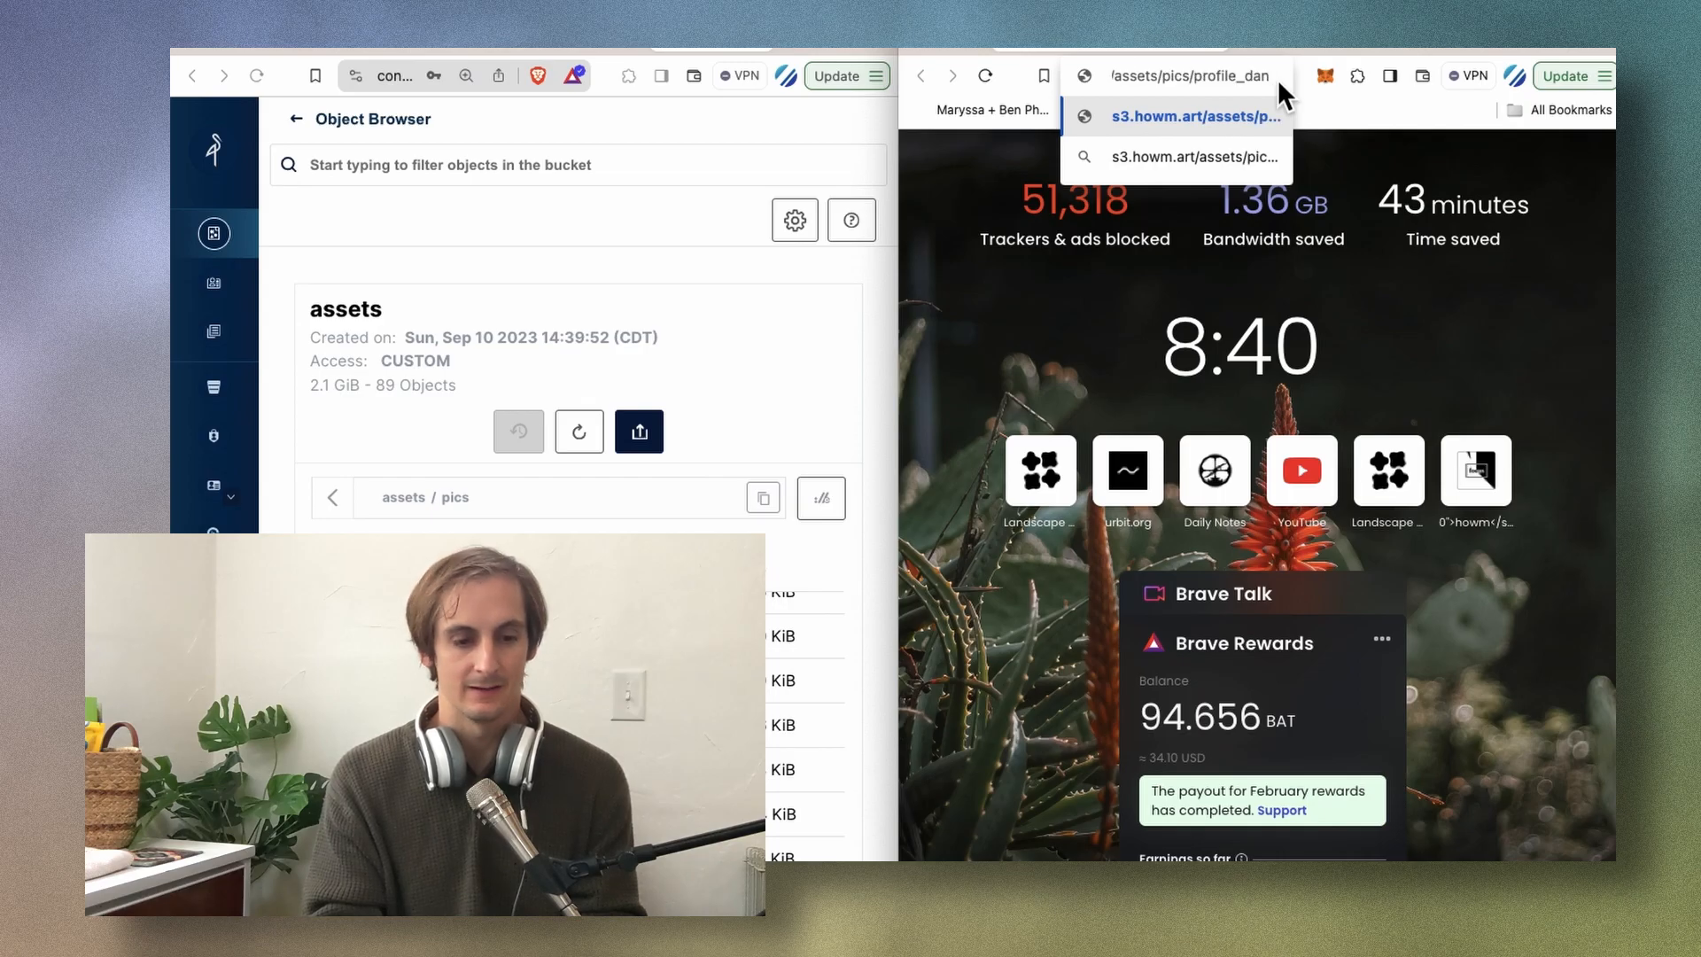
{"action": "left_click", "coordinate": [1195, 116]}
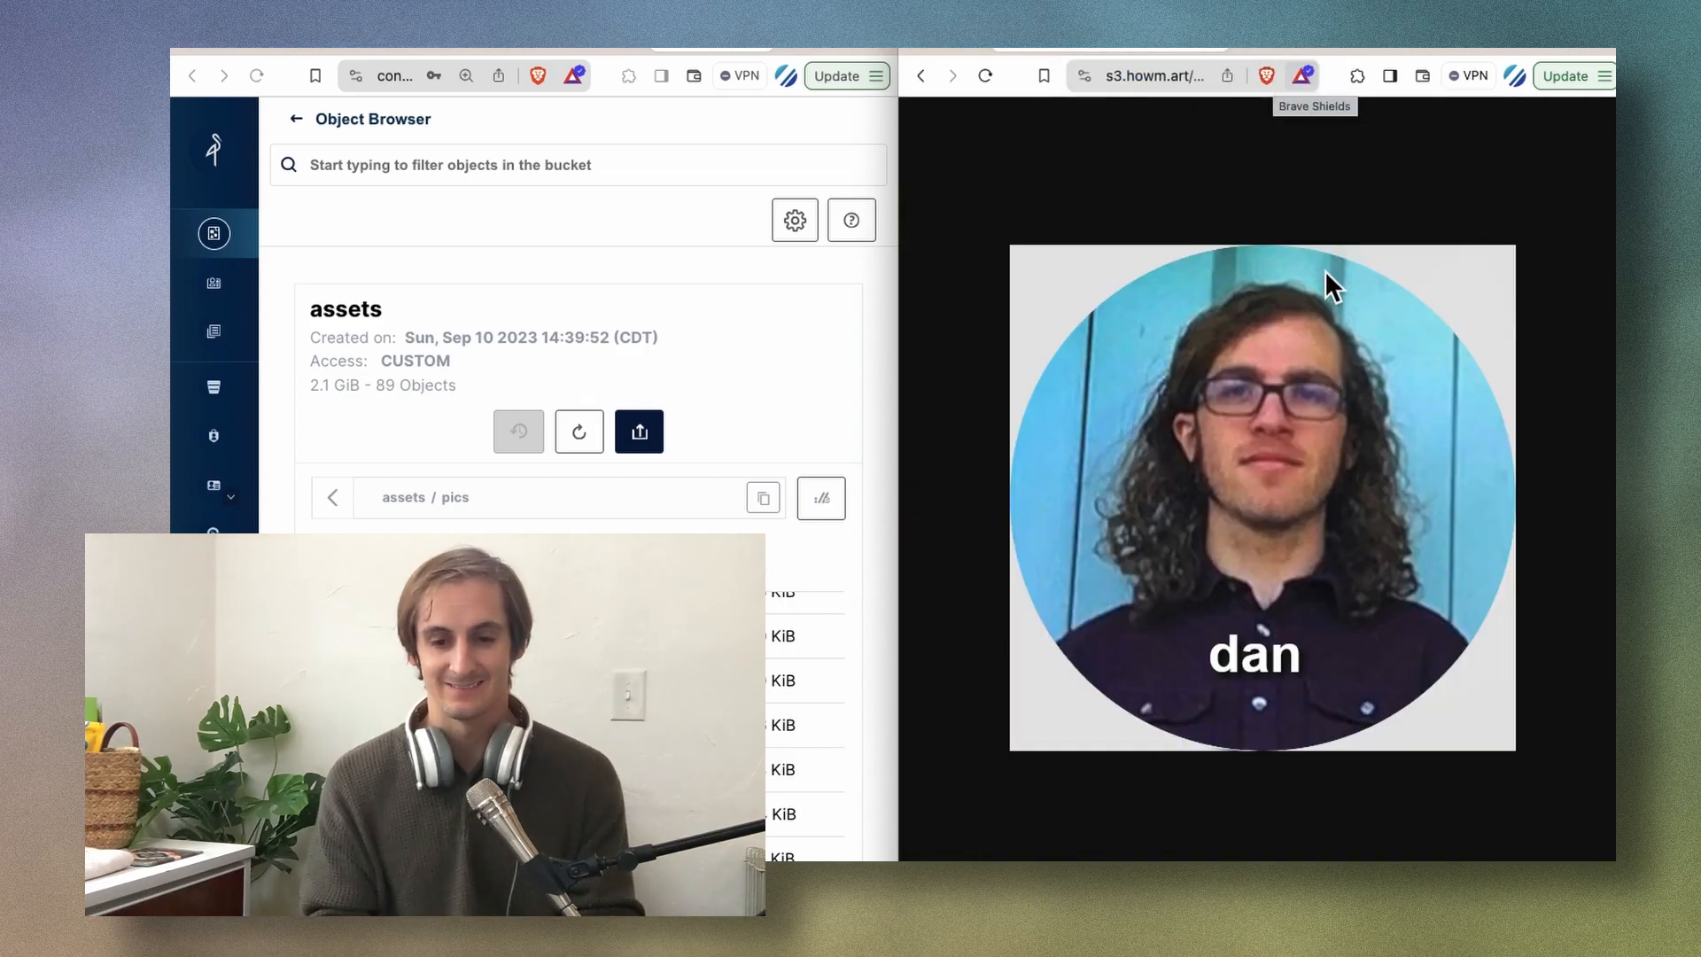
{"action": "left_click", "coordinate": [1151, 76]}
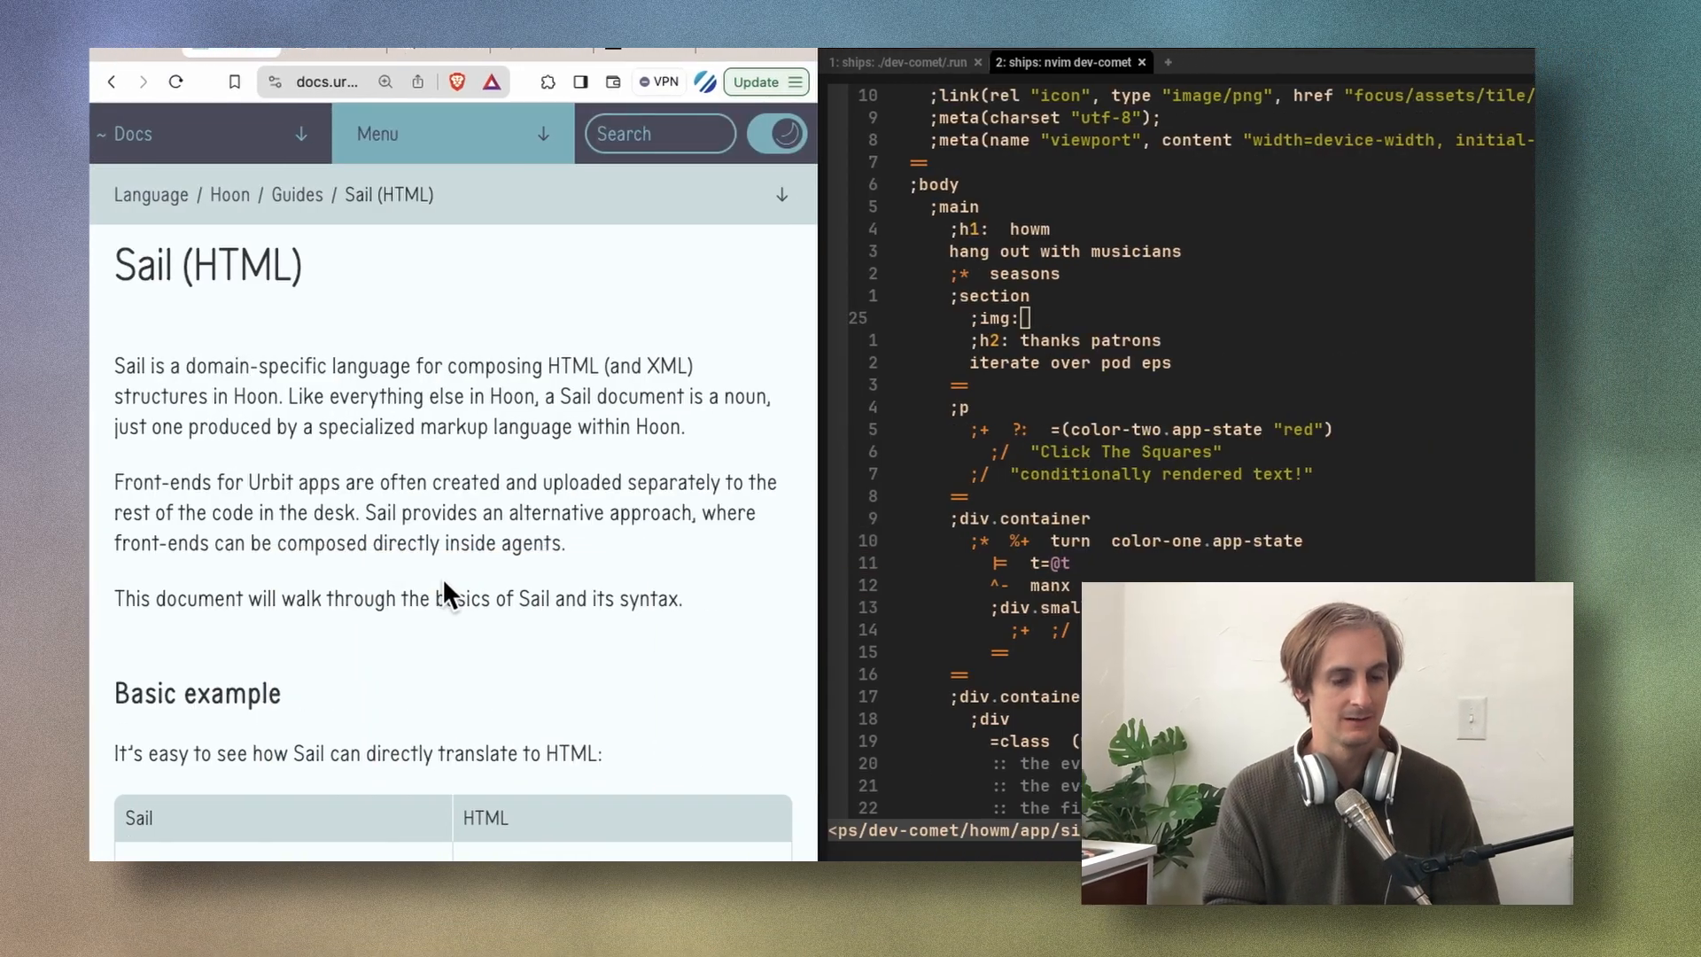
- Scroll through howm's Sail file to the pics base URL and profile_dan.webp img
{"action": "scroll", "scroll_direction": "down", "scroll_amount": 3}
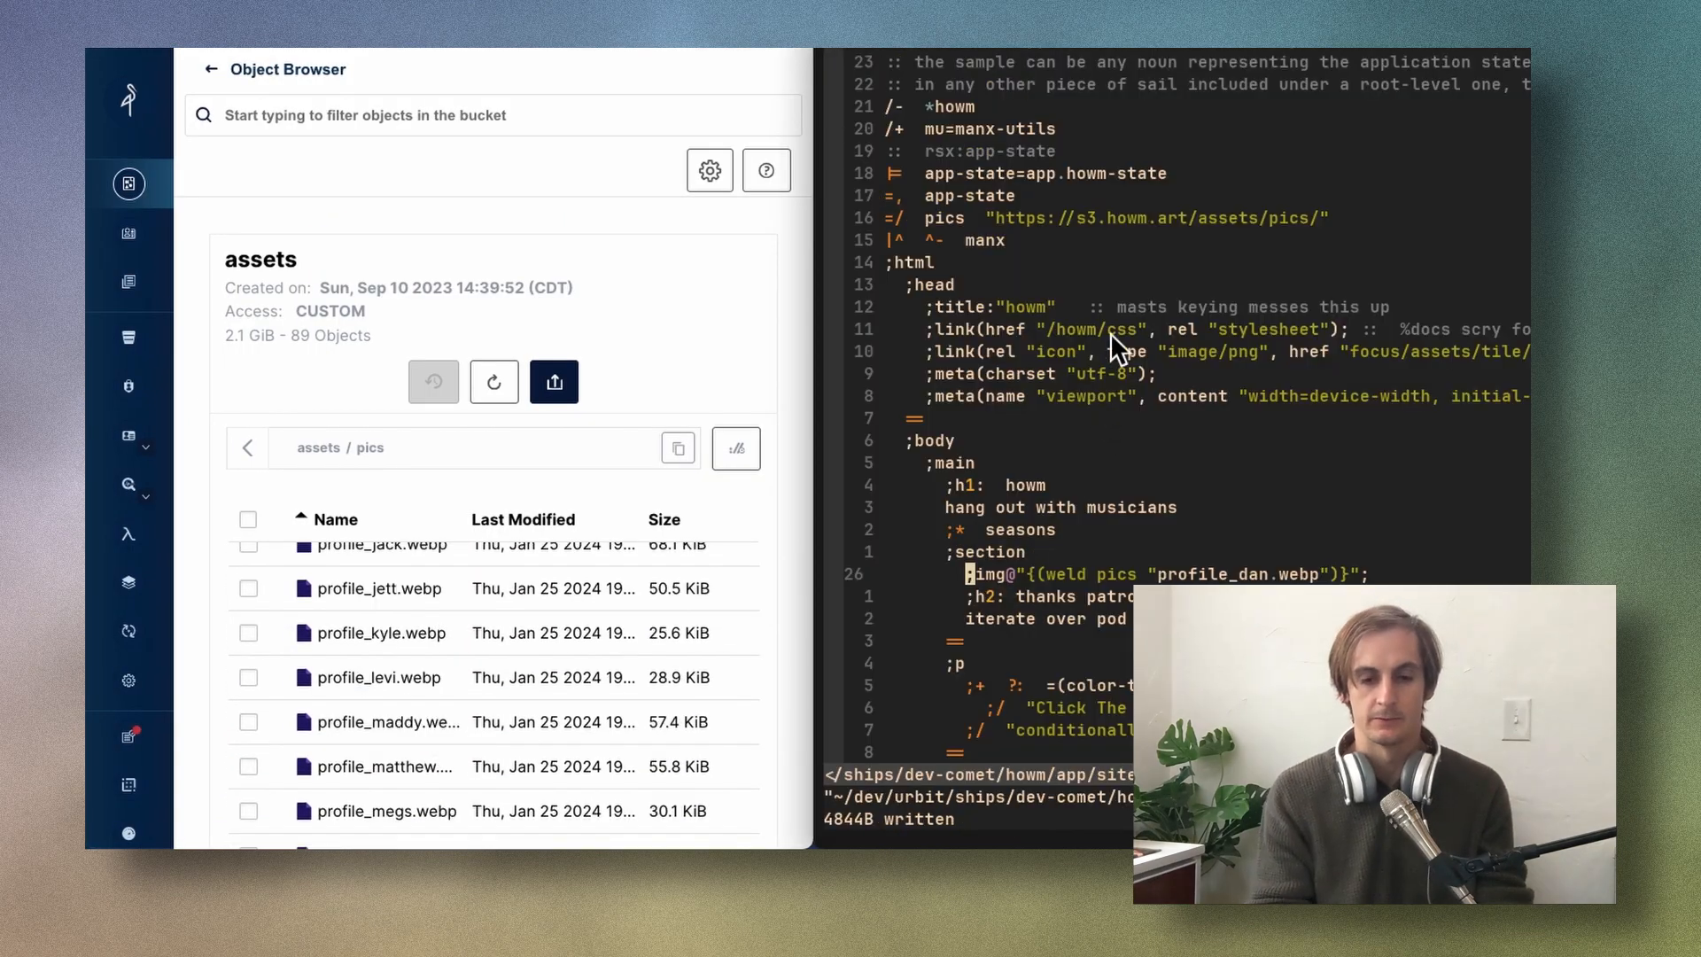
{"action": "scroll", "scroll_direction": "down", "scroll_amount": 3}
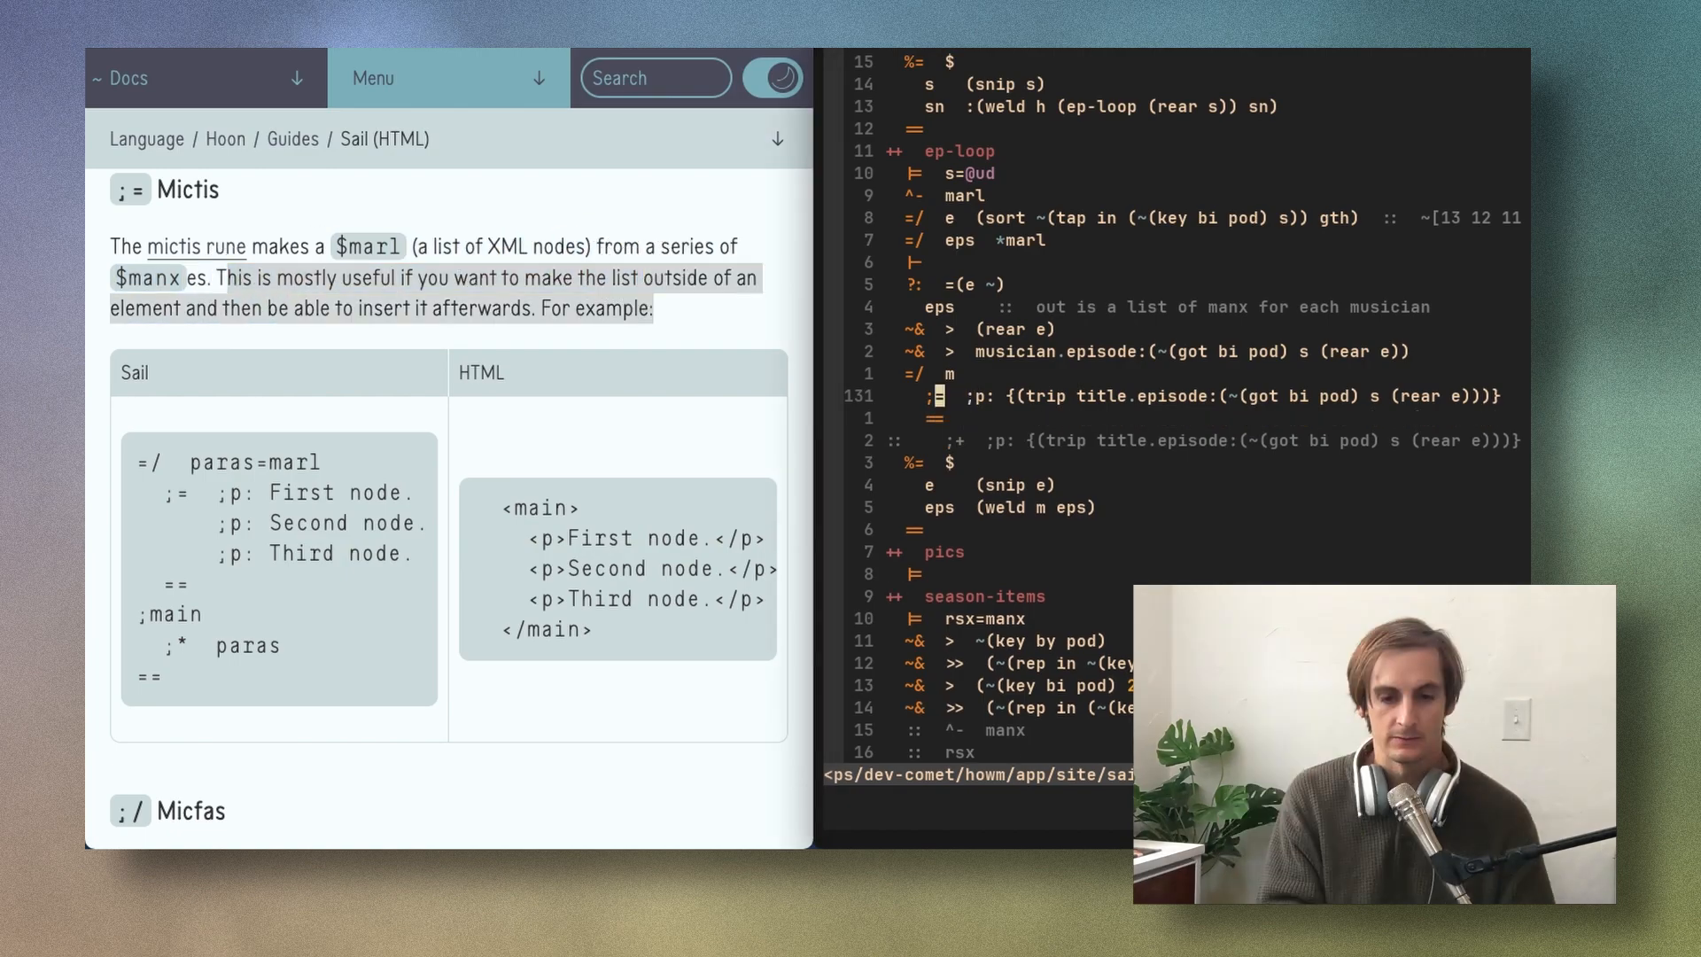
- Insert ;img@"{(weld pics "dan.webp")}" under the ;p title line in ep-loop
{"action": "type", "text": ";img"}
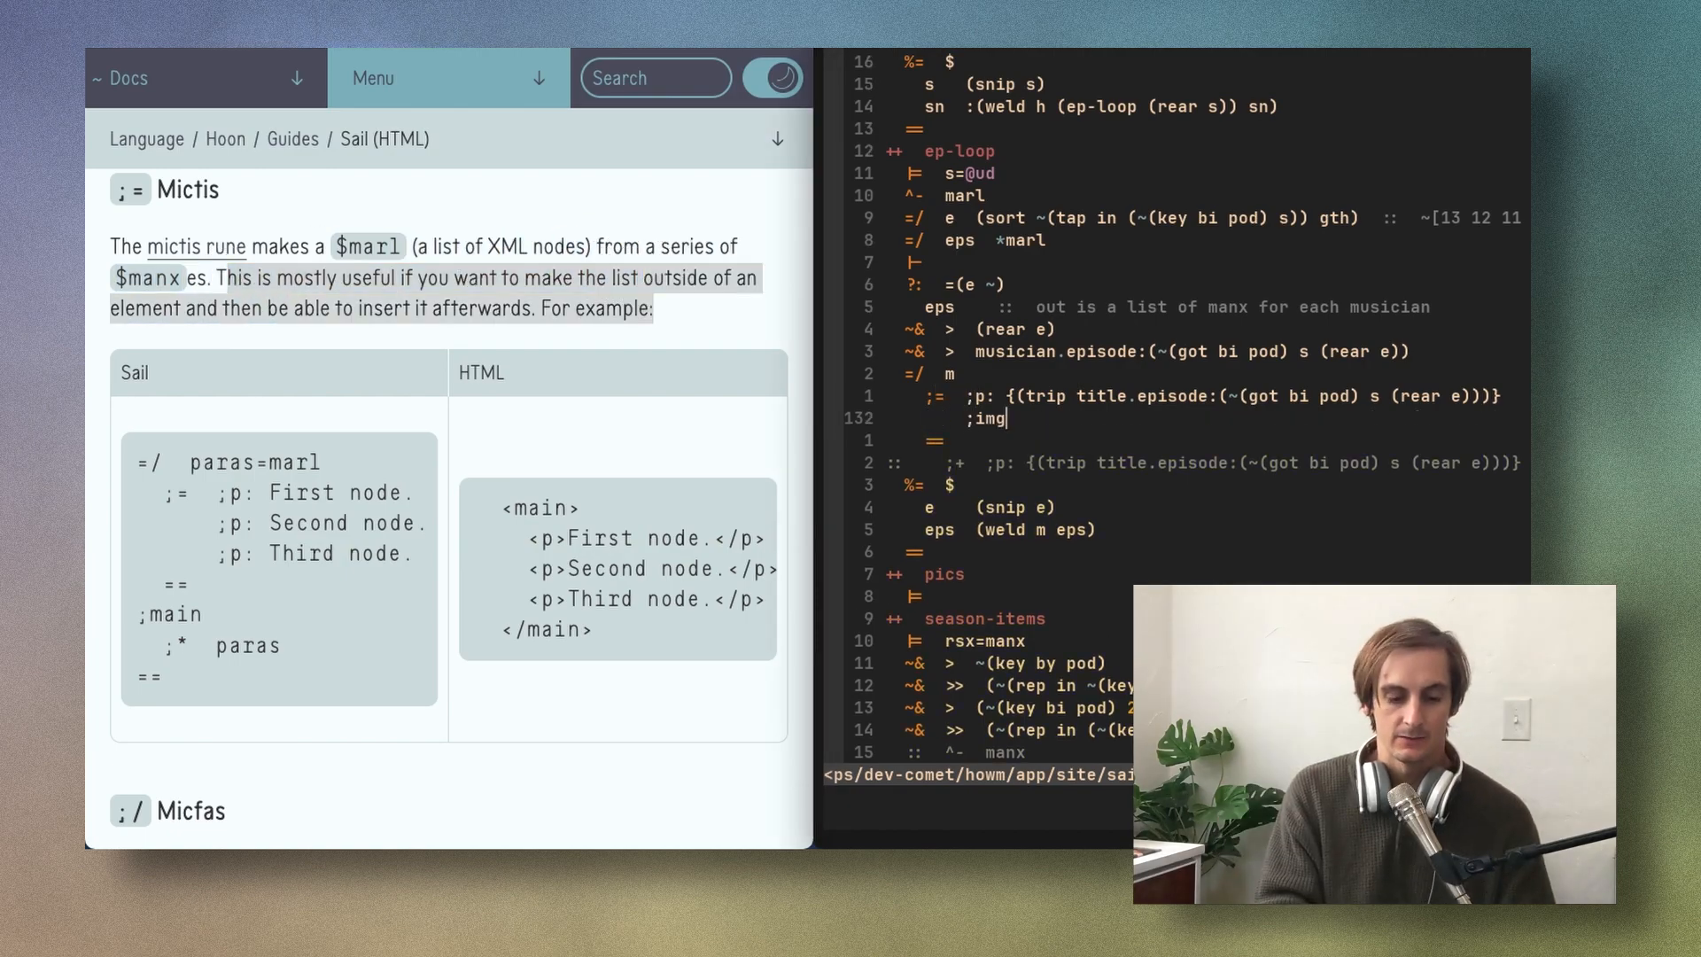
{"action": "type", "text": "@\"{(weld pics"}
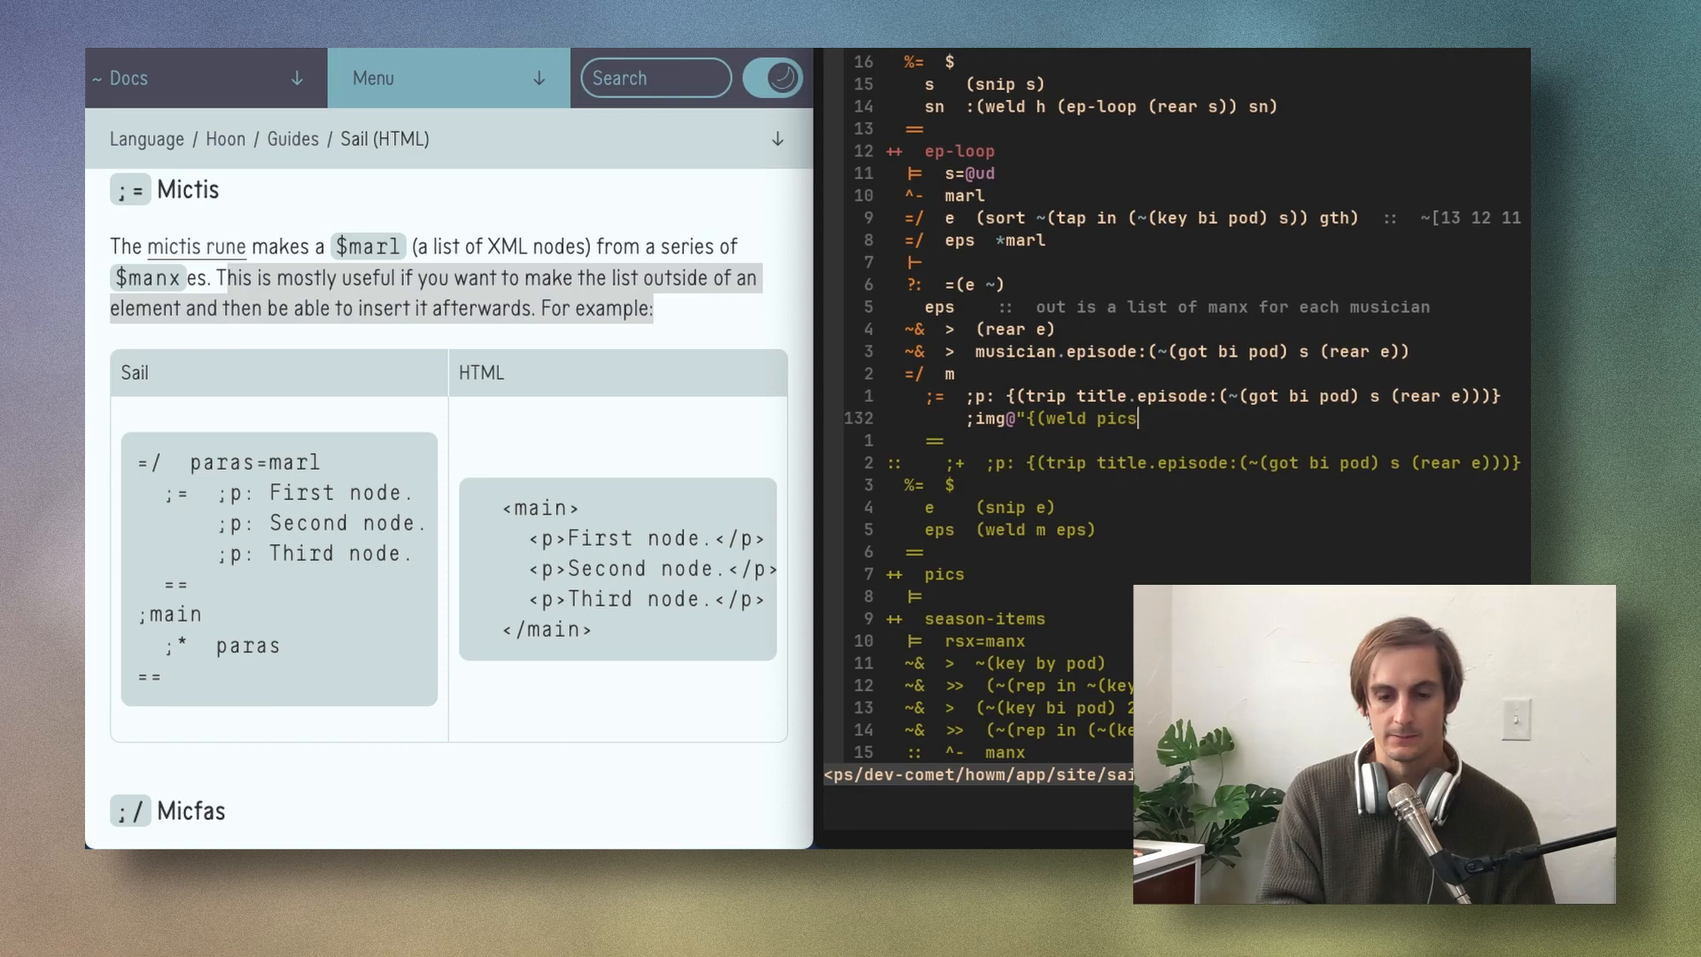
{"action": "type", "text": "\"dan.w"}
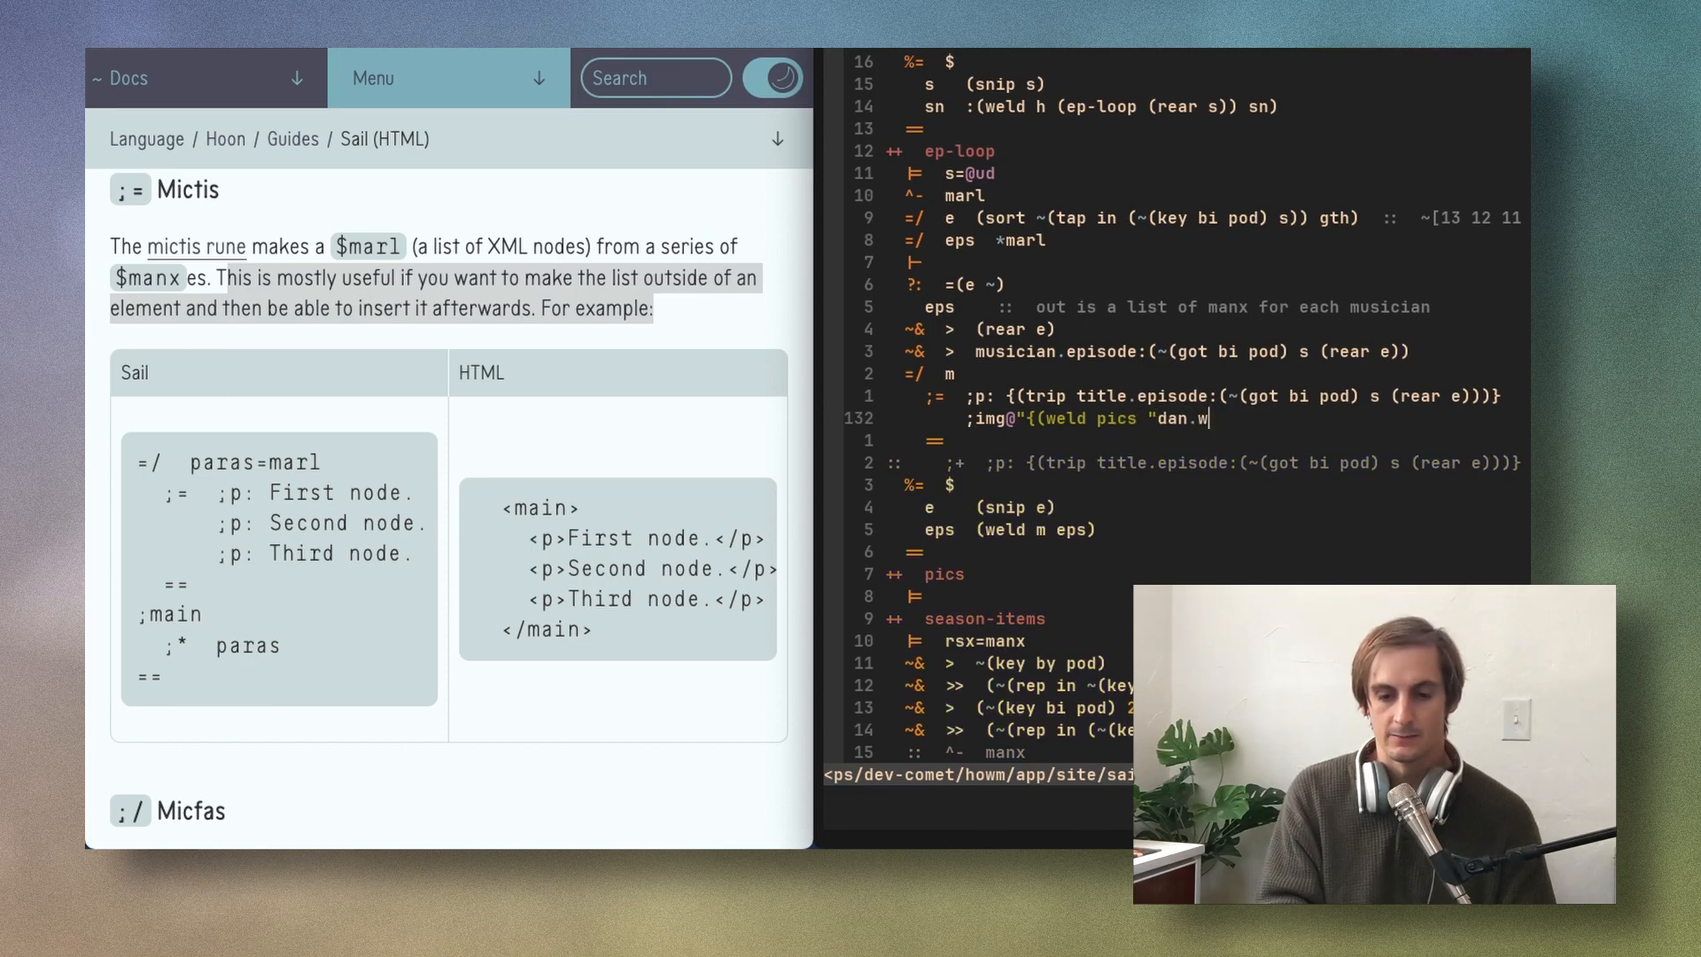
{"action": "type", "text": "ebp\")}\""}
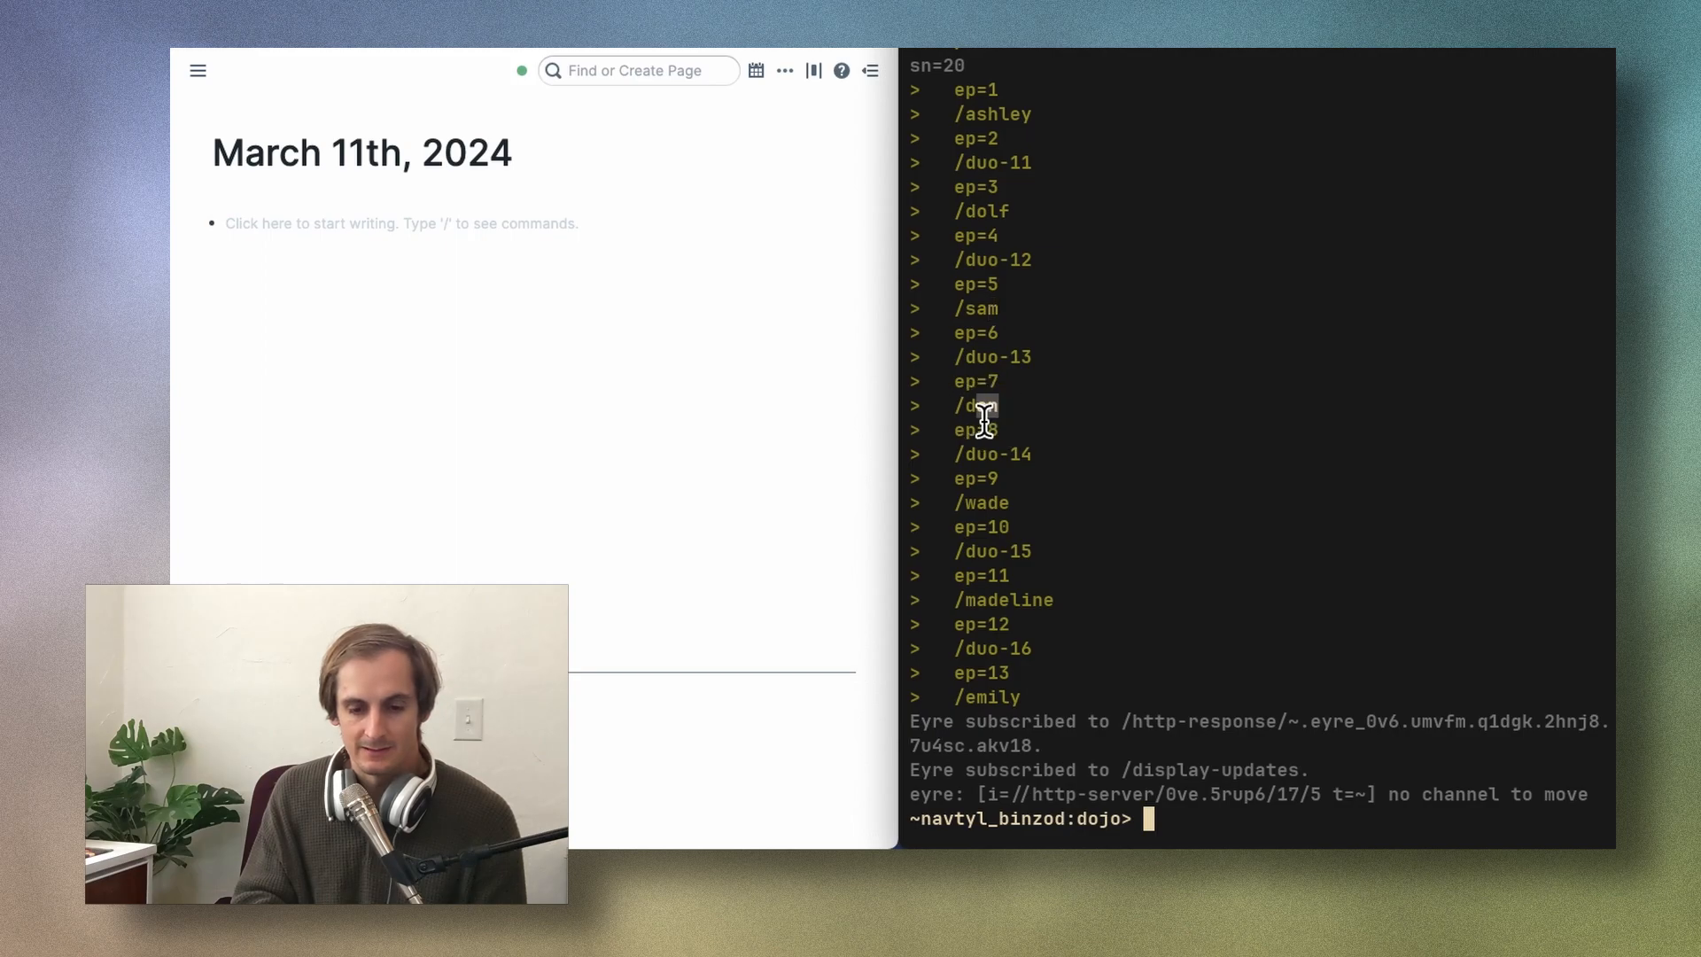
- Test (head /dan) in the Dojo, then add a mus name and profile_ image prefix in Neovim
{"action": "type", "text": "/d"}
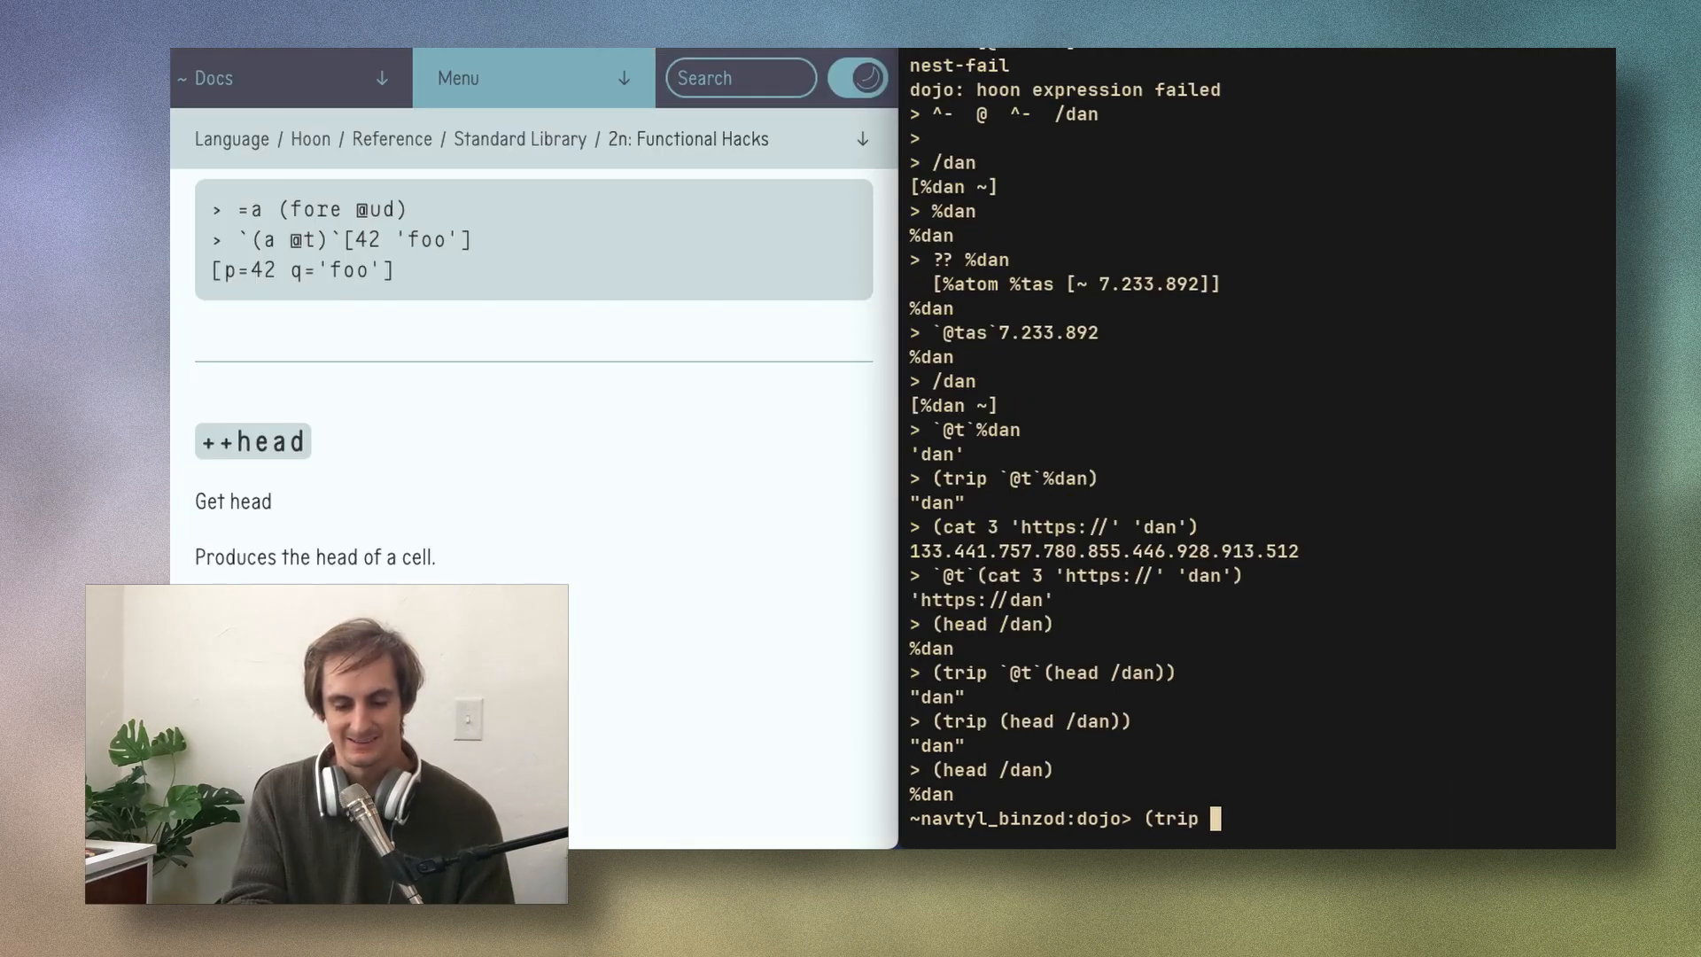
{"action": "type", "text": "(head /dan"}
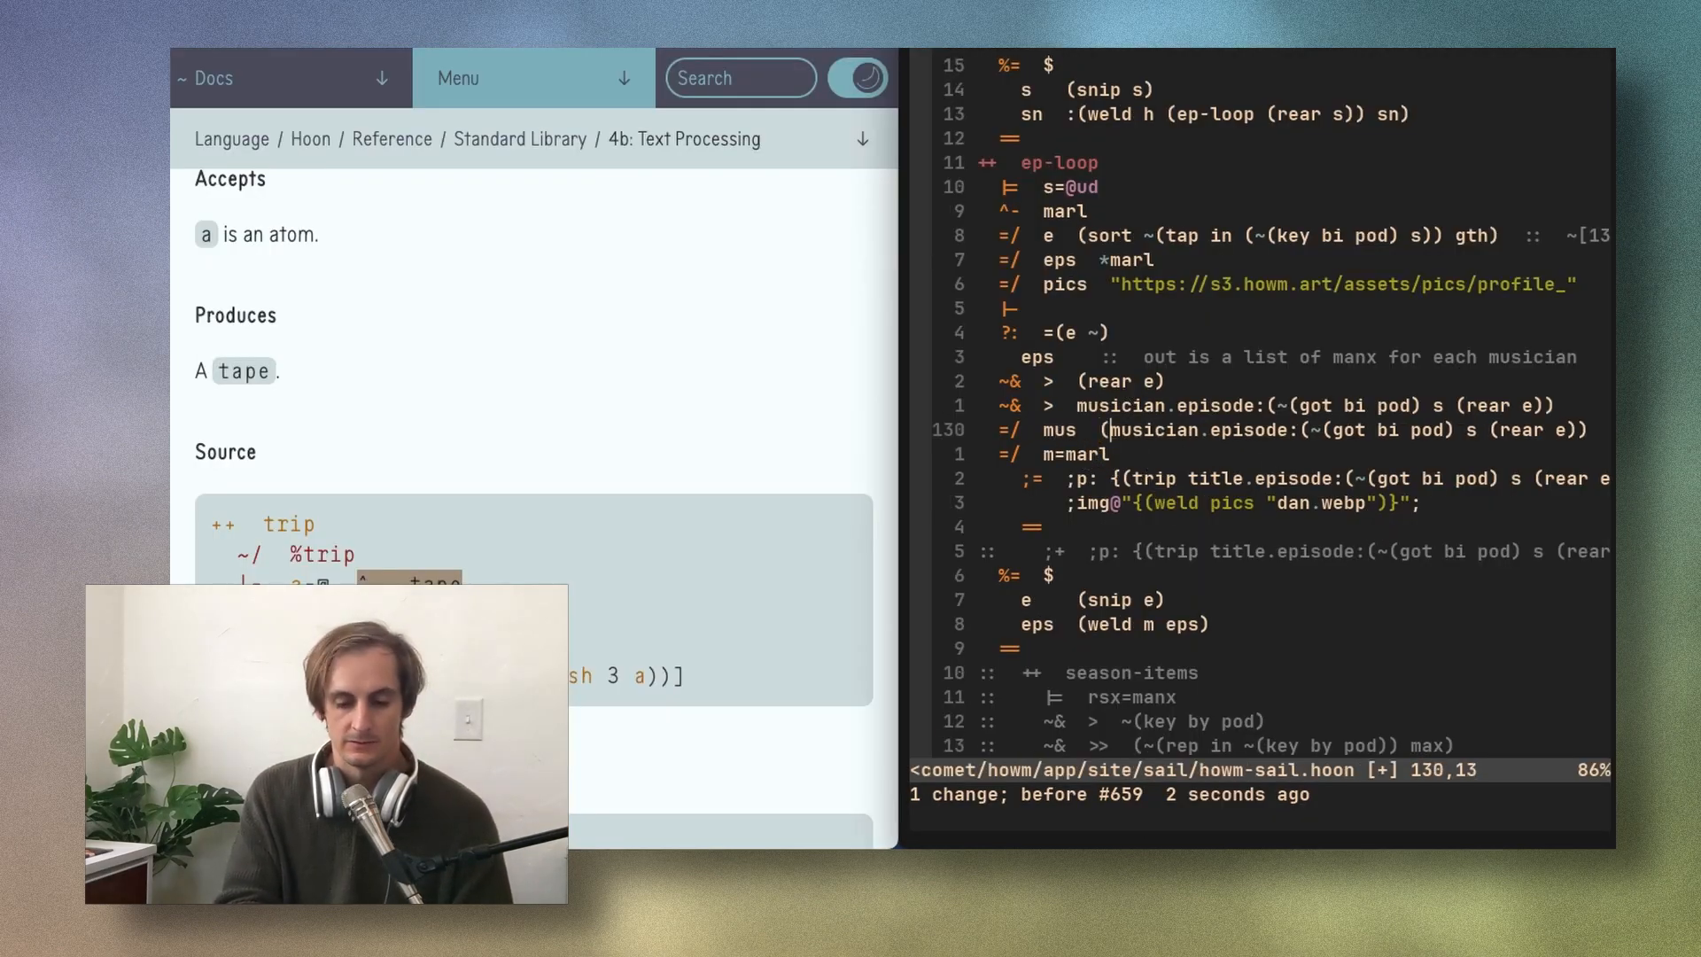
{"action": "type", "text": "head"}
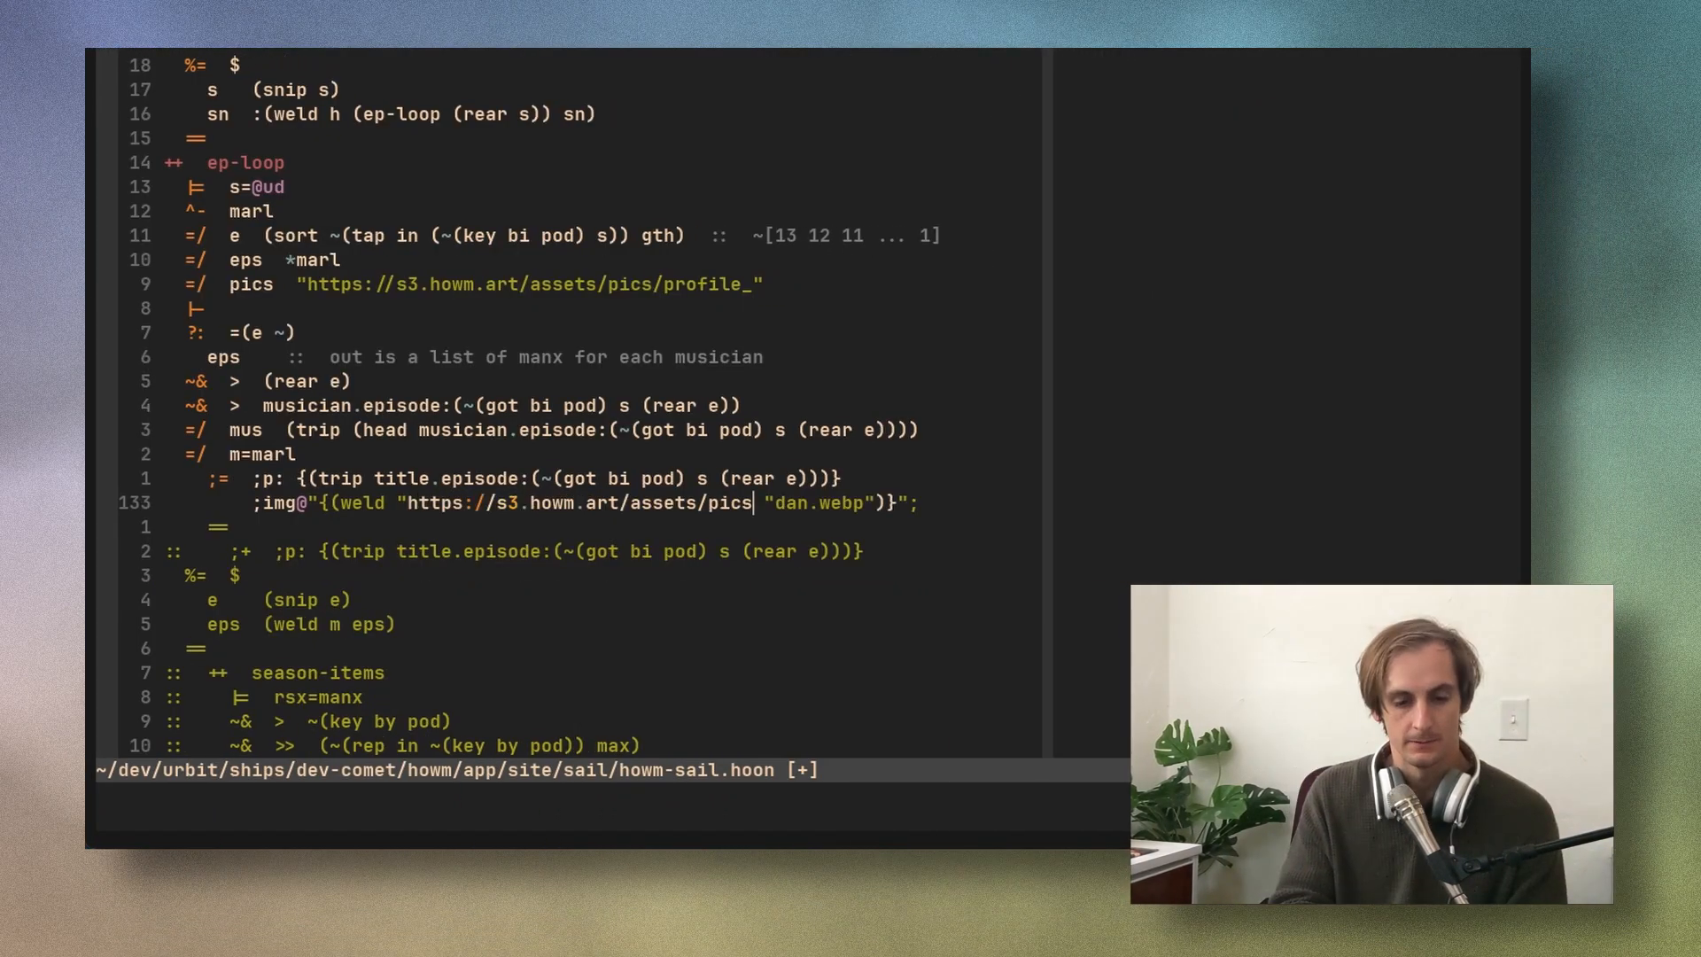
{"action": "type", "text": "profile_\""}
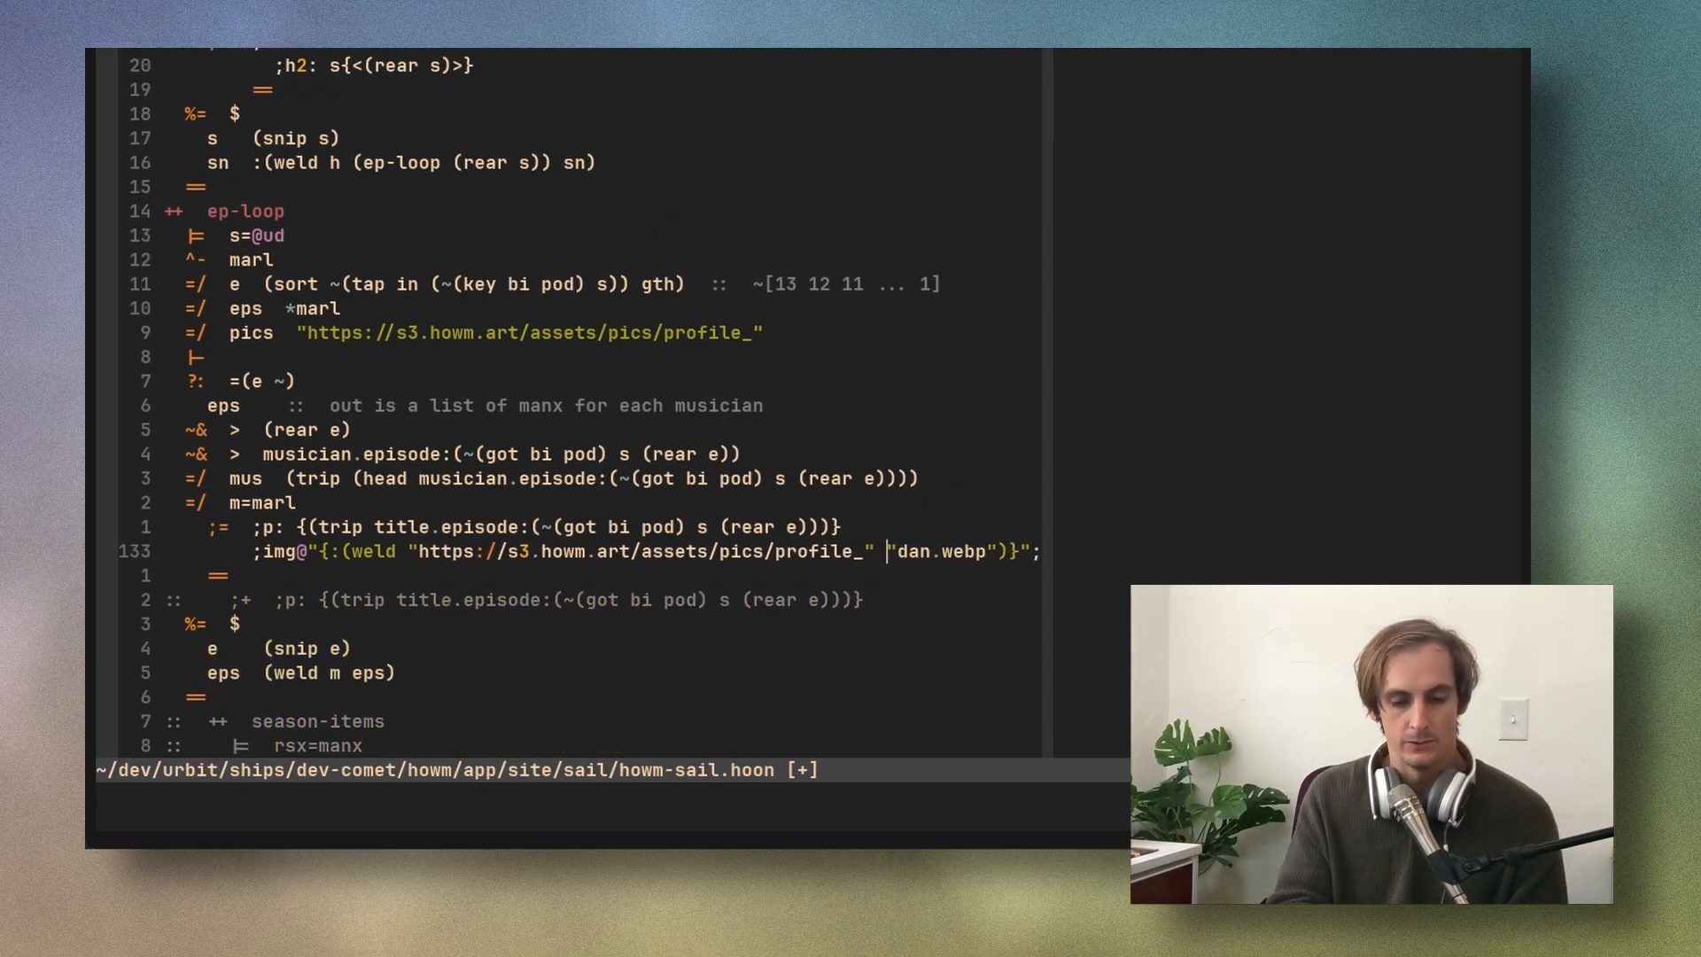
{"action": "type", "text": "mus"}
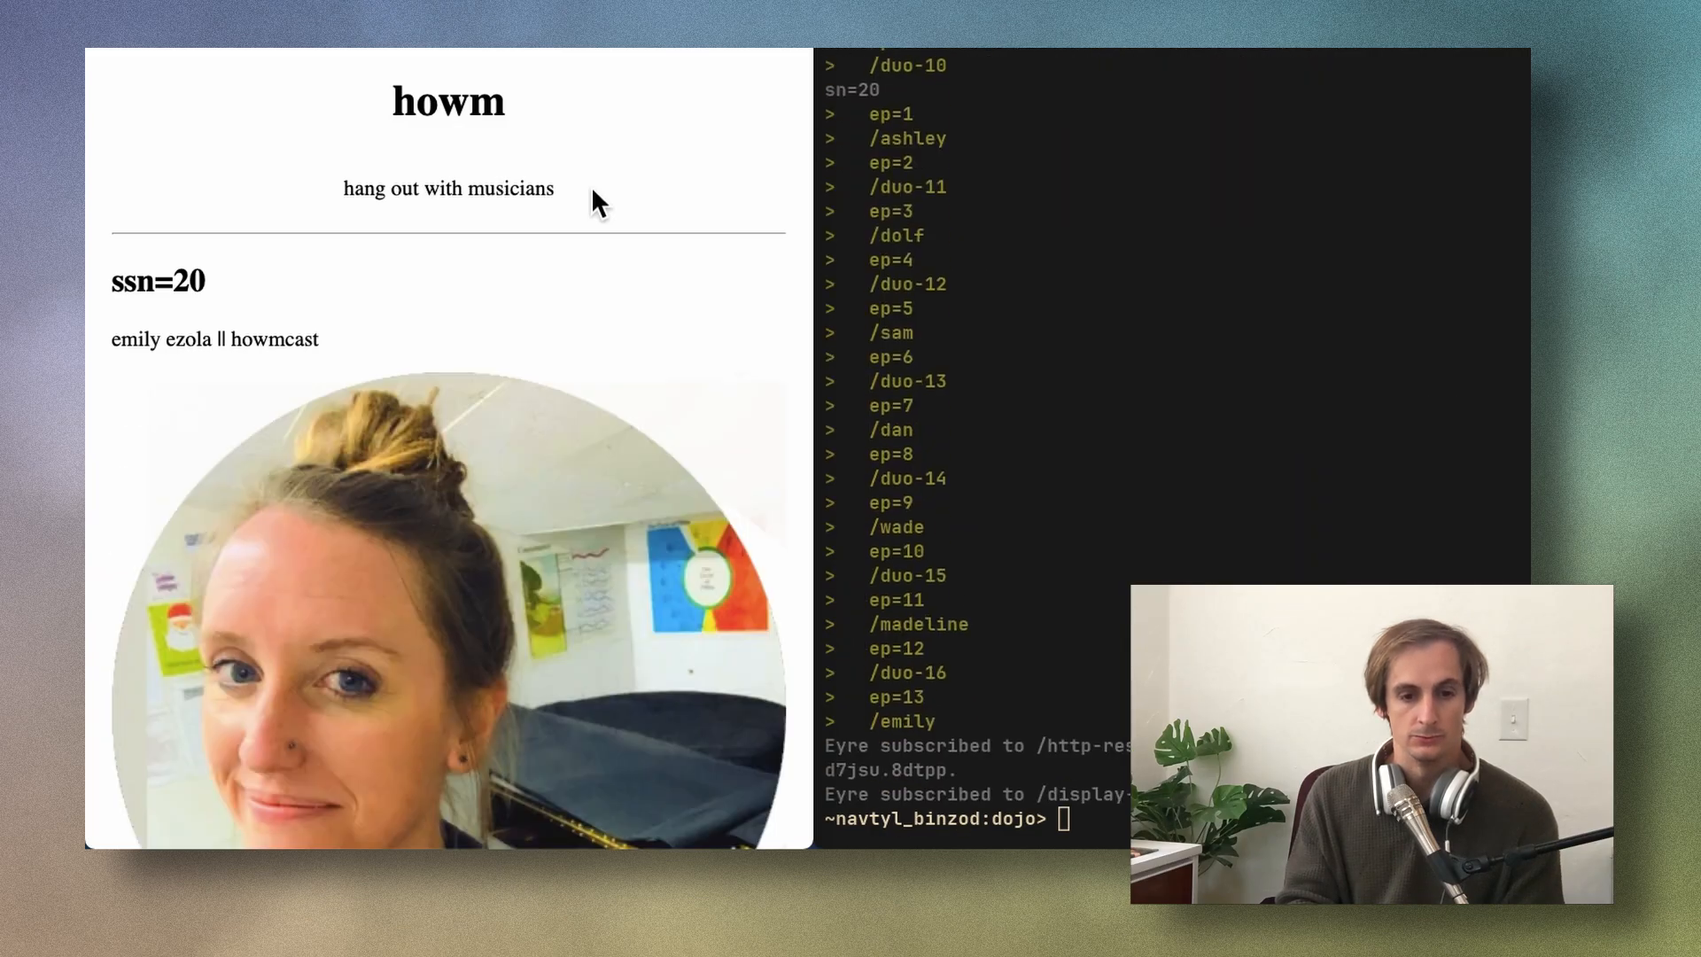
{"action": "scroll", "scroll_direction": "down", "scroll_amount": 3}
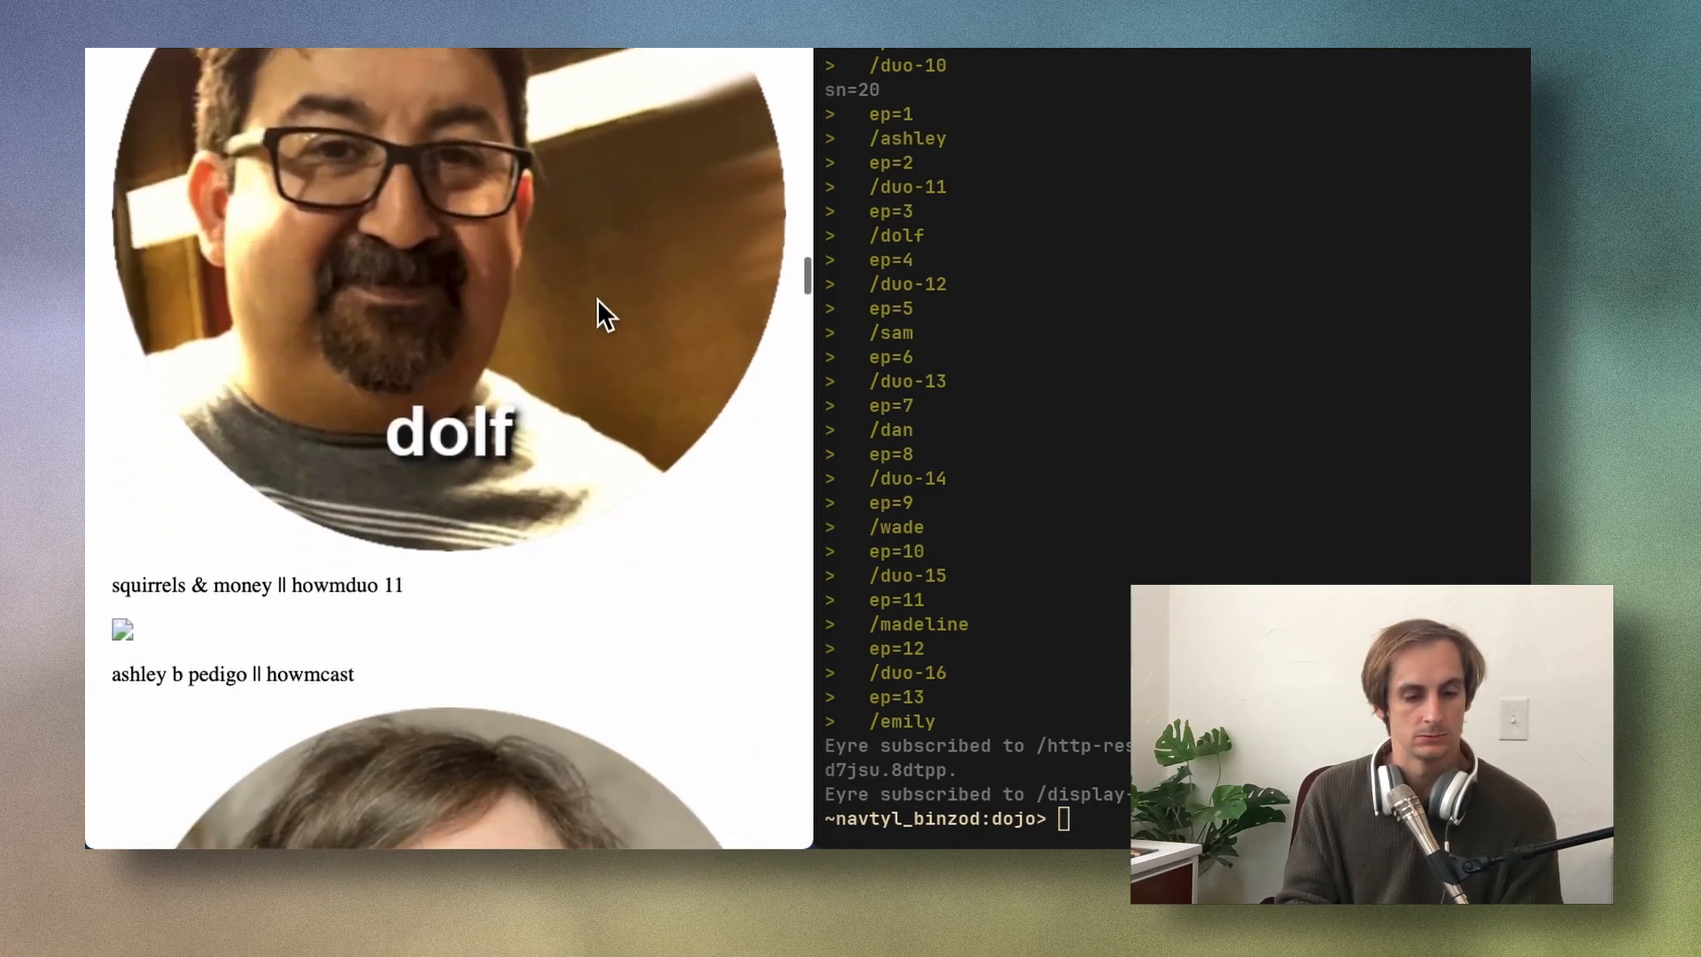
{"action": "scroll", "scroll_direction": "down", "scroll_amount": 3}
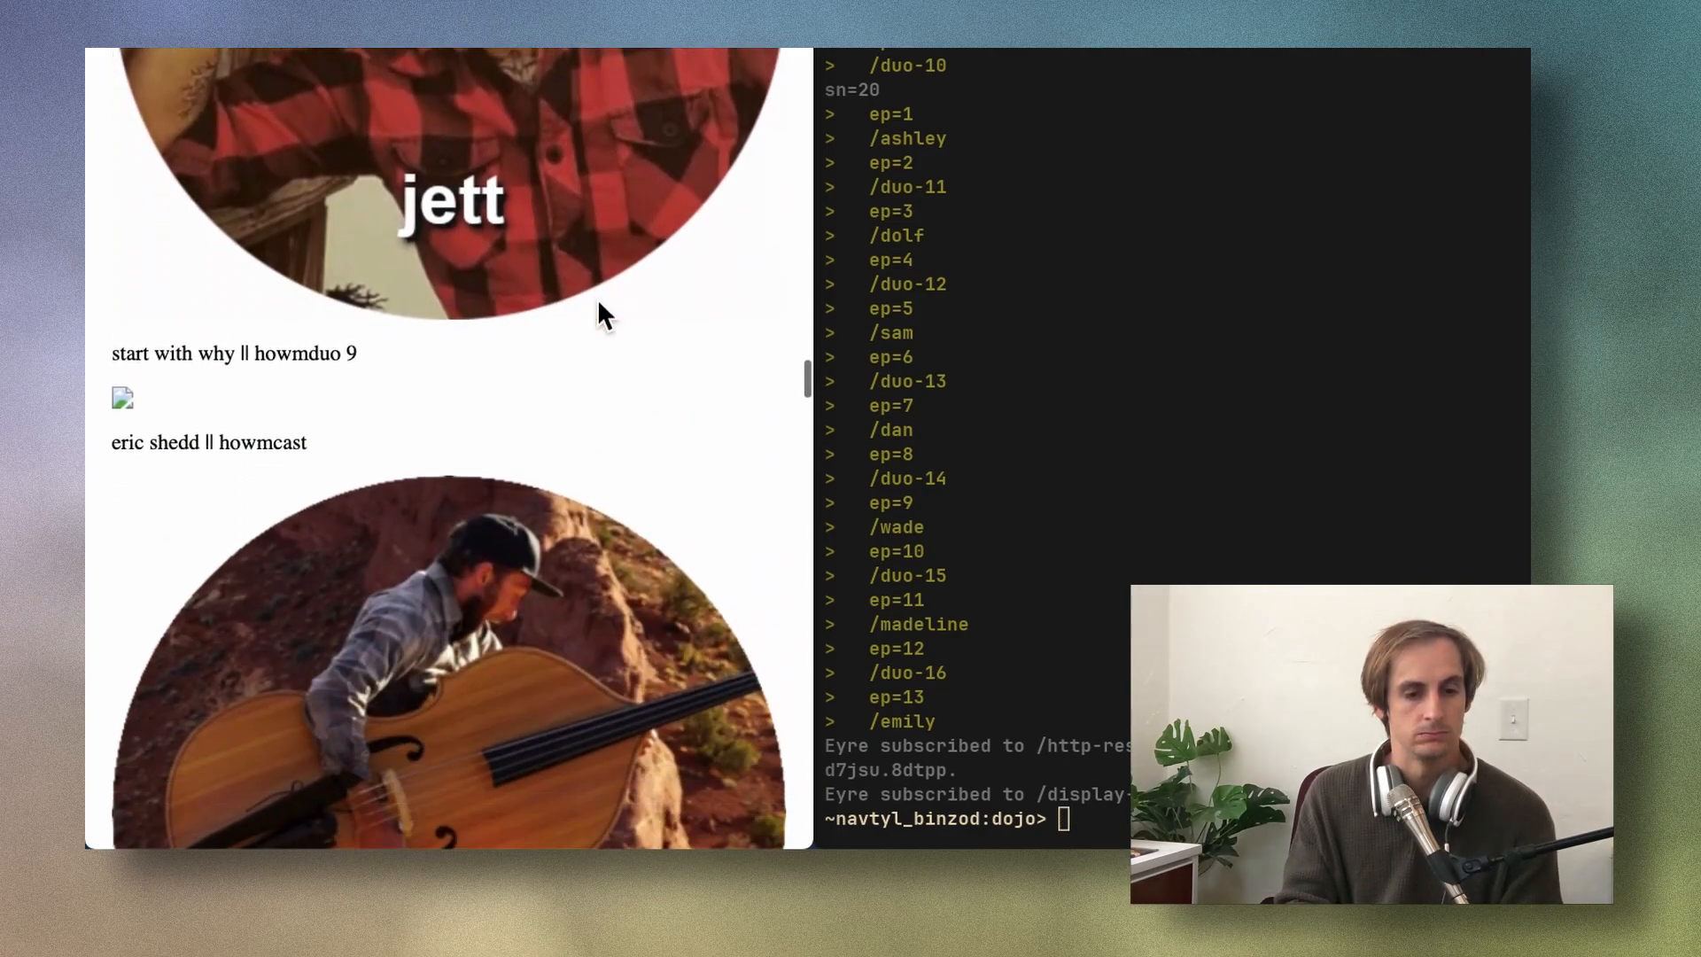
{"action": "scroll", "scroll_direction": "down", "scroll_amount": 3}
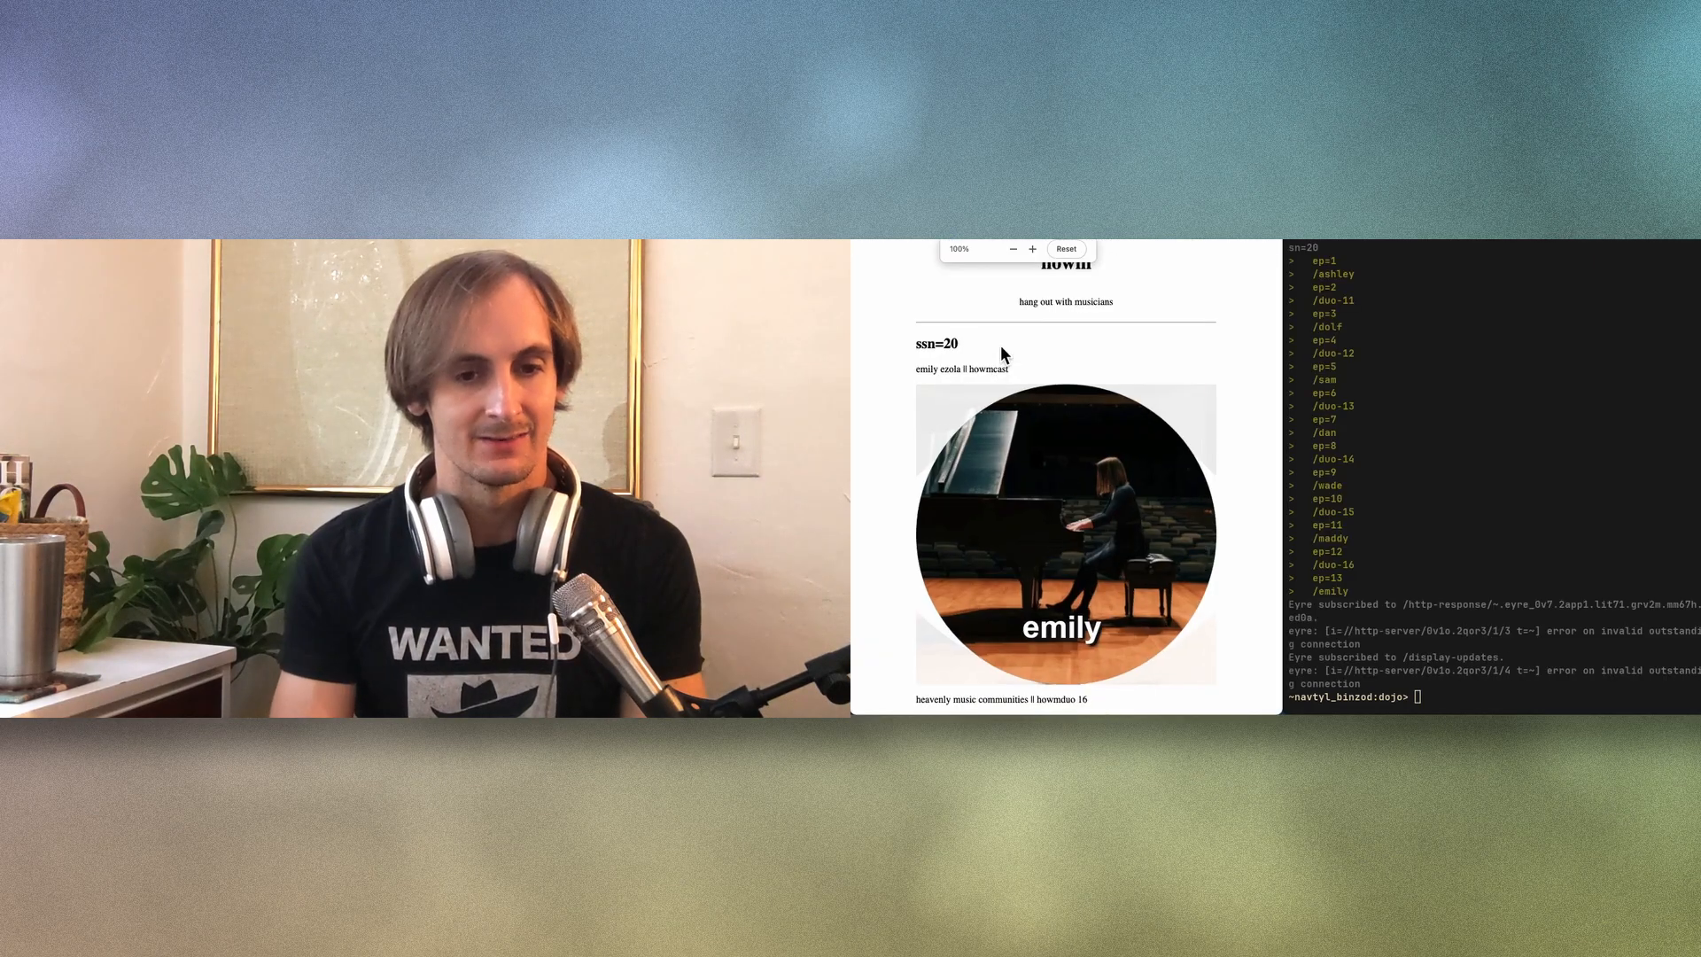
{"action": "scroll", "scroll_direction": "down", "scroll_amount": 3}
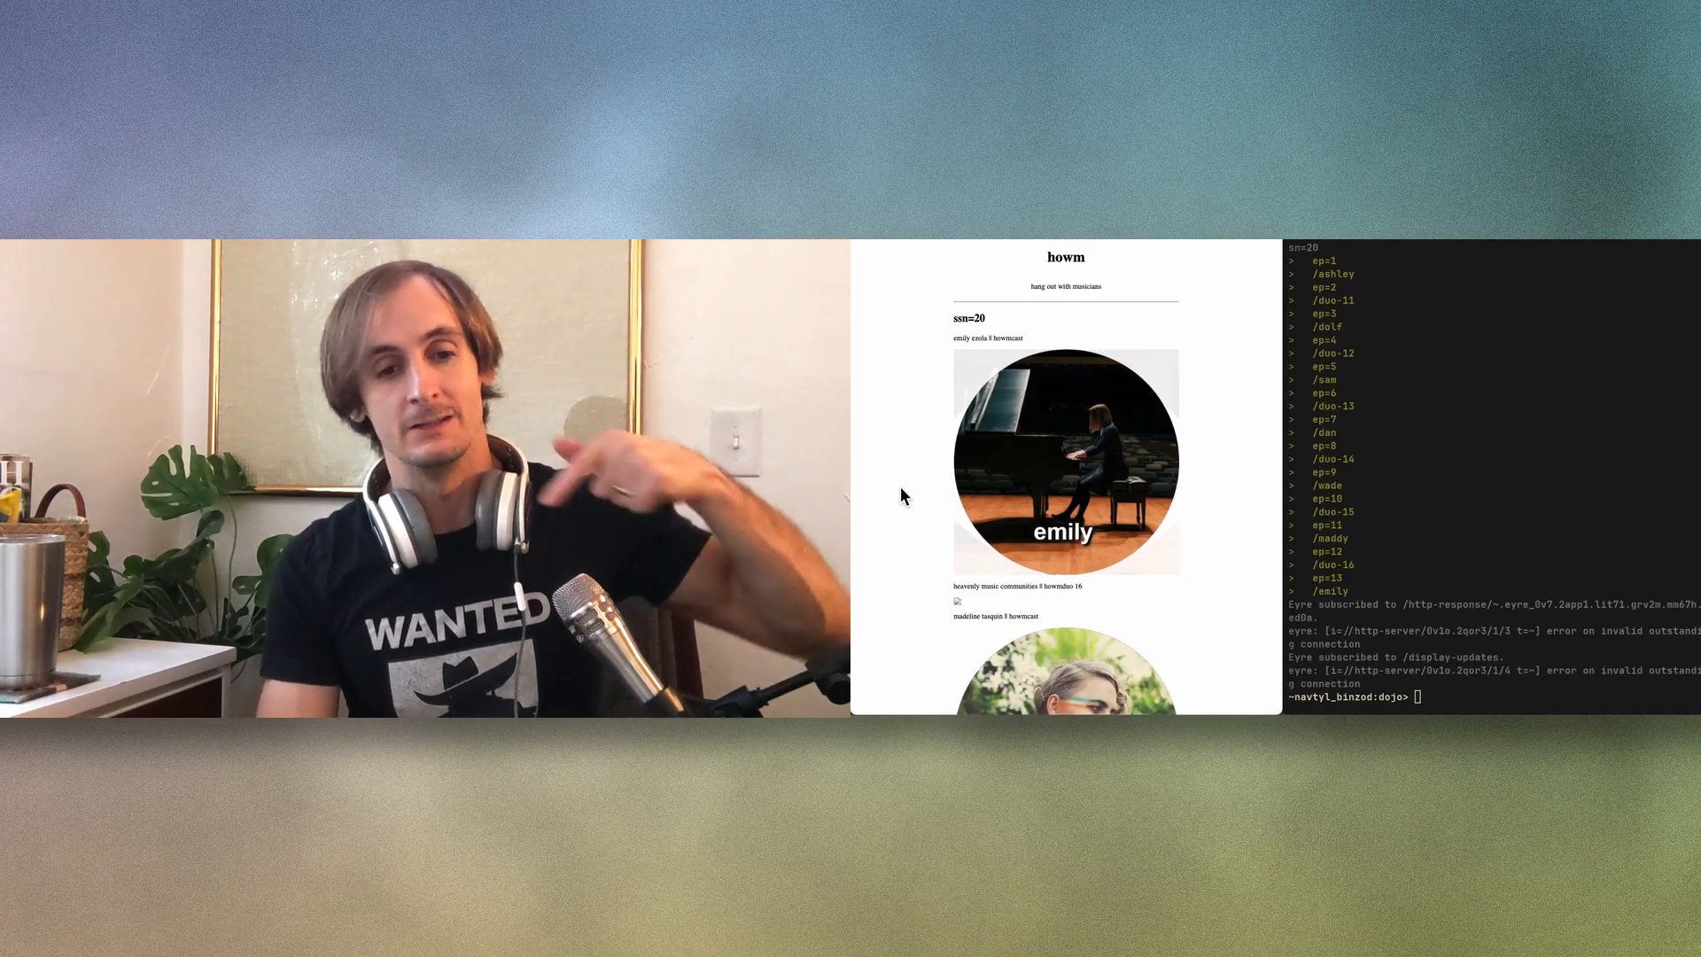
{"action": "scroll", "scroll_direction": "down", "scroll_amount": 3}
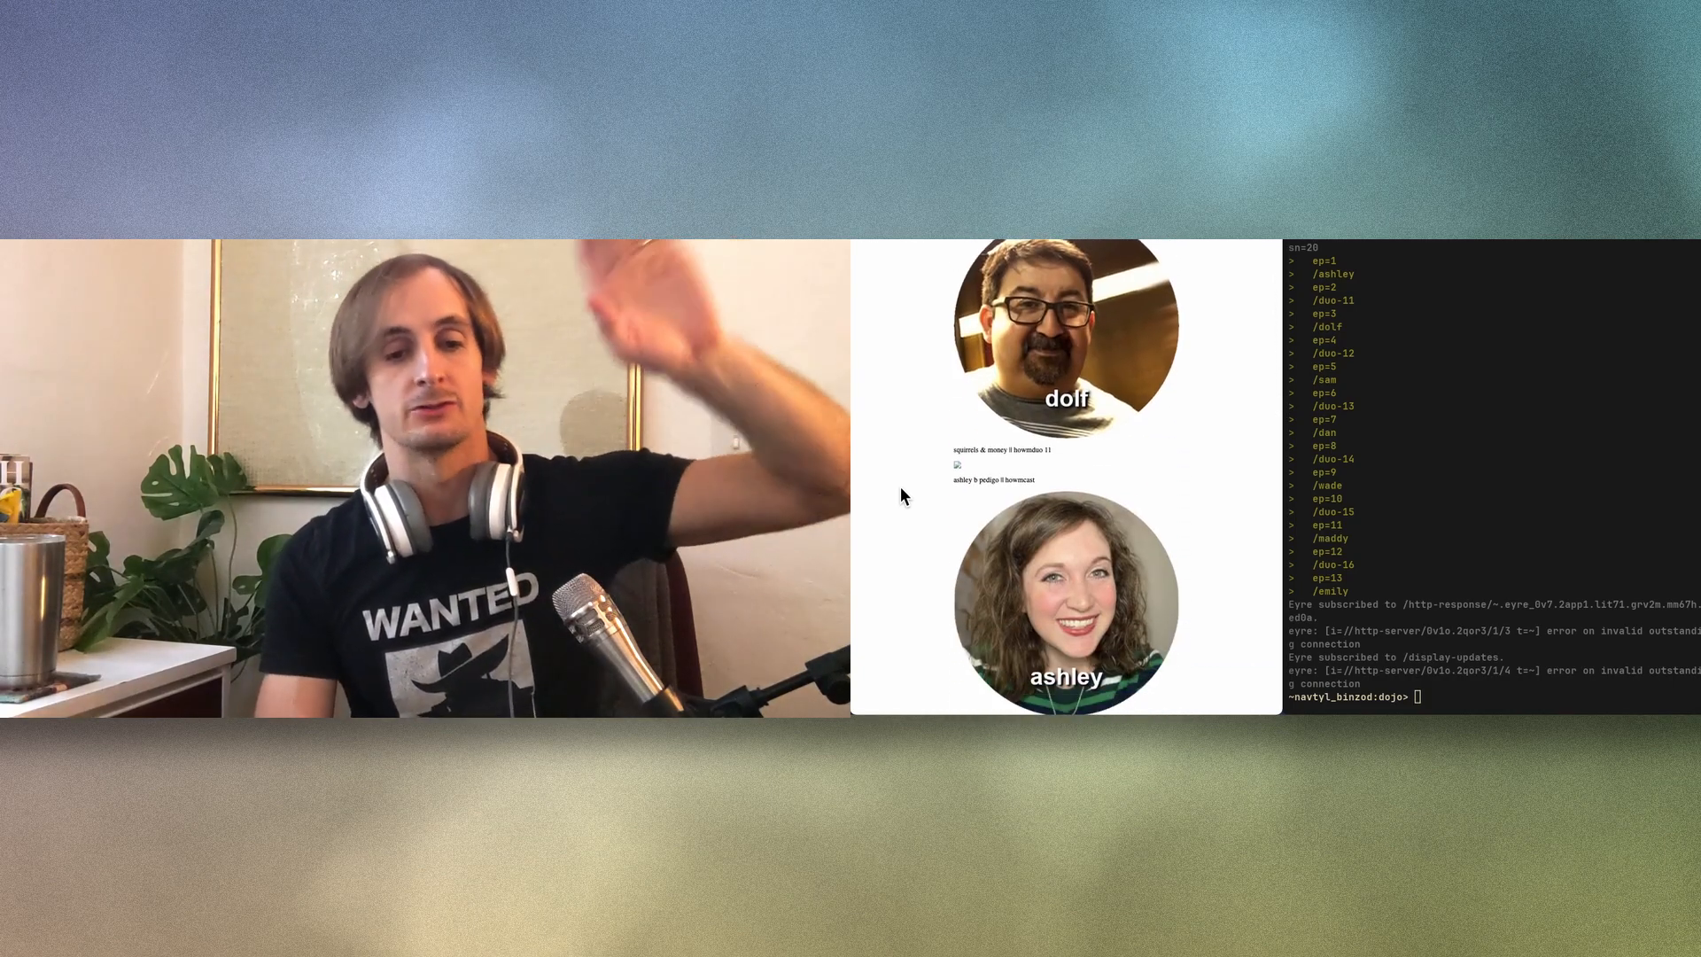
{"action": "scroll", "scroll_direction": "down", "scroll_amount": 3}
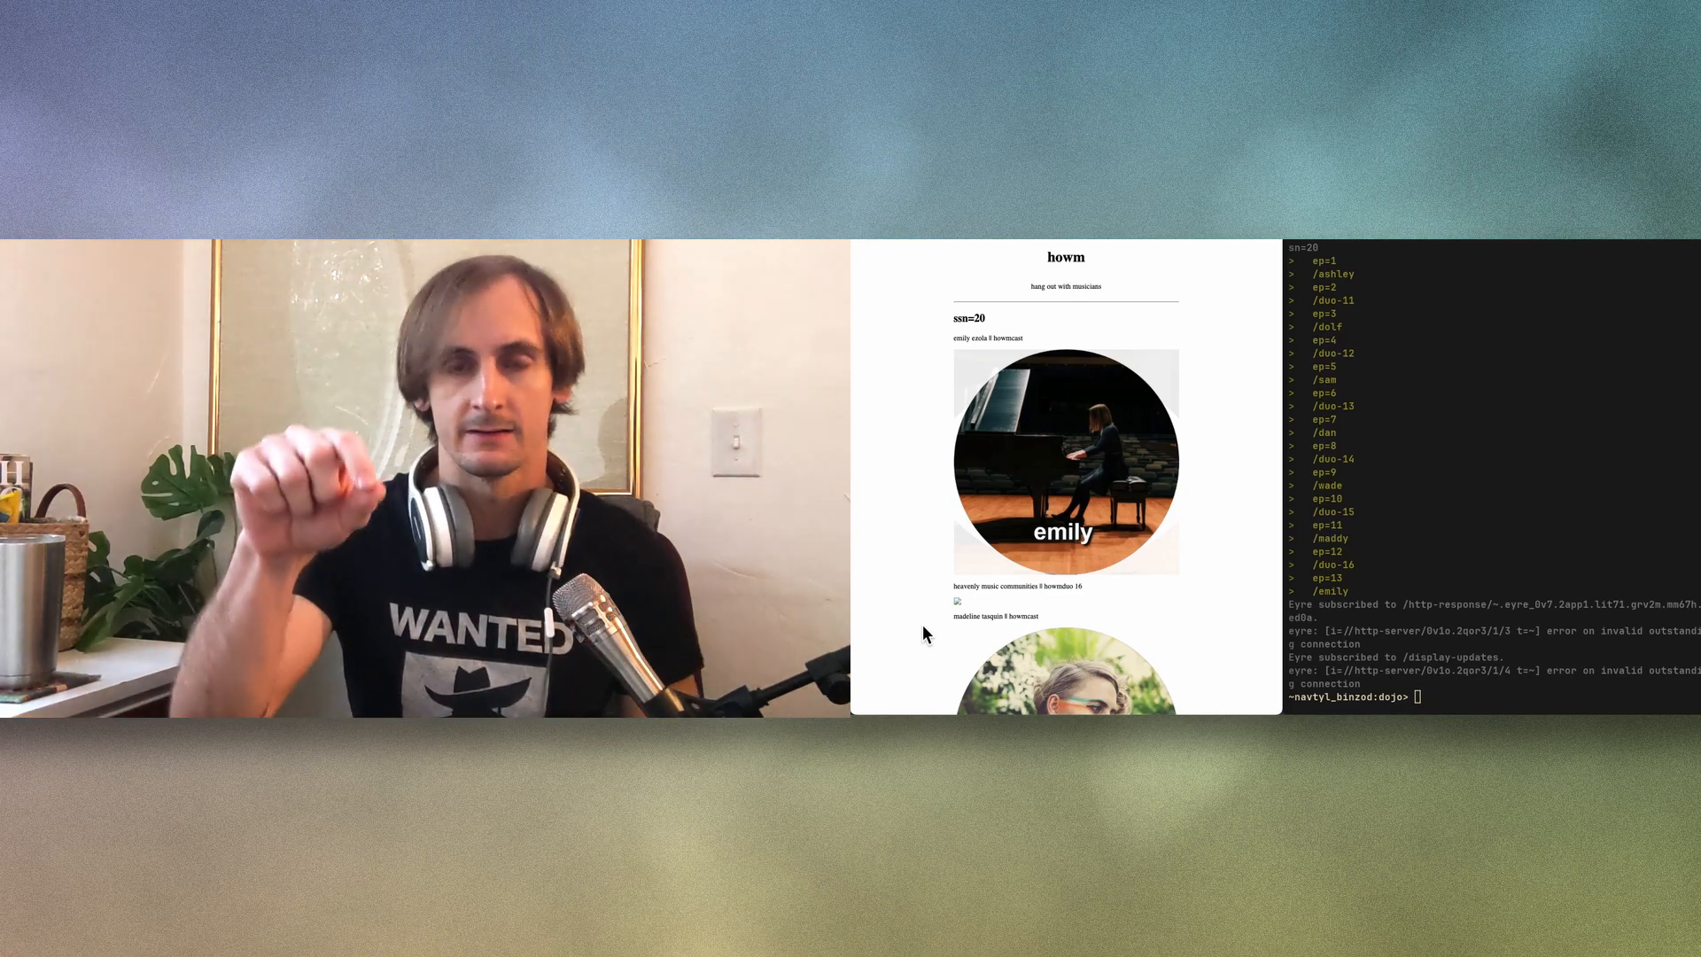
{"action": "scroll", "scroll_direction": "down", "scroll_amount": 3}
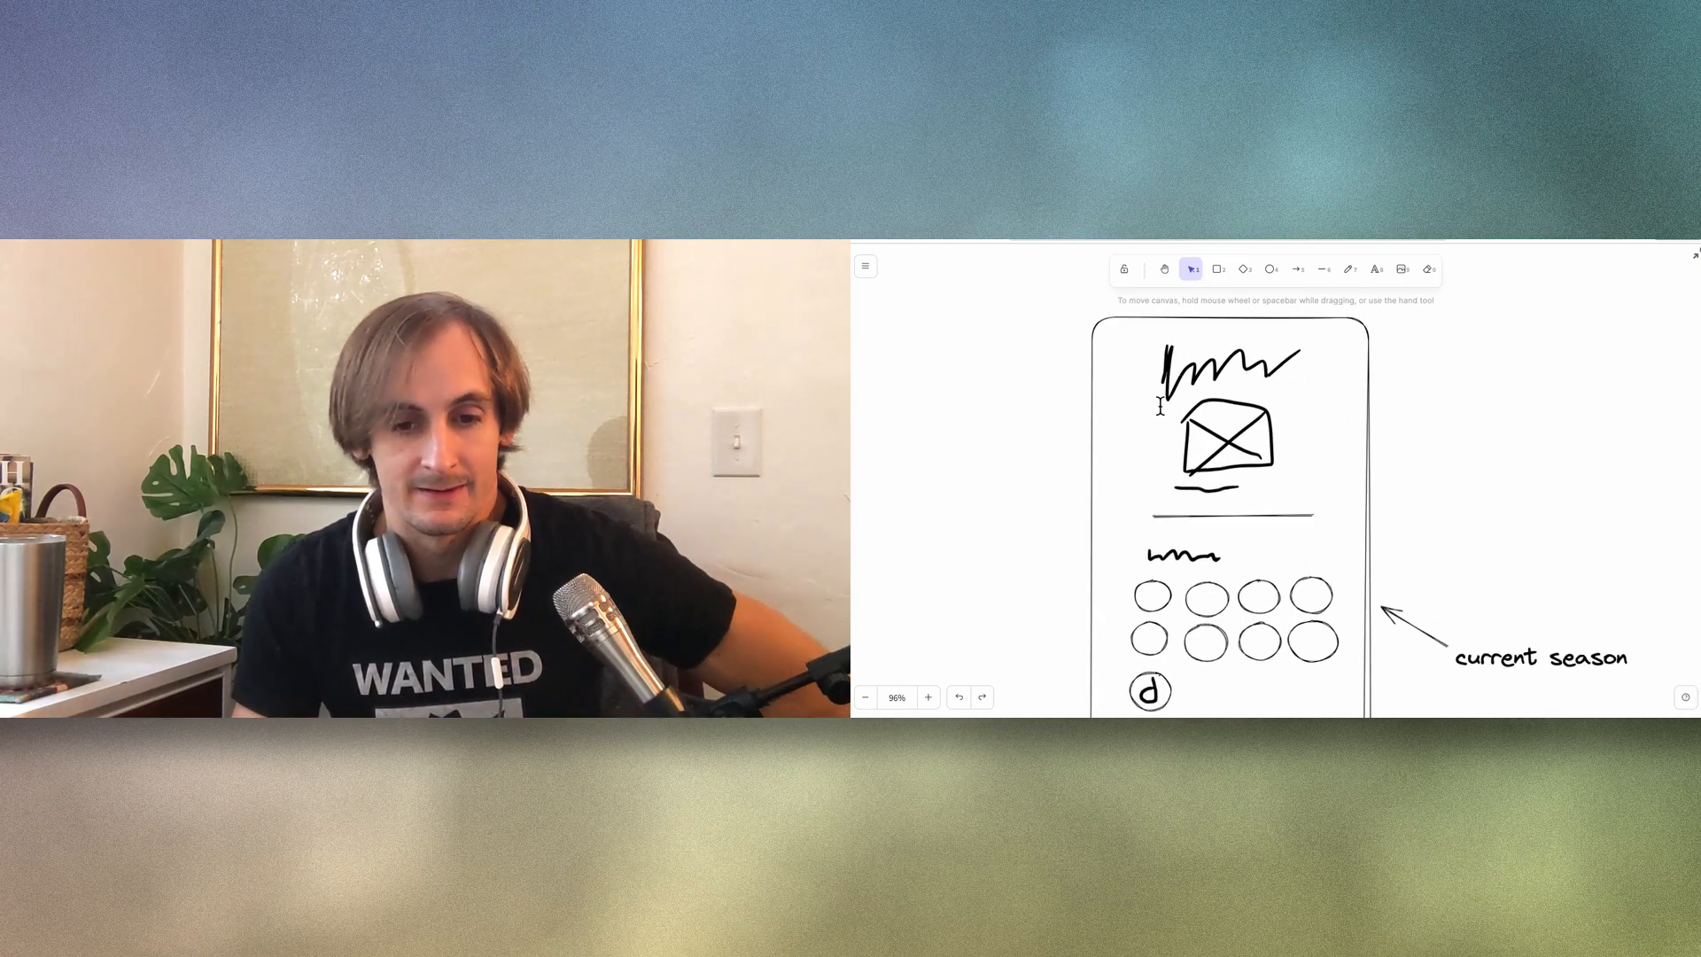
{"action": "scroll", "scroll_direction": "down", "scroll_amount": 3}
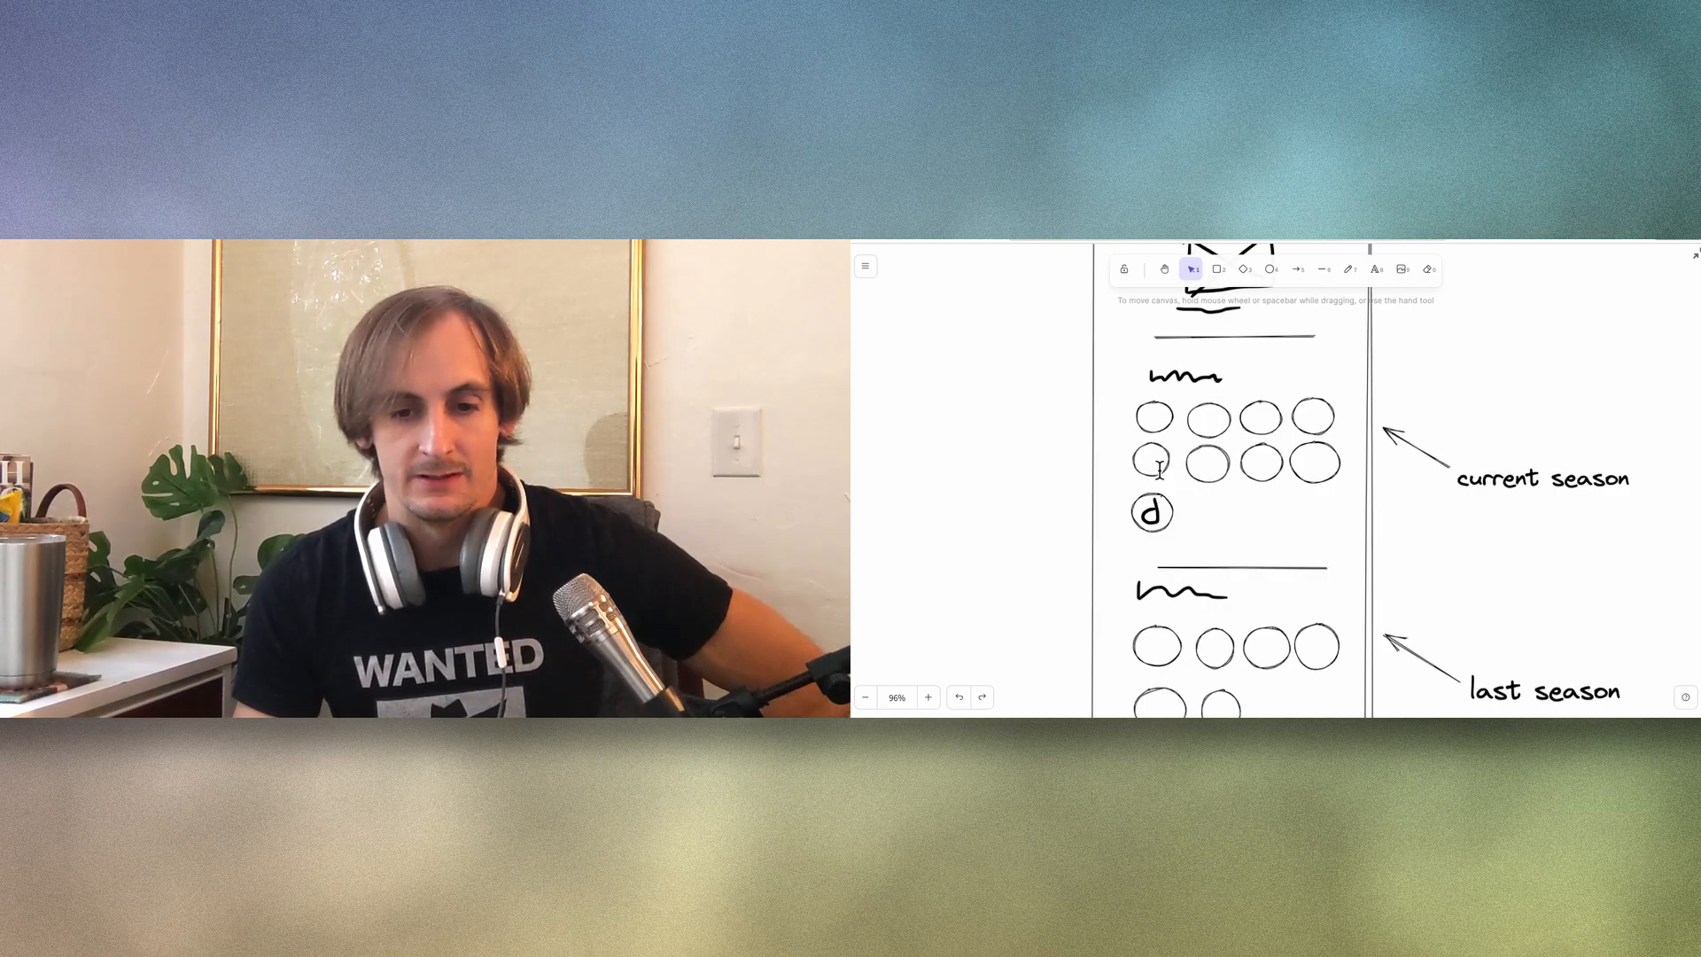
{"action": "scroll", "scroll_direction": "down", "scroll_amount": 3}
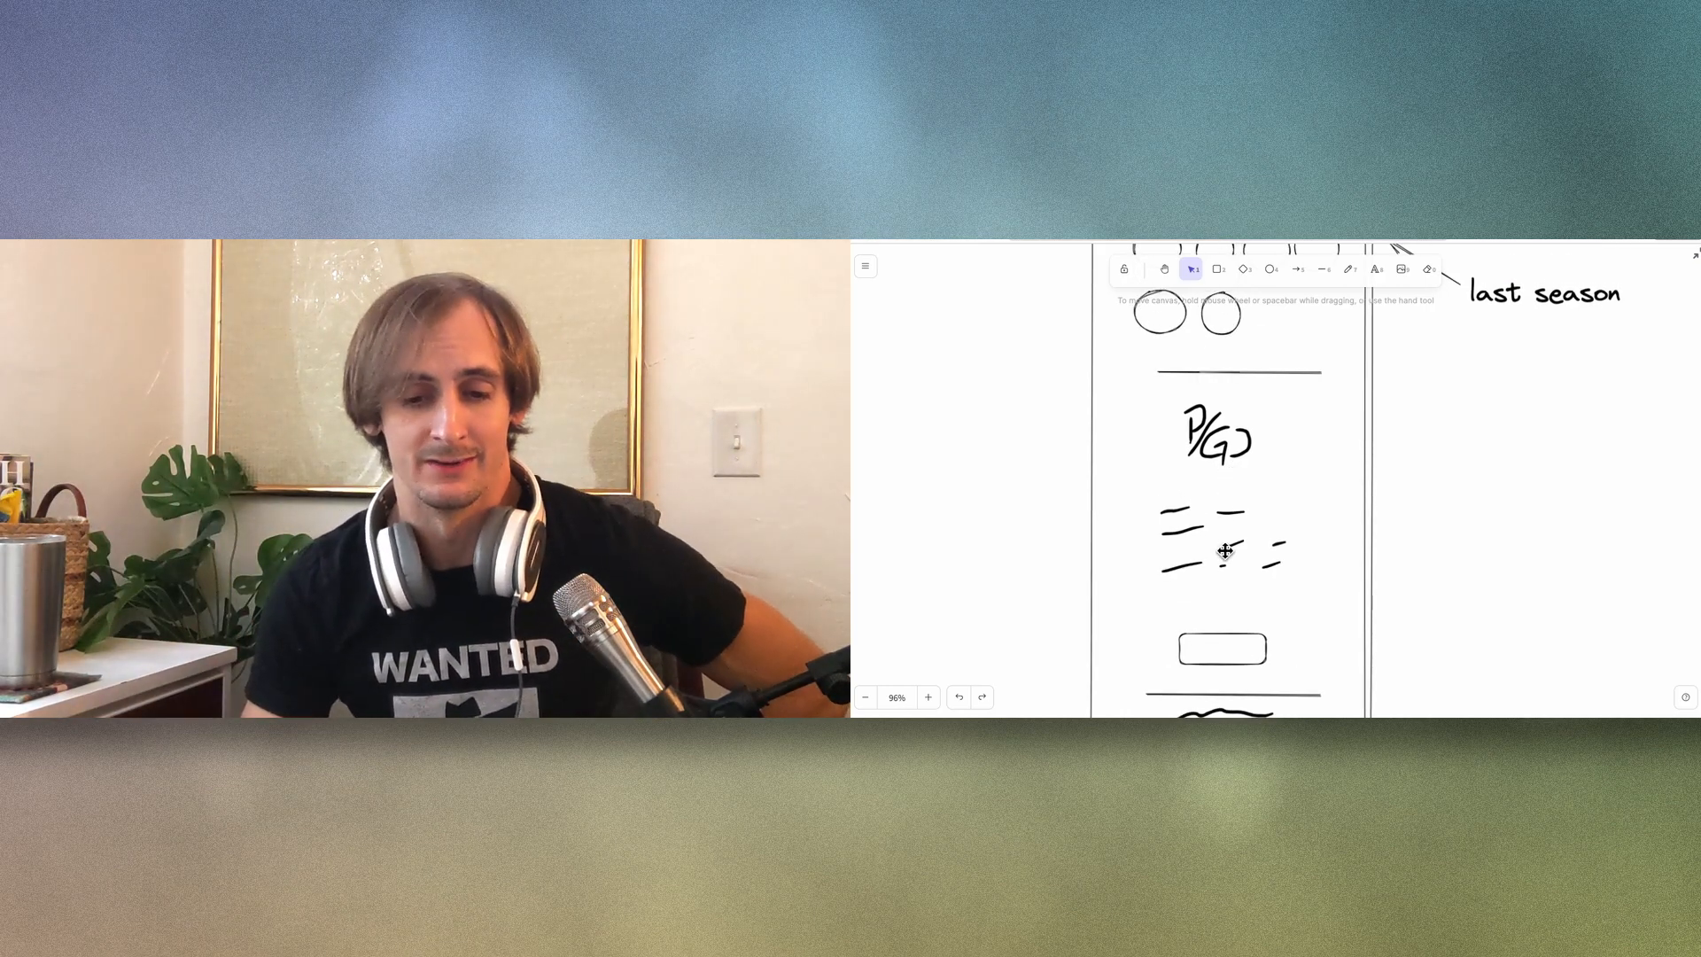
{"action": "scroll", "scroll_direction": "down", "scroll_amount": 3}
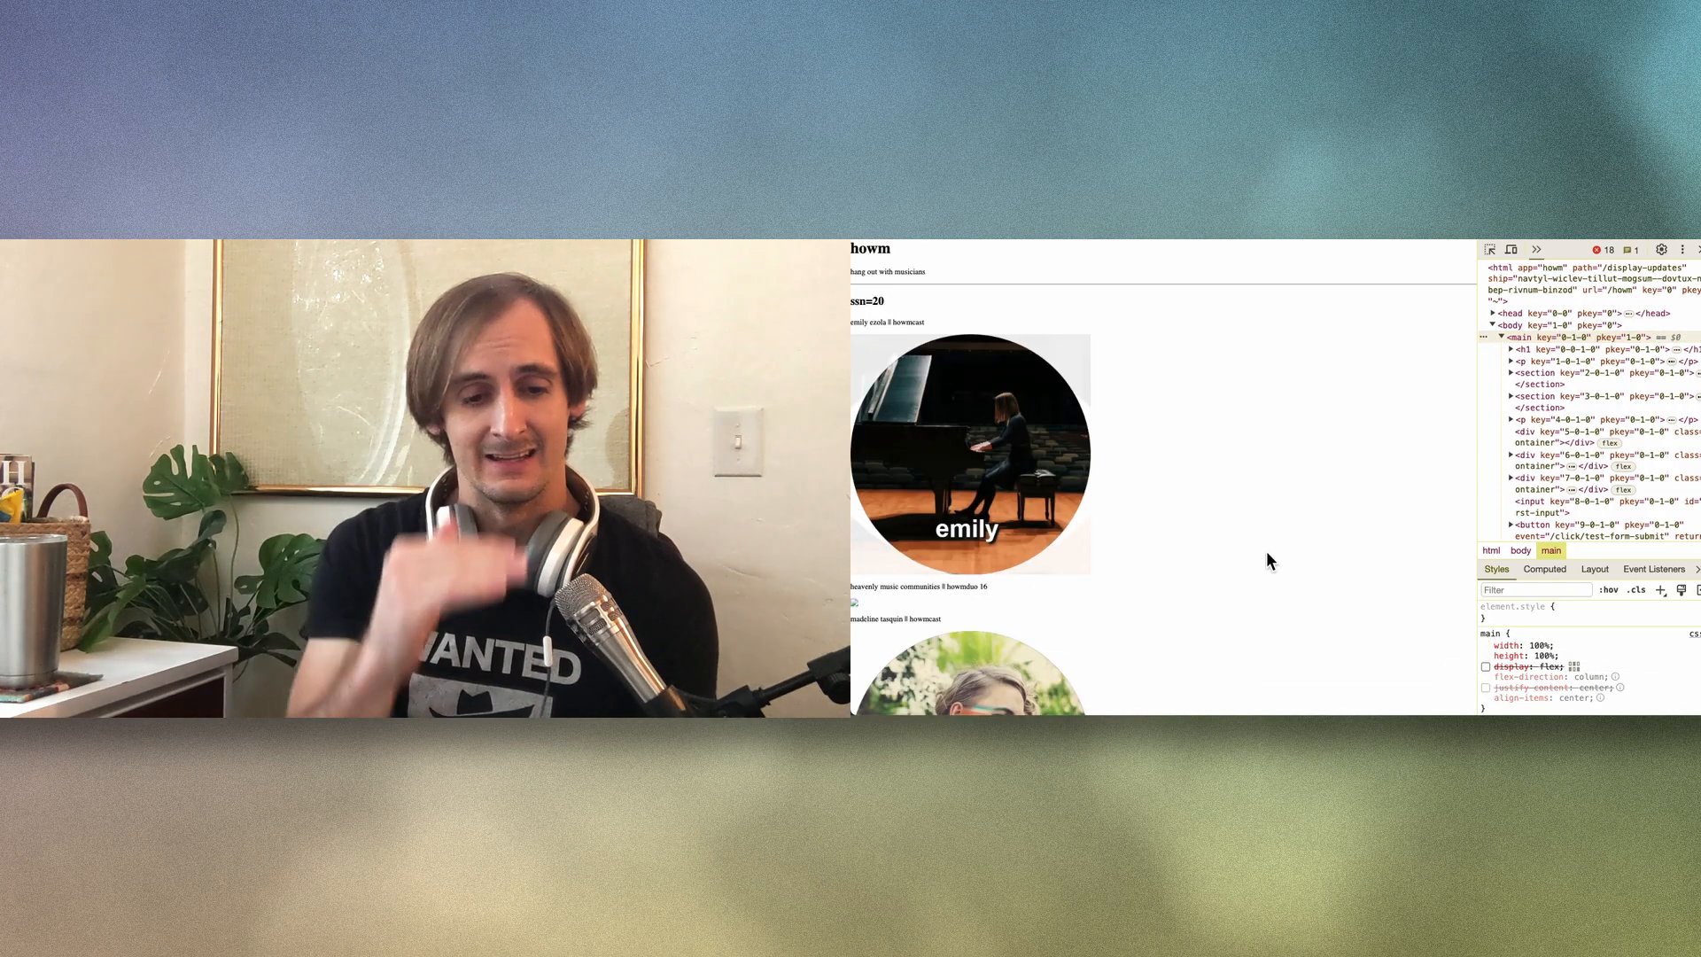
- Turn off display: flex and justify-content: center on the howm page's <main> element
{"action": "scroll", "scroll_direction": "down", "scroll_amount": 3}
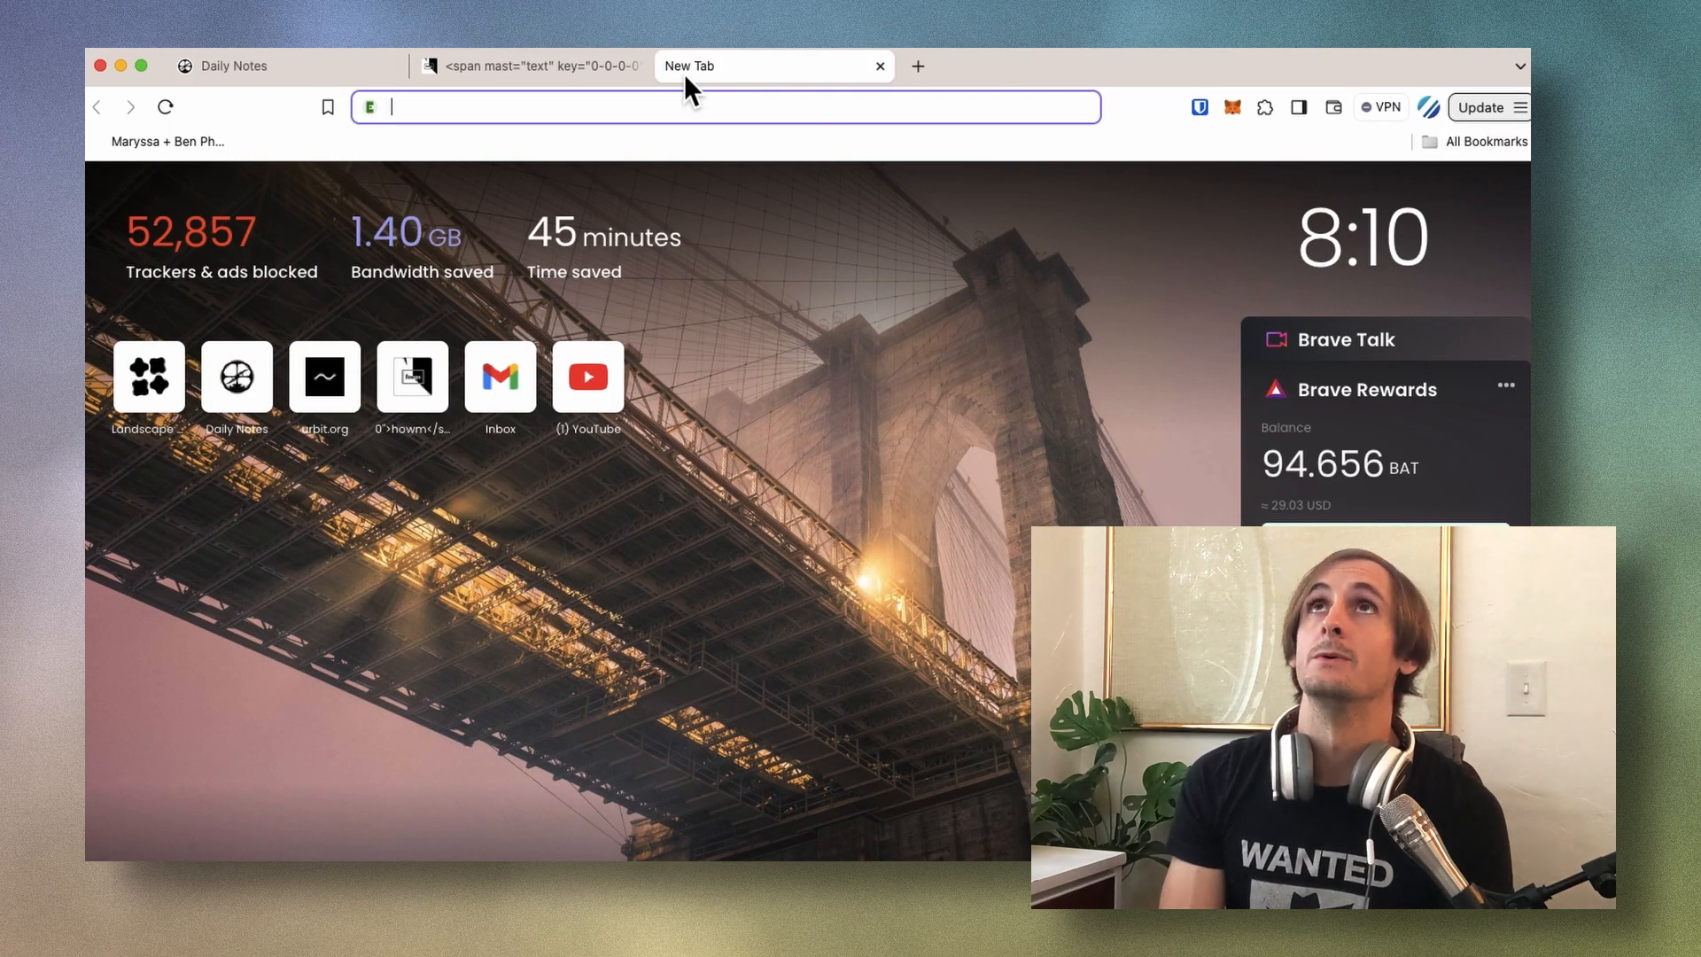
- Go to localhost/~debug, open eyre, and highlight the */~/login and */howm bindings
{"action": "type", "text": "localhost/howm"}
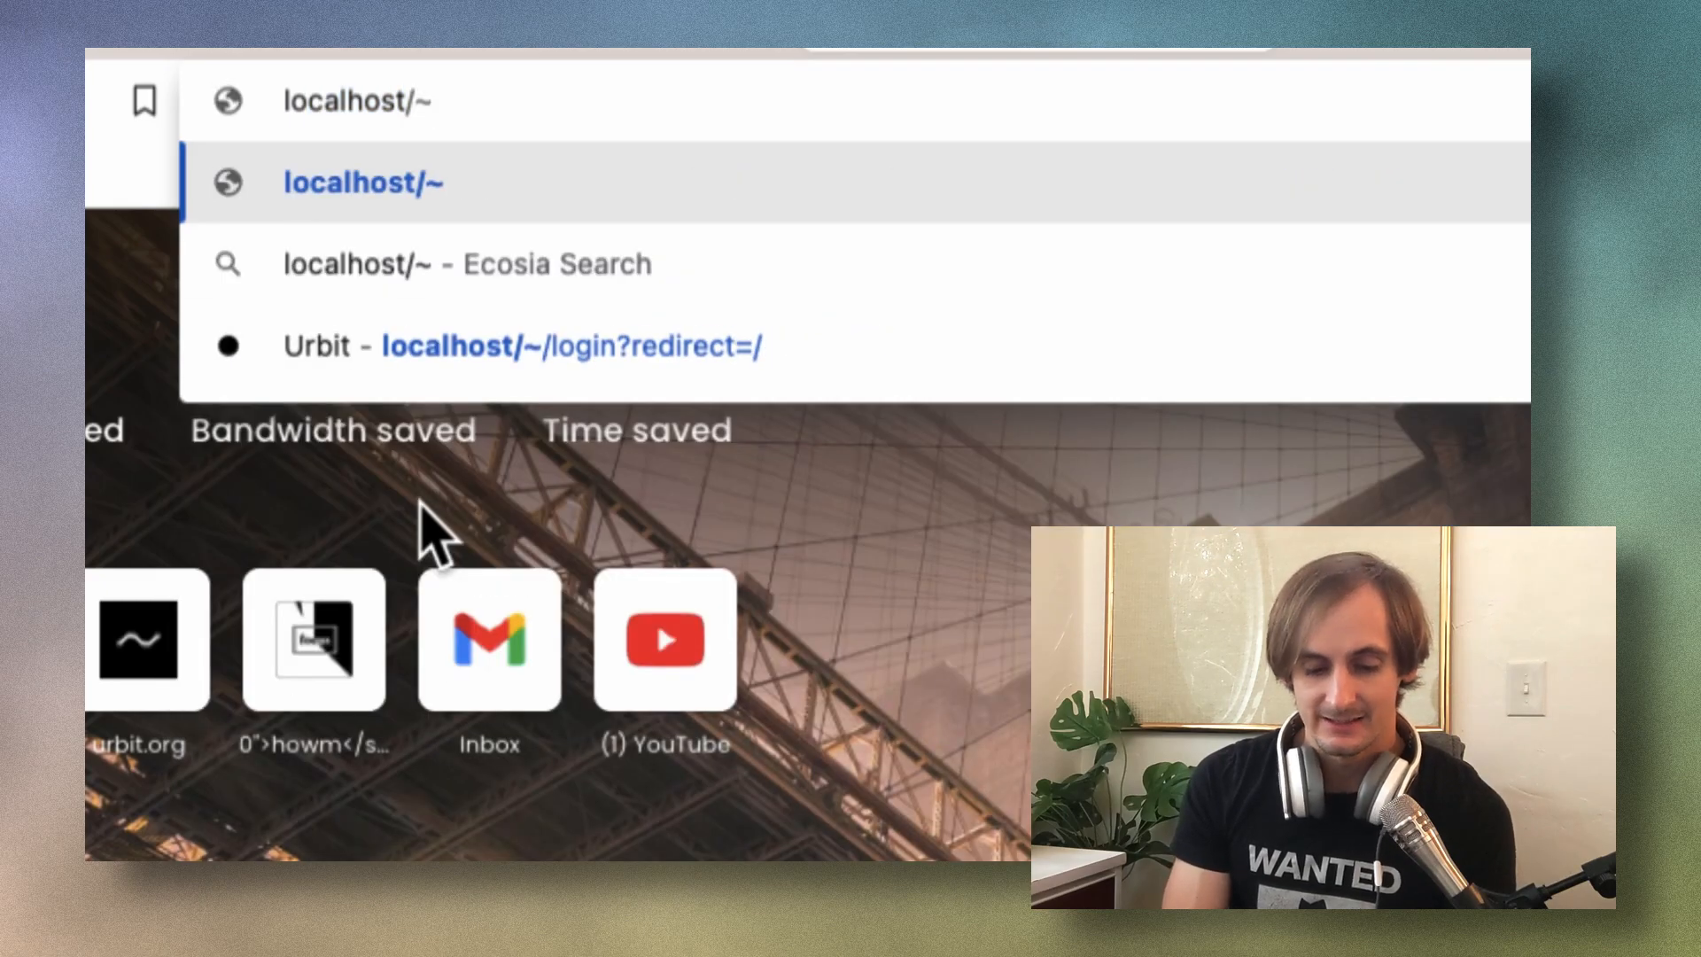
{"action": "type", "text": "debug"}
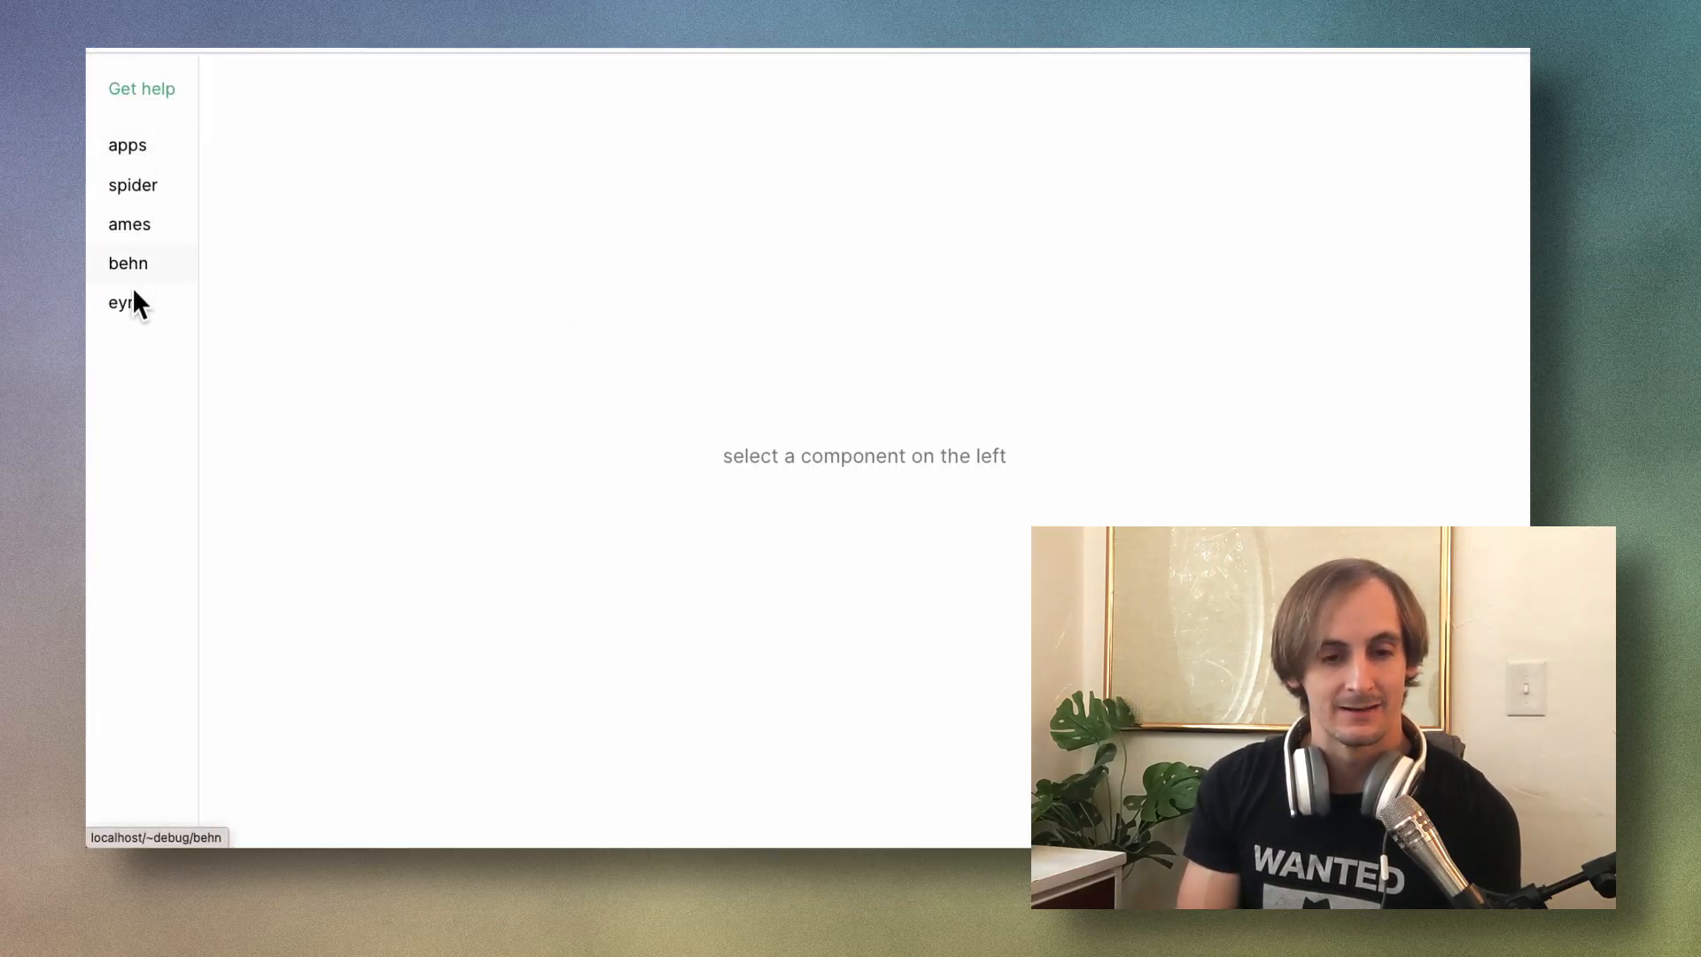
{"action": "left_click", "coordinate": [125, 301]}
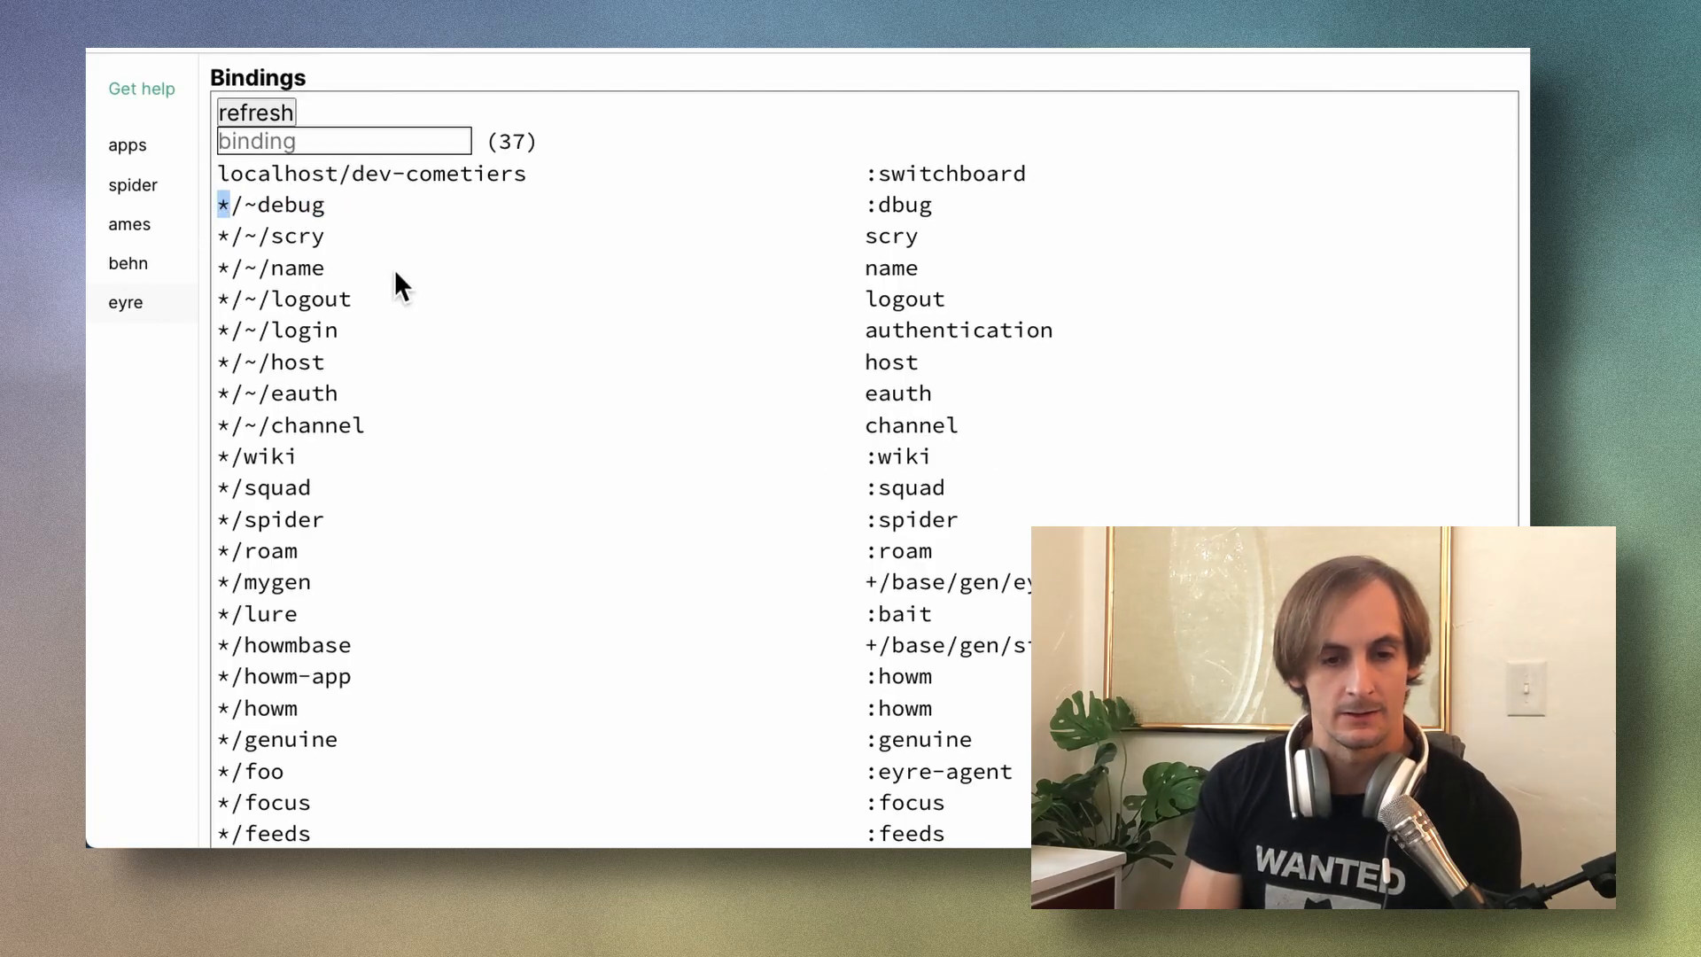
{"action": "double_click", "coordinate": [277, 173]}
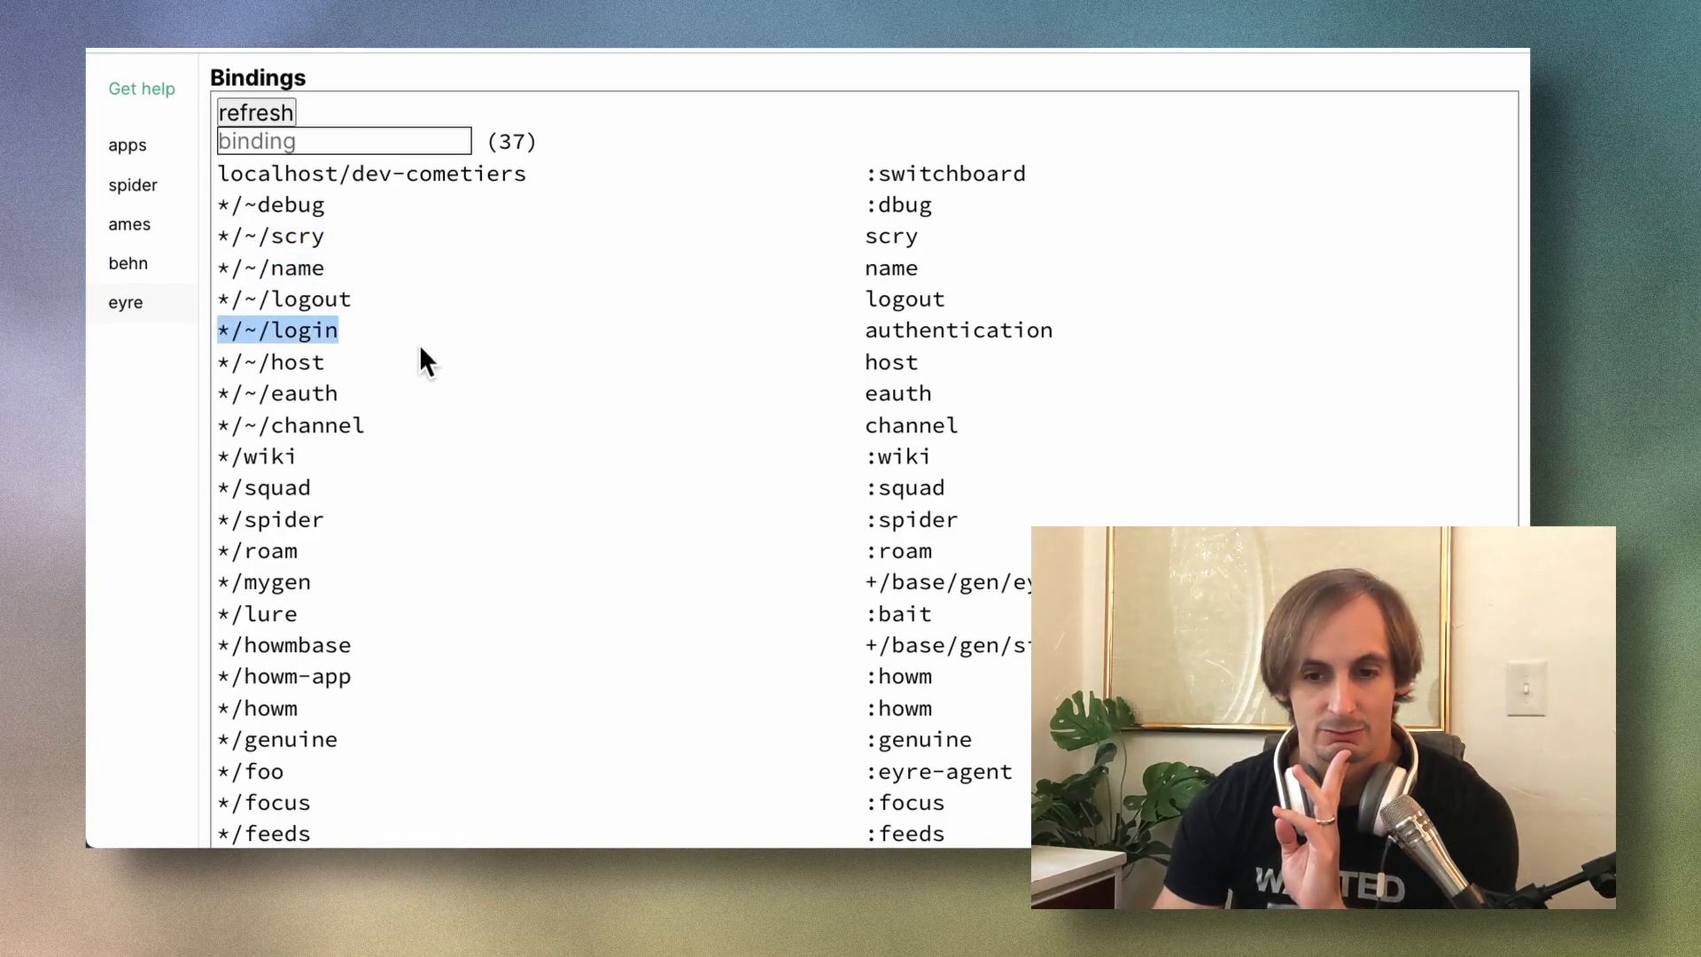
{"action": "scroll", "scroll_direction": "down", "scroll_amount": 3}
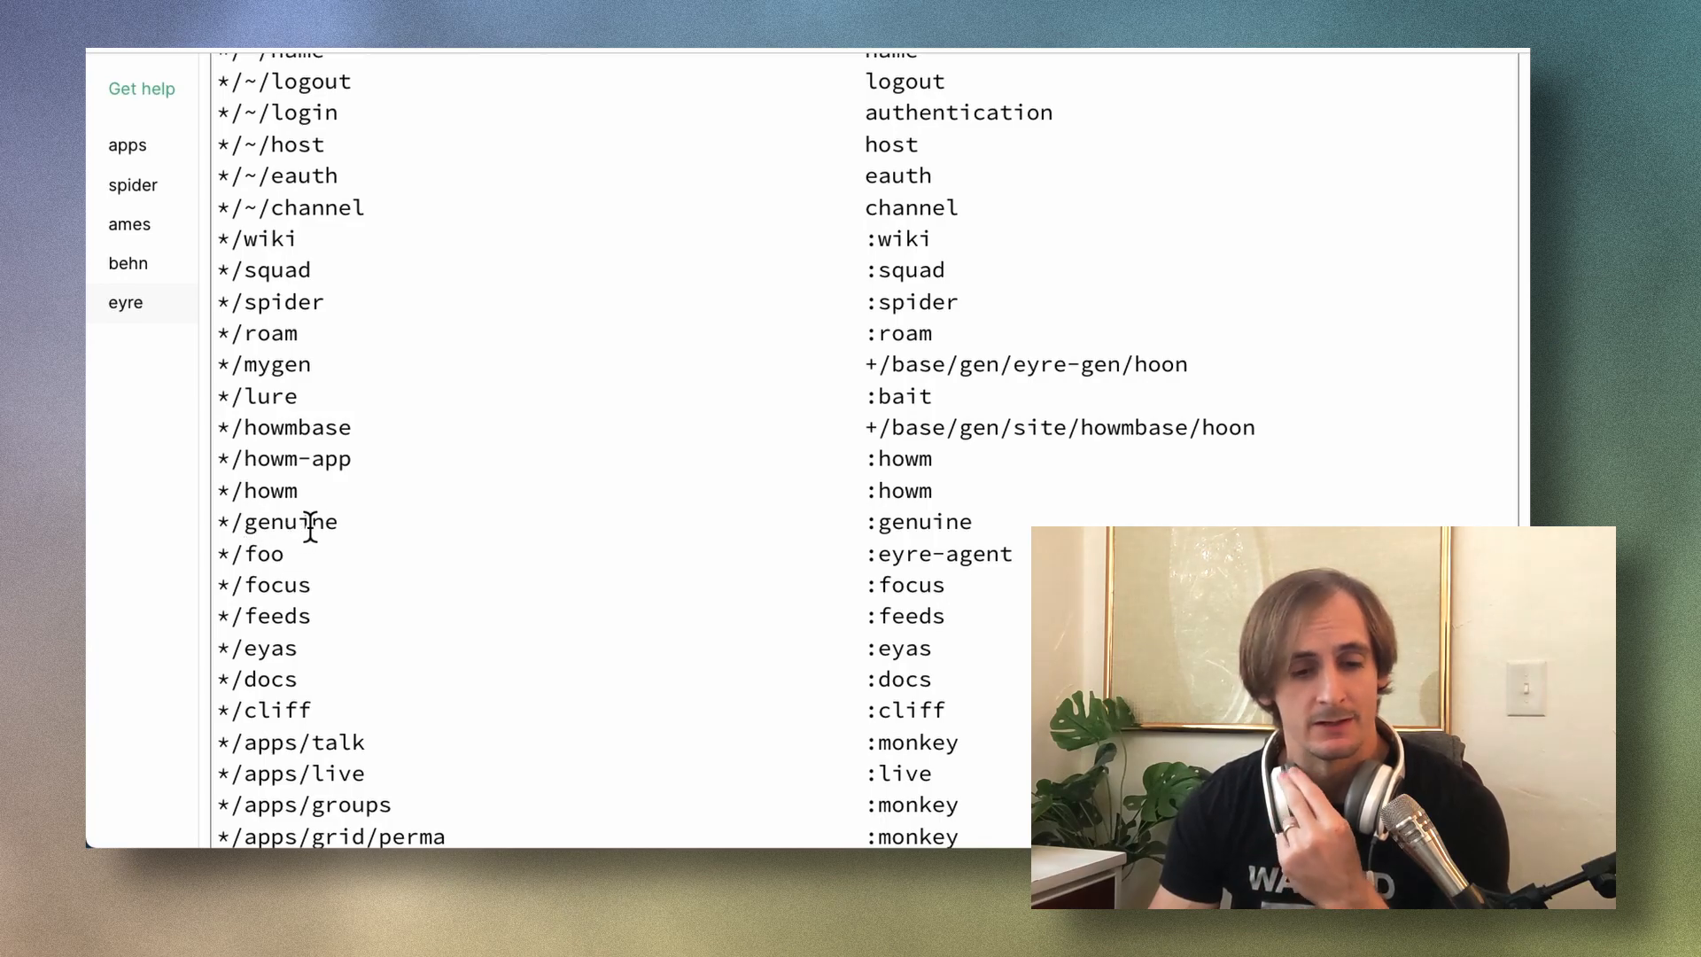
{"action": "double_click", "coordinate": [256, 490]}
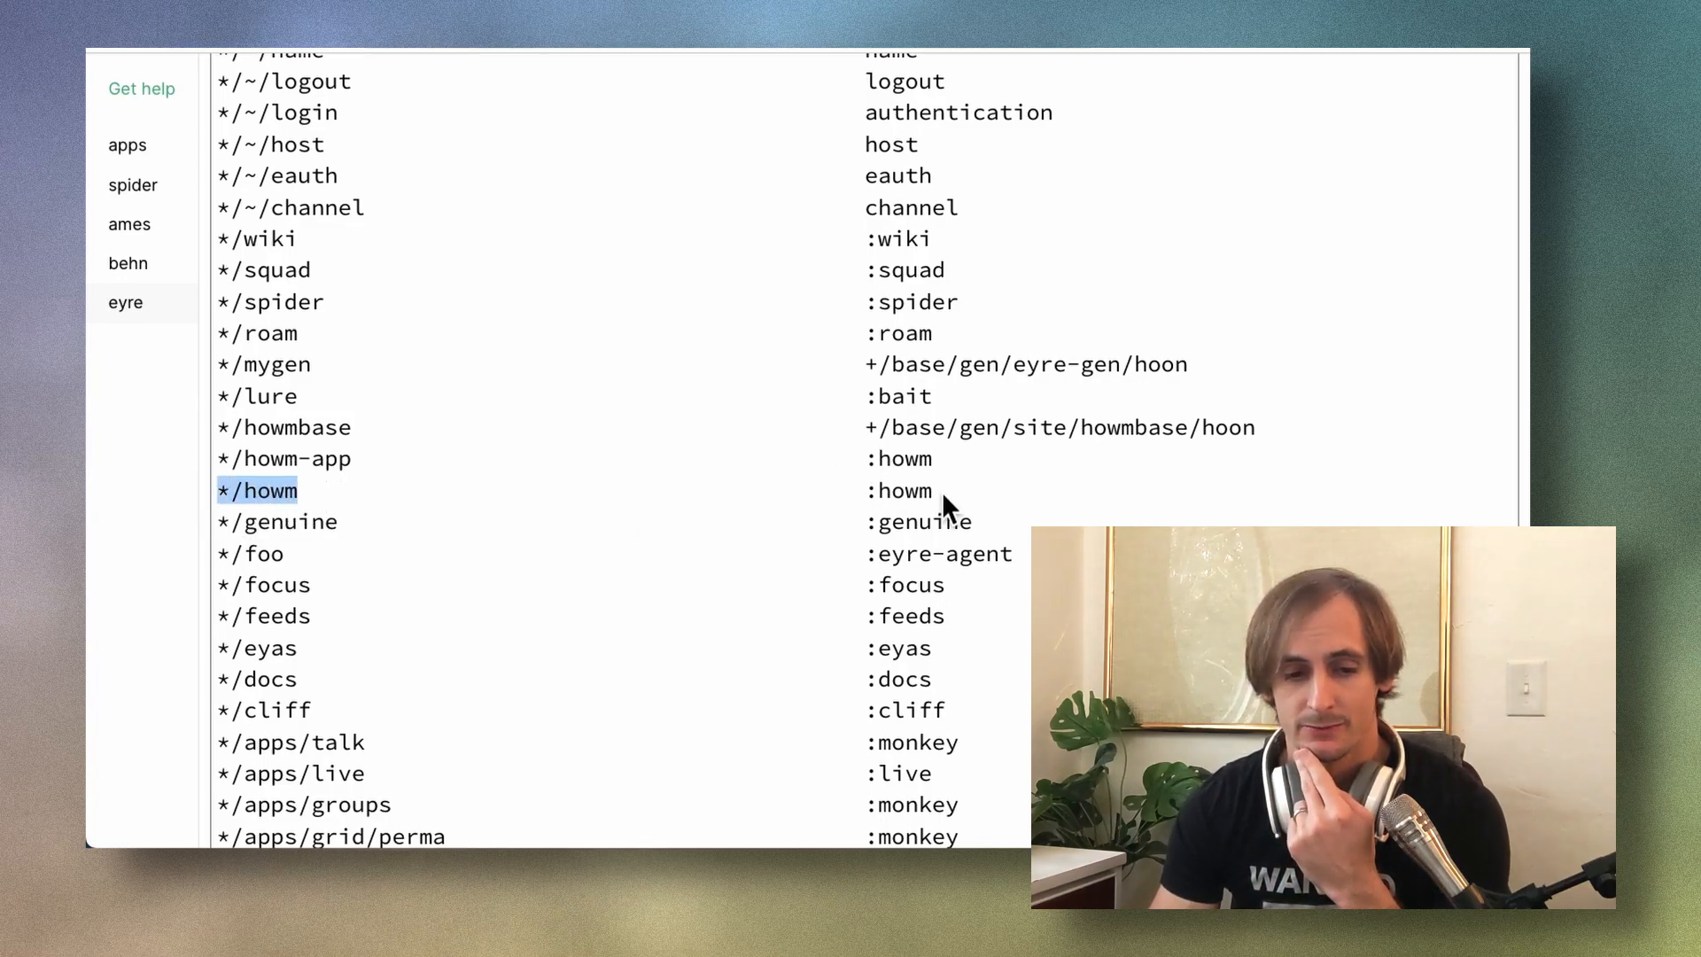
{"action": "scroll", "scroll_direction": "down", "scroll_amount": 3}
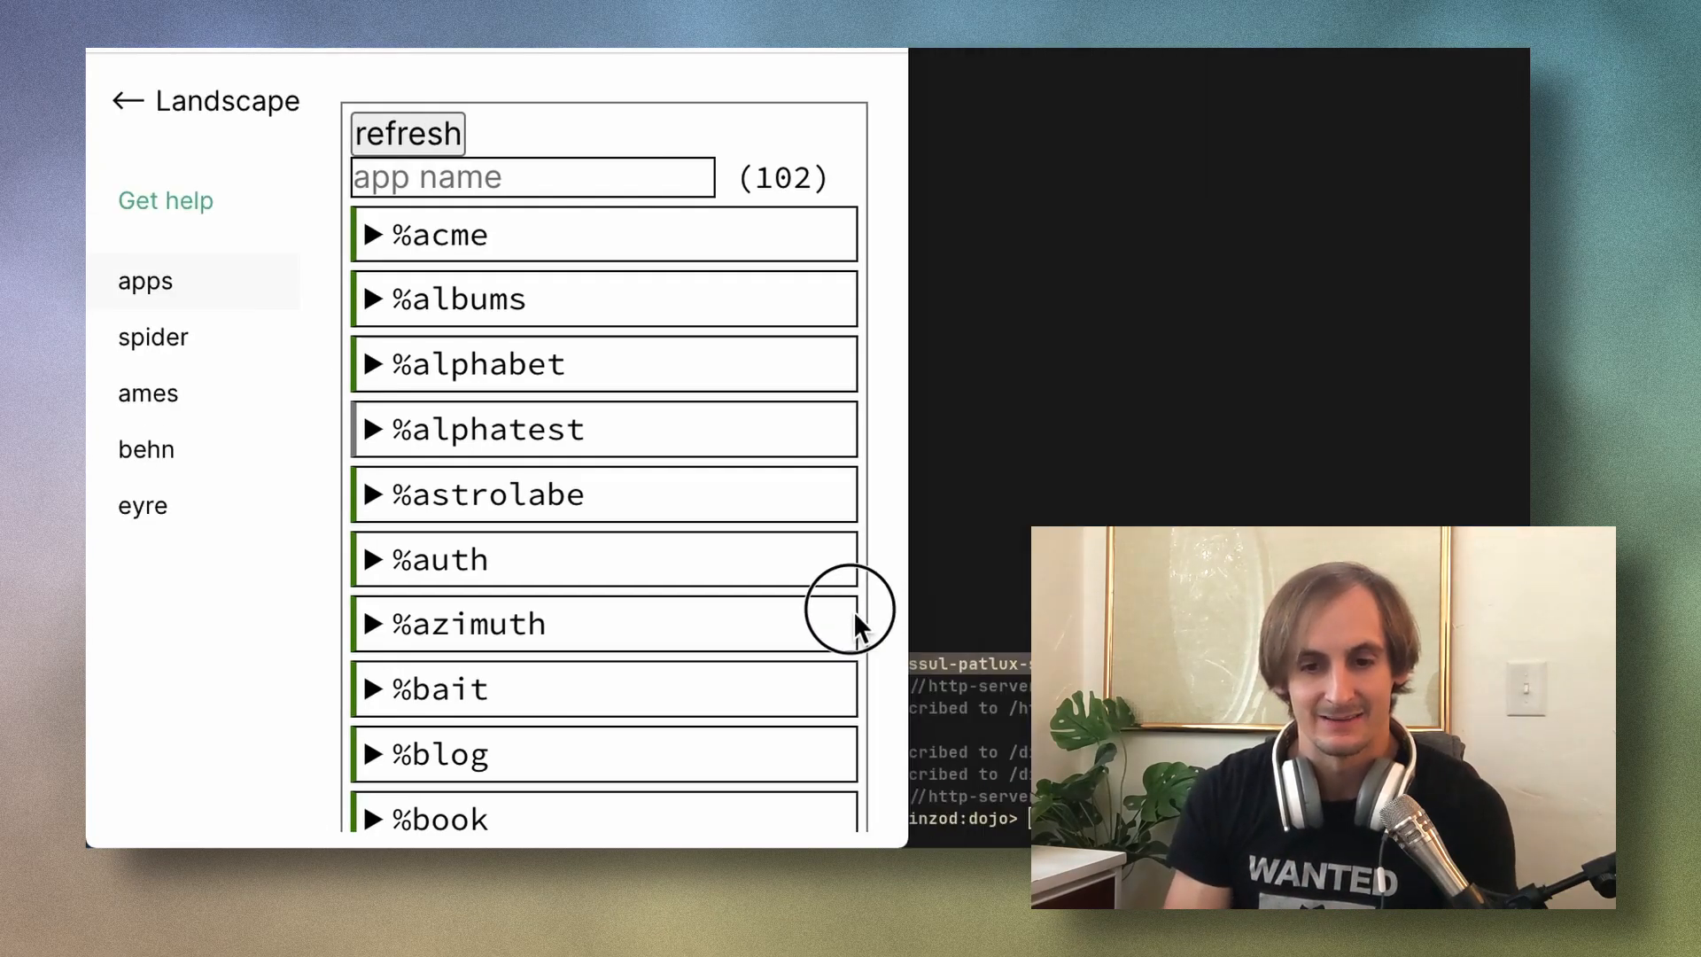
- Inspect the ~debug apps page and collapse the content div in the Elements panel
{"action": "right_click", "coordinate": [852, 618]}
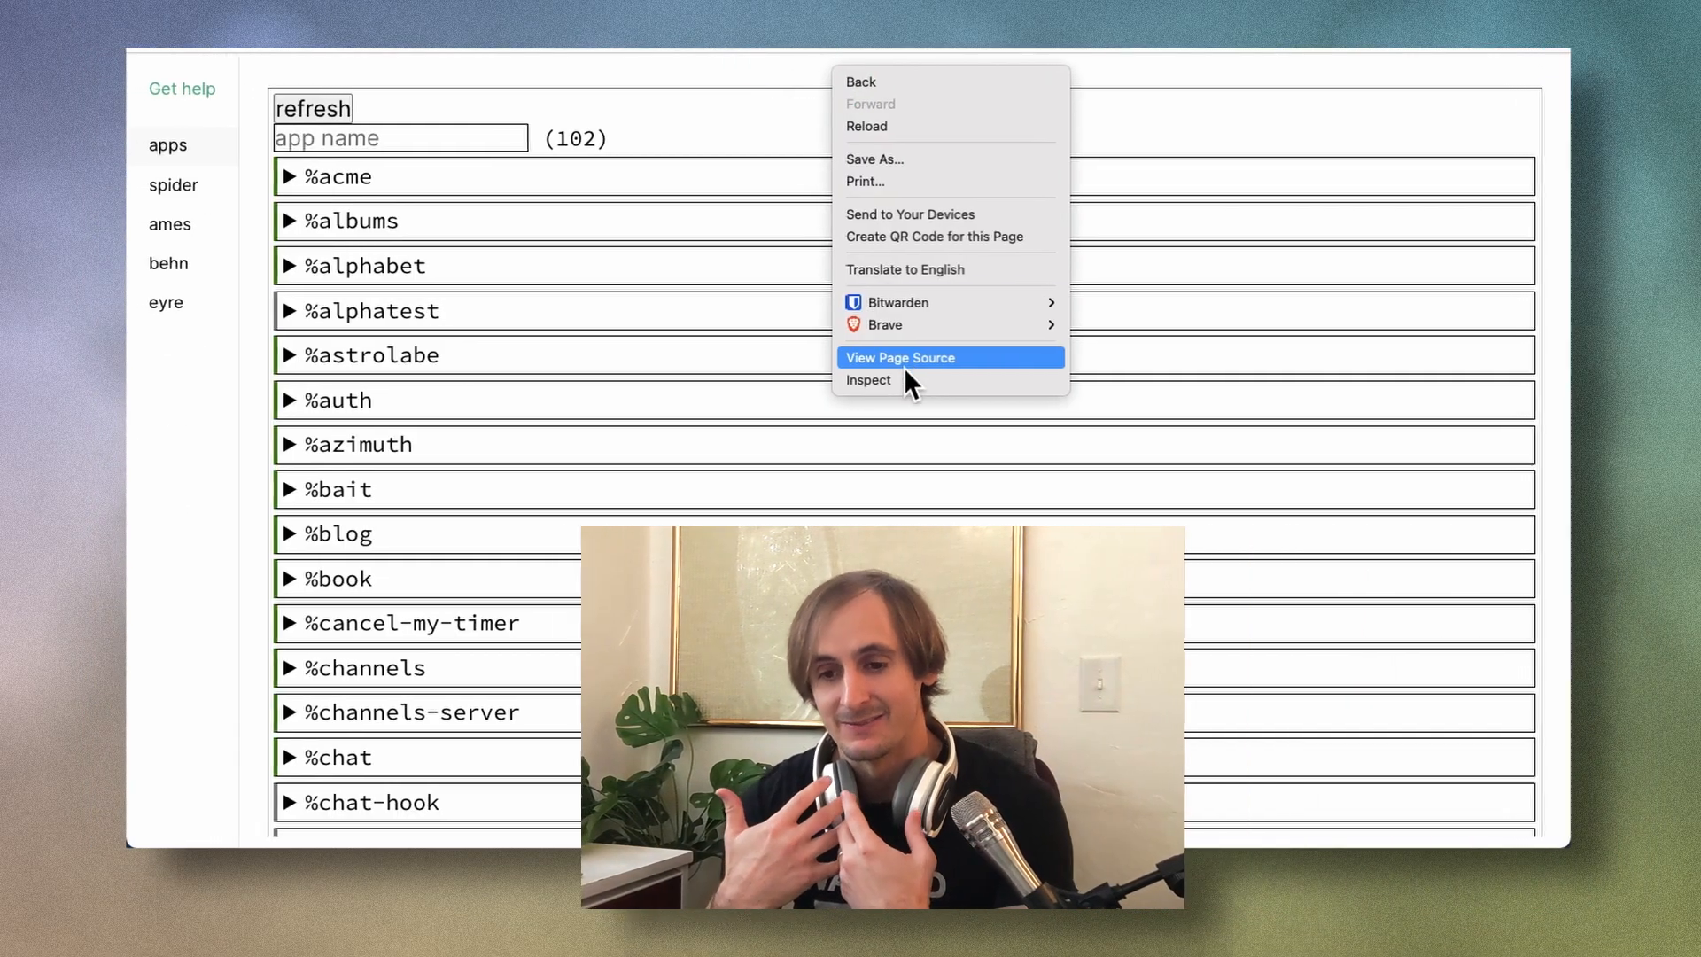
{"action": "left_click", "coordinate": [869, 381]}
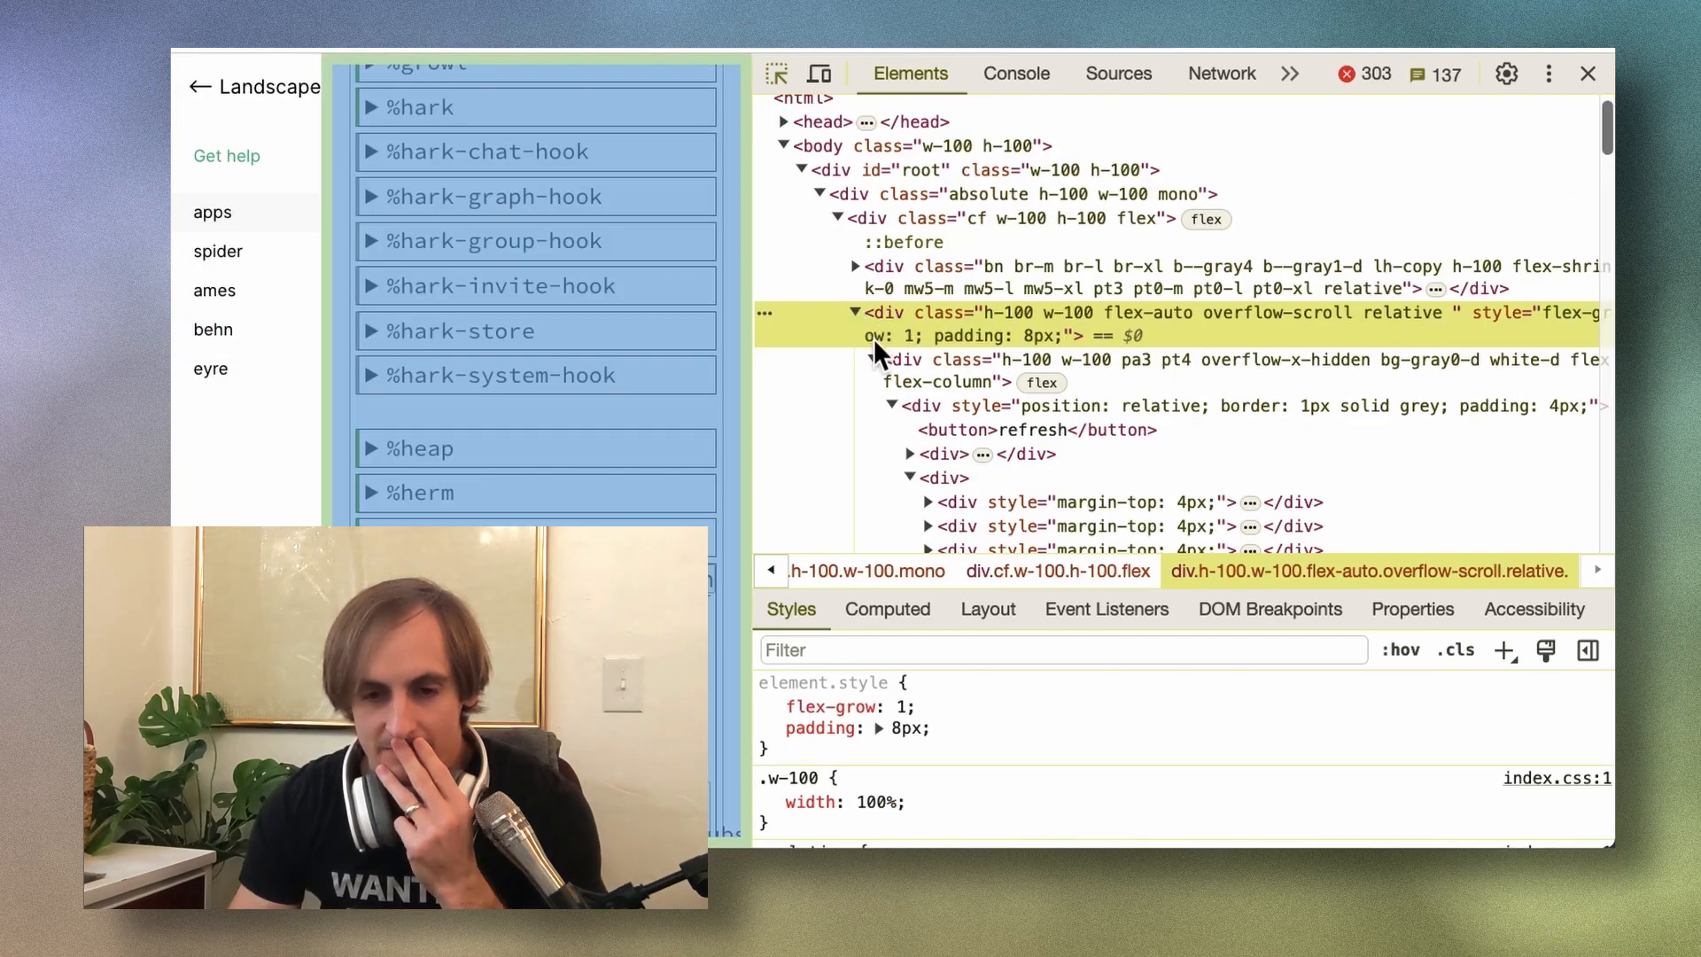
{"action": "left_click", "coordinate": [855, 313]}
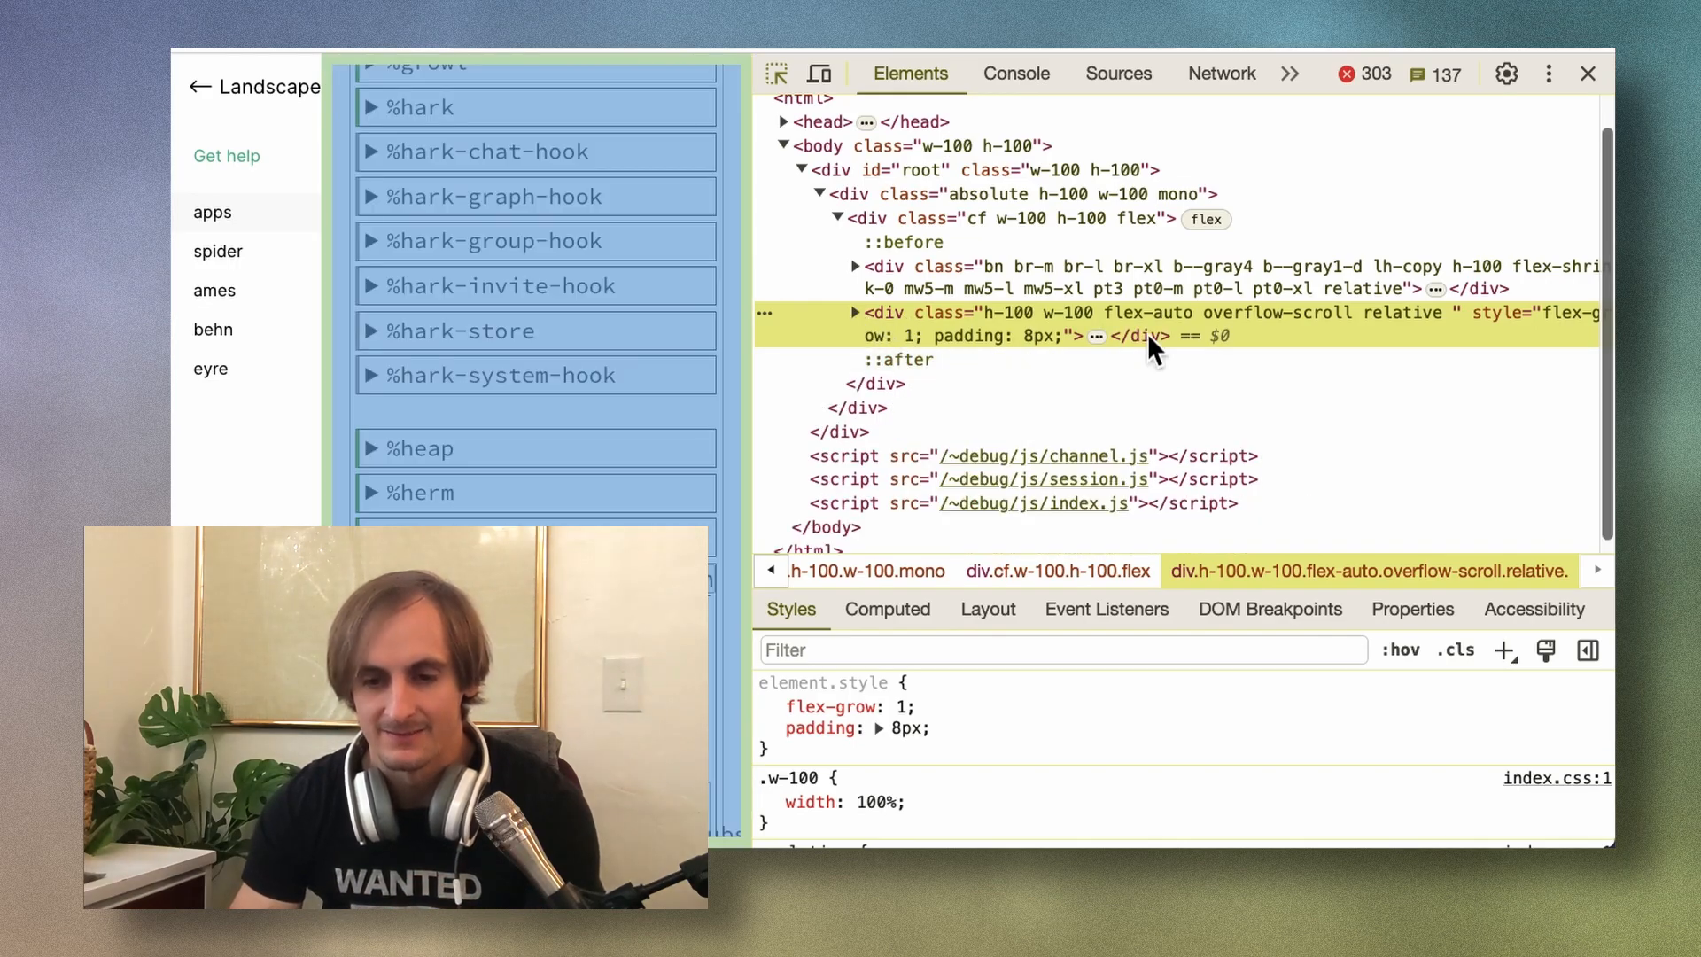
{"action": "mouse_move", "coordinate": [1117, 342]}
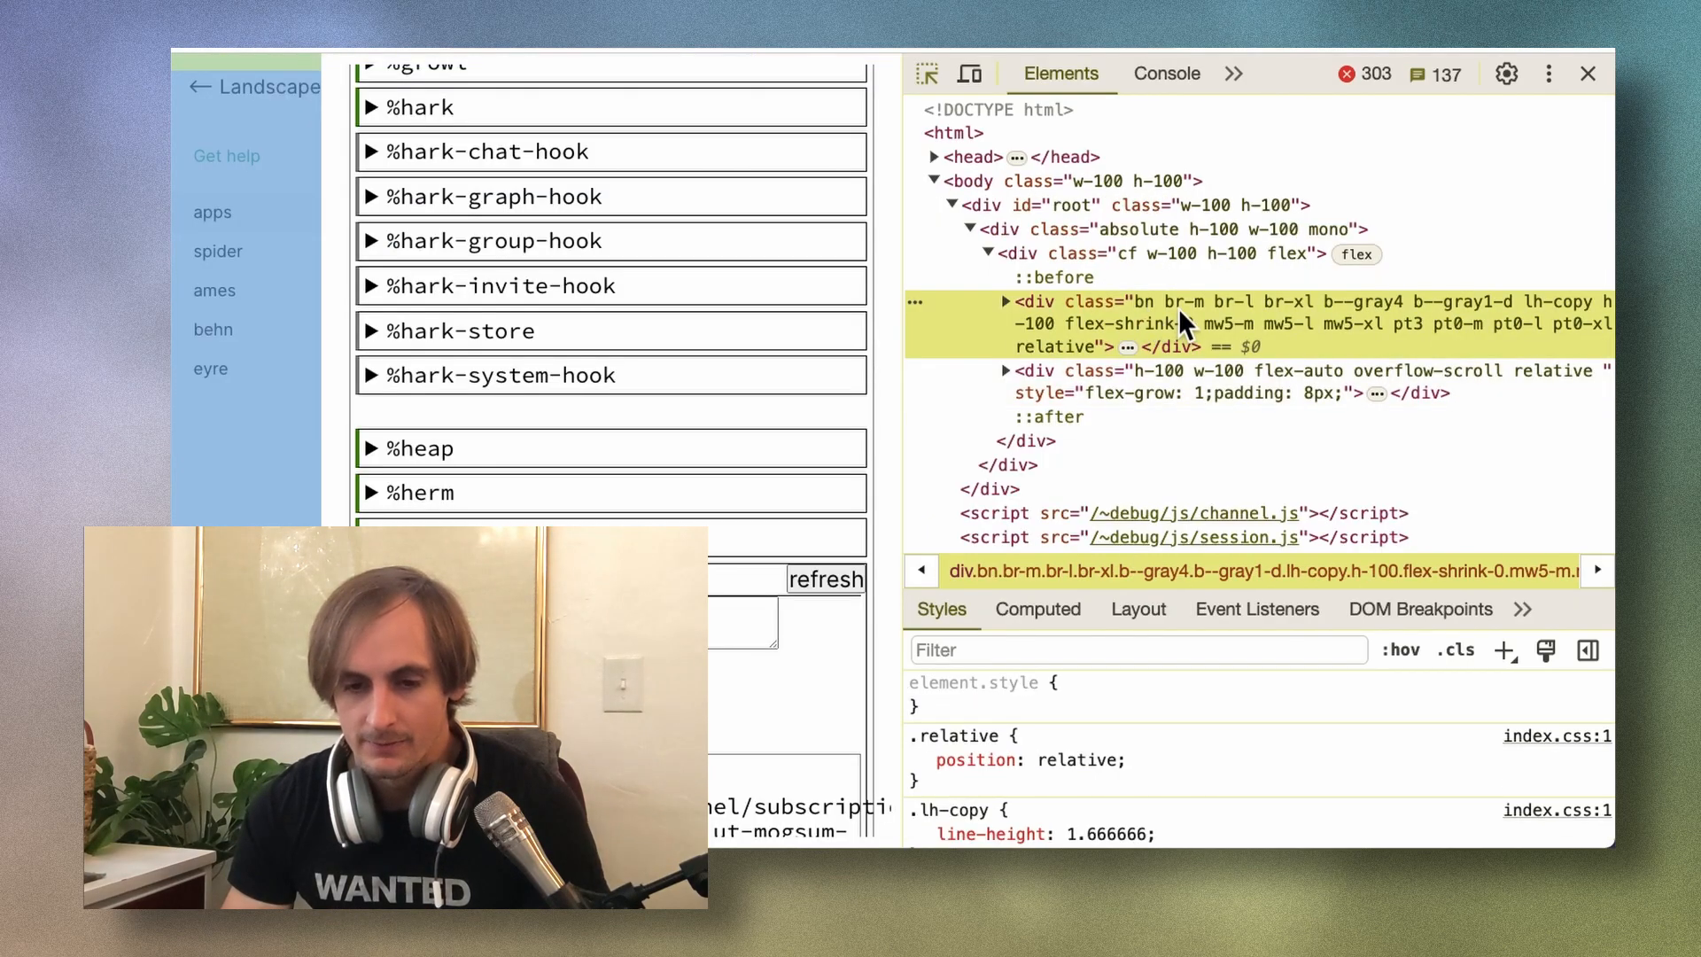
{"action": "mouse_move", "coordinate": [1286, 320]}
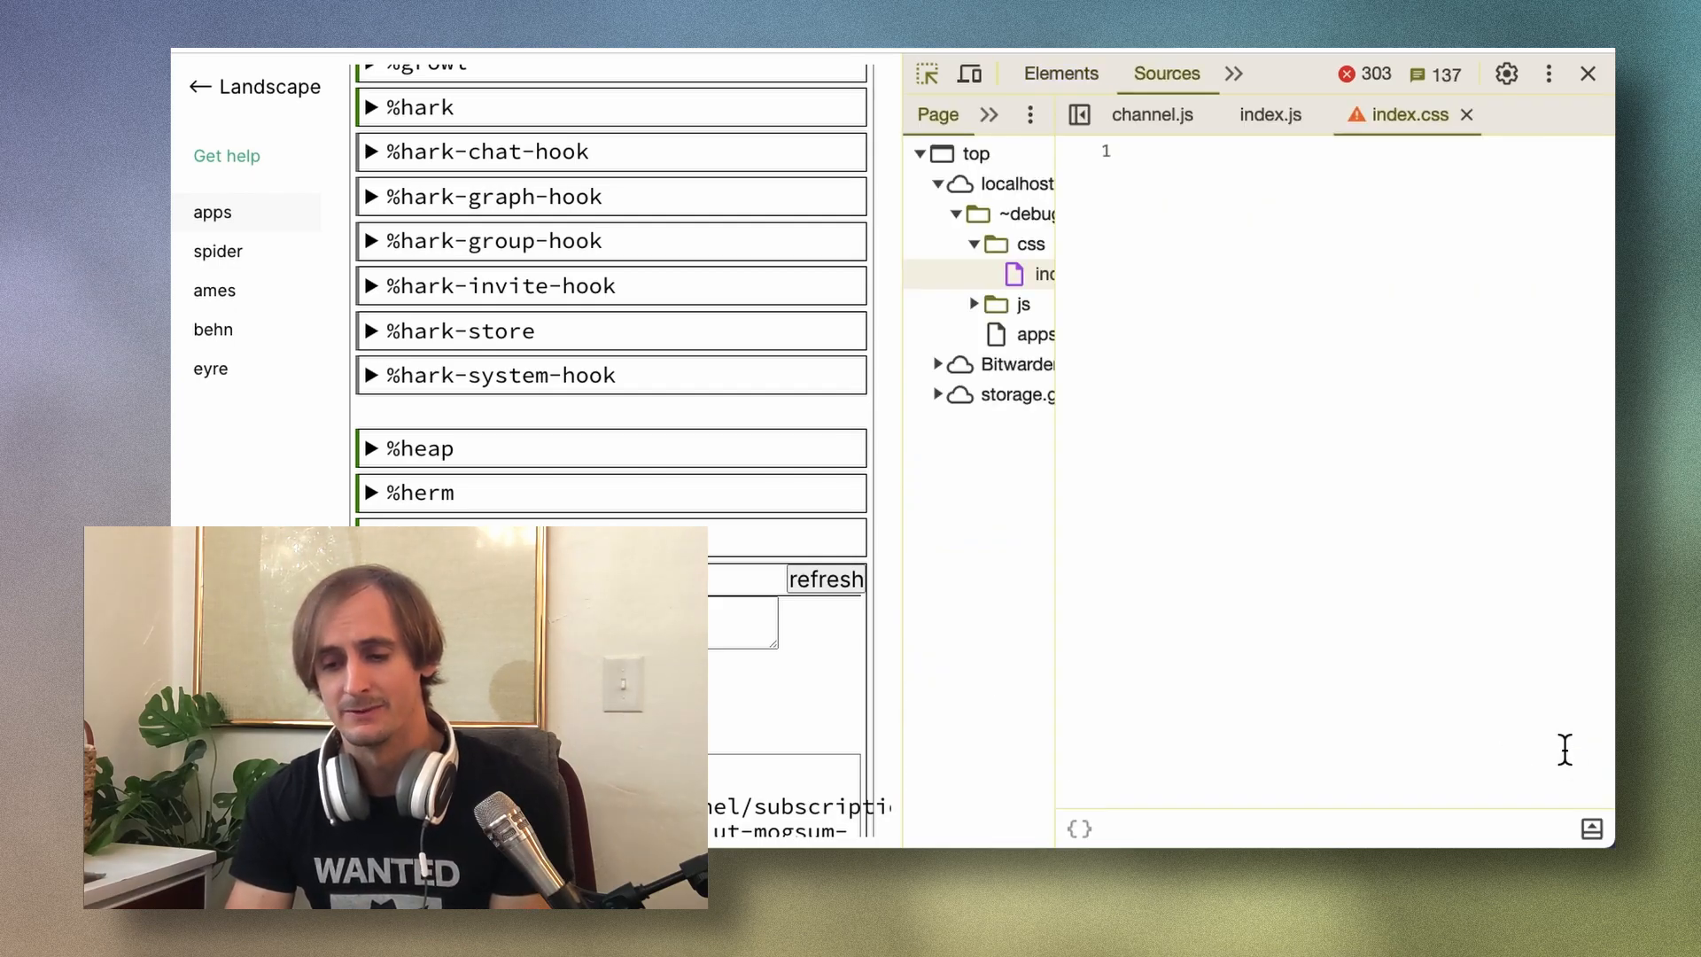
- View the ~debug index.css stylesheet in Sources, starting from the normalize.css header
{"action": "left_click", "coordinate": [1042, 274]}
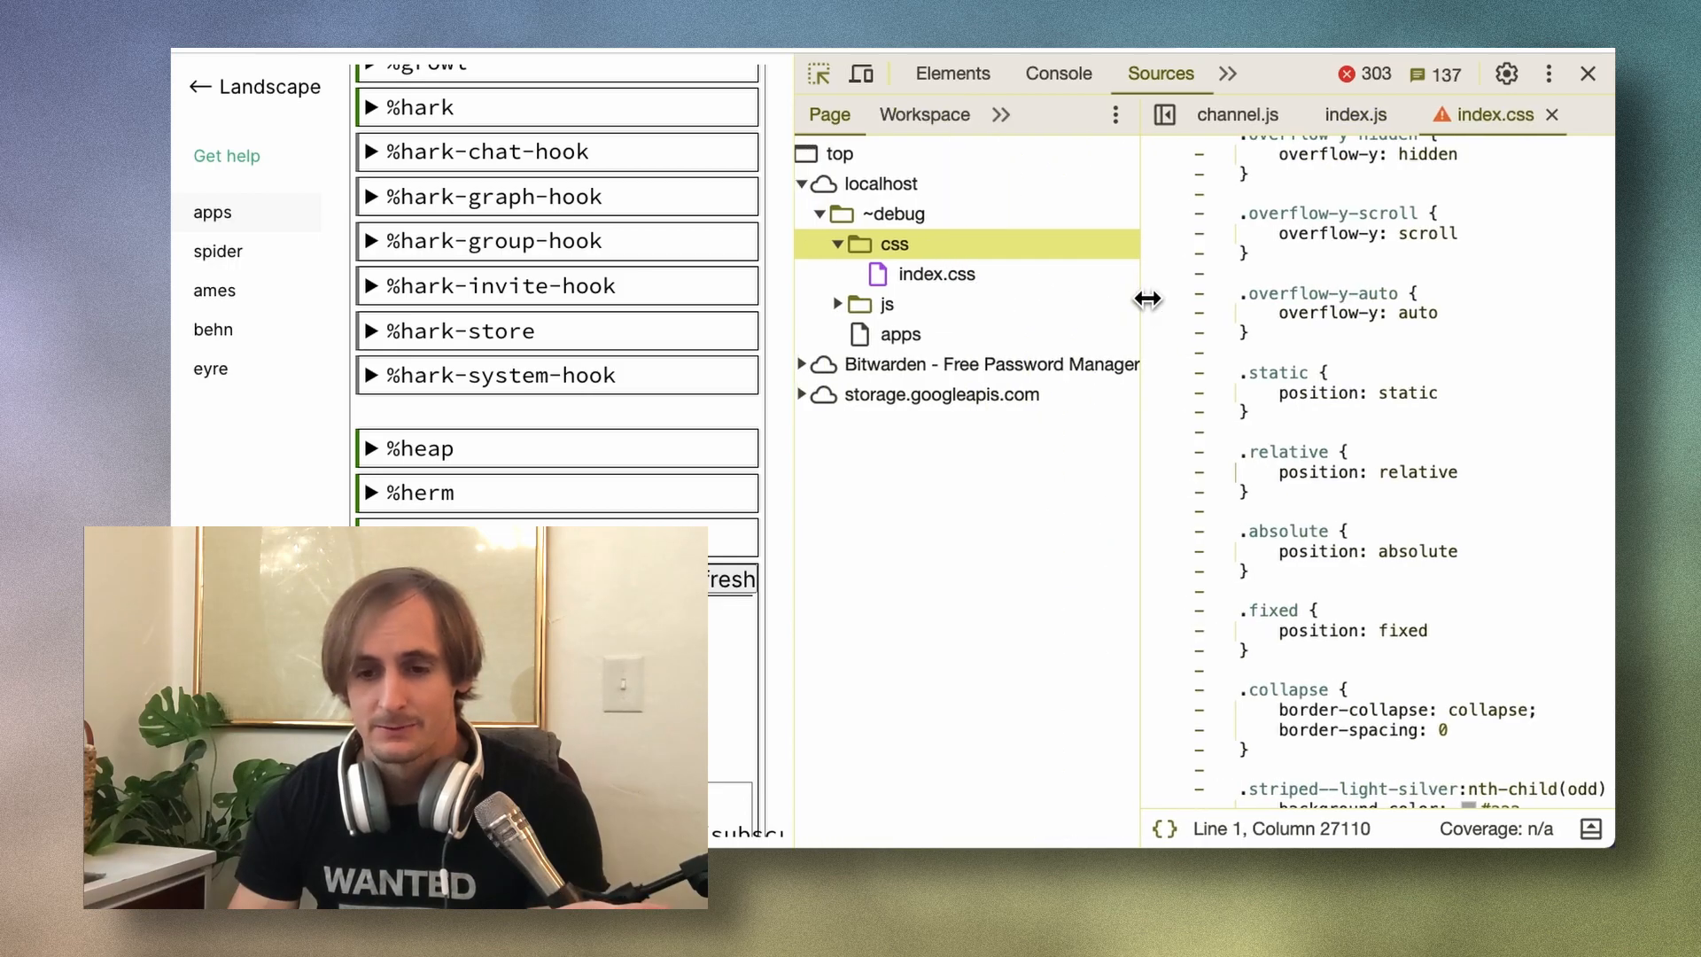
{"action": "left_click", "coordinate": [935, 273]}
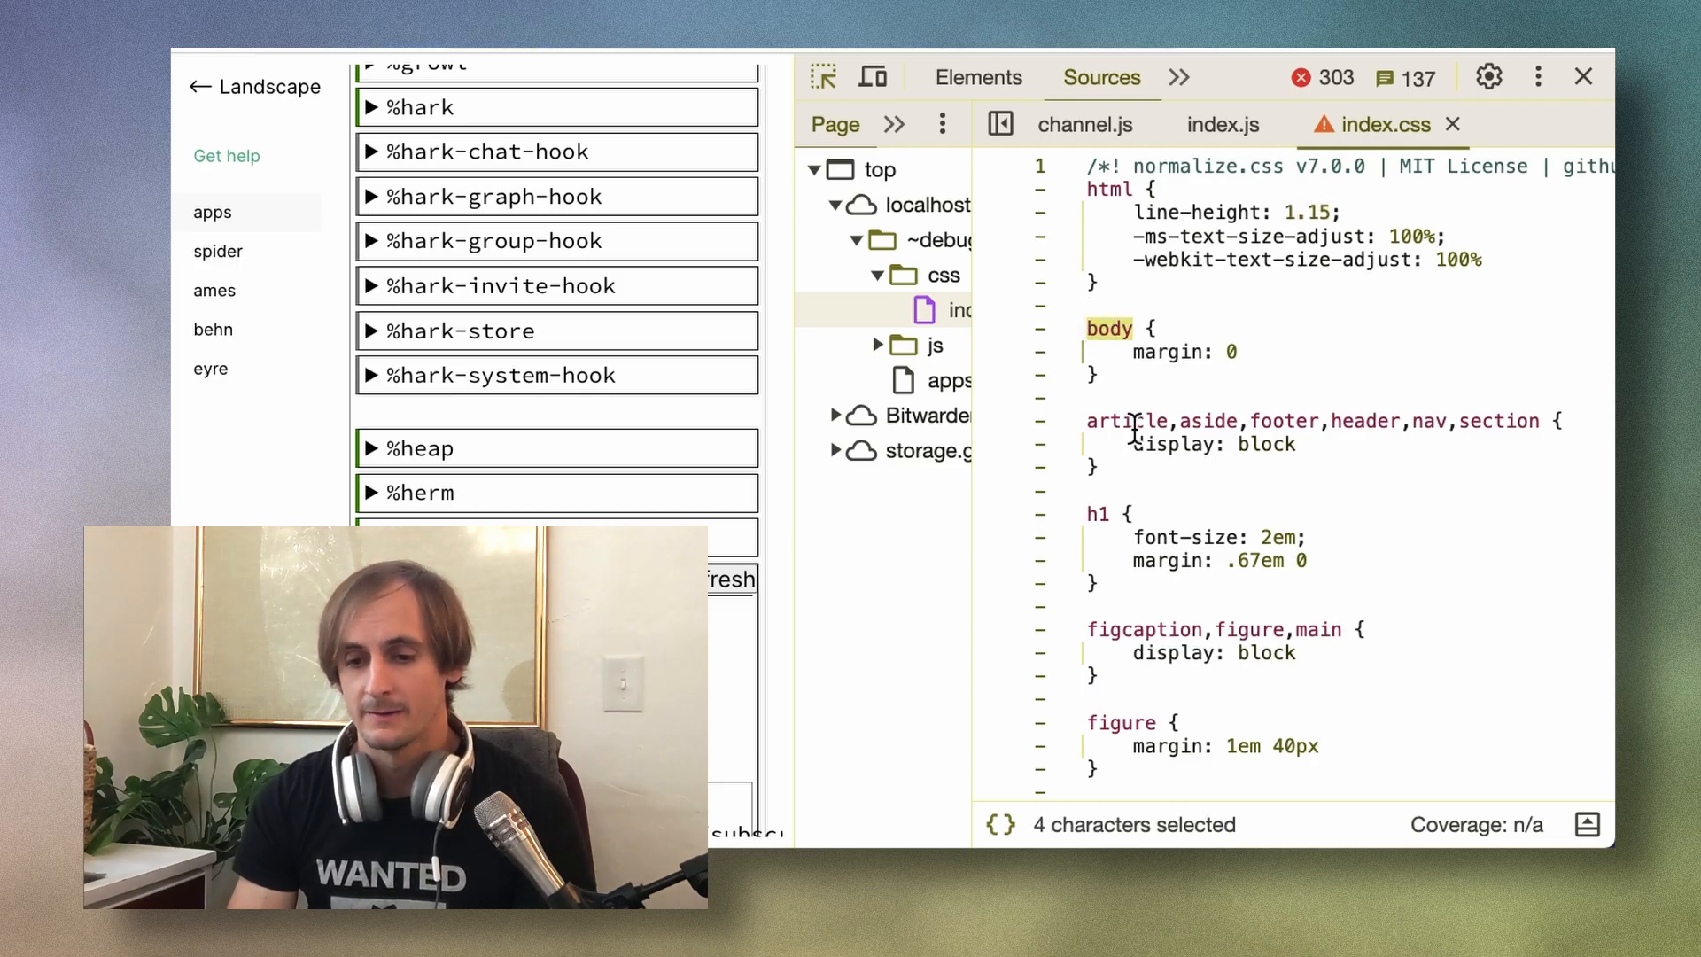
{"action": "scroll", "scroll_direction": "down", "scroll_amount": 3}
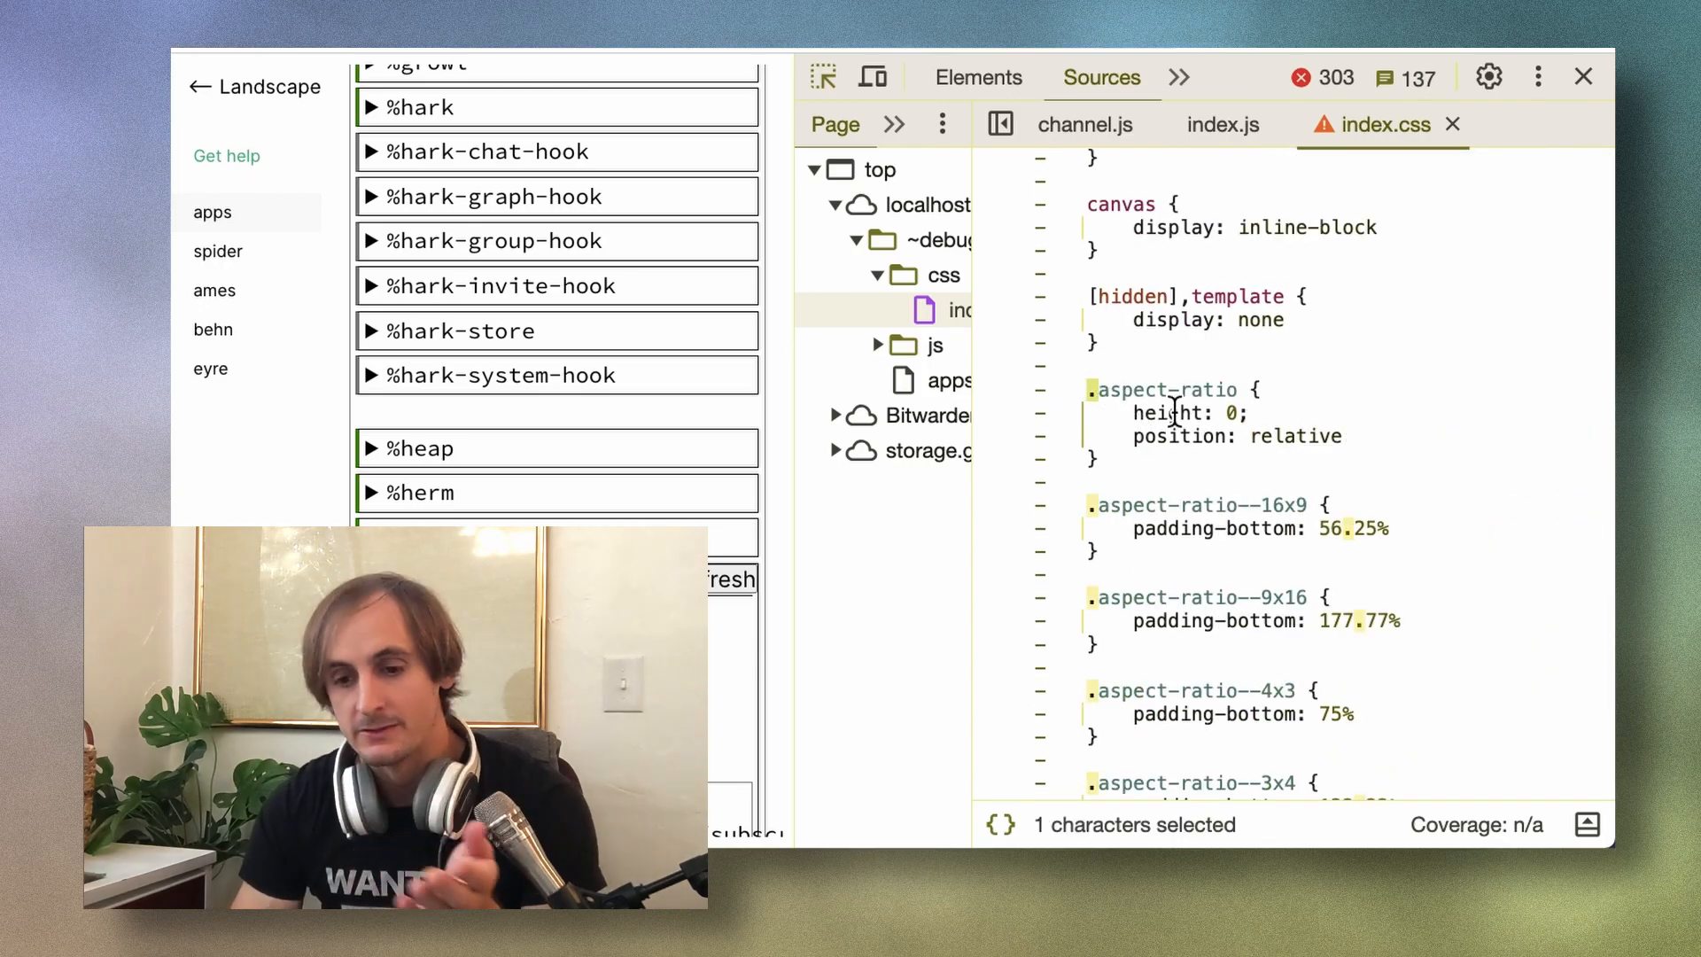
{"action": "left_click", "coordinate": [1148, 461]}
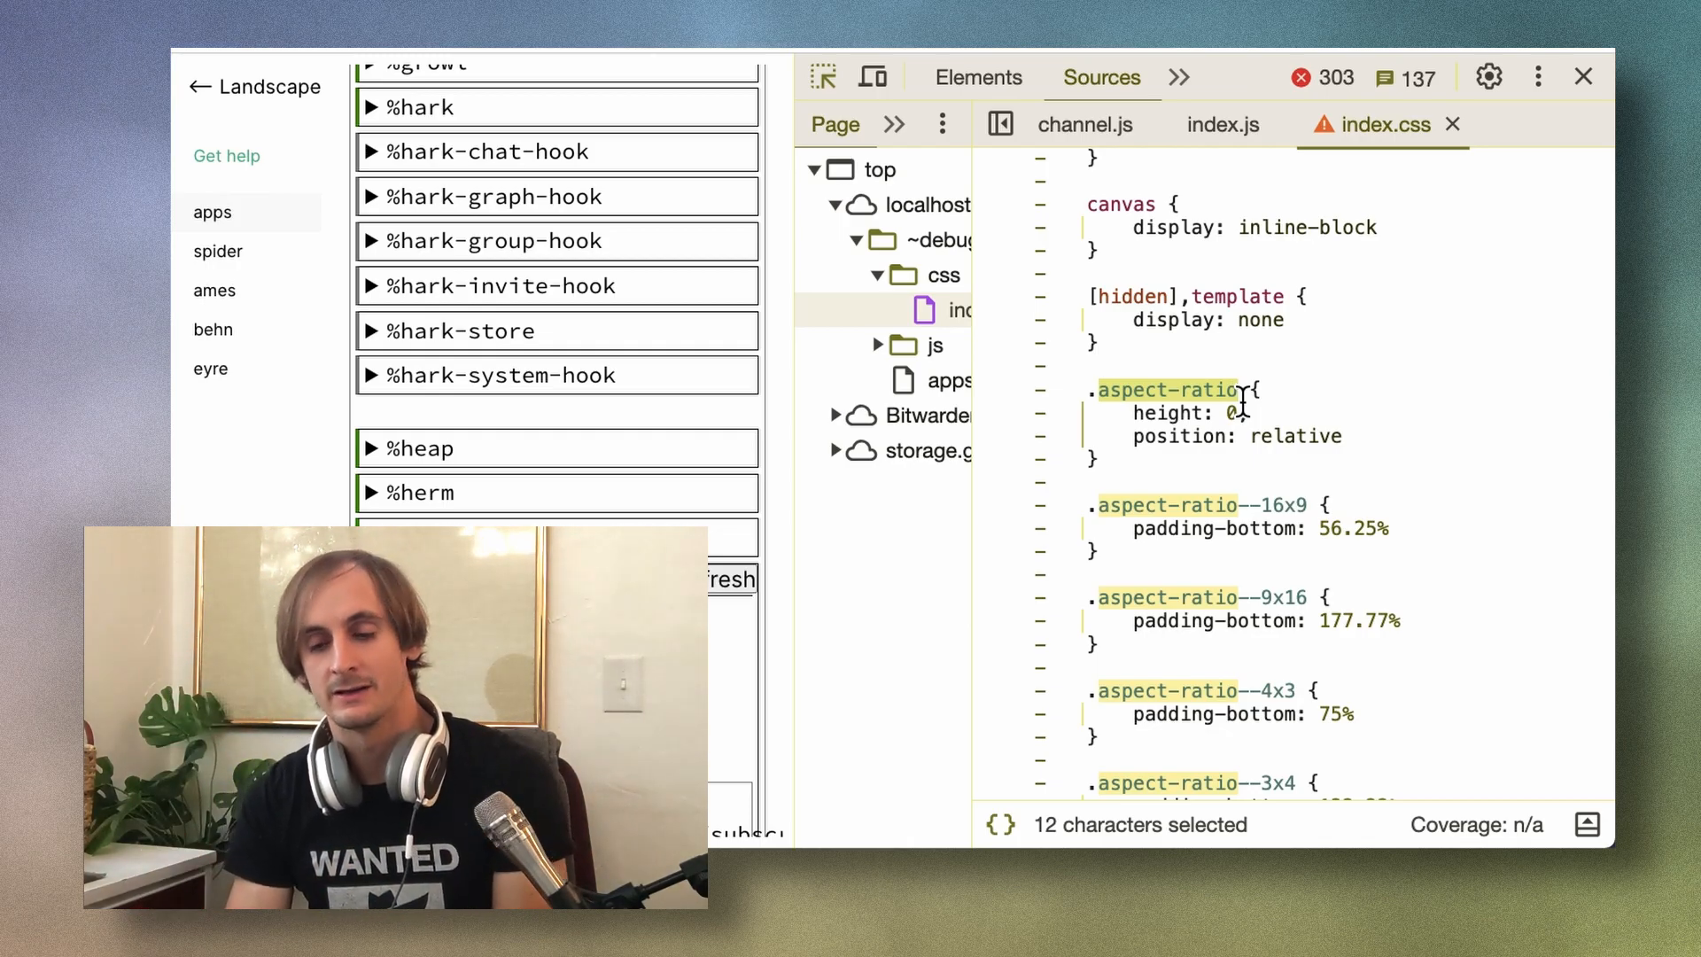
{"action": "scroll", "scroll_direction": "down", "scroll_amount": 3}
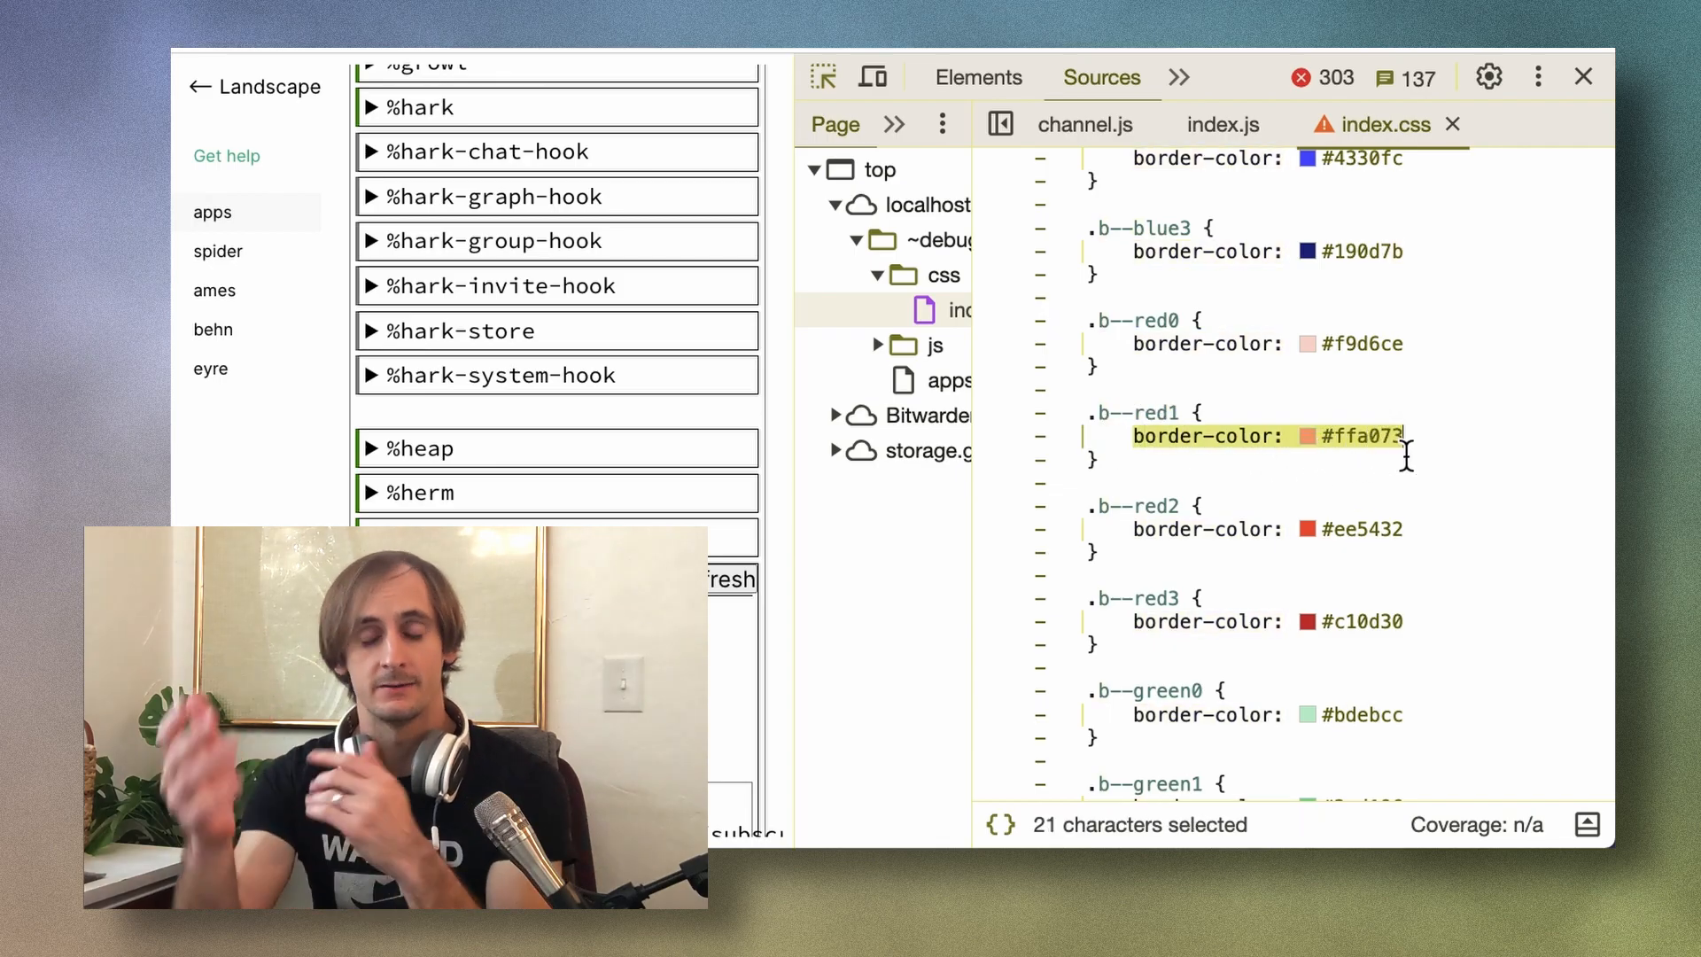
- Give the %howm app div the b--red1 class copied from index.css
{"action": "left_click", "coordinate": [976, 77]}
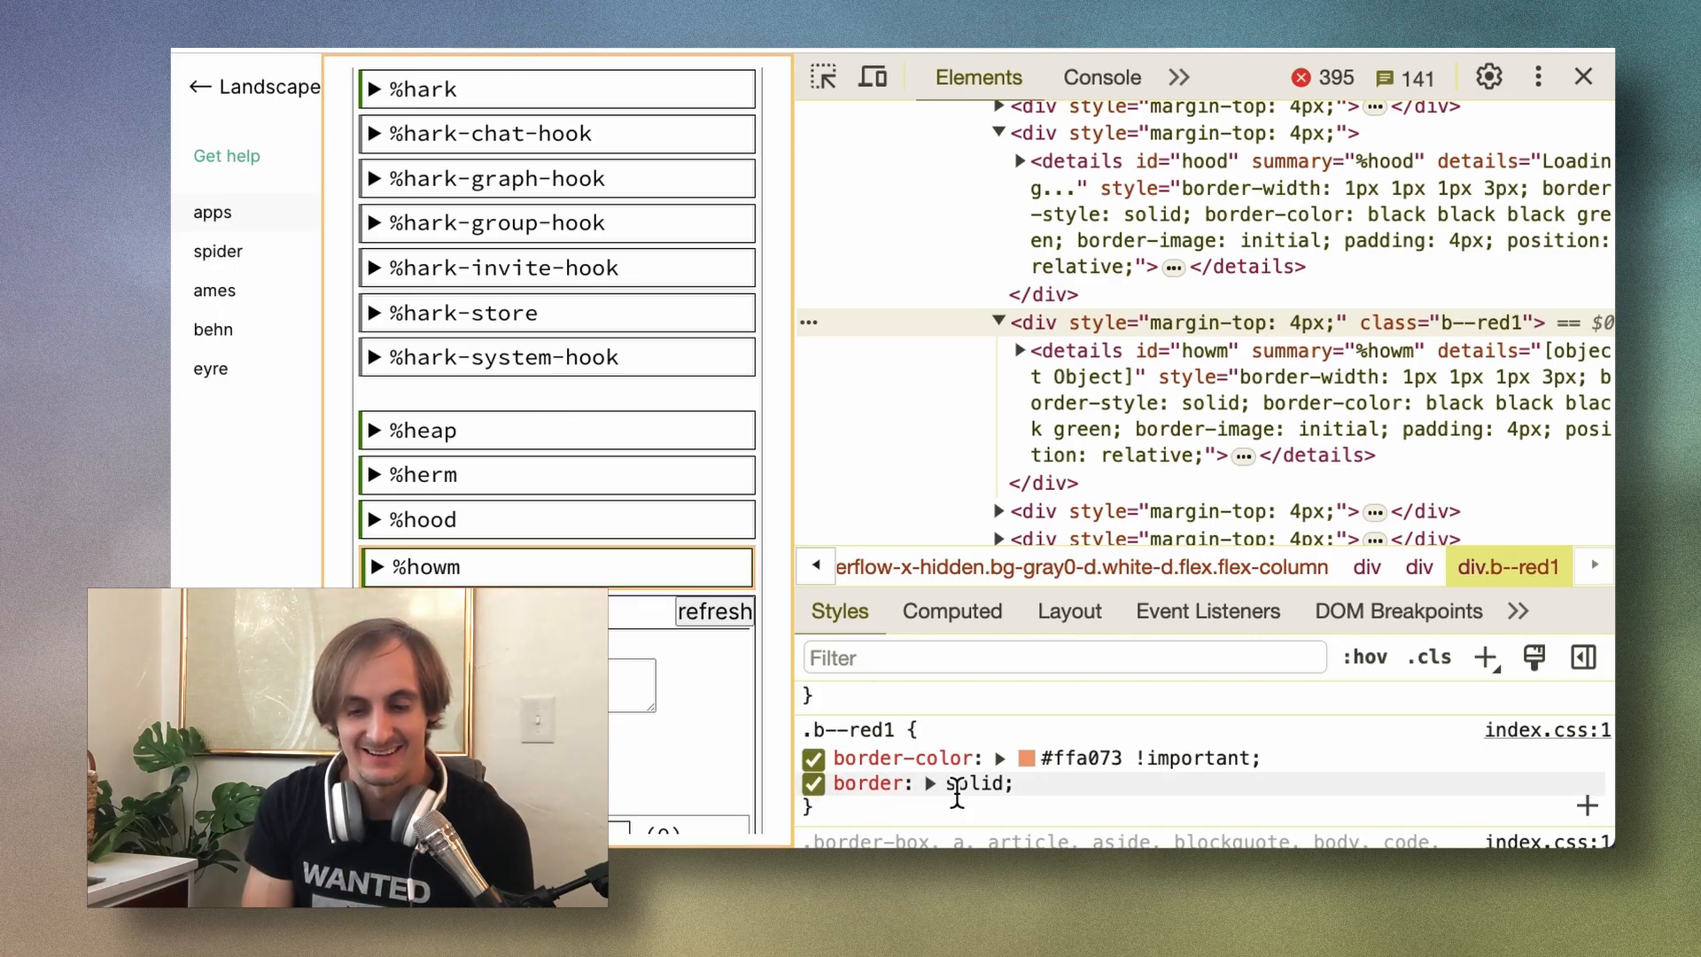
{"action": "mouse_move", "coordinate": [1064, 792]}
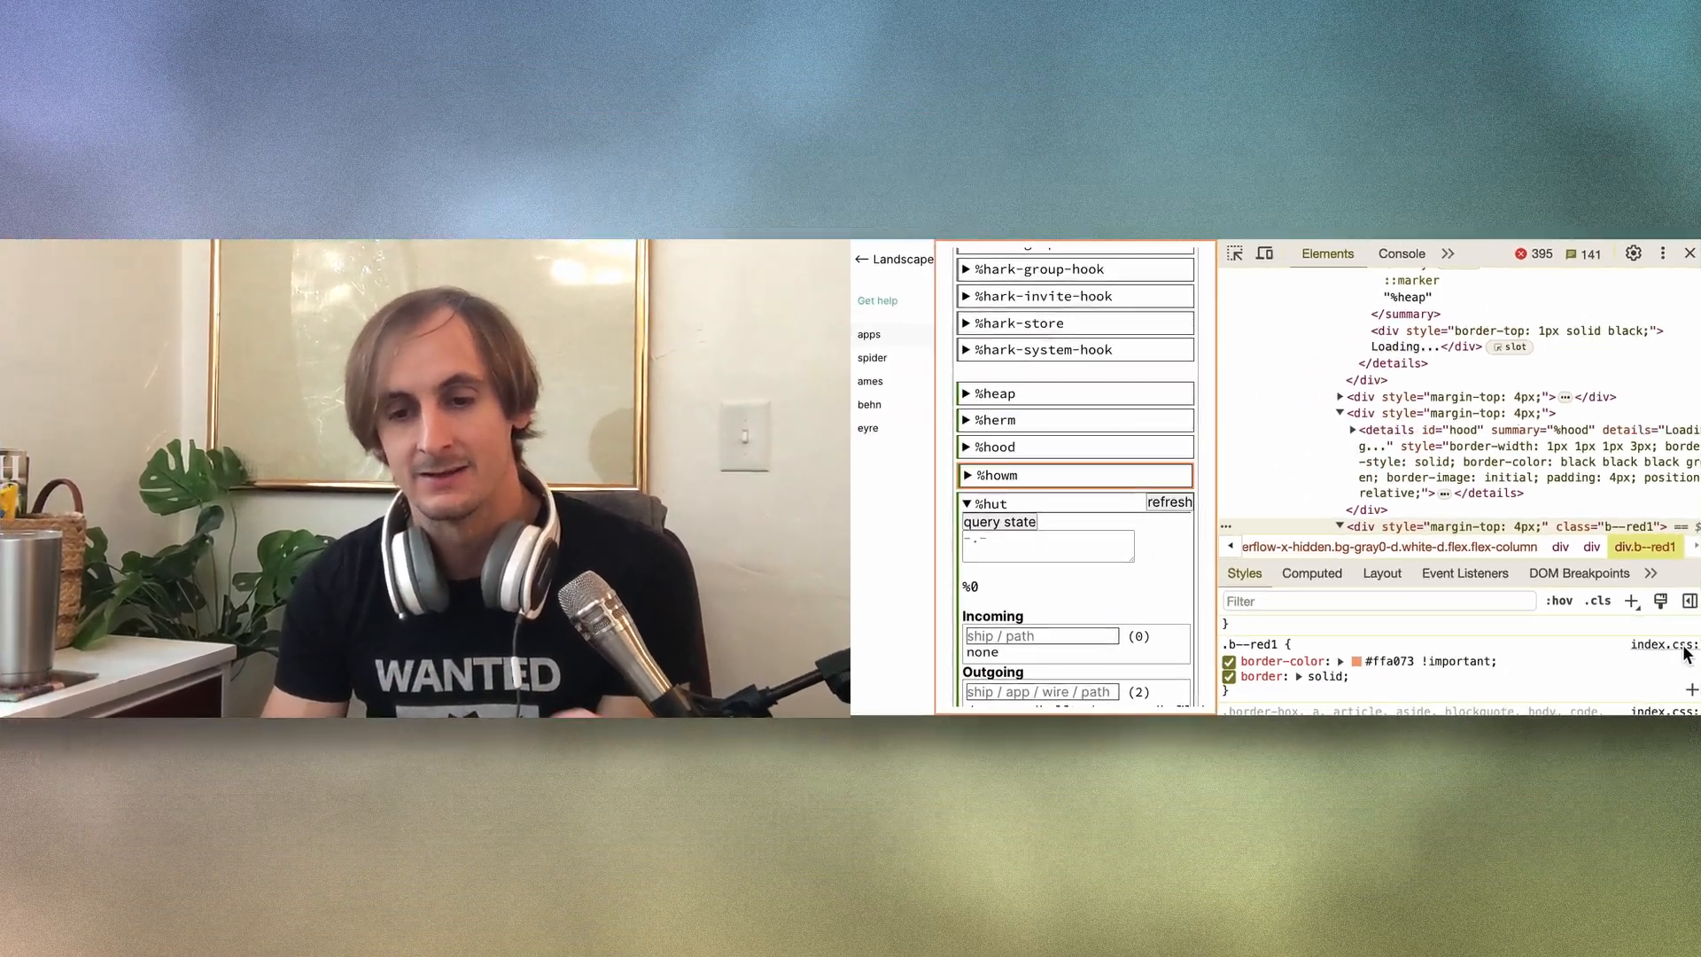
- Add b--red1 to the outer h-100 w-100 flex-auto container, then view the Heydonworks article
{"action": "left_click", "coordinate": [1401, 252]}
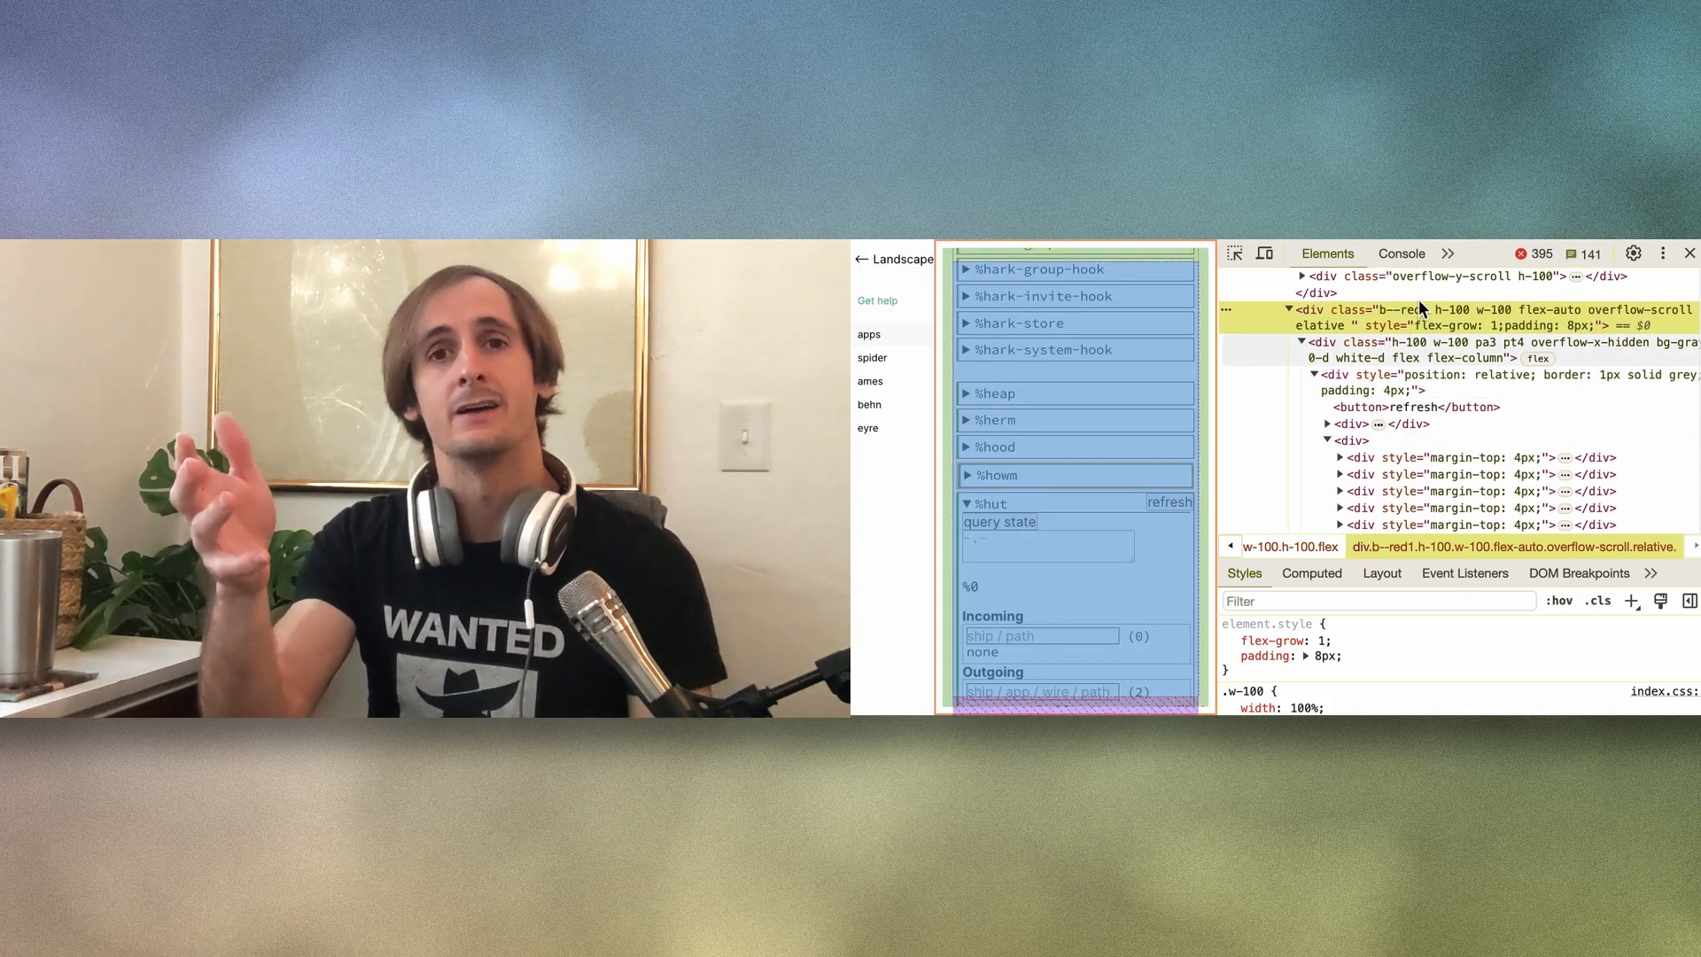
{"action": "scroll", "scroll_direction": "down", "scroll_amount": 3}
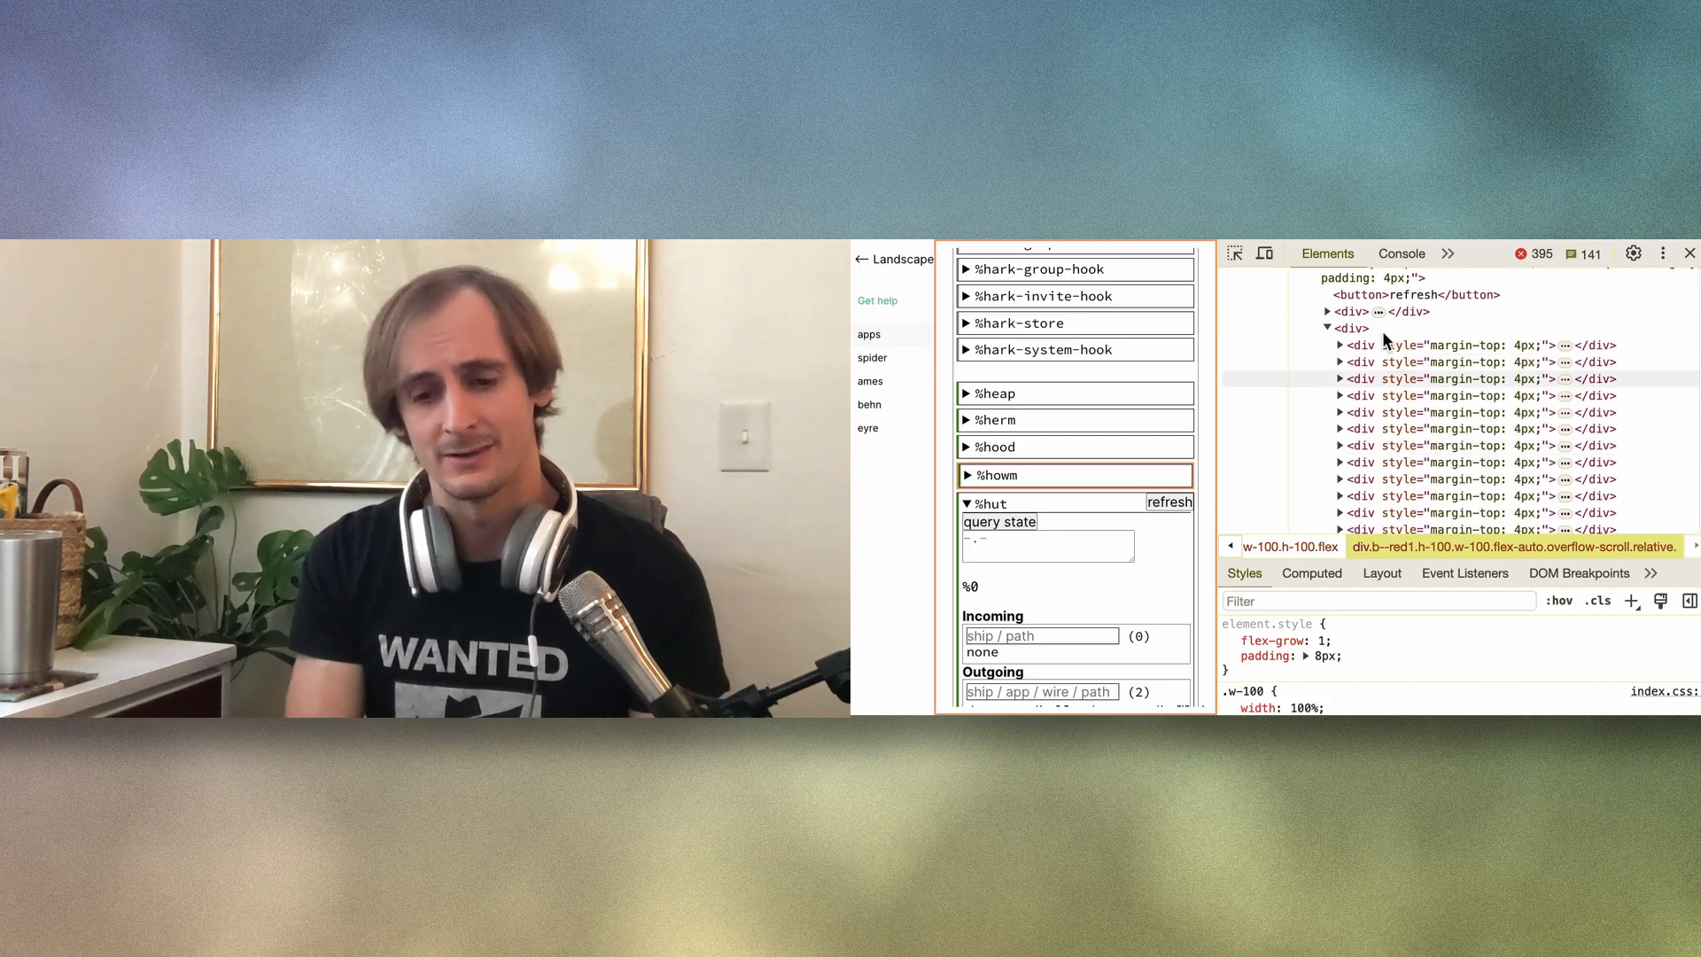
{"action": "left_click", "coordinate": [1341, 345]}
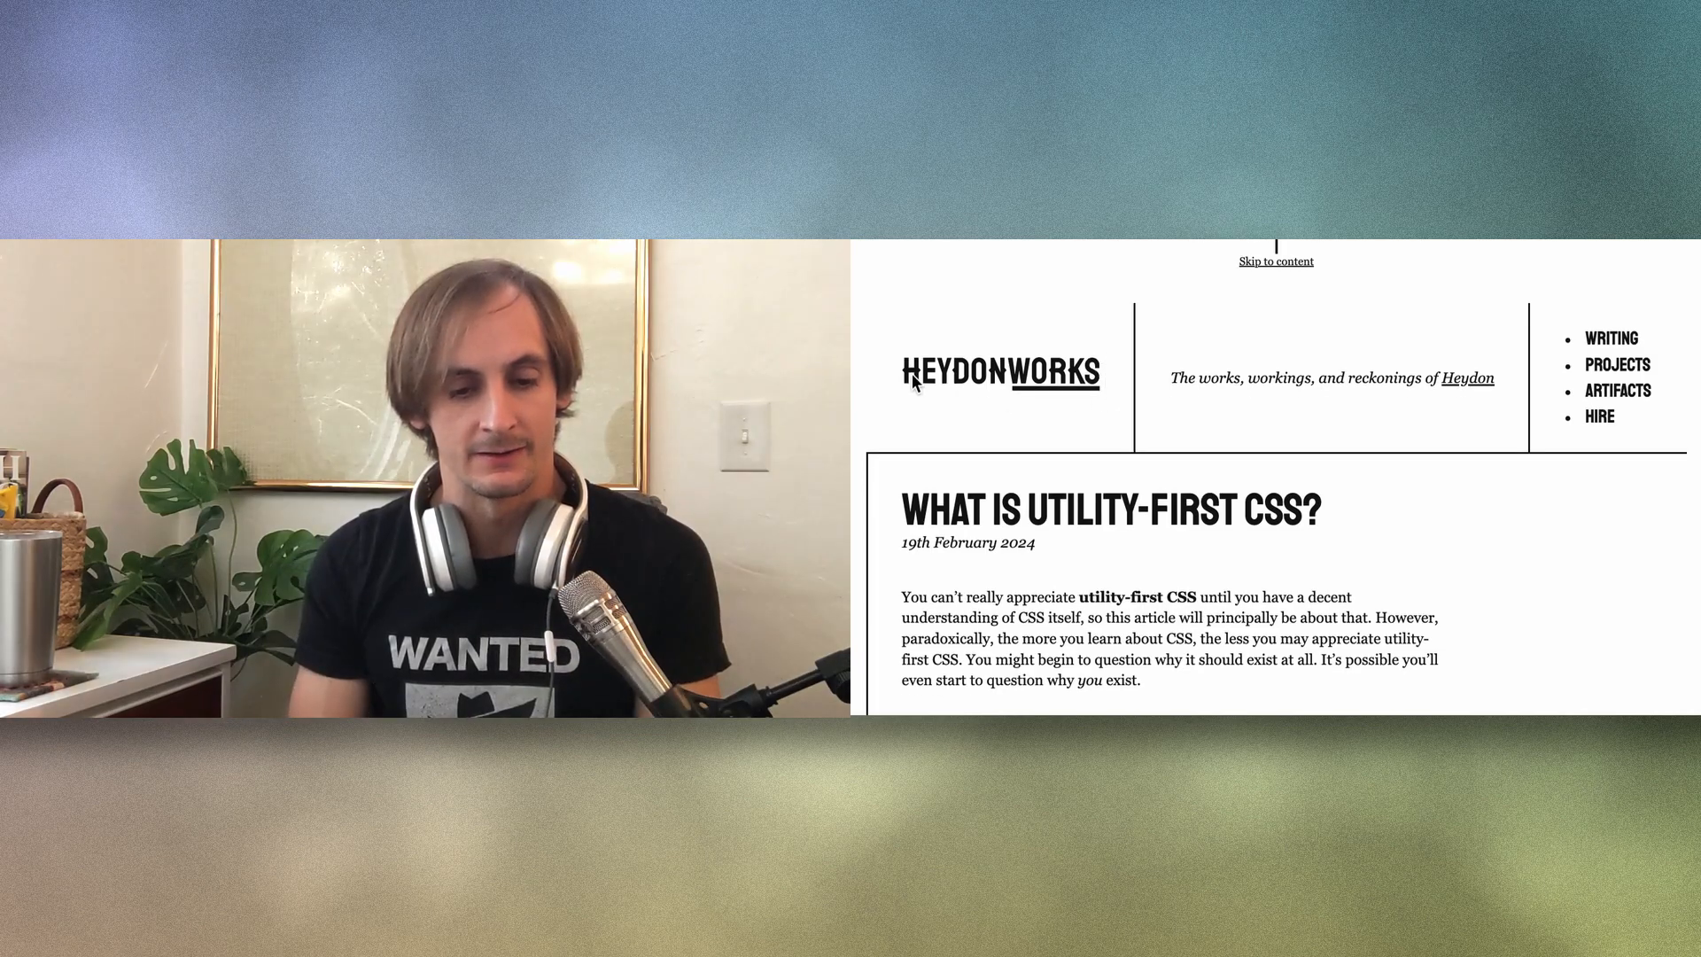
- Reset the article zoom and read past the Tailwind examples to the paragraph margin section
{"action": "scroll", "scroll_direction": "down", "scroll_amount": 3}
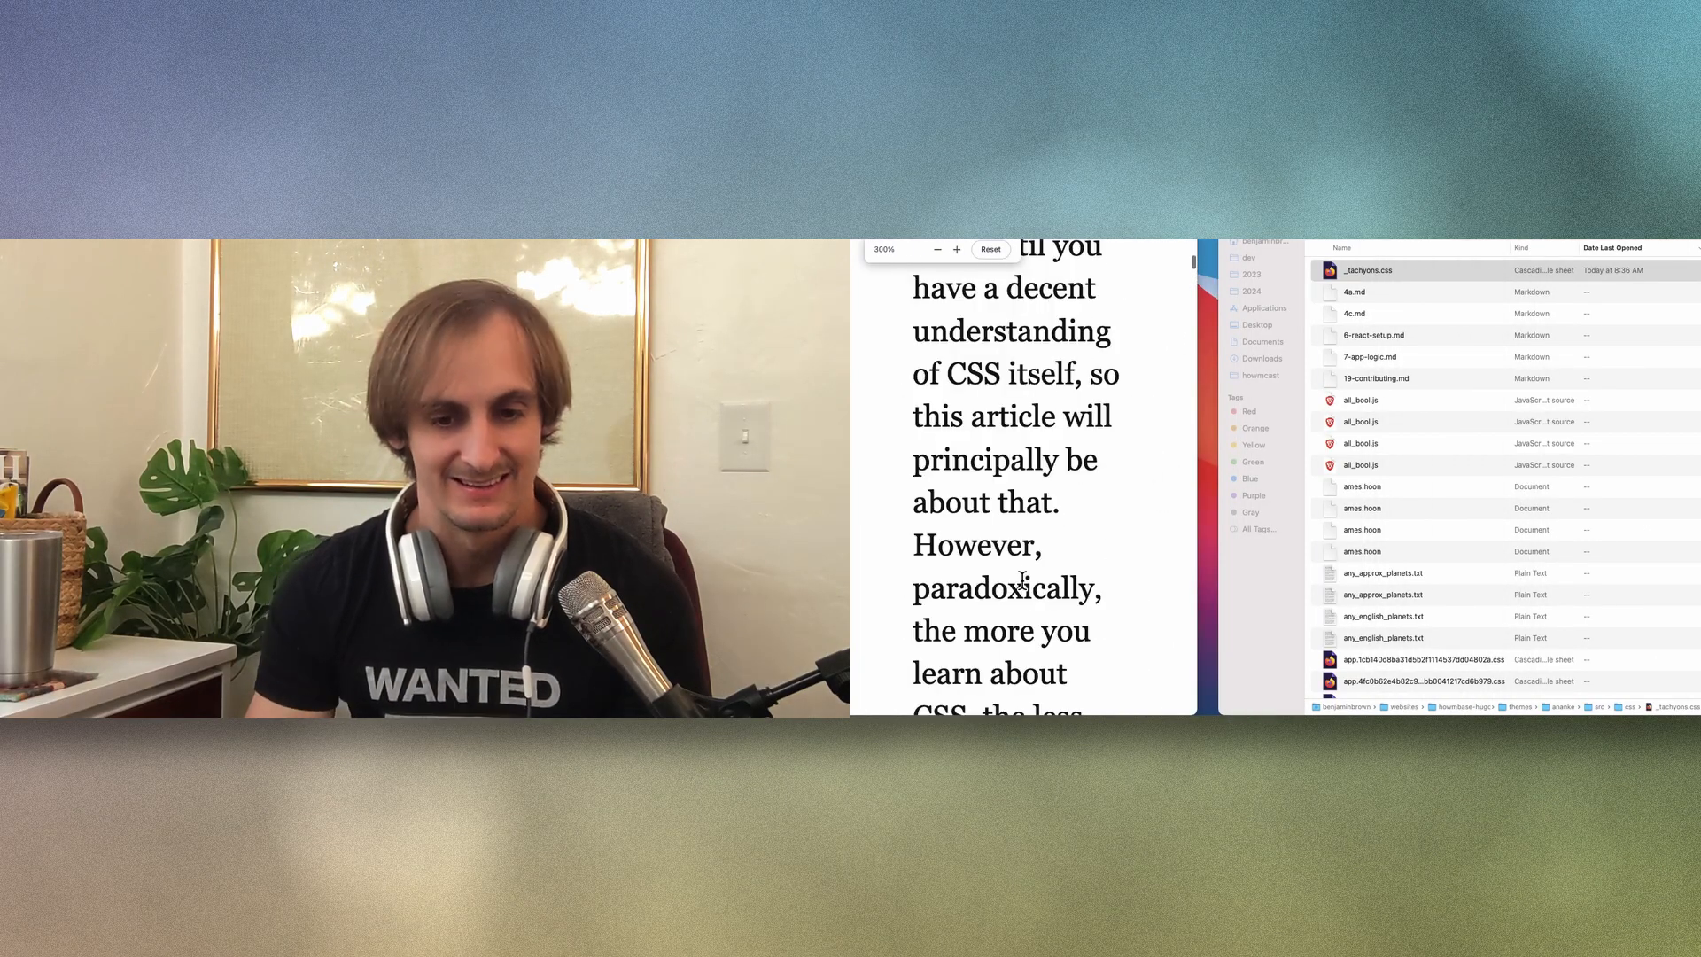
{"action": "left_click", "coordinate": [936, 250]}
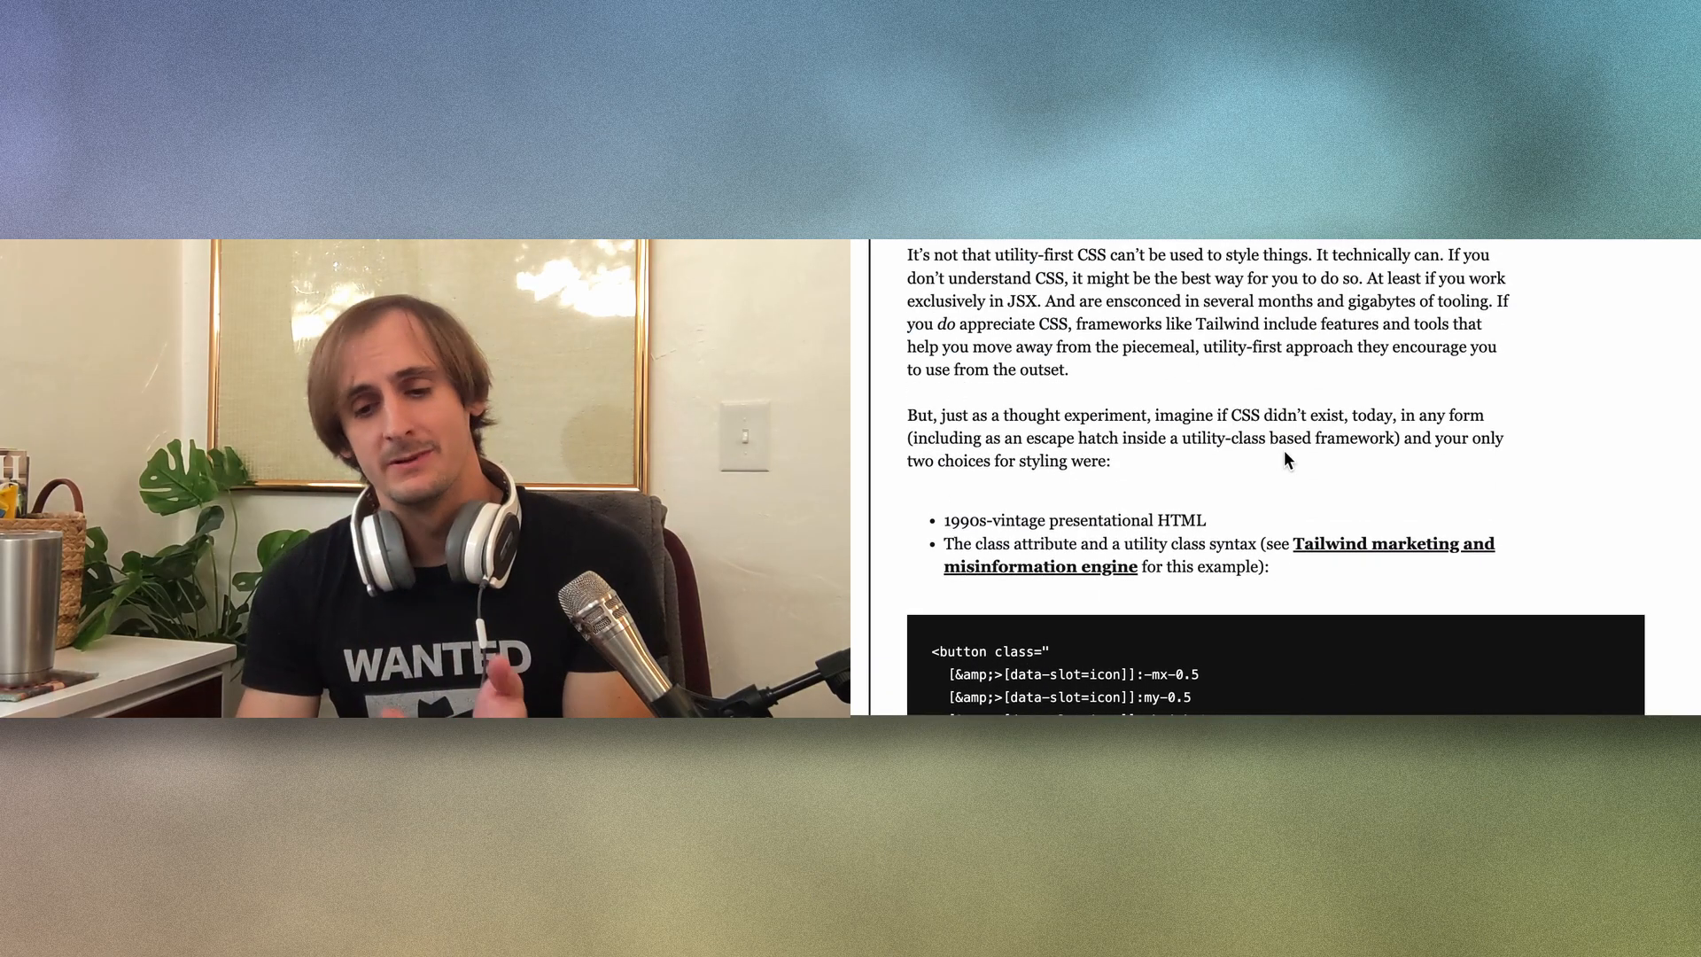
{"action": "scroll", "scroll_direction": "down", "scroll_amount": 3}
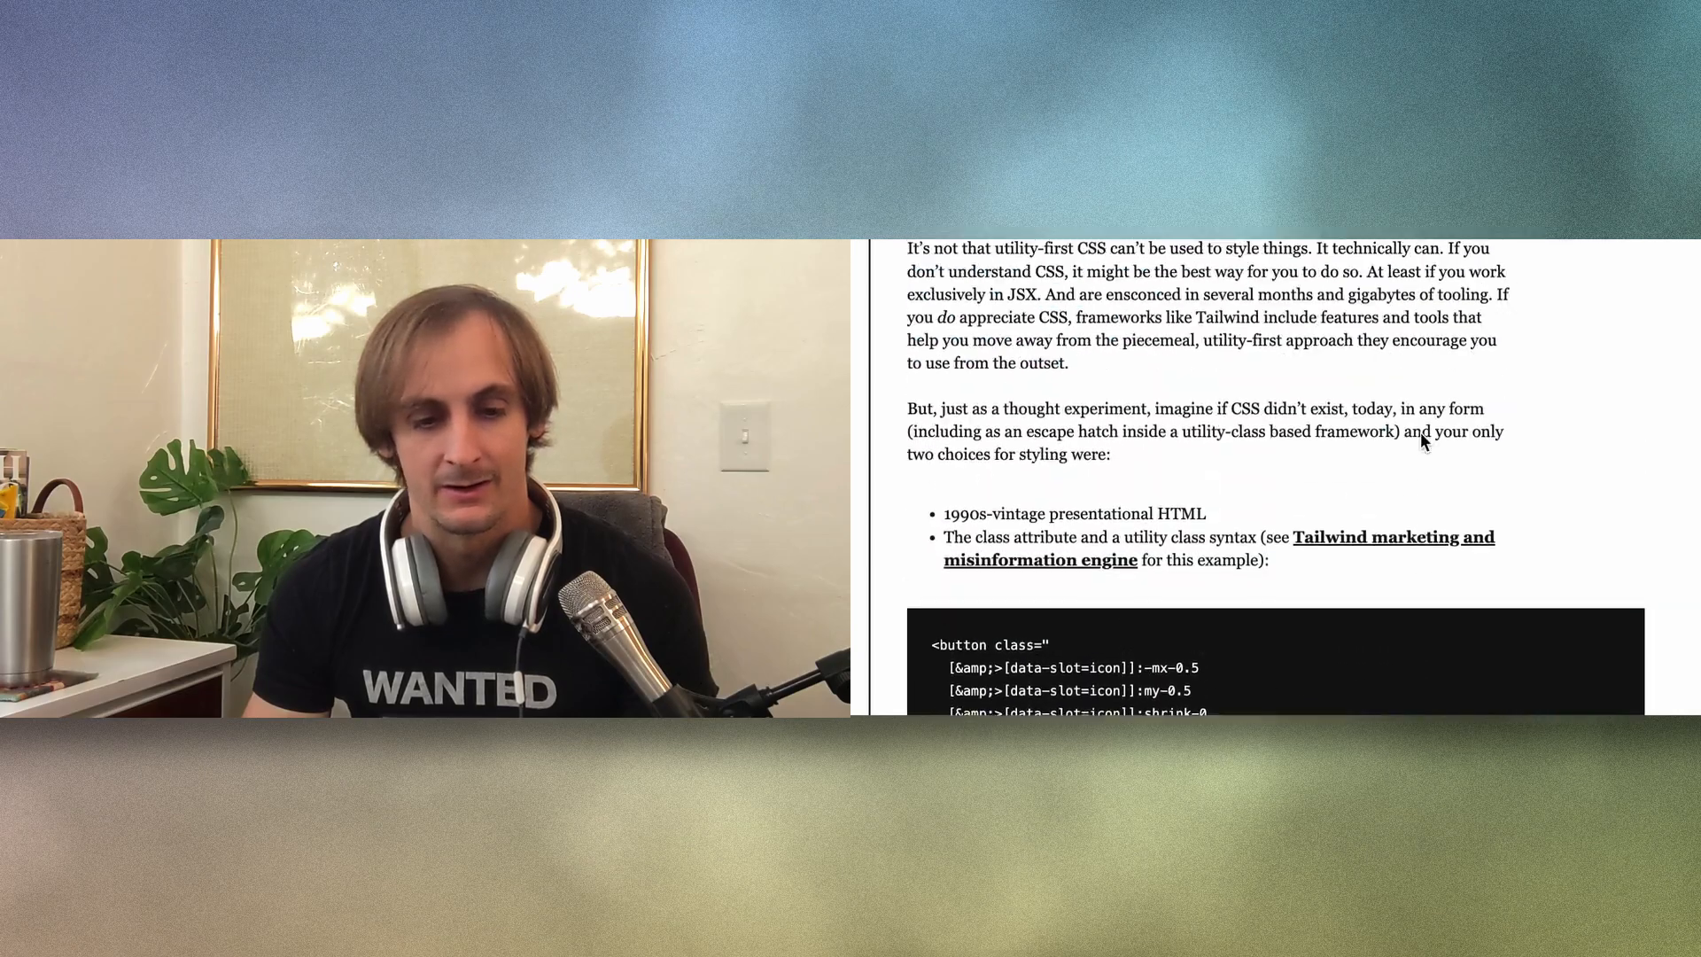
{"action": "scroll", "scroll_direction": "down", "scroll_amount": 3}
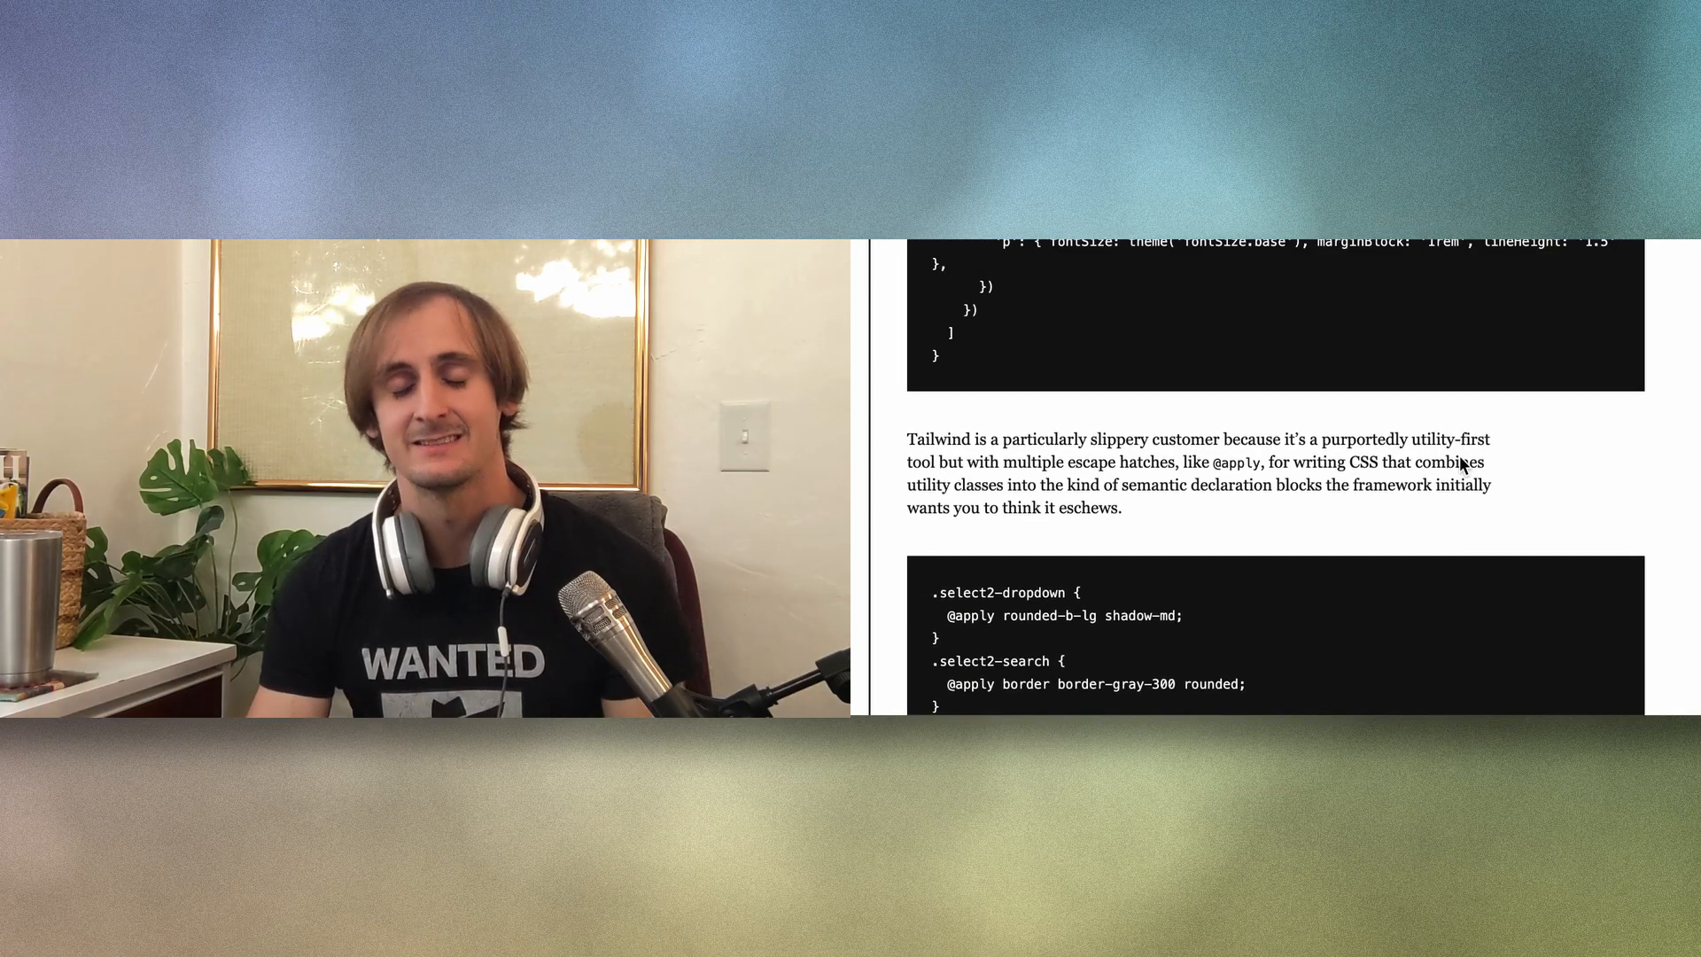
{"action": "scroll", "scroll_direction": "down", "scroll_amount": 3}
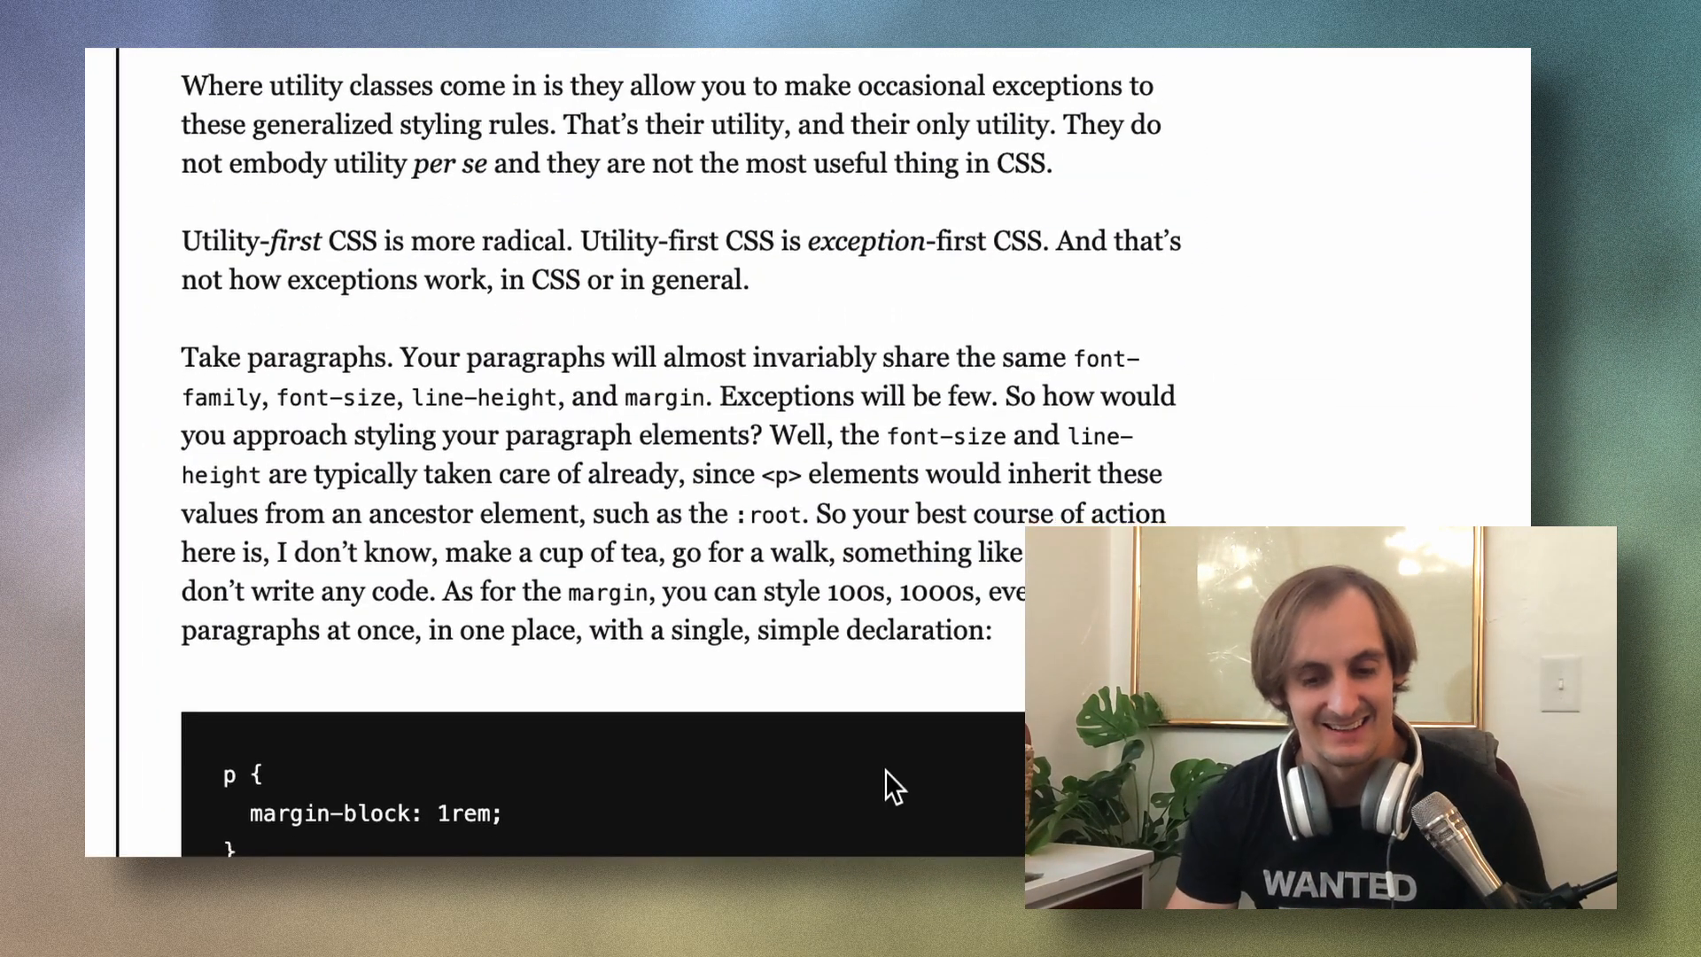
{"action": "scroll", "scroll_direction": "down", "scroll_amount": 3}
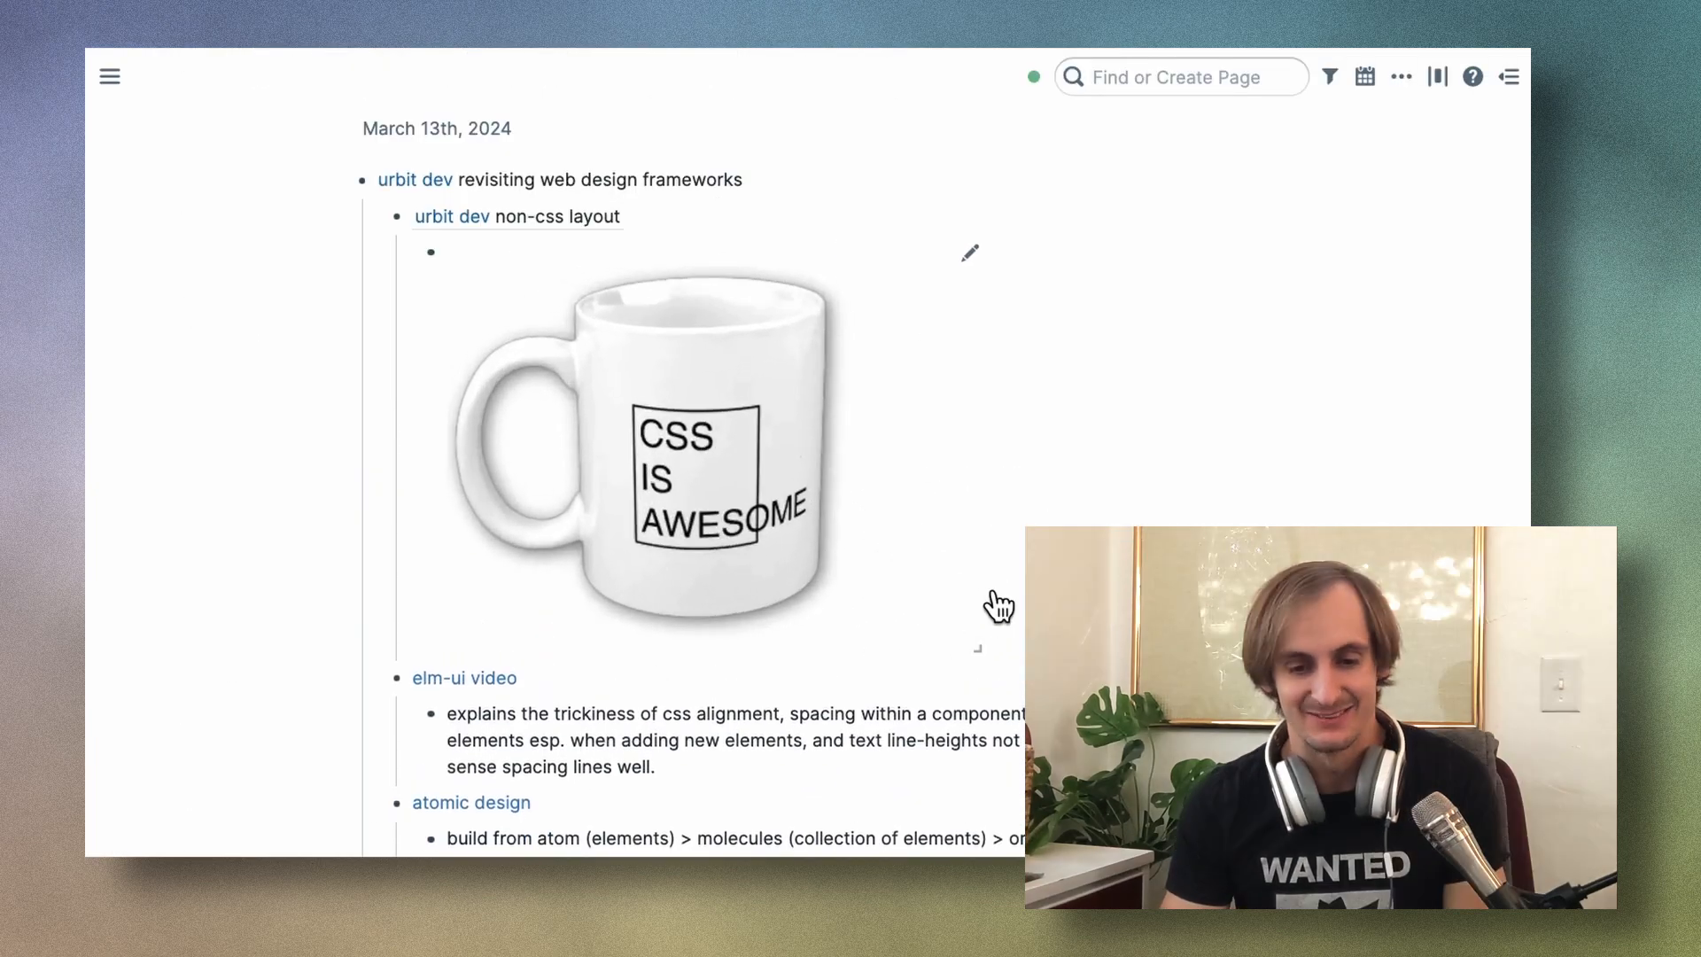
{"action": "mouse_move", "coordinate": [789, 579]}
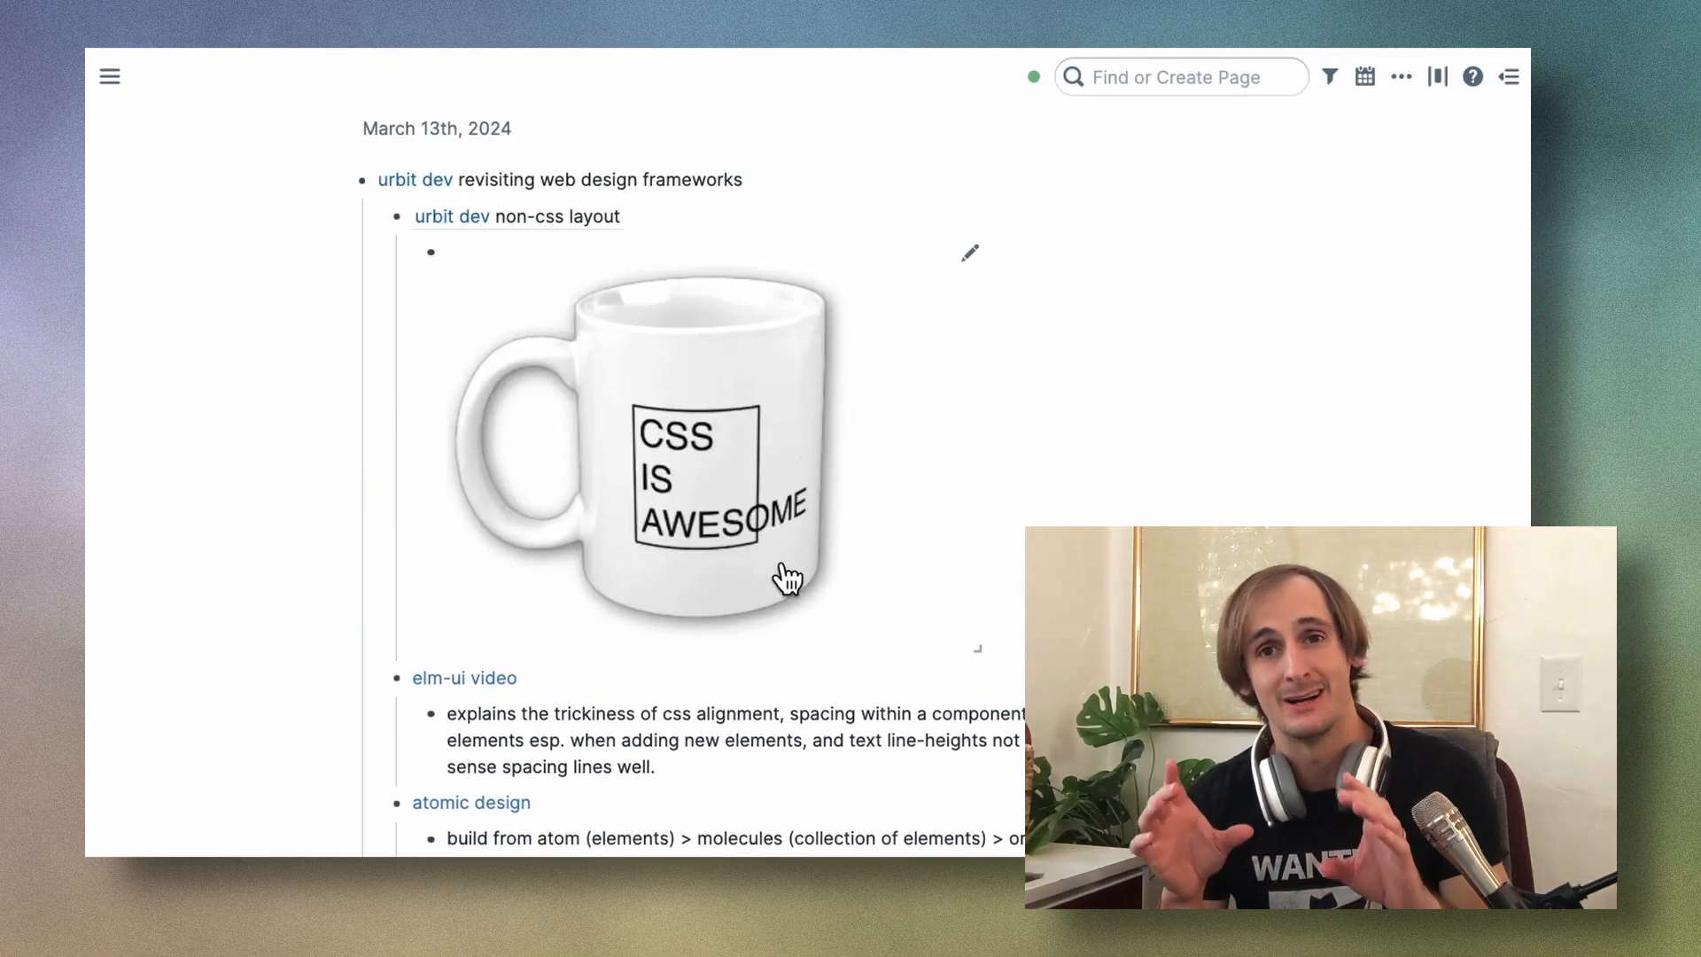
{"action": "mouse_move", "coordinate": [831, 542]}
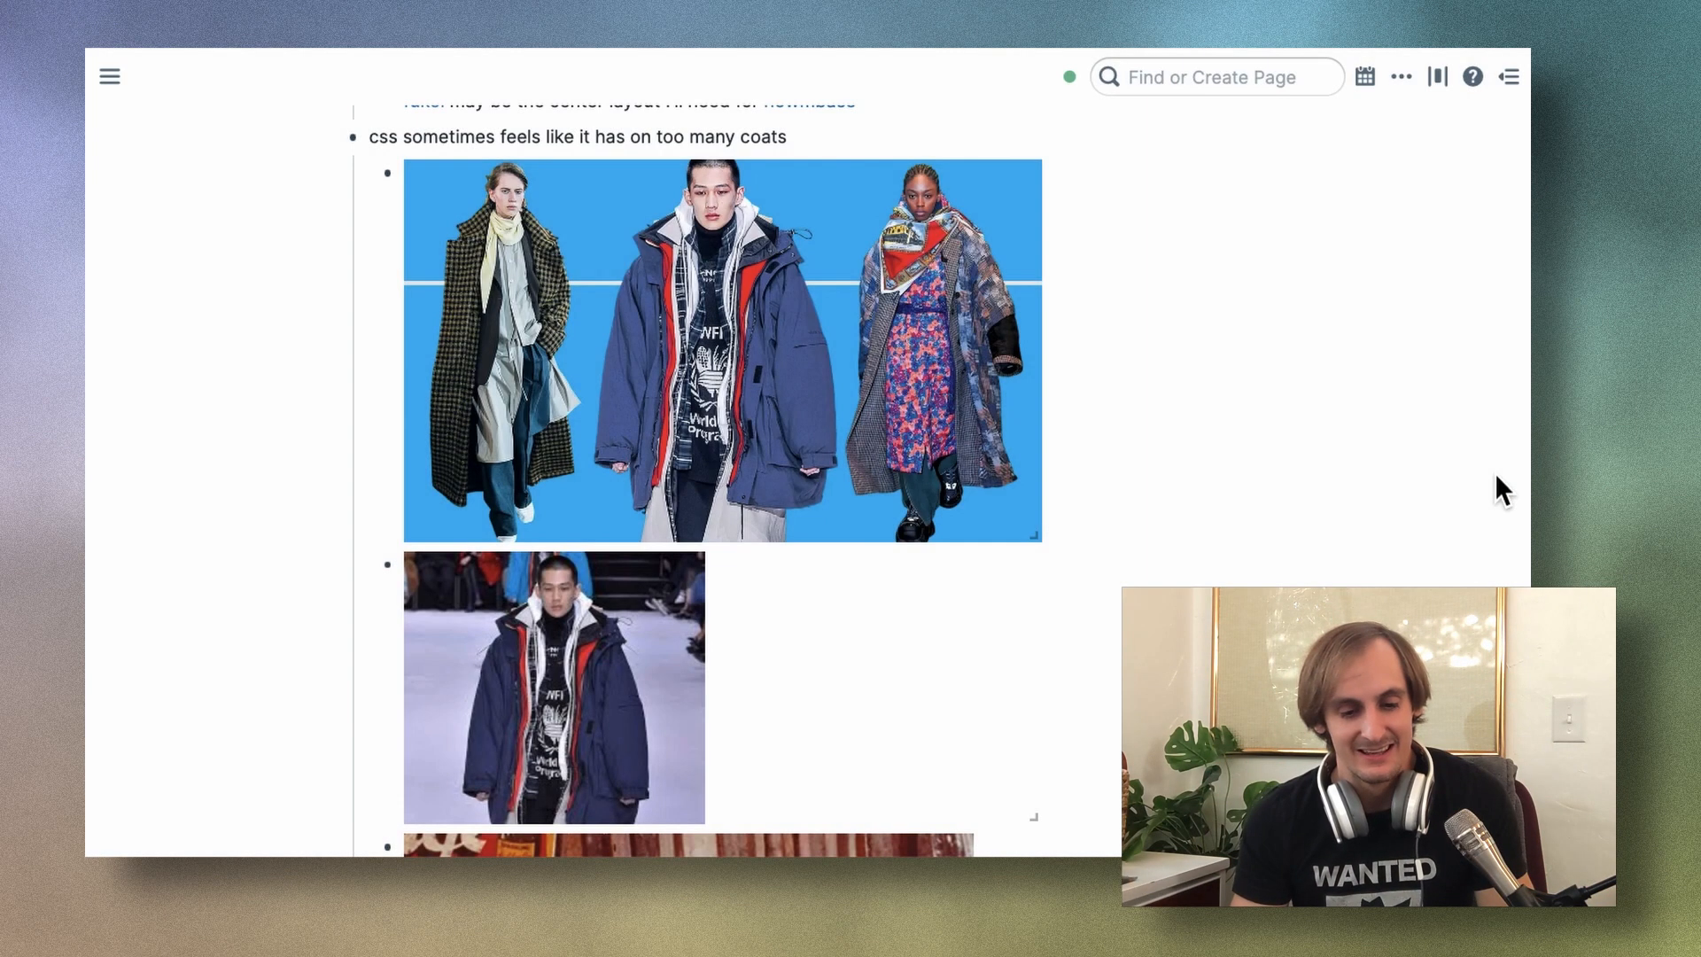
- Scroll the Logseq web-framework notes down to the 'too many coats' photos
{"action": "scroll", "scroll_direction": "down", "scroll_amount": 3}
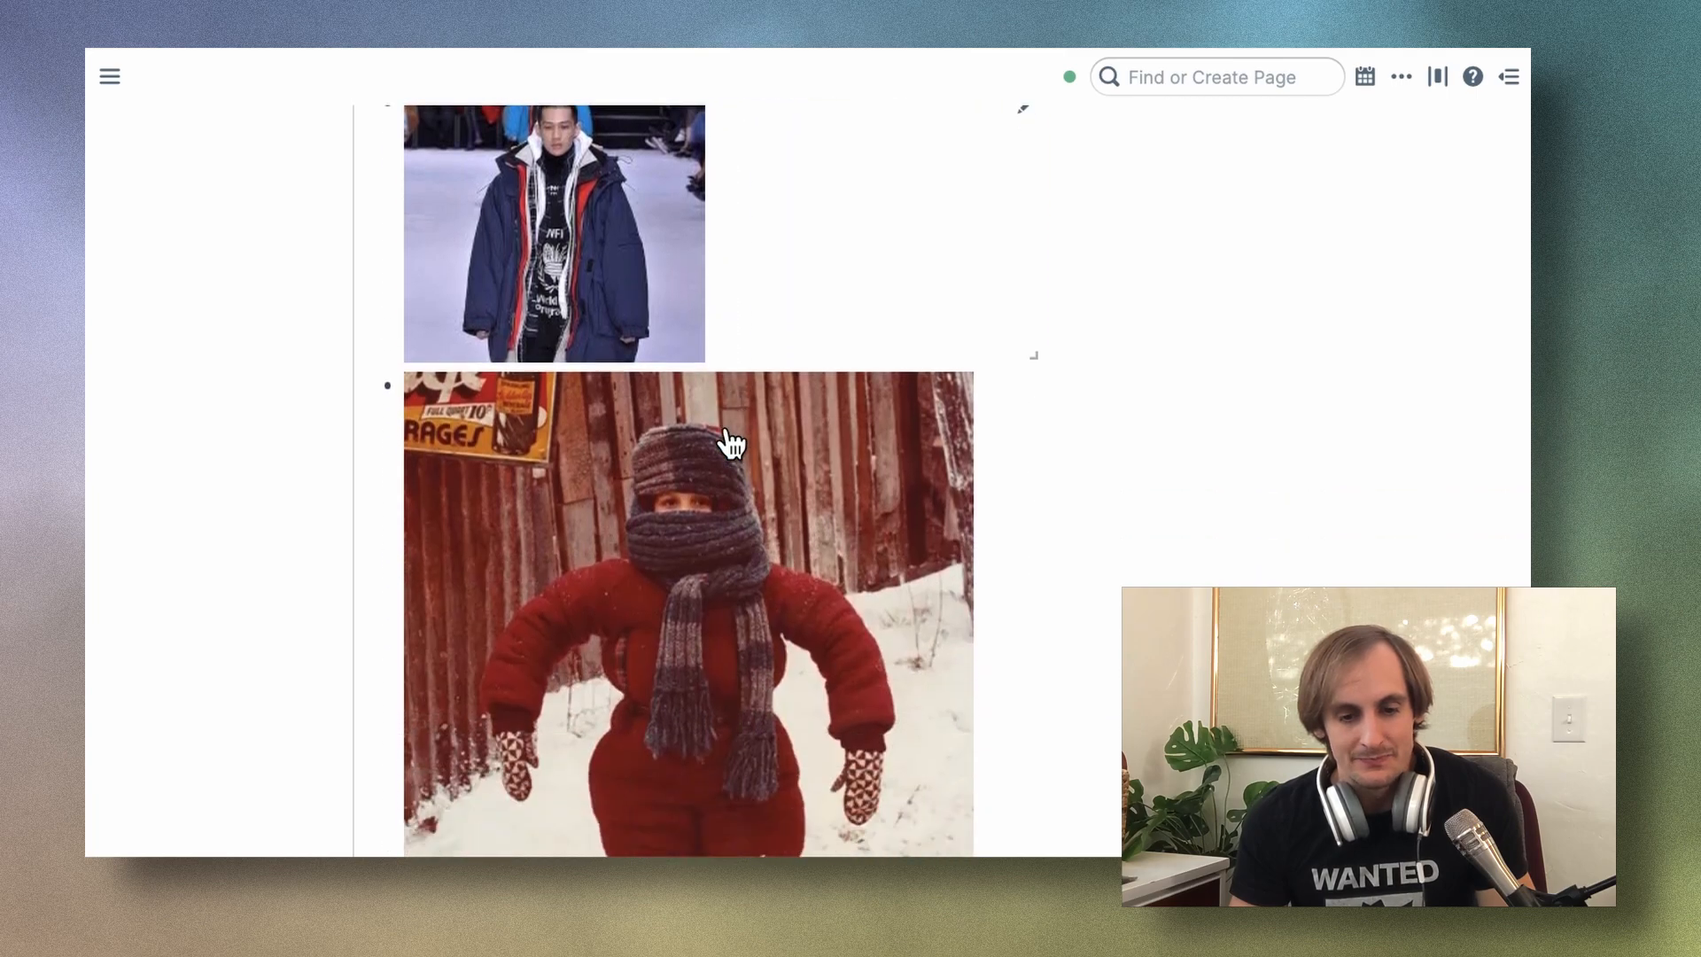
{"action": "scroll", "scroll_direction": "down", "scroll_amount": 3}
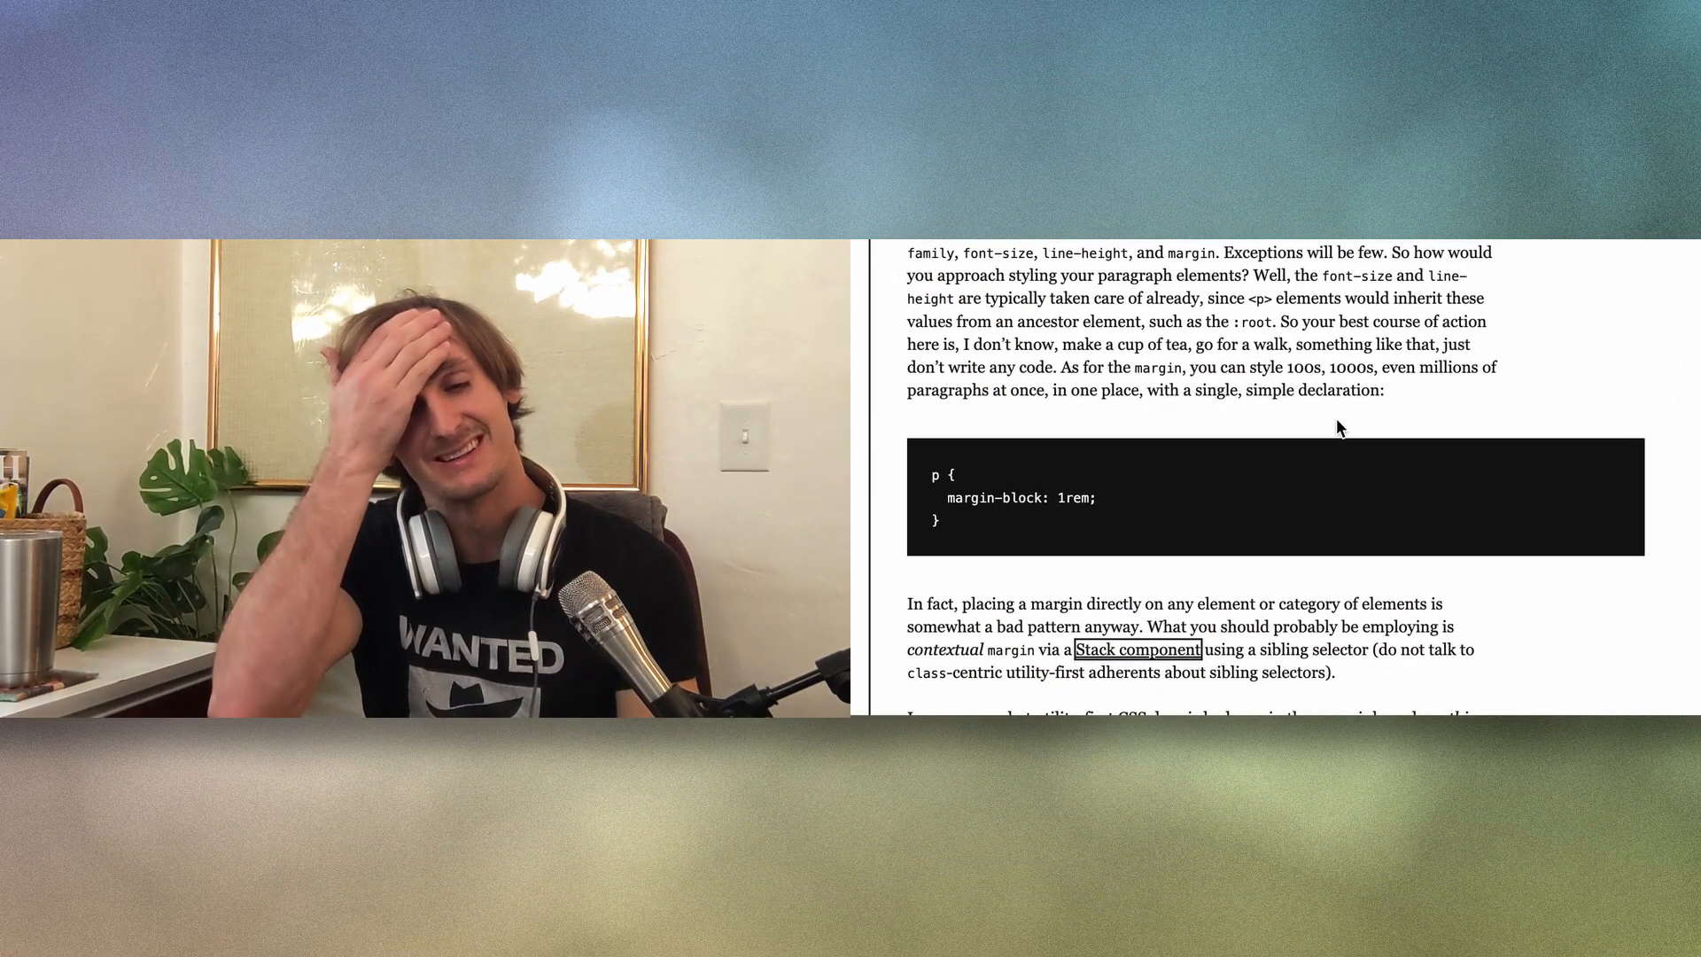
{"action": "left_click", "coordinate": [1136, 650]}
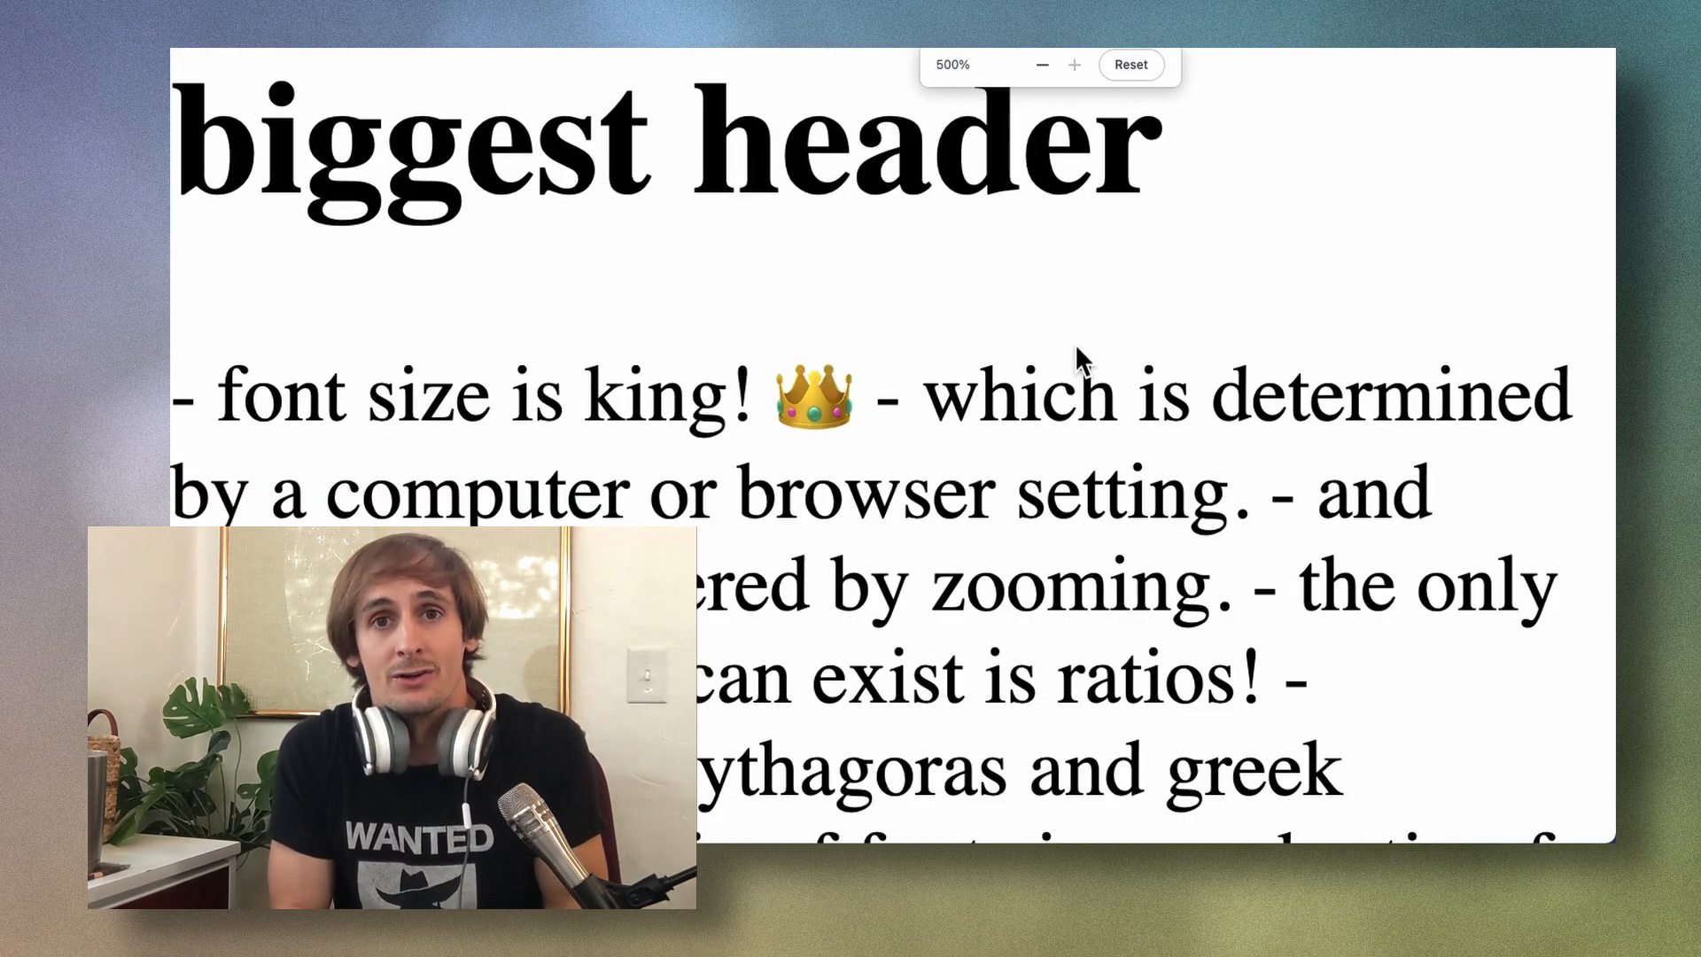
- Open the plain HTML notes page with the 'biggest header' heading, zoomed to 500%
{"action": "left_click", "coordinate": [1131, 64]}
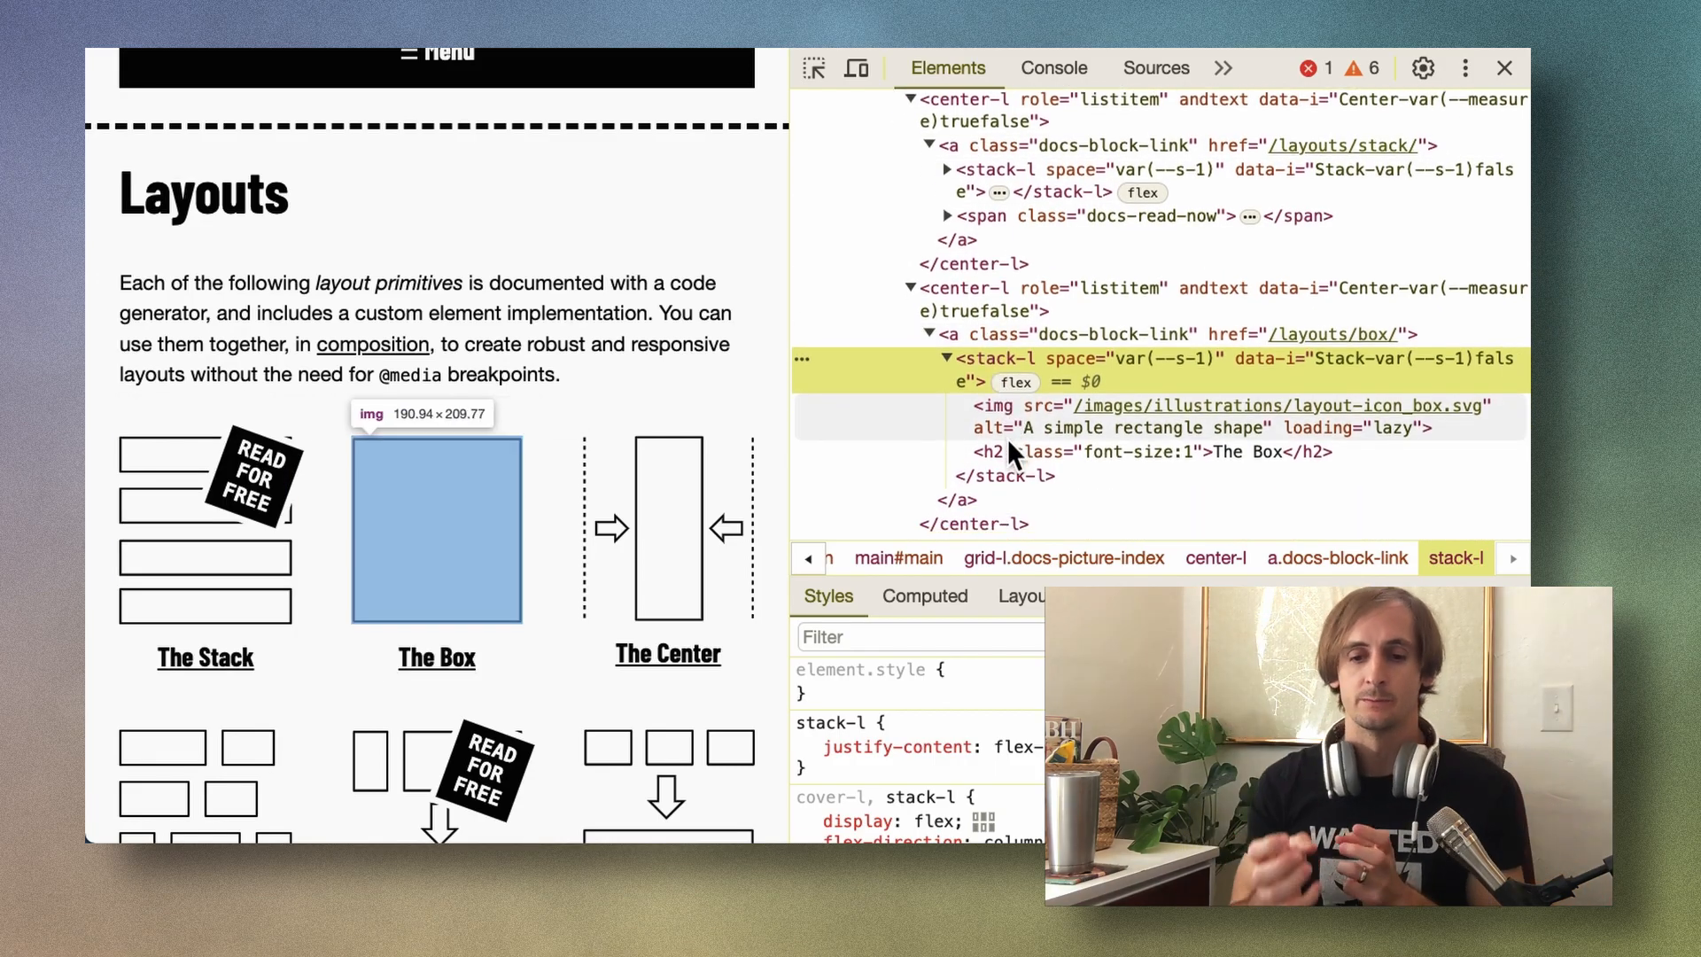
{"action": "mouse_move", "coordinate": [314, 596]}
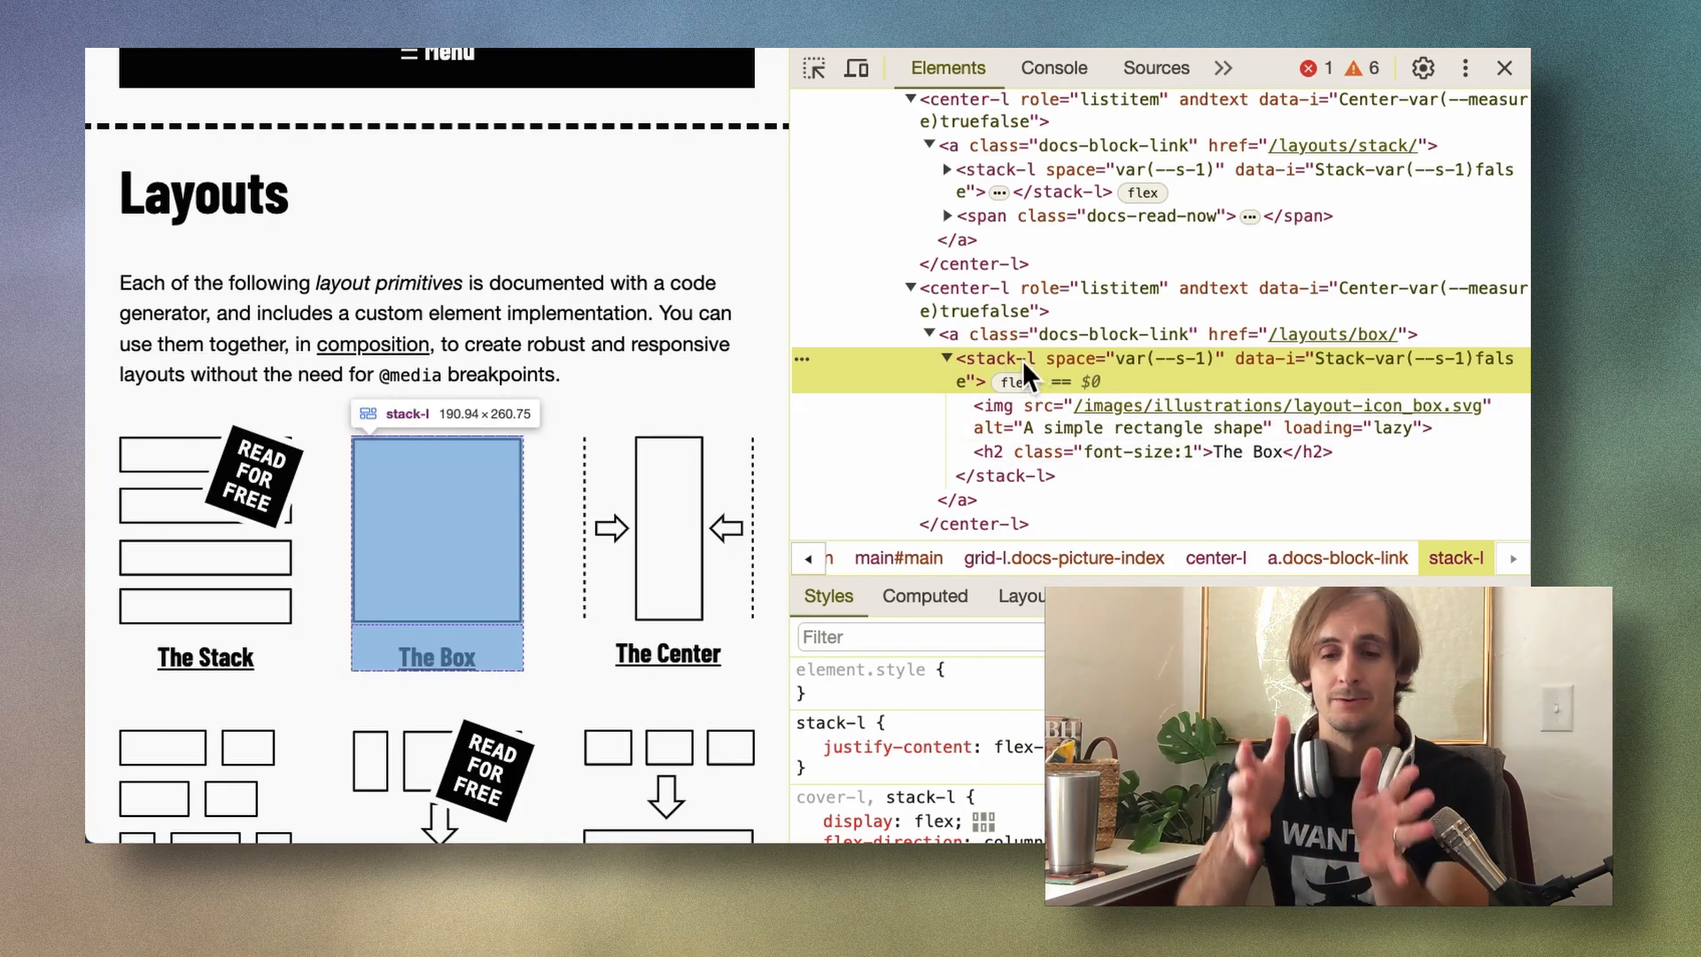
- Select The Box's center-l list item in the Every Layout element tree and scroll down
{"action": "left_click", "coordinate": [982, 287]}
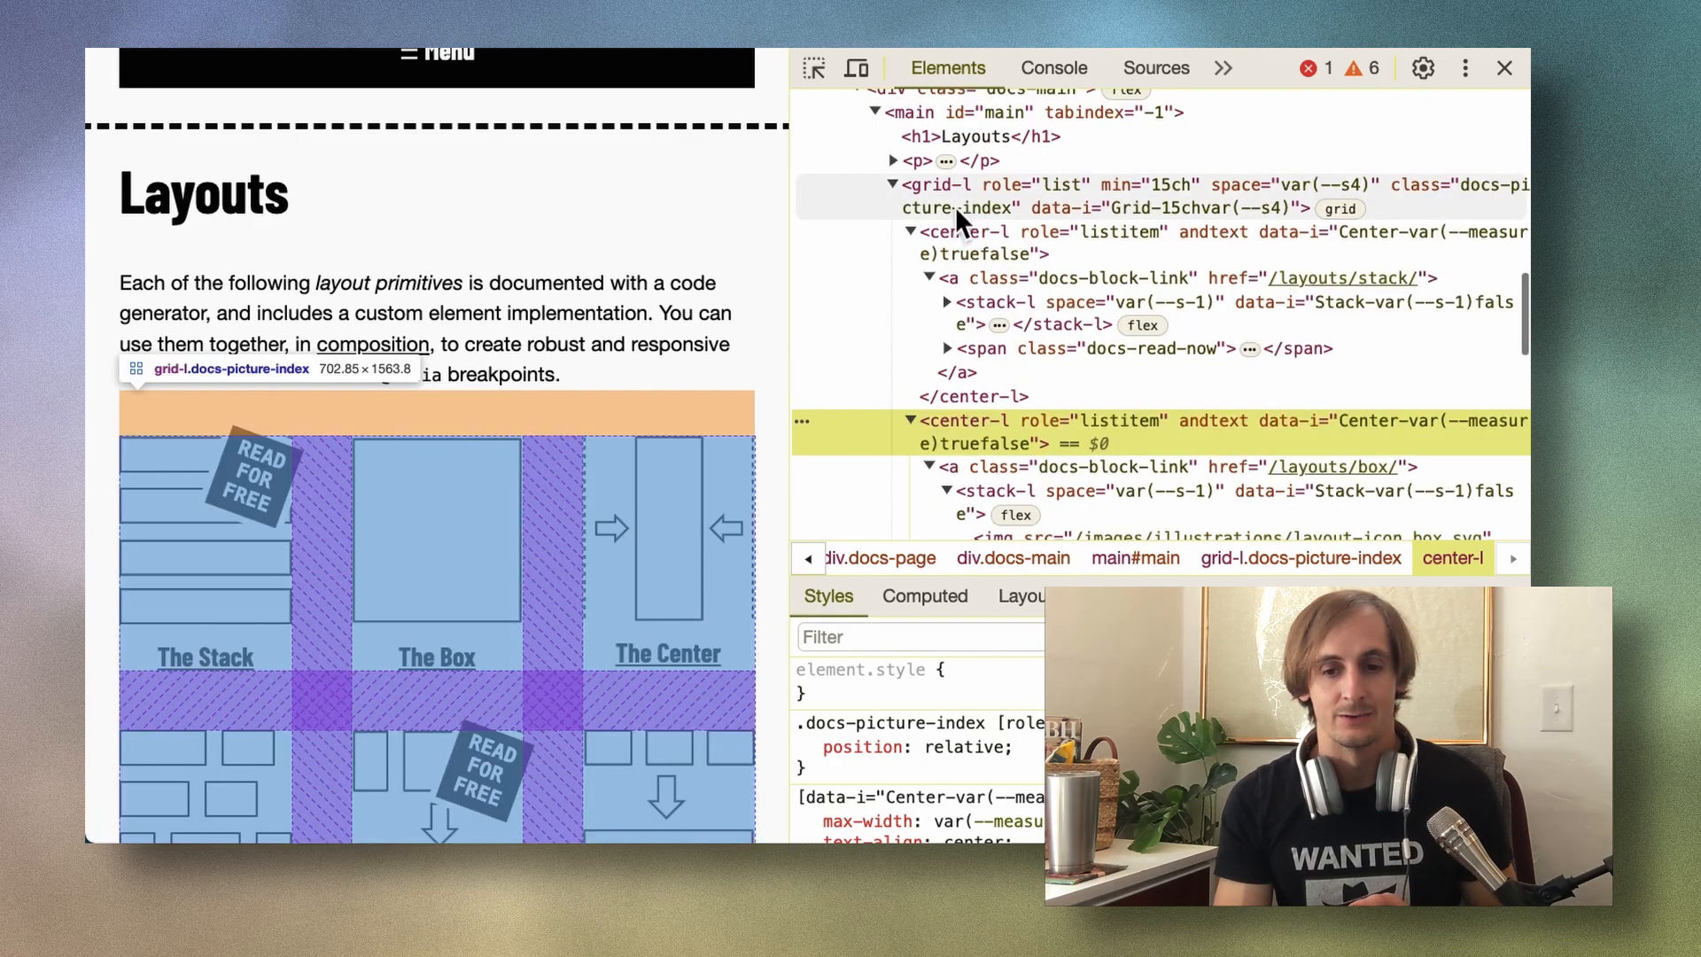
{"action": "mouse_move", "coordinate": [951, 211]}
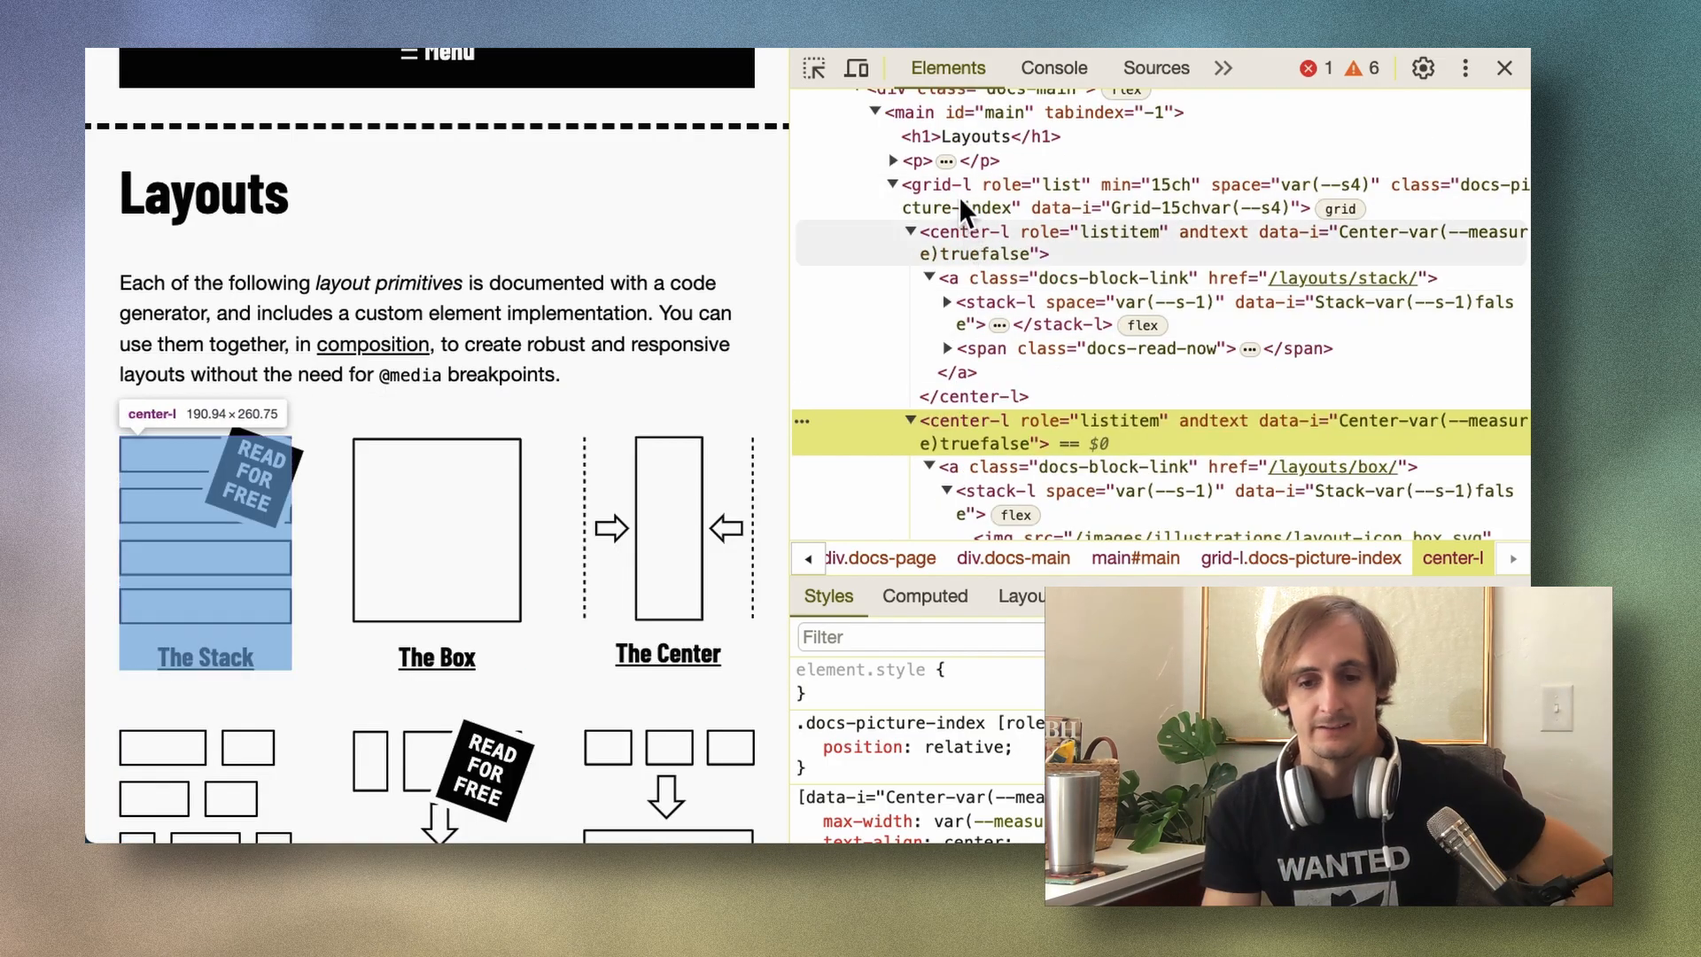
{"action": "mouse_move", "coordinate": [942, 195]}
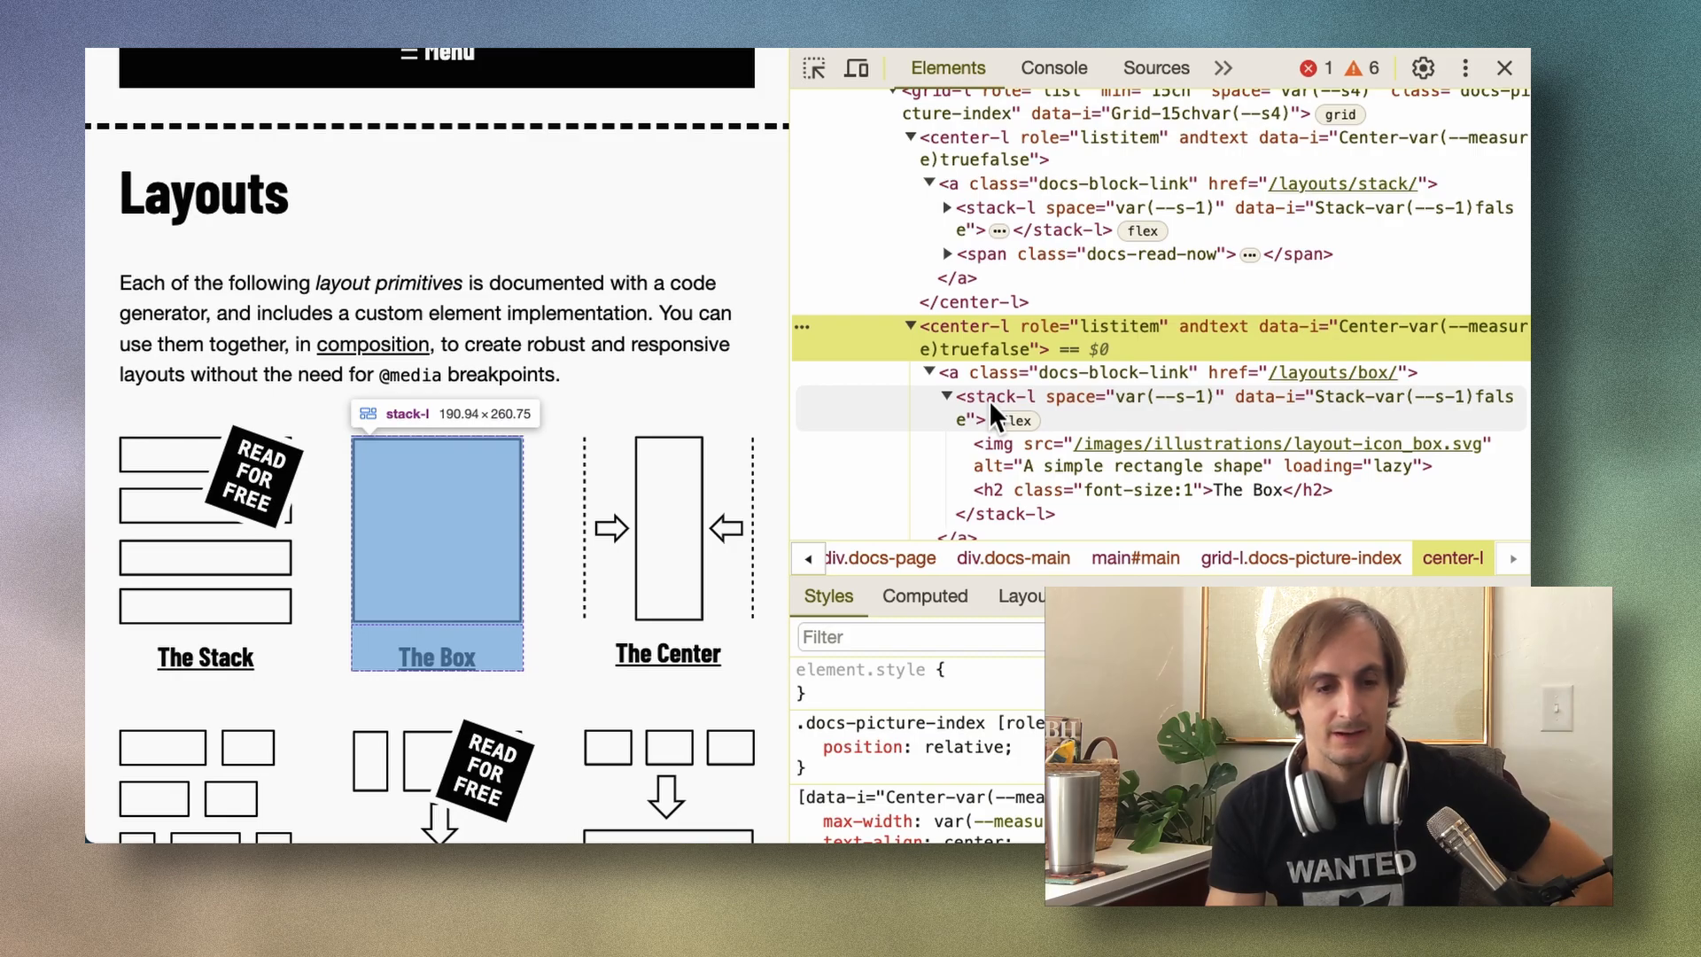
{"action": "scroll", "scroll_direction": "down", "scroll_amount": 3}
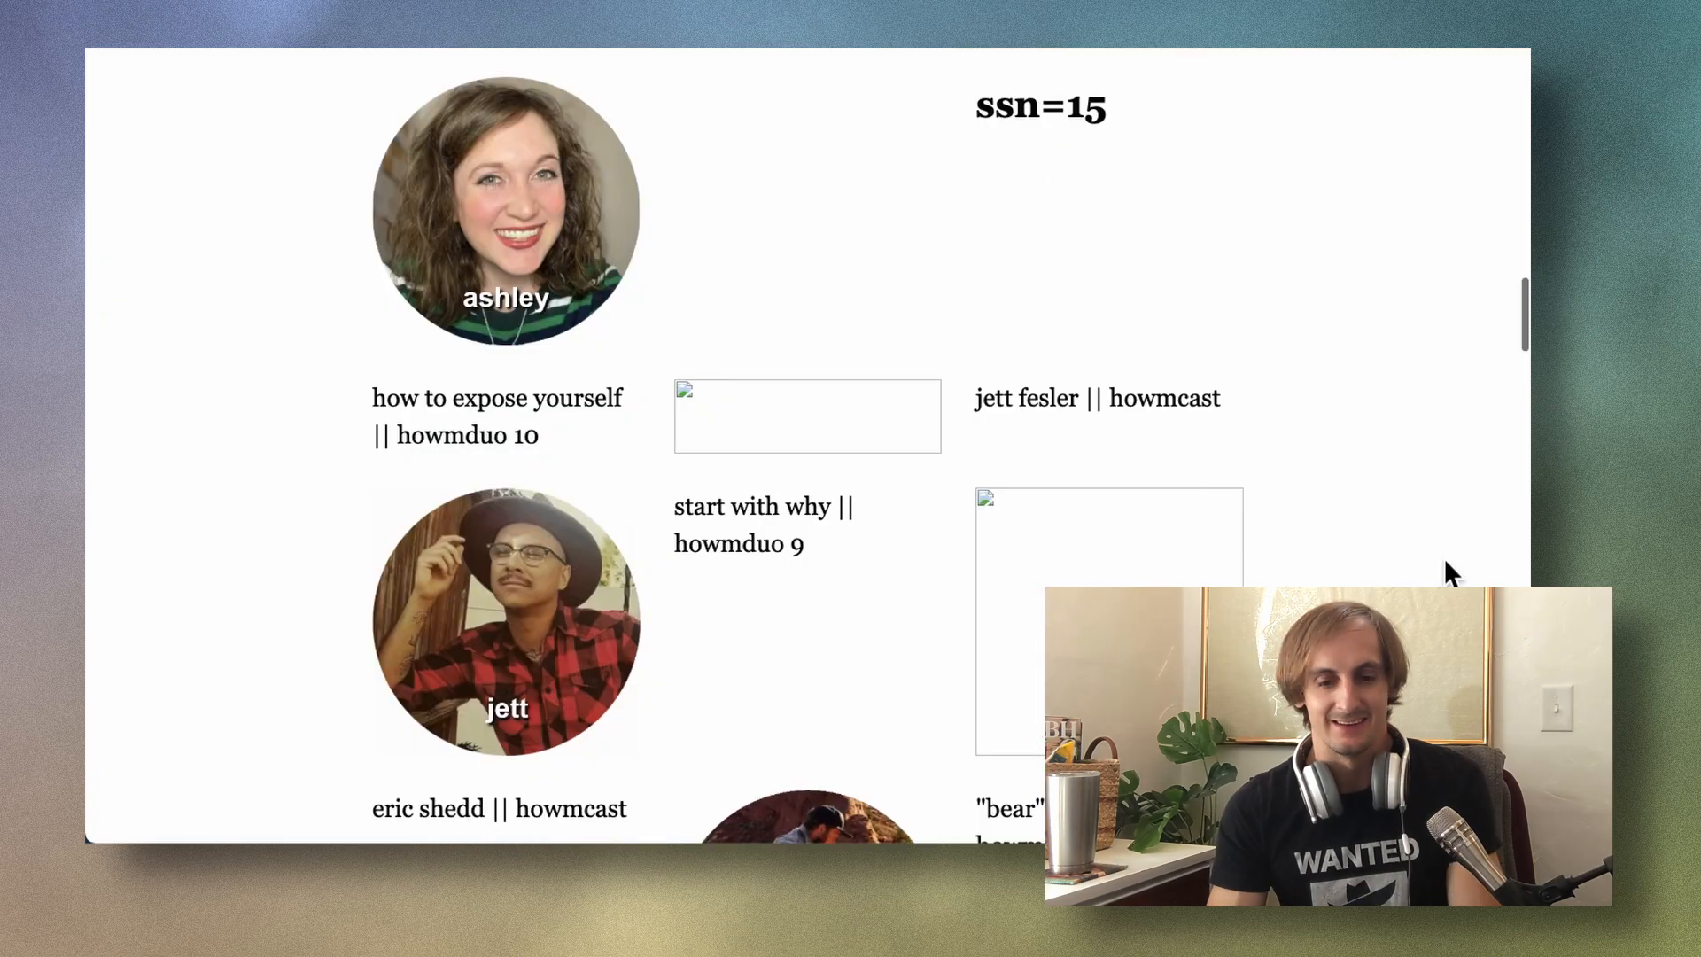
{"action": "scroll", "scroll_direction": "down", "scroll_amount": 3}
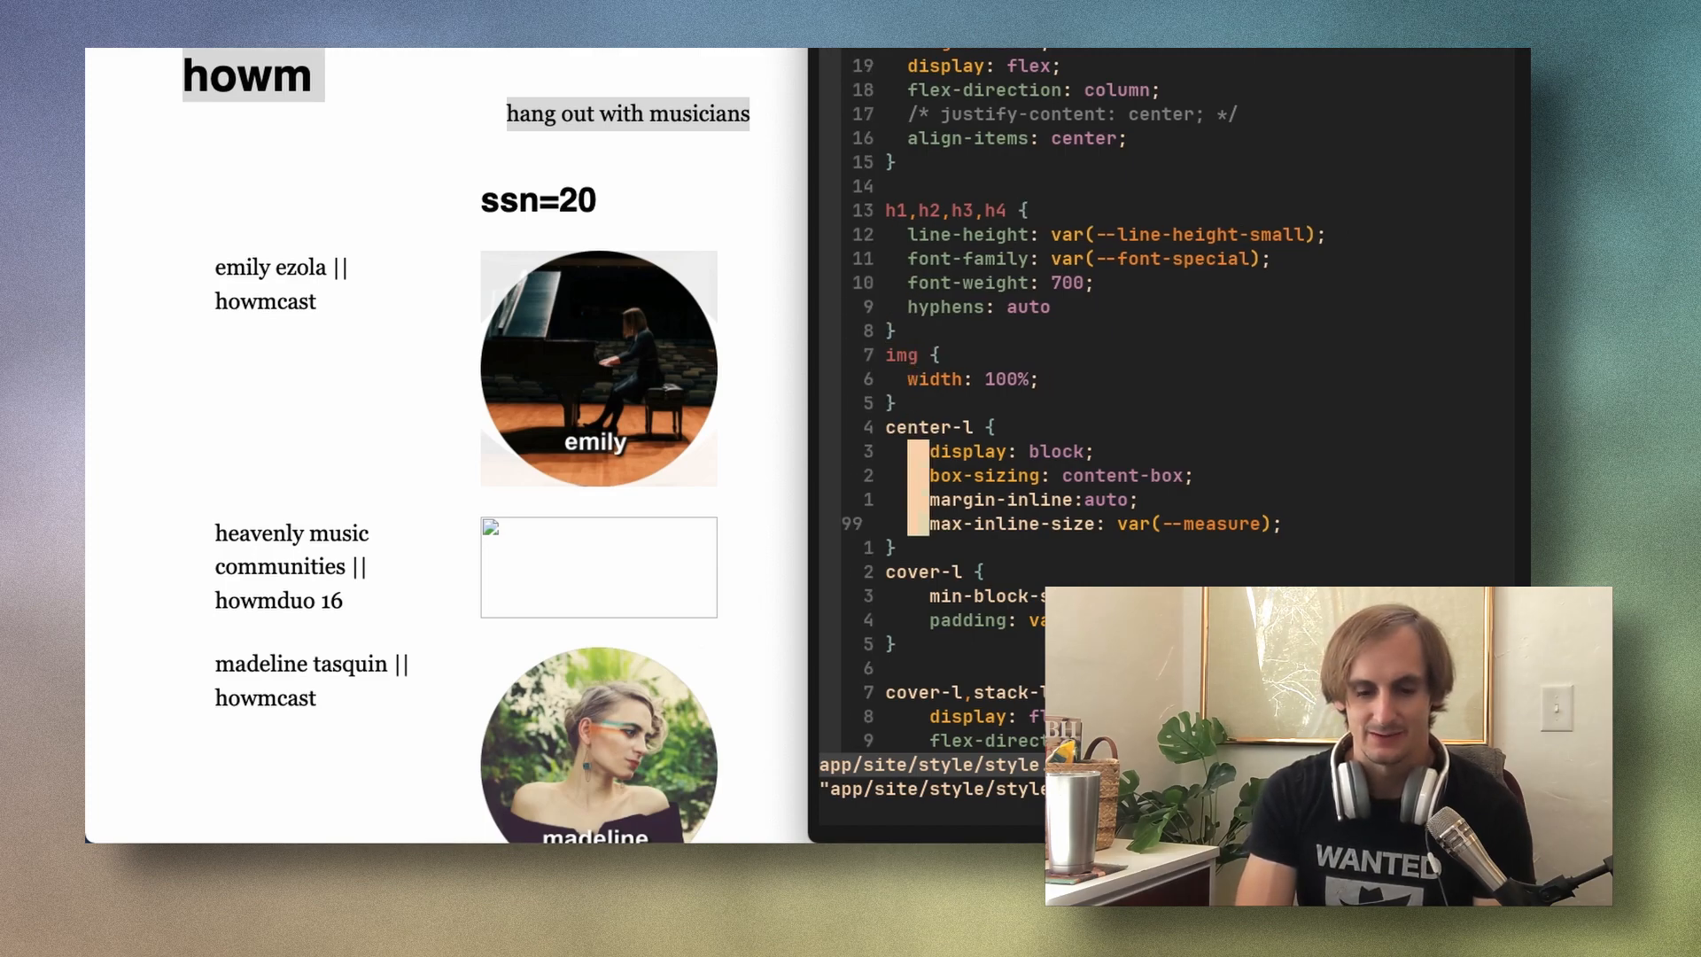
{"action": "scroll", "scroll_direction": "down", "scroll_amount": 3}
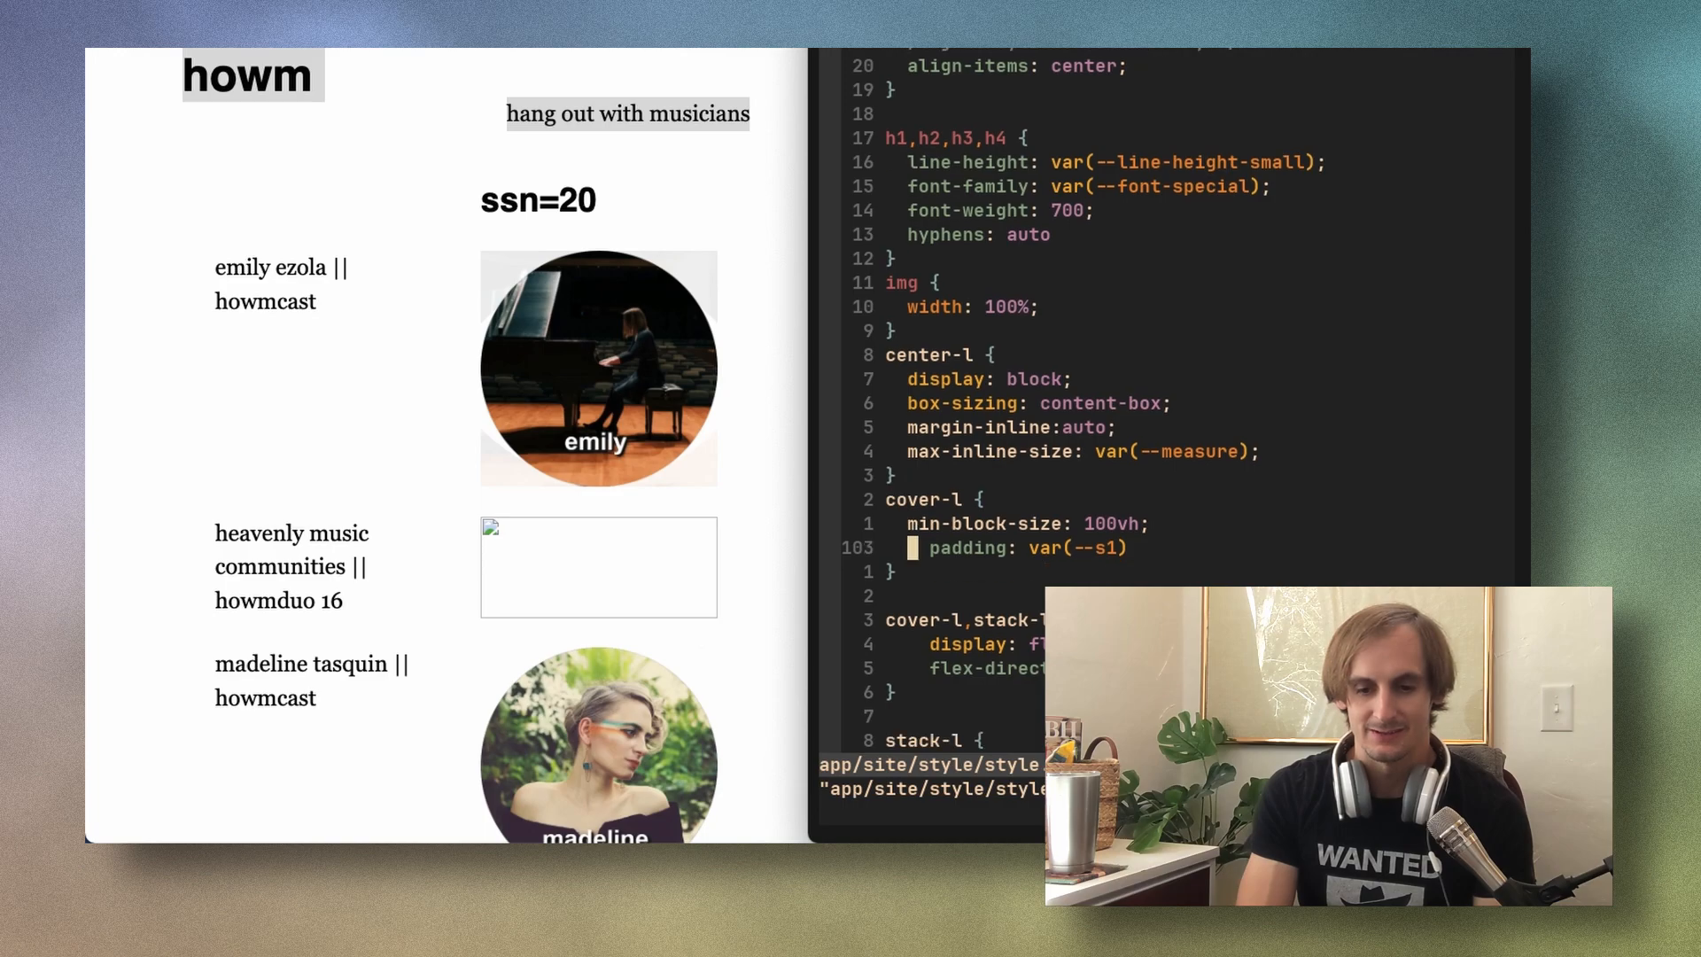
{"action": "scroll", "scroll_direction": "down", "scroll_amount": 3}
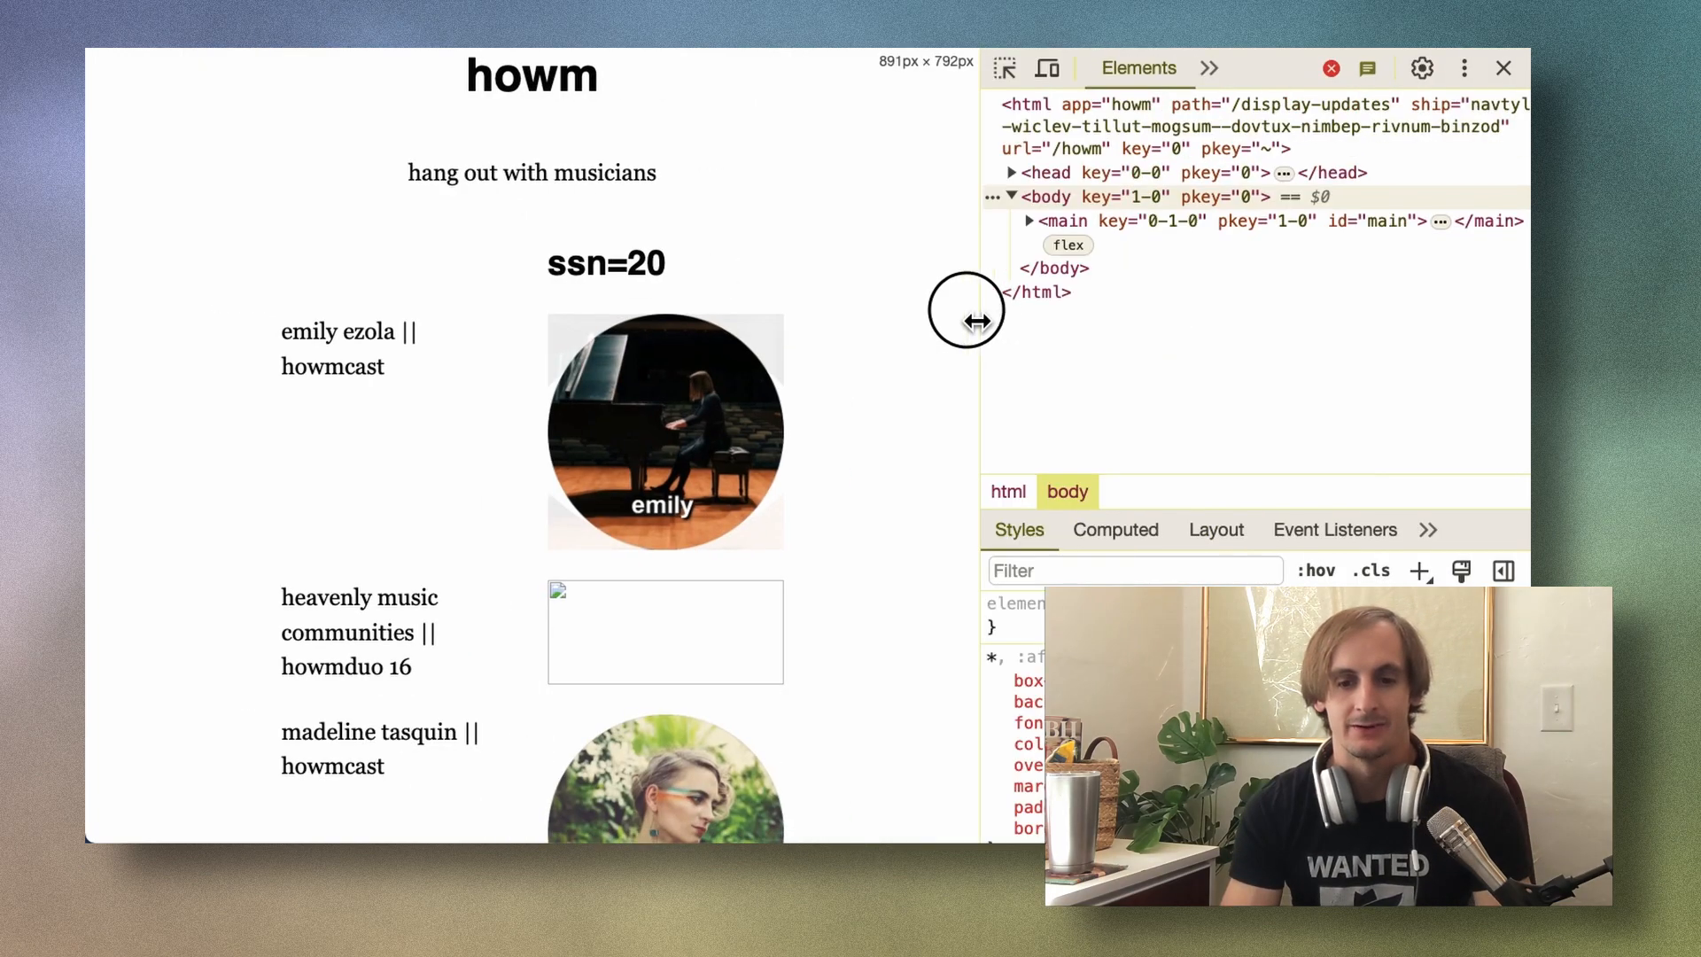
{"action": "left_click_drag", "start_coordinate": [966, 313], "coordinate": [871, 325]}
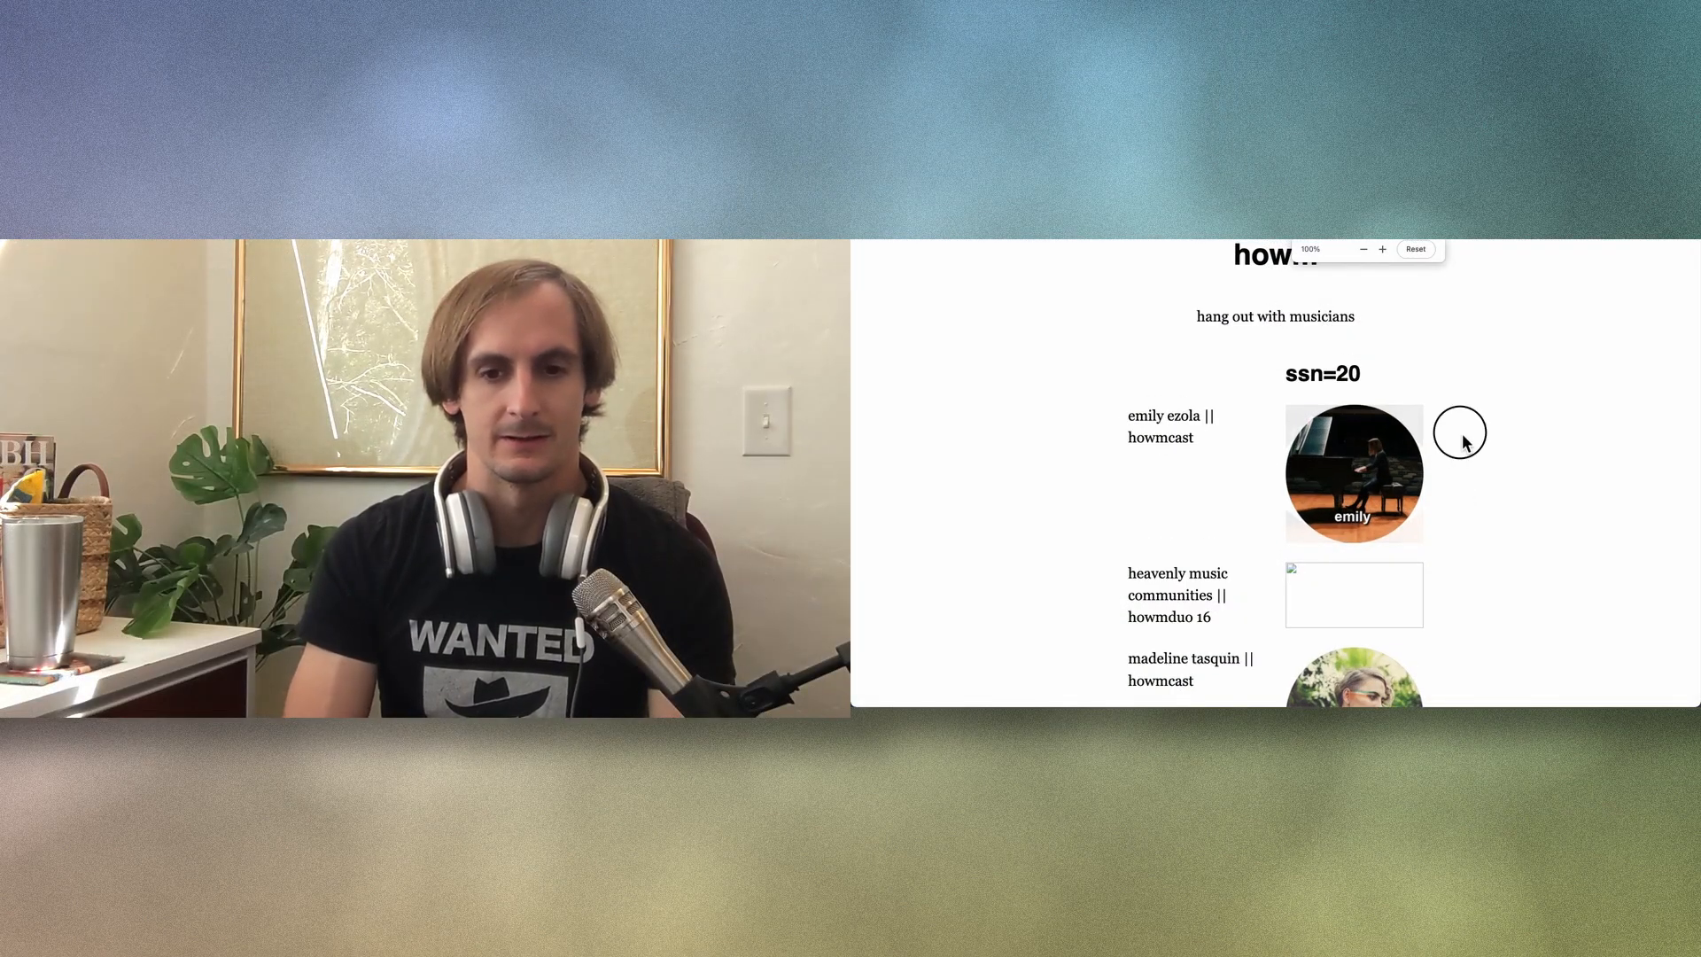
{"action": "scroll", "scroll_direction": "down", "scroll_amount": 3}
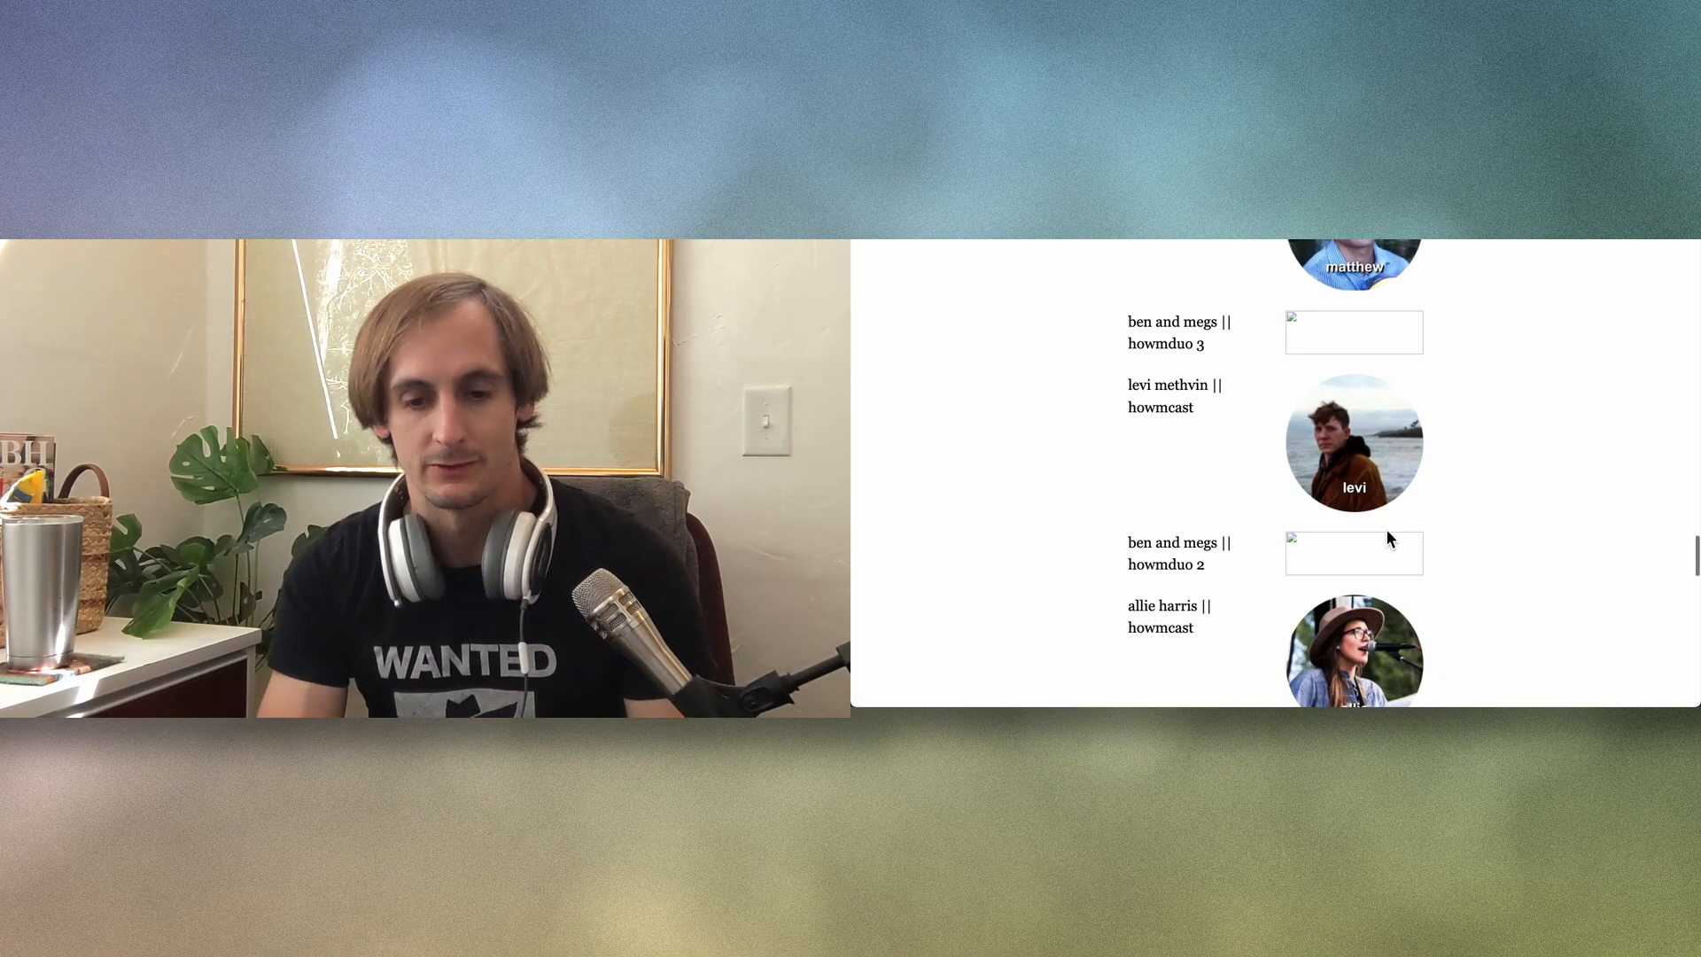